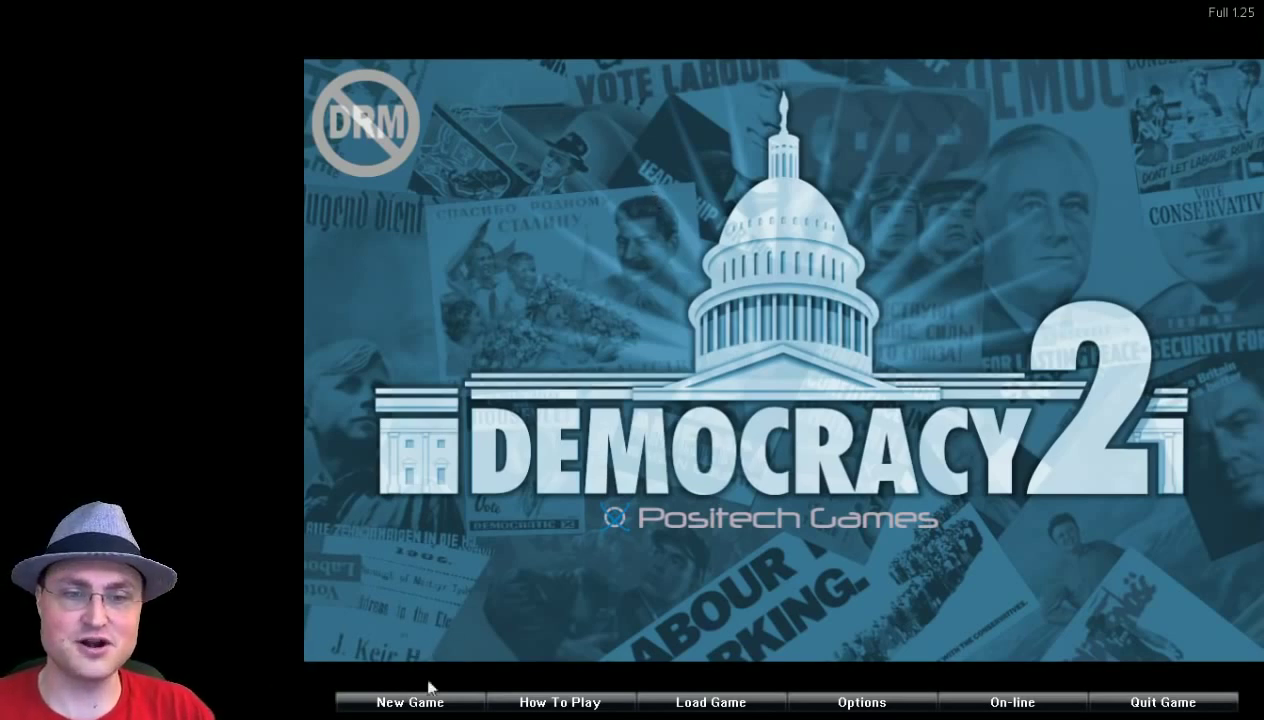
Choose New Game on the title screen to reach the country list.
click(407, 702)
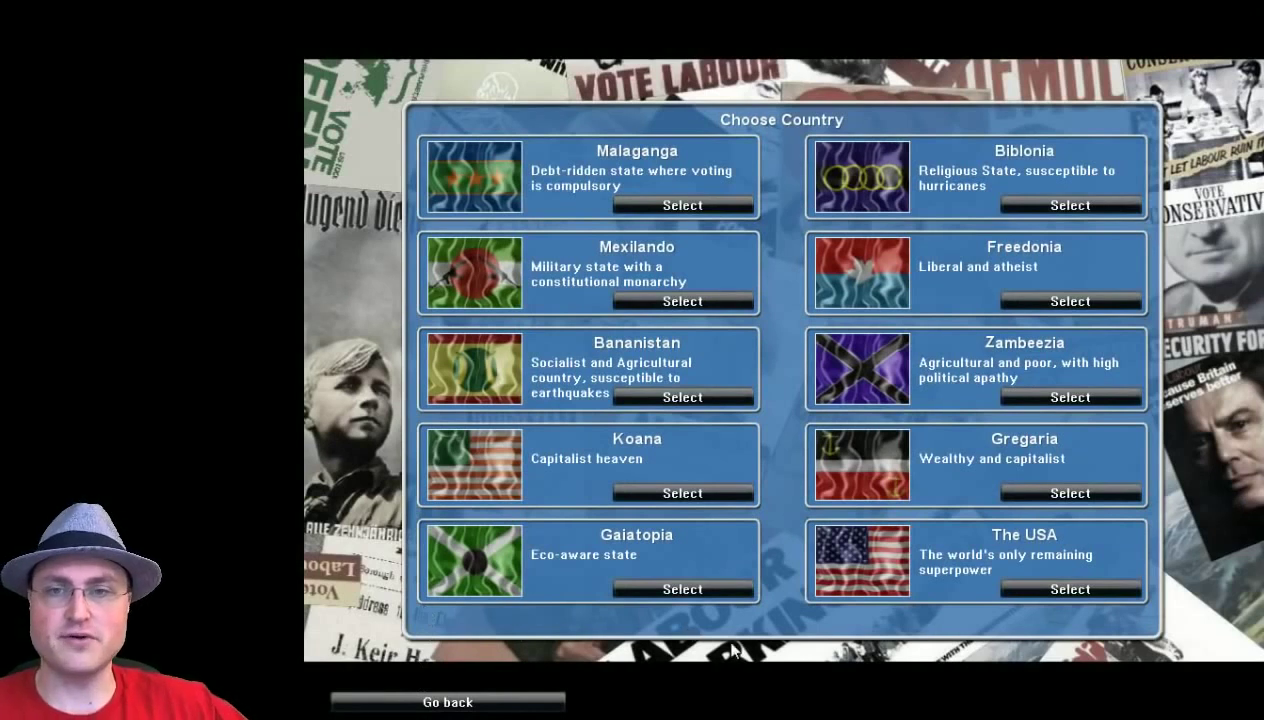
mouse_move(1027, 646)
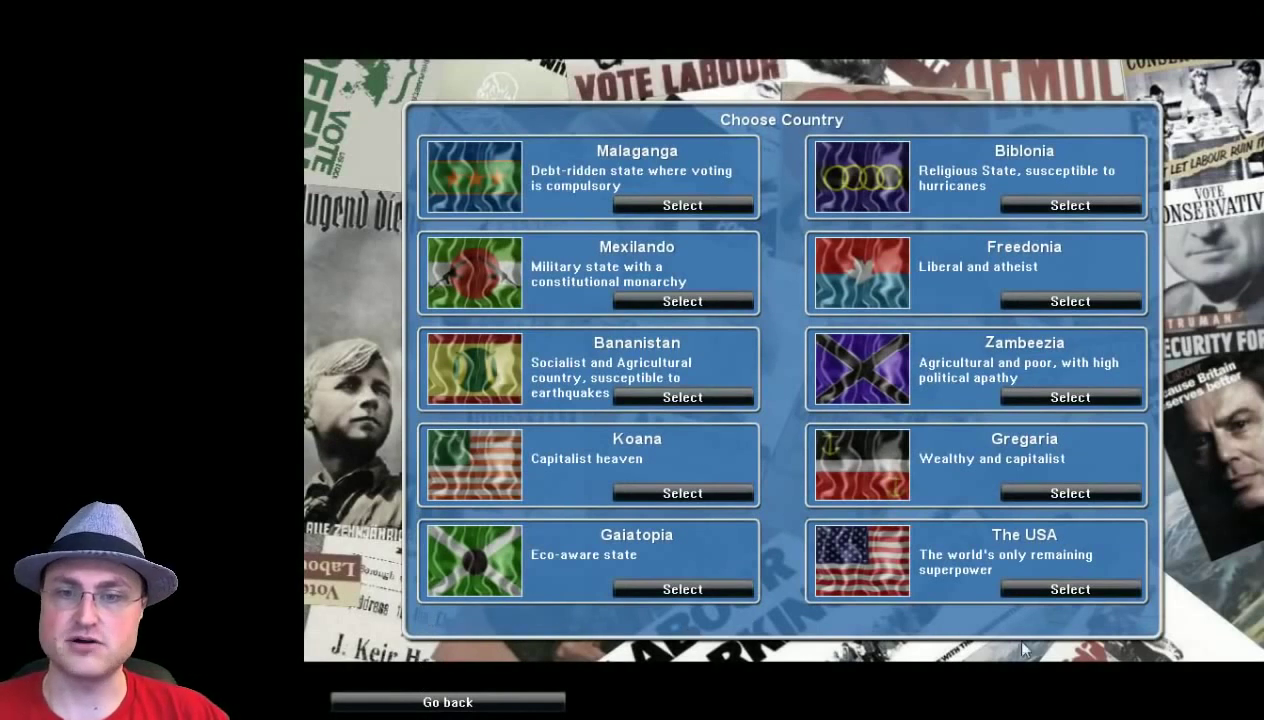
mouse_move(672, 227)
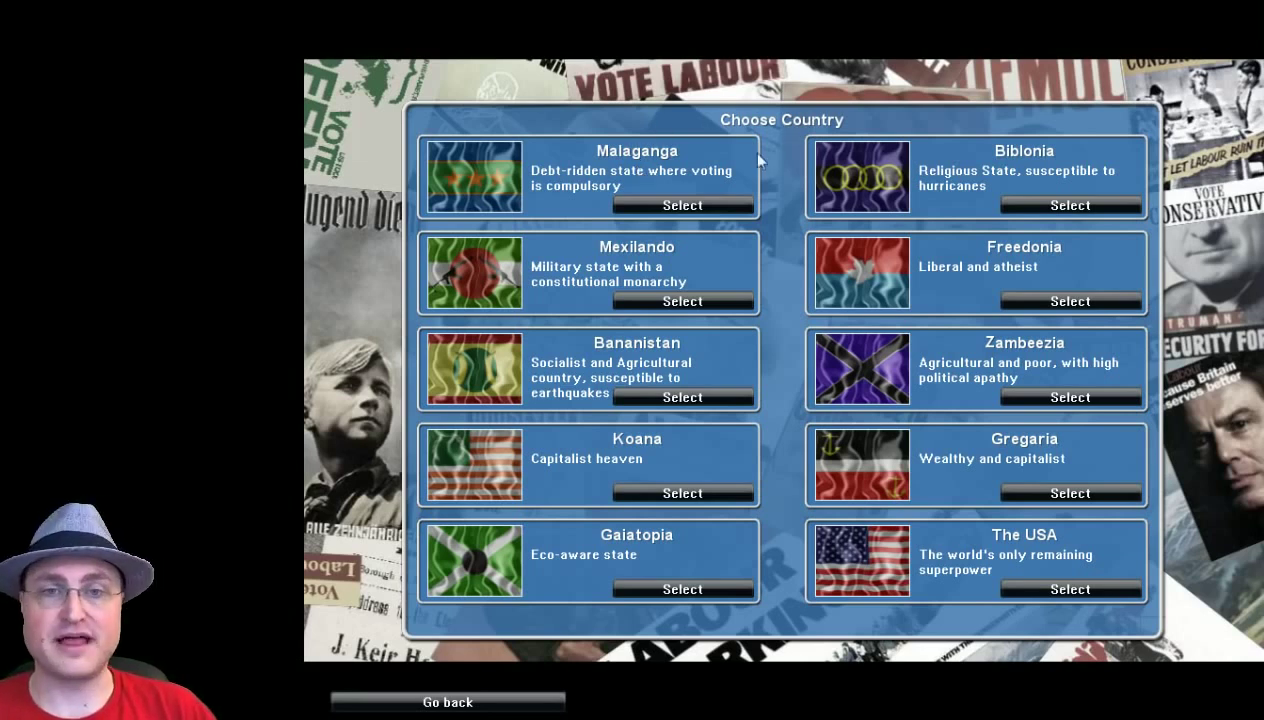
mouse_move(456, 361)
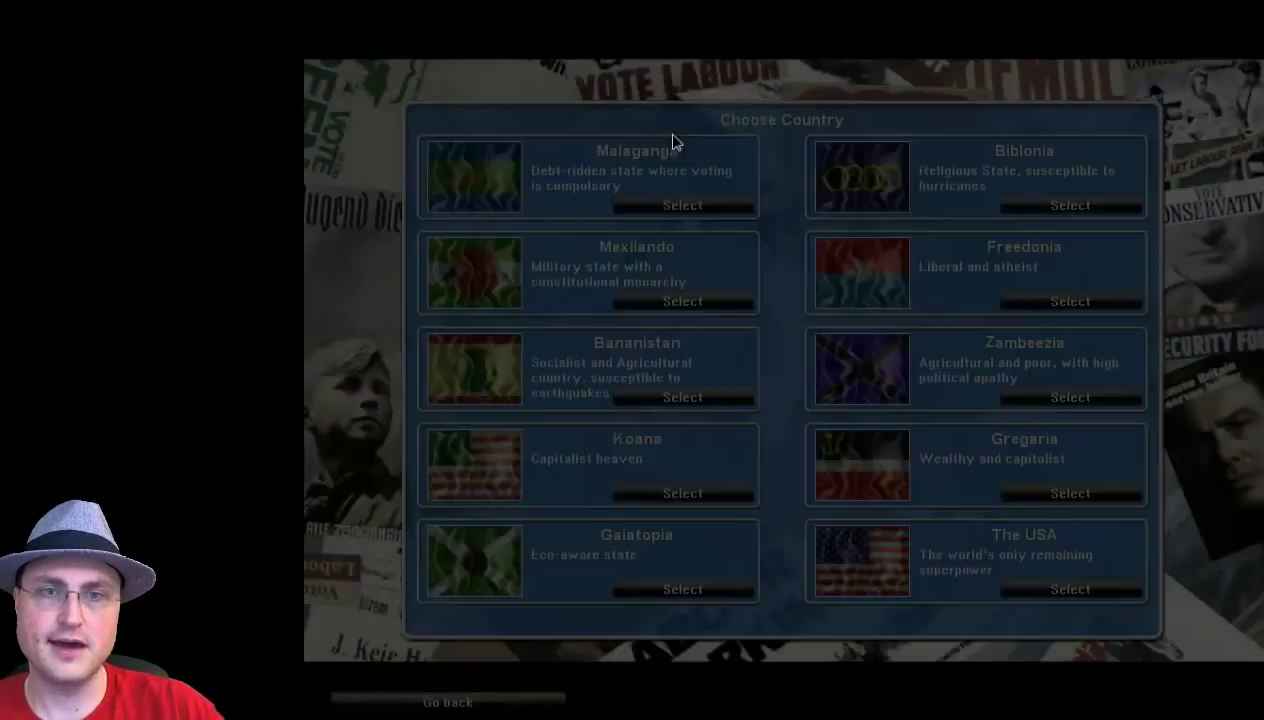
Select Malaganga and keep The Democrats as the opposition party name.
click(682, 204)
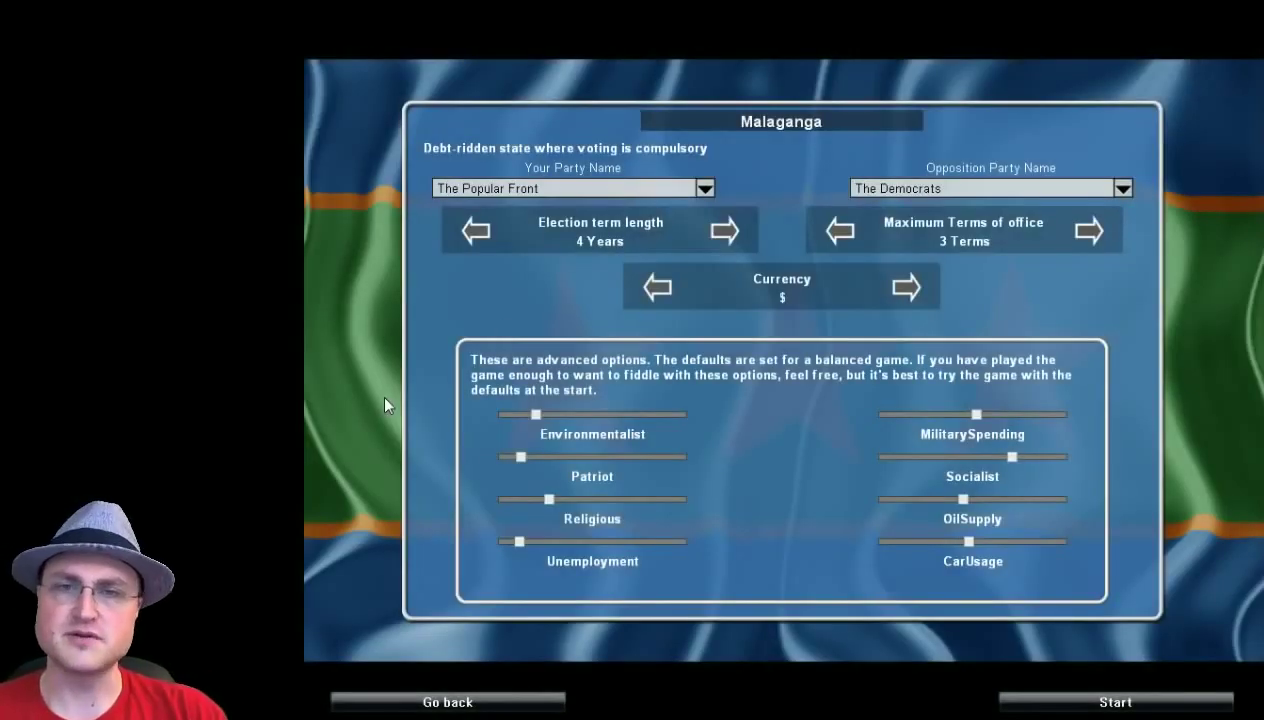
click(705, 188)
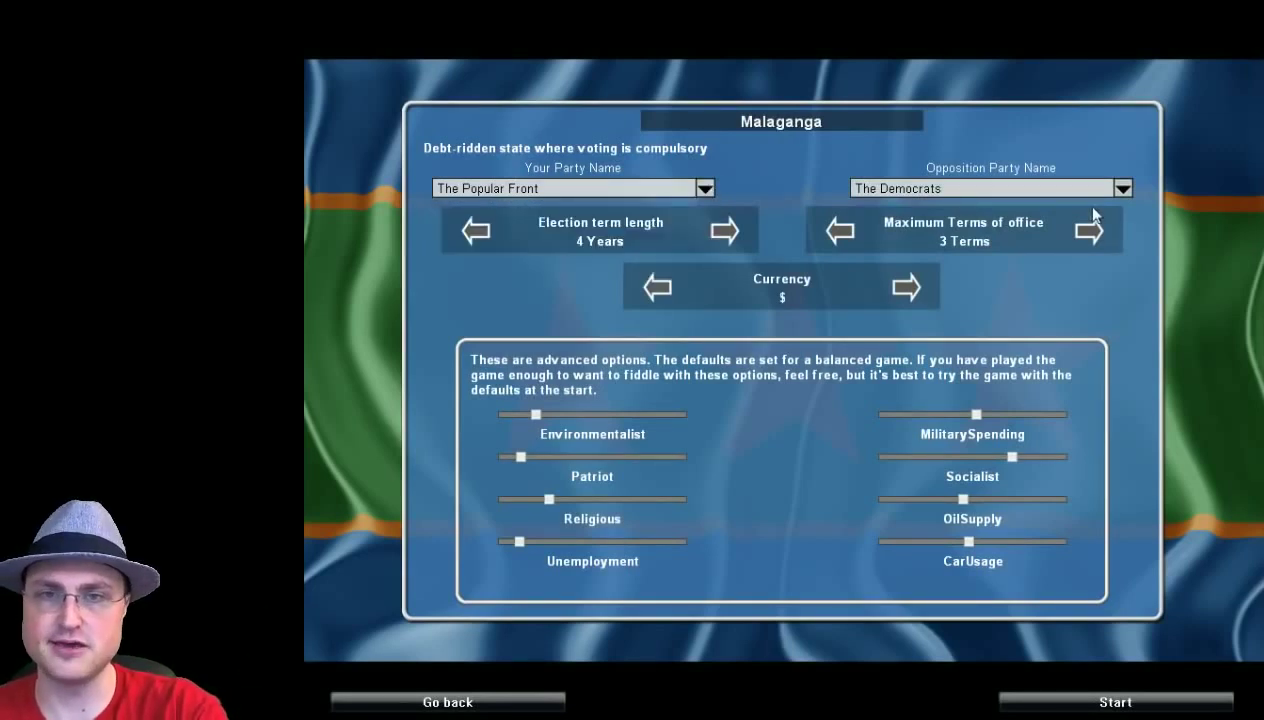
click(1122, 188)
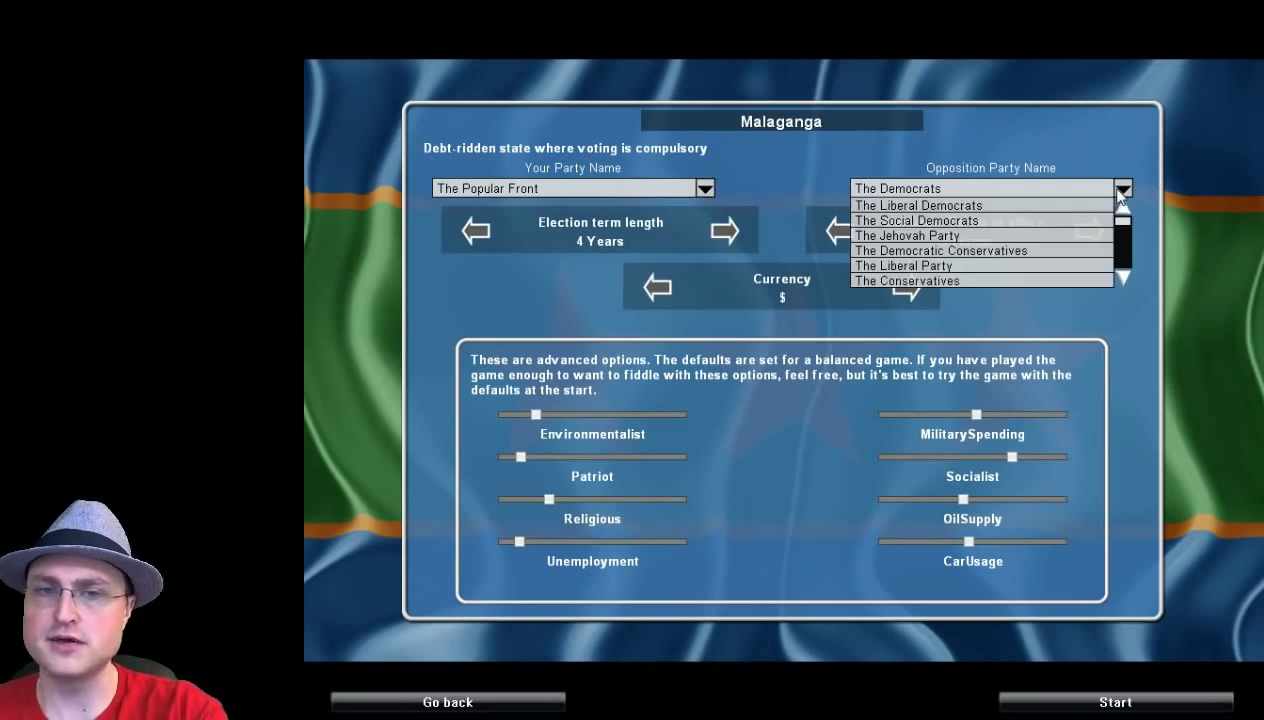
click(896, 188)
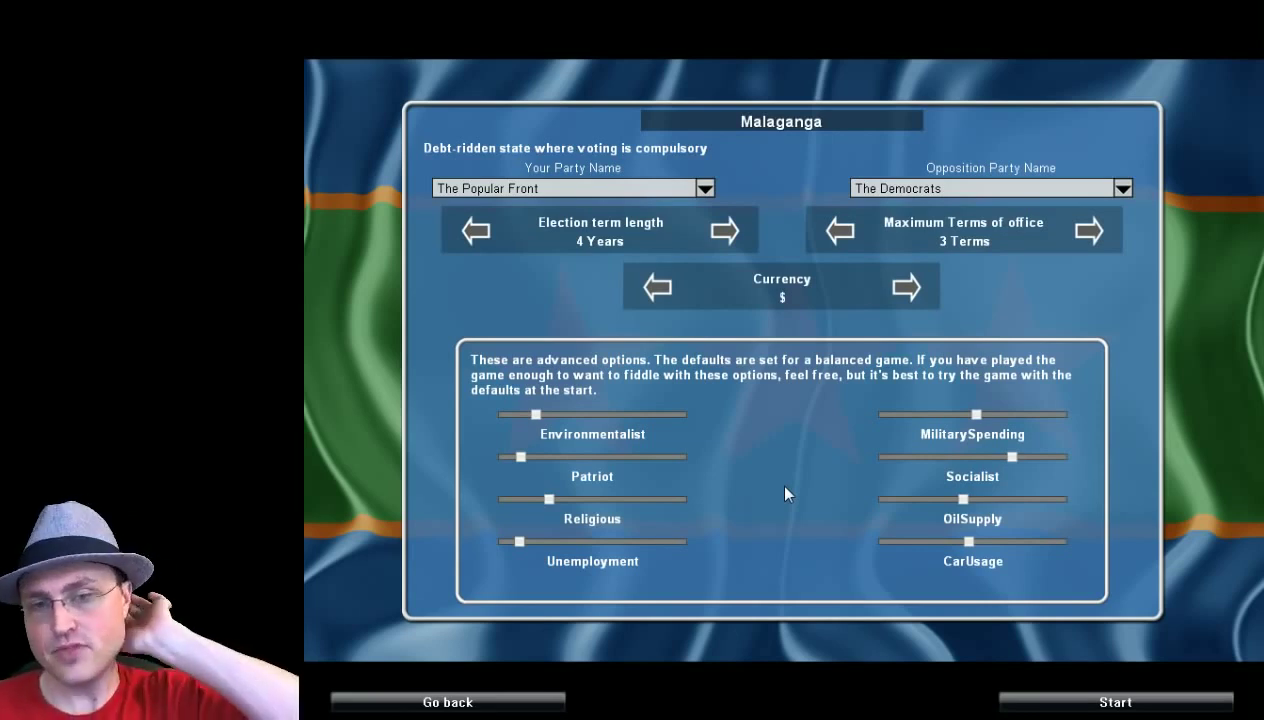
mouse_move(700, 64)
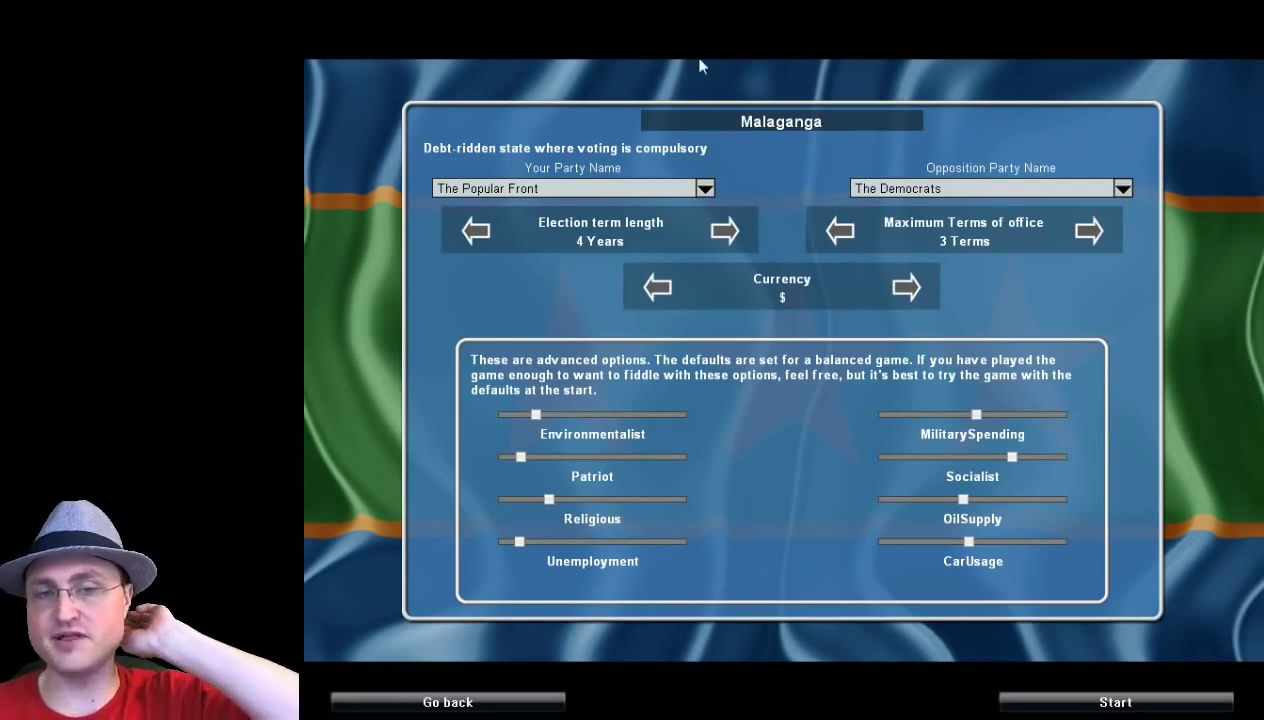
mouse_move(681, 419)
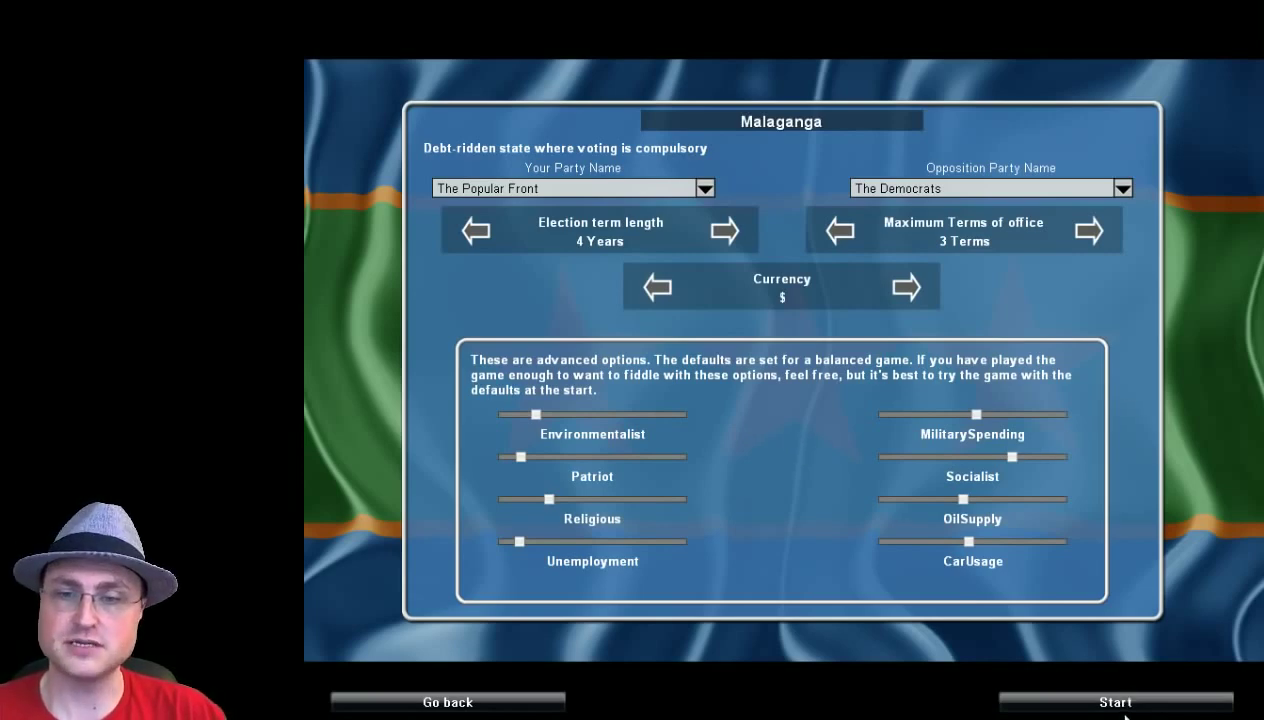
Start the Malaganga game to reach its victory welcome message.
click(1115, 700)
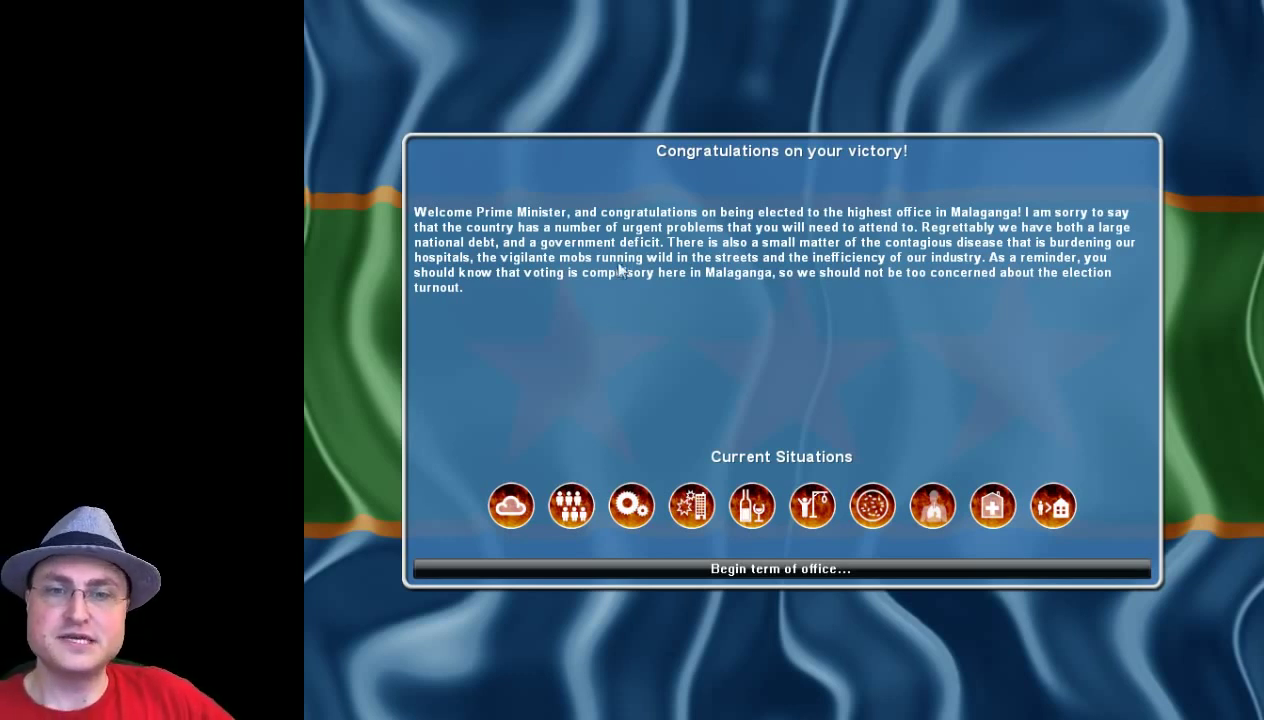
mouse_move(571, 505)
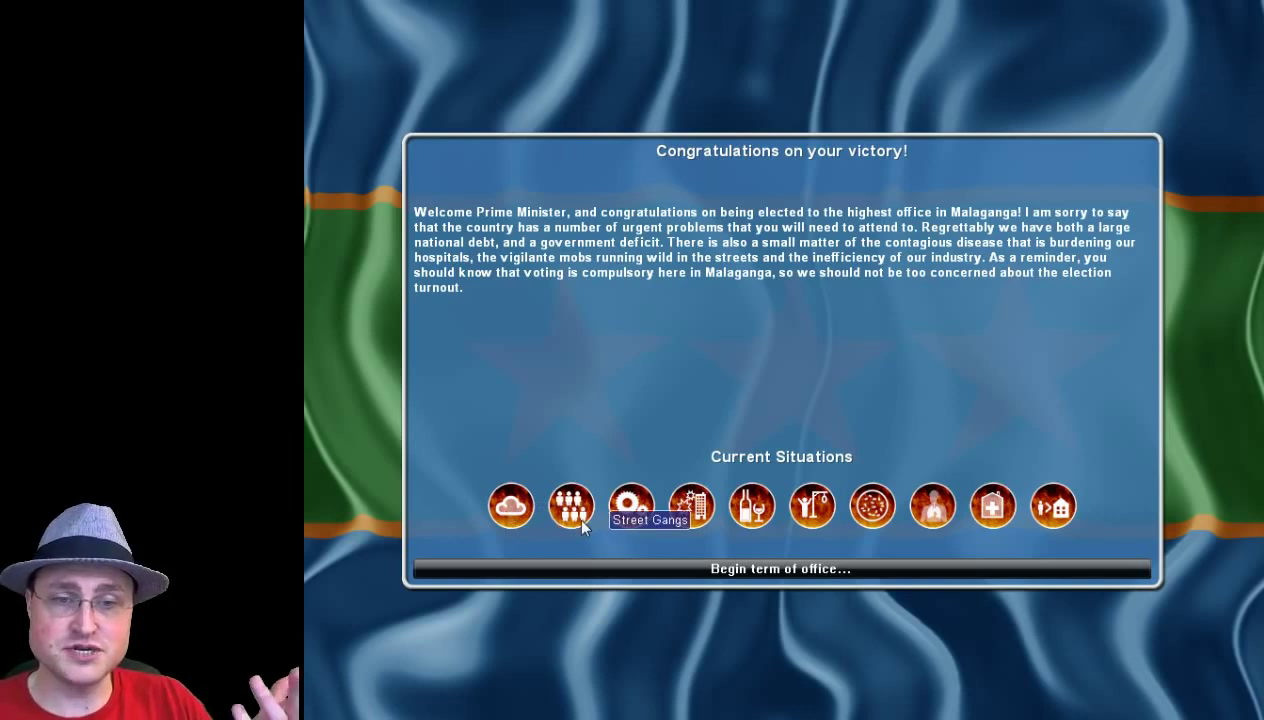
mouse_move(631, 506)
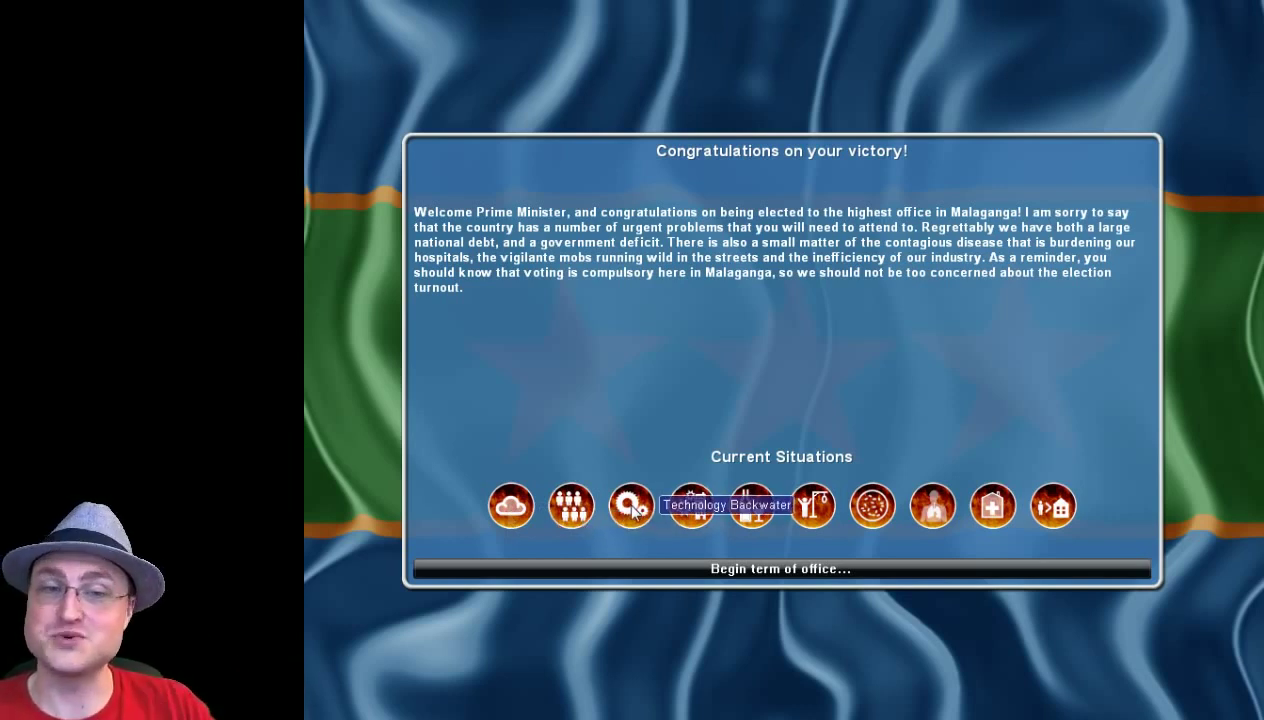
mouse_move(768, 525)
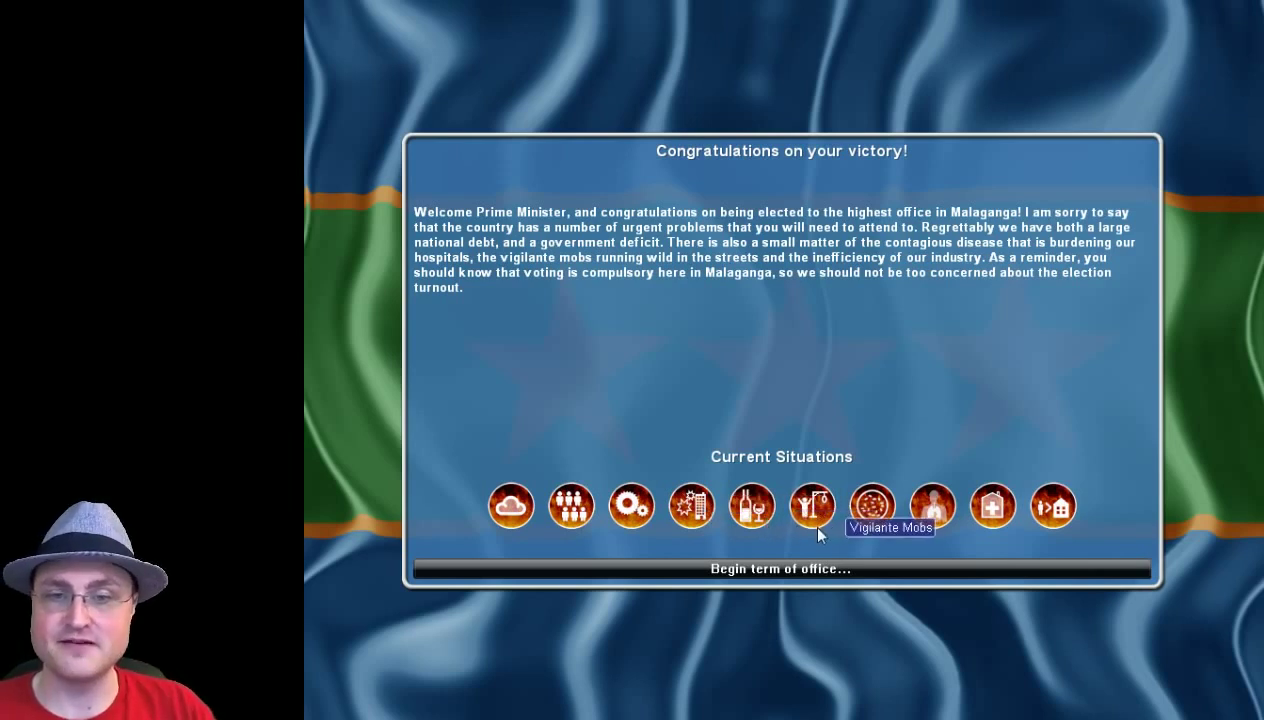
mouse_move(872, 520)
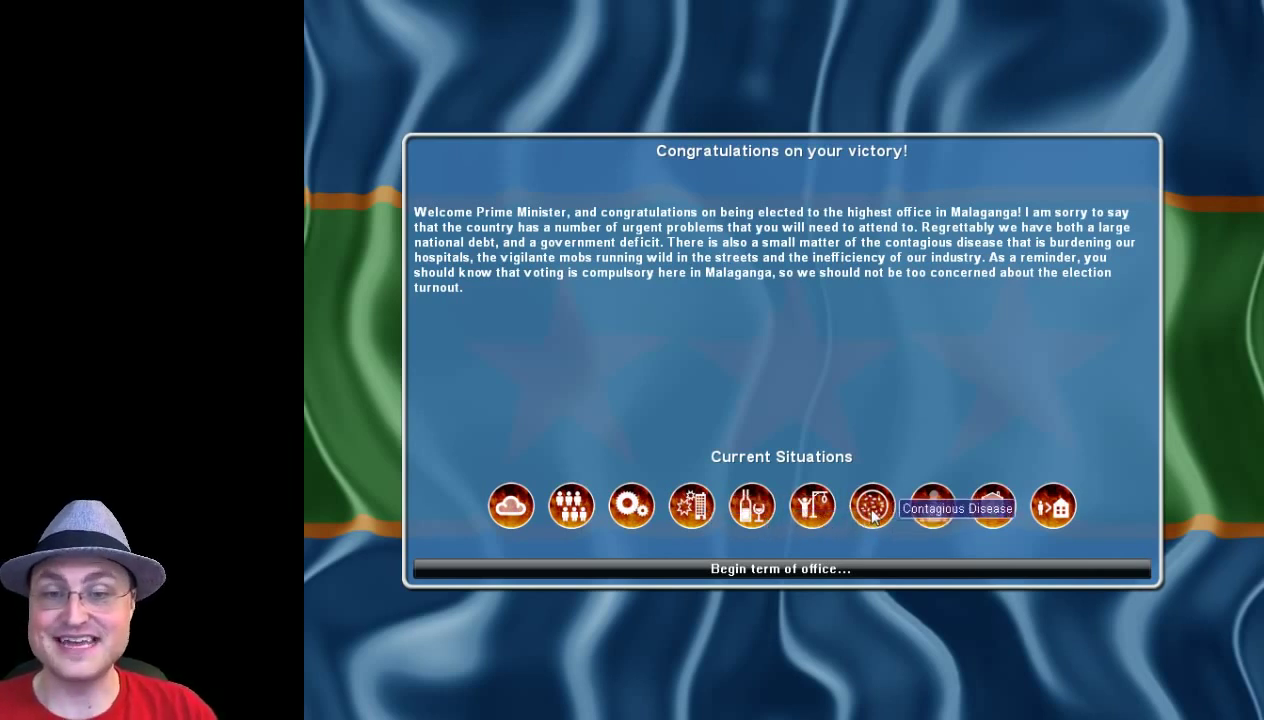
mouse_move(992, 523)
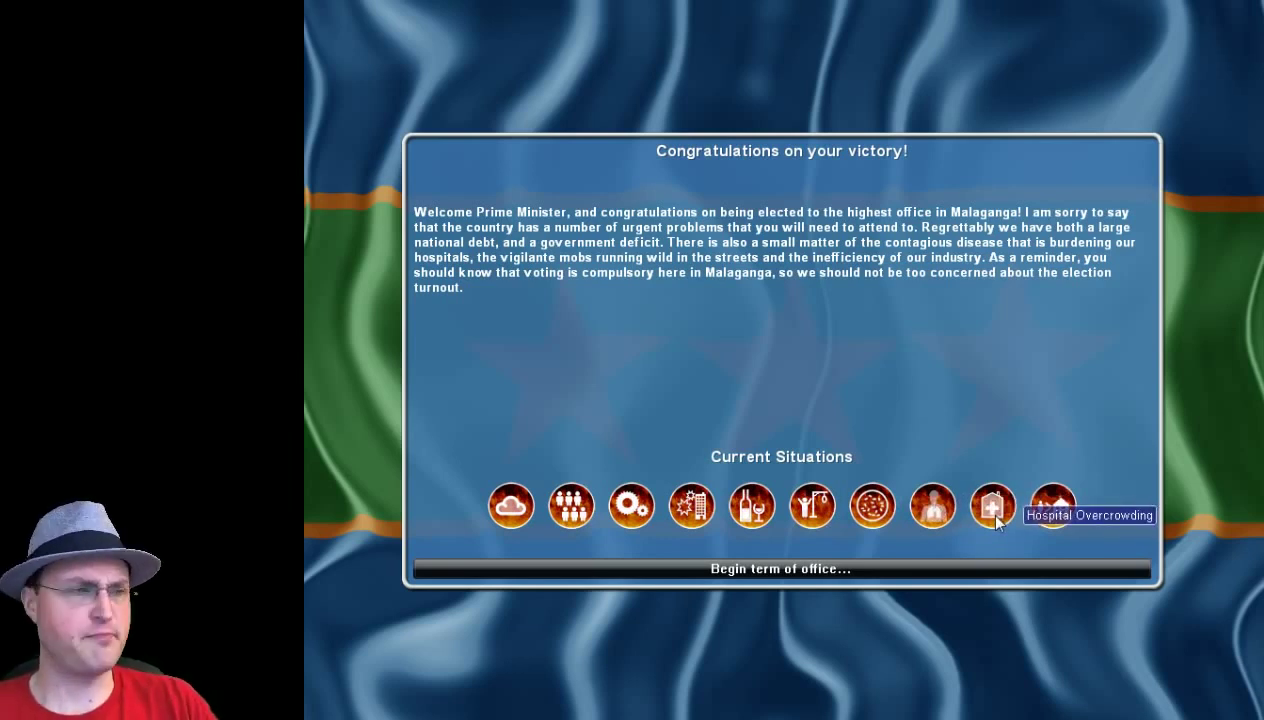
mouse_move(1055, 510)
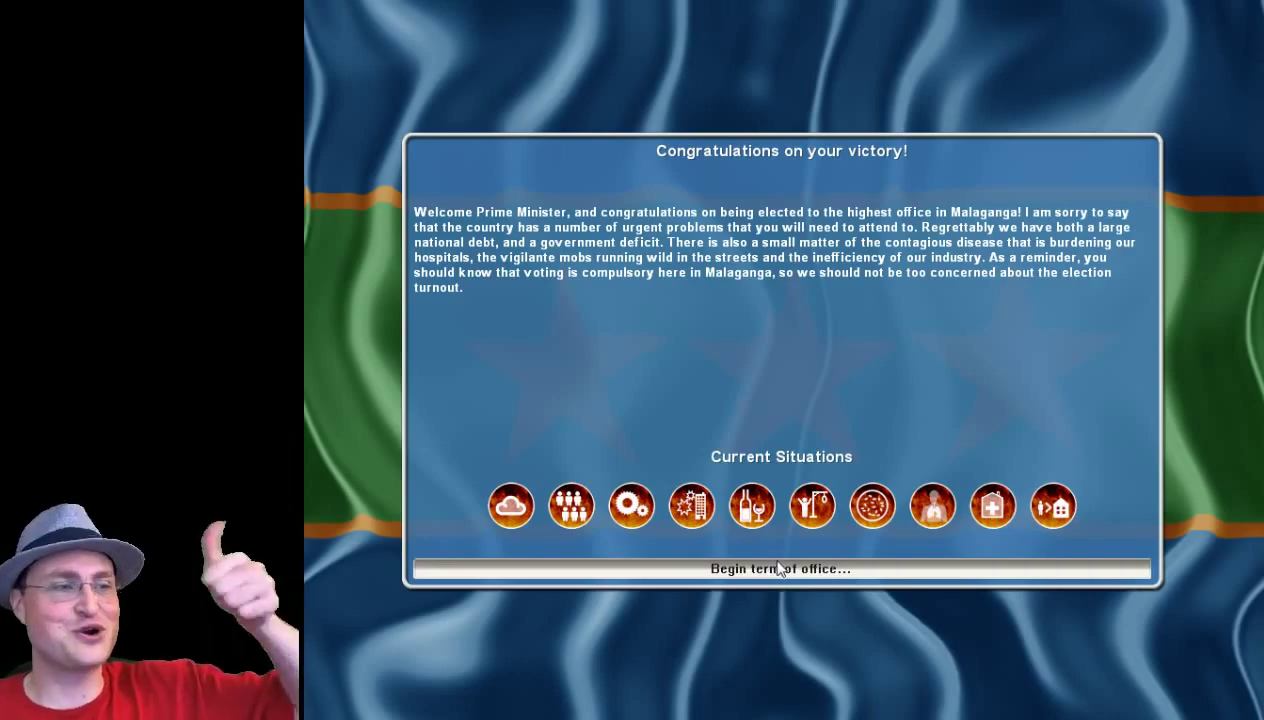
Begin Malaganga's term of office to reach the main policy screen.
click(781, 569)
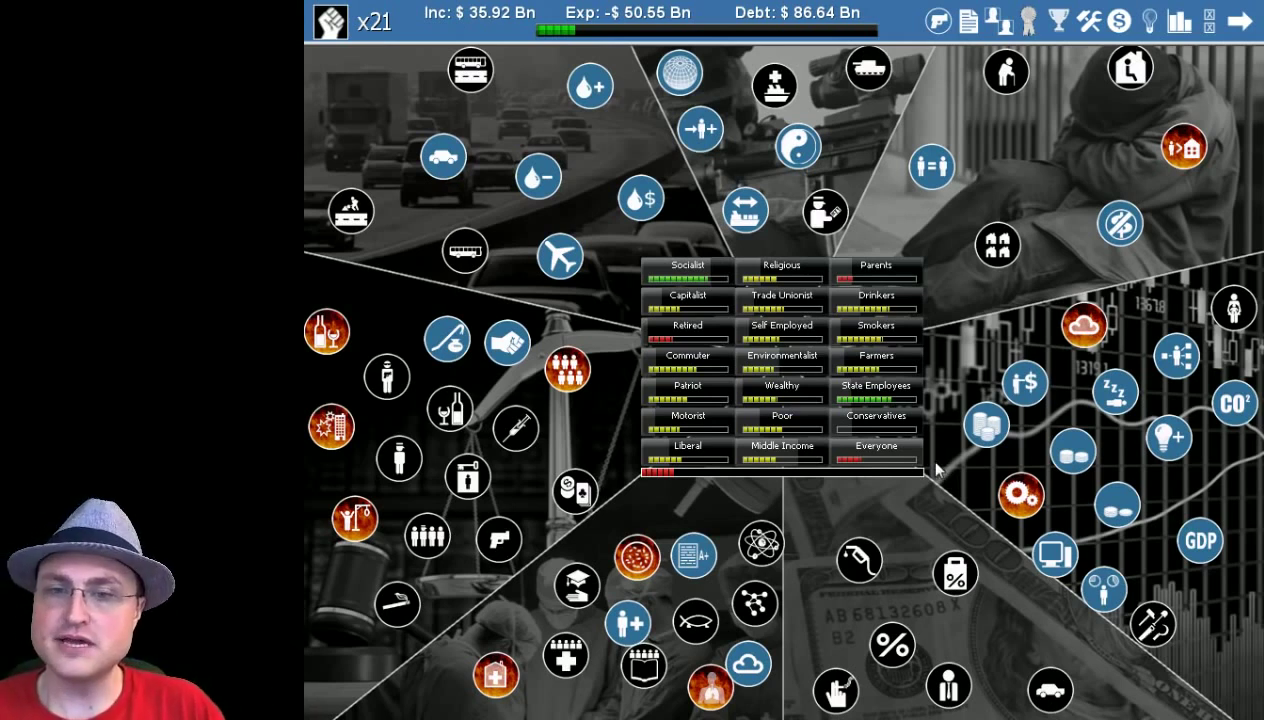
mouse_move(1199, 520)
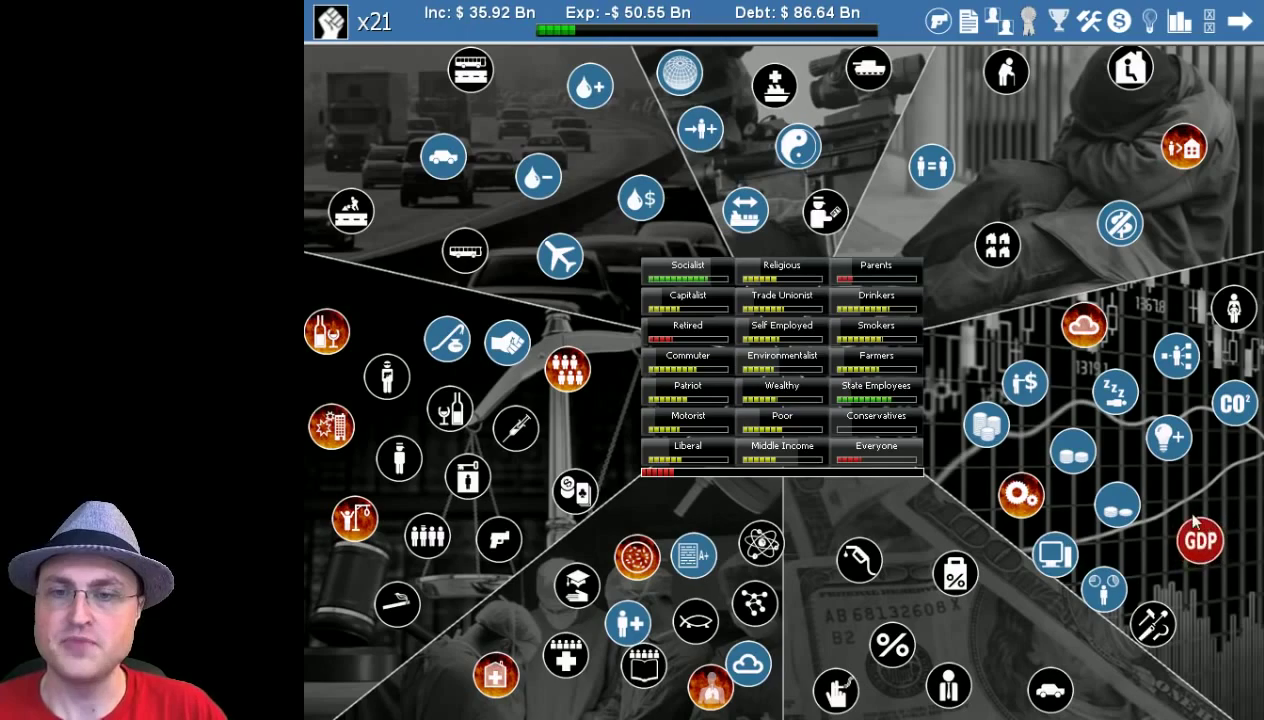
mouse_move(1078, 213)
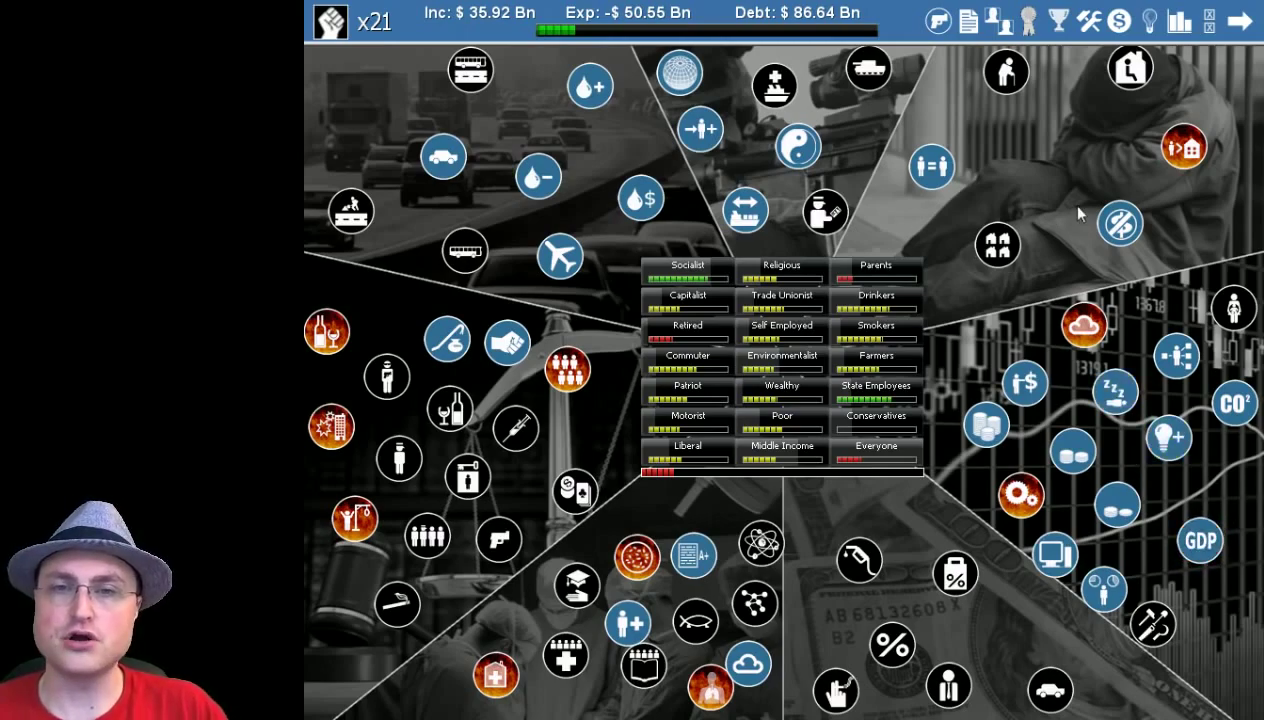
Open the GDP detail screen from the overview's GDP icon.
click(1199, 540)
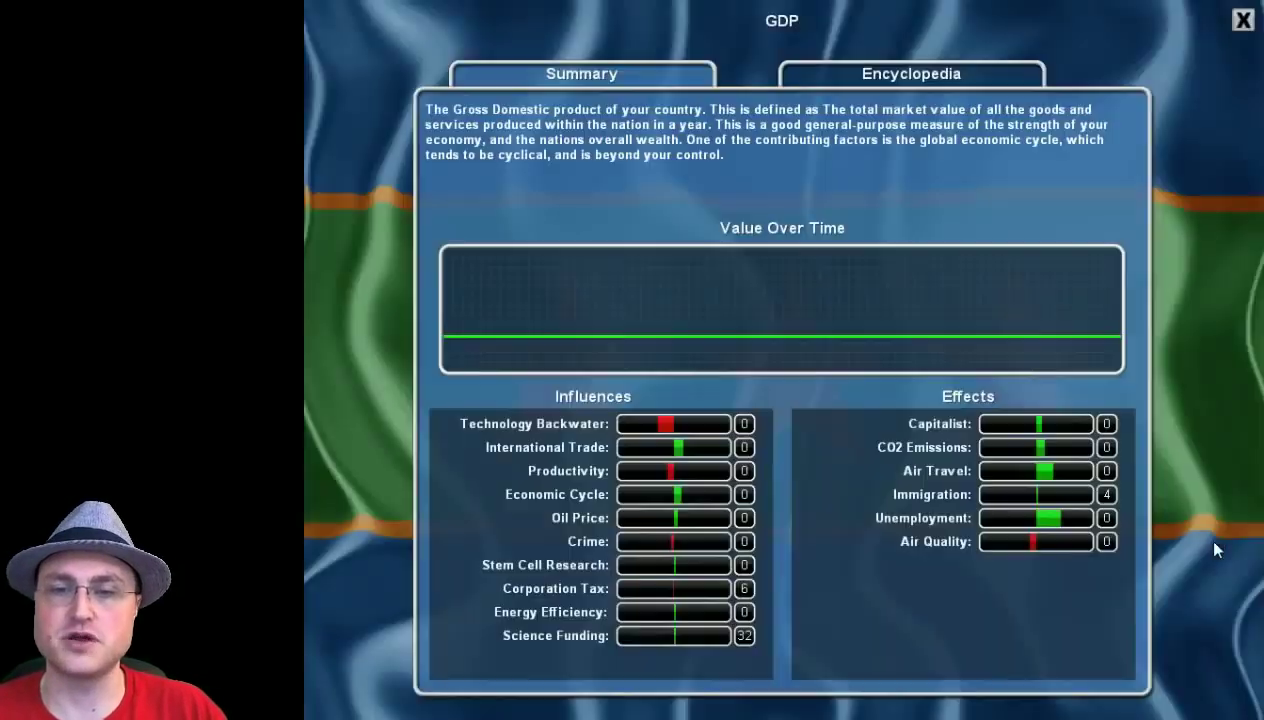
mouse_move(1063, 356)
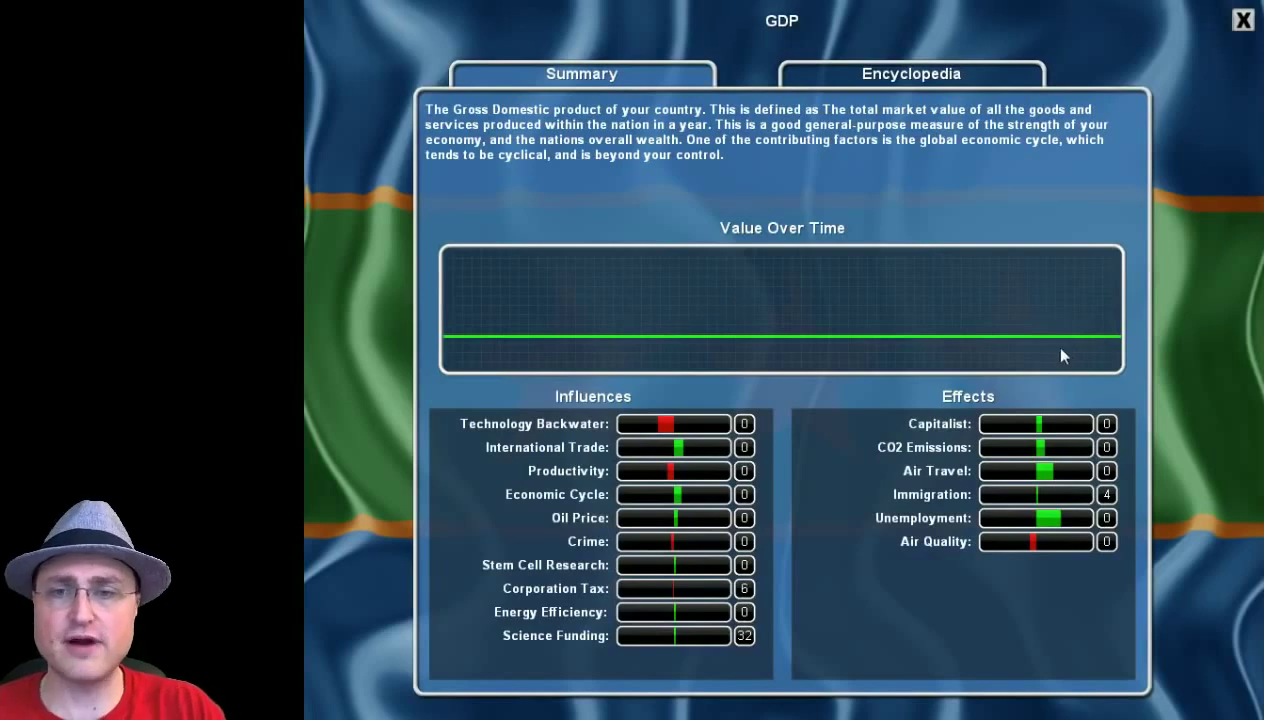
mouse_move(850, 330)
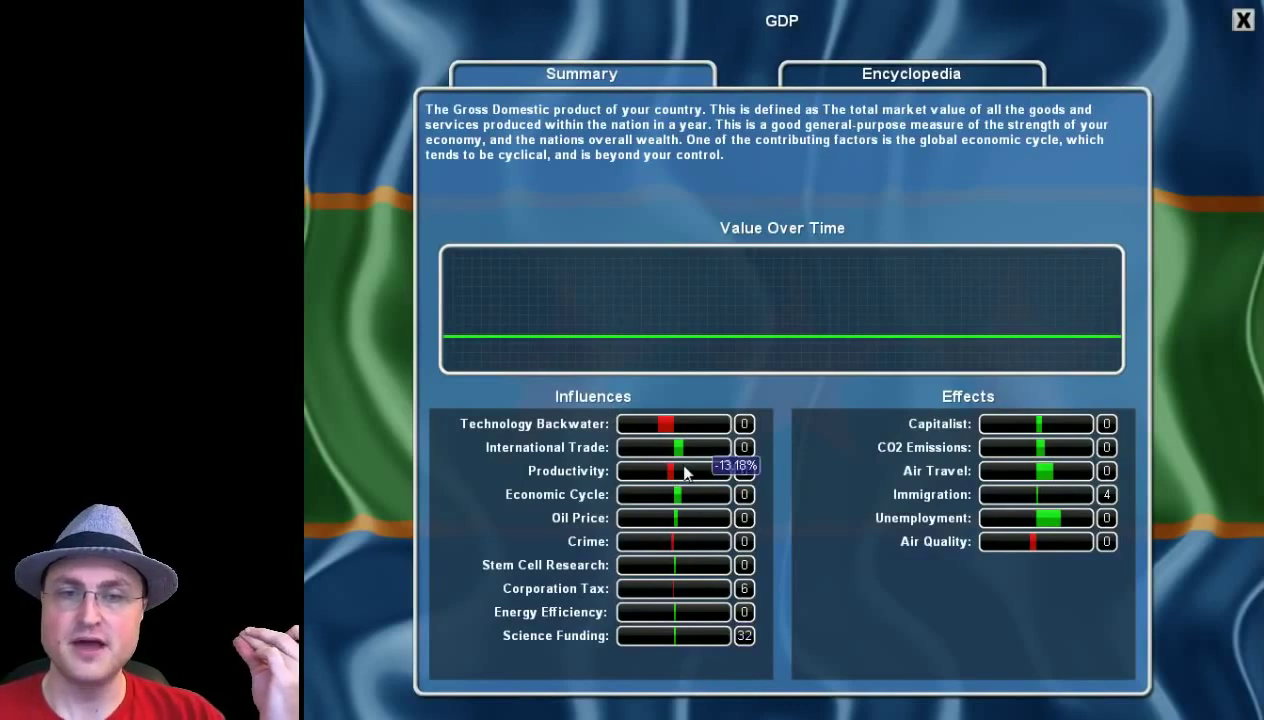
mouse_move(555, 423)
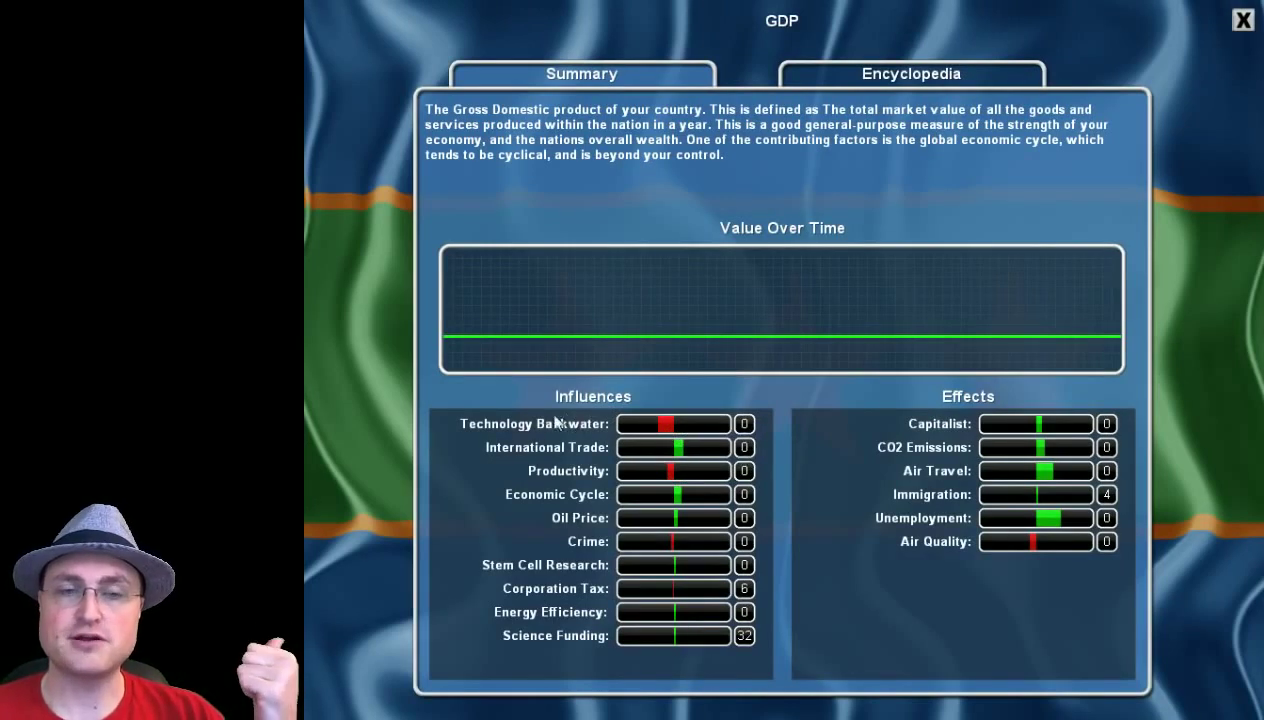
mouse_move(539, 432)
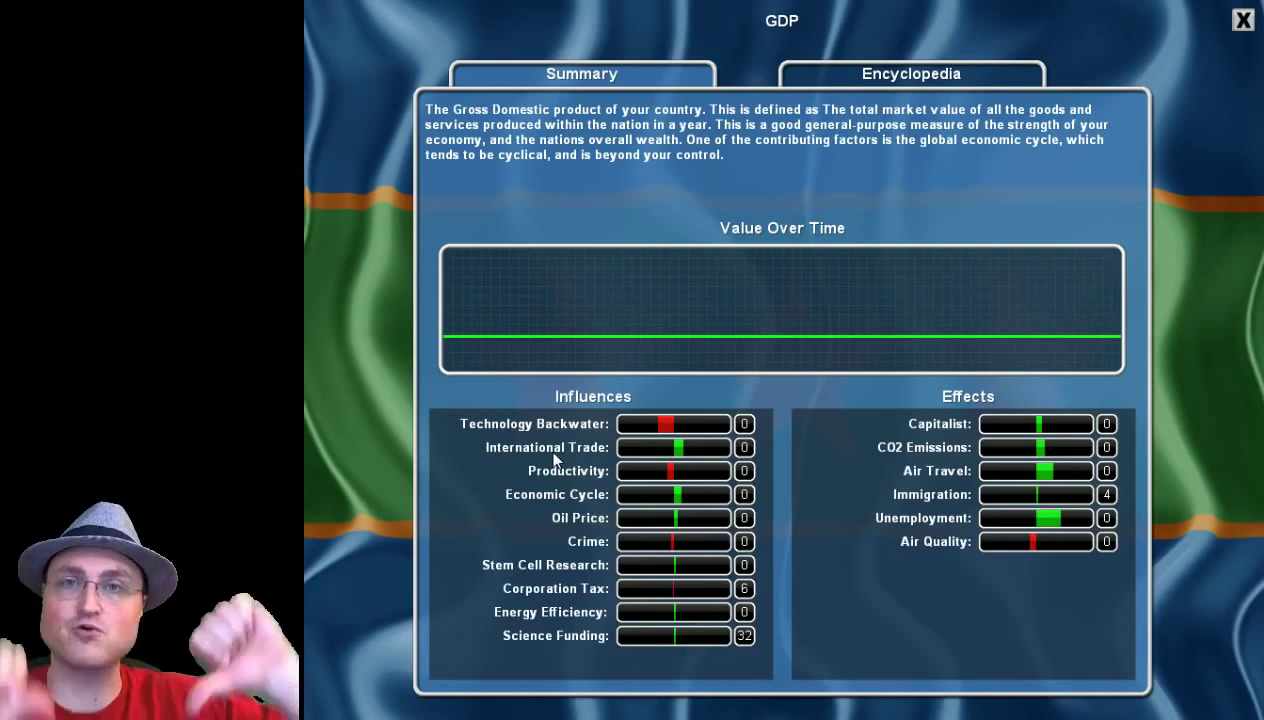
mouse_move(602, 449)
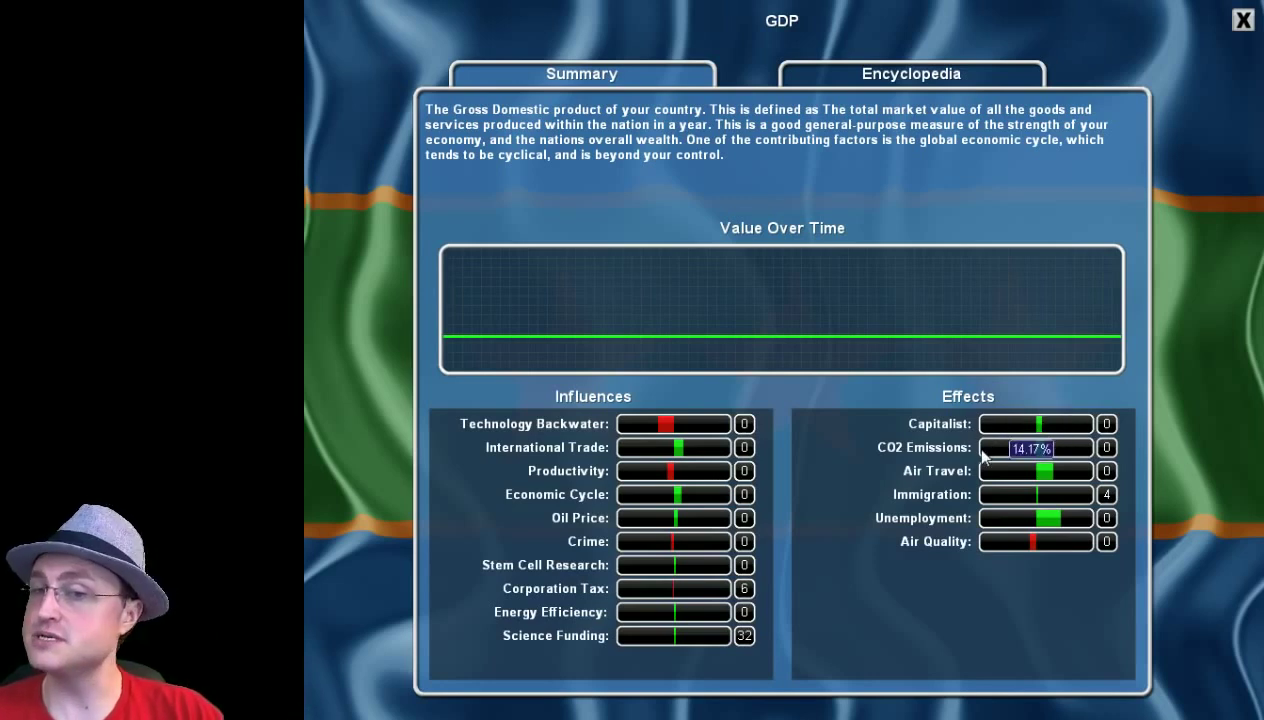
mouse_move(948, 526)
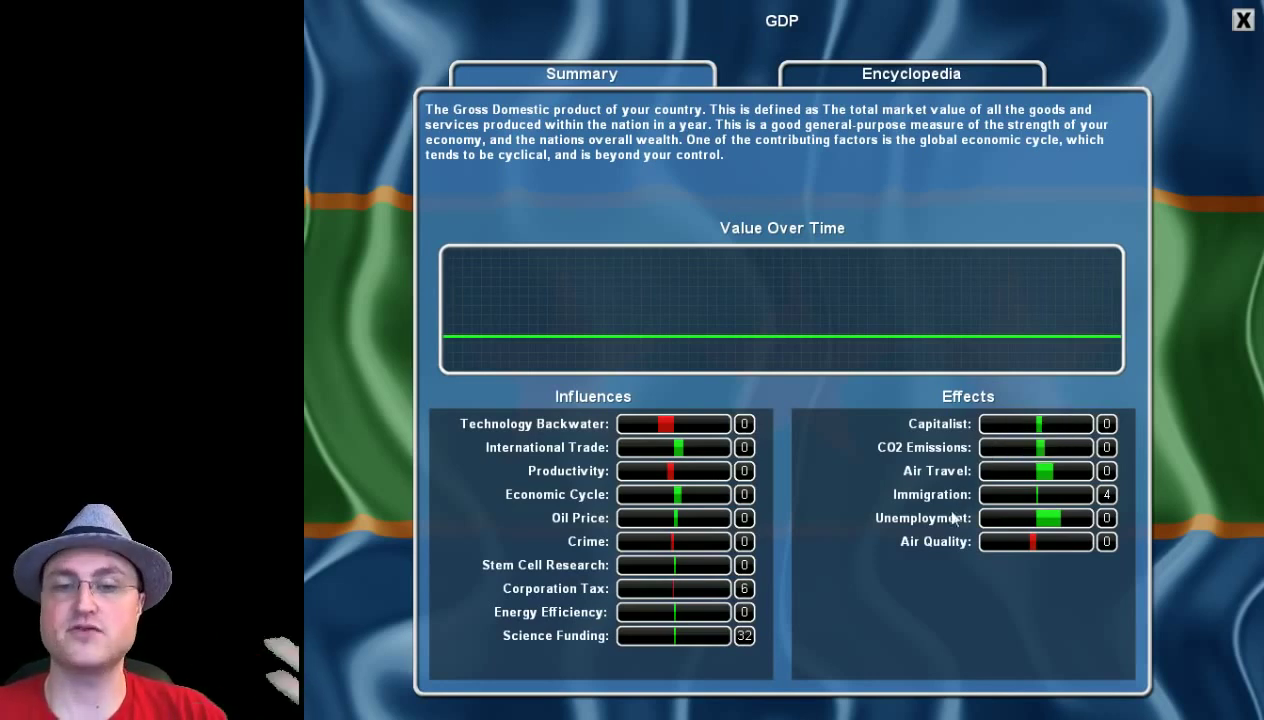
mouse_move(938, 528)
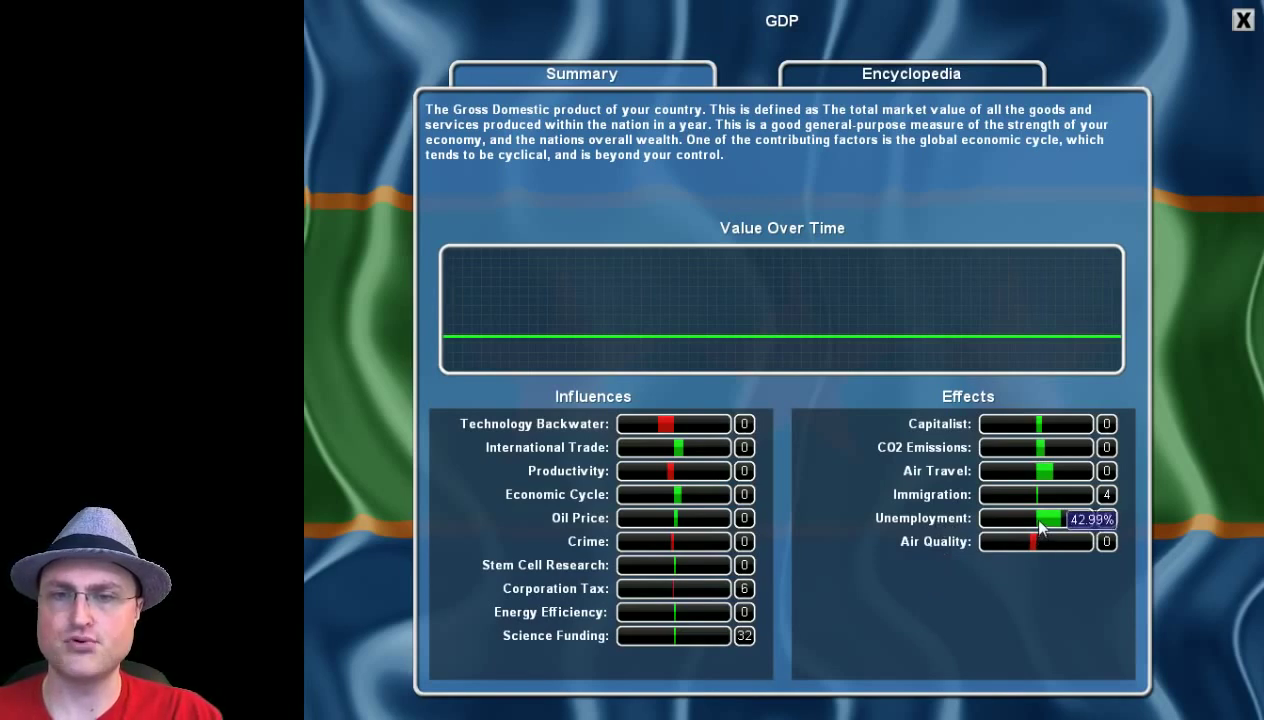
mouse_move(937, 475)
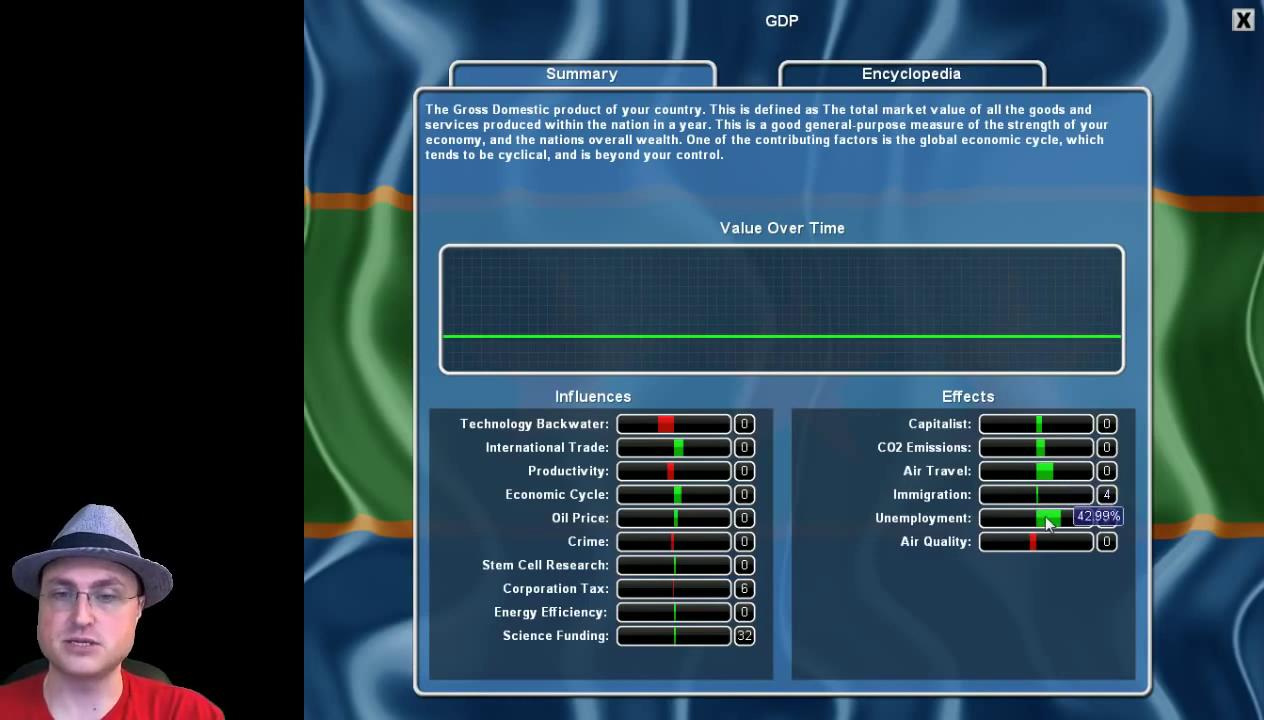
mouse_move(733, 357)
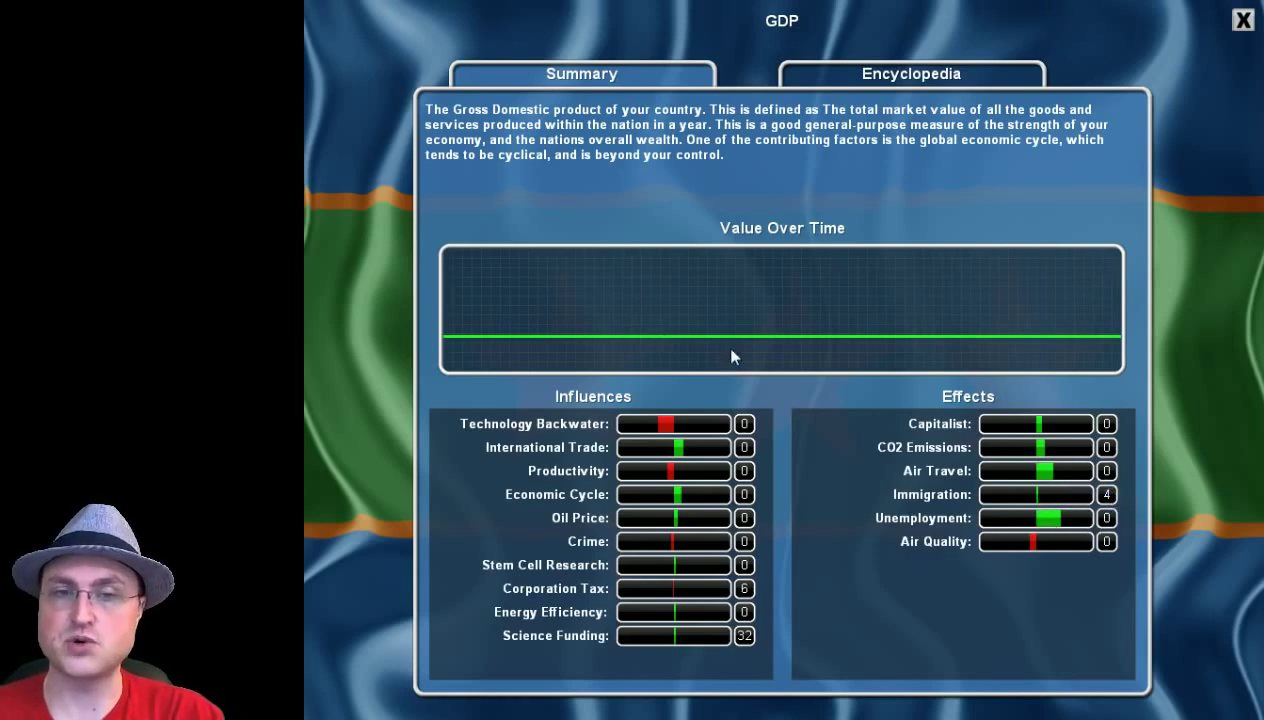
mouse_move(1050, 530)
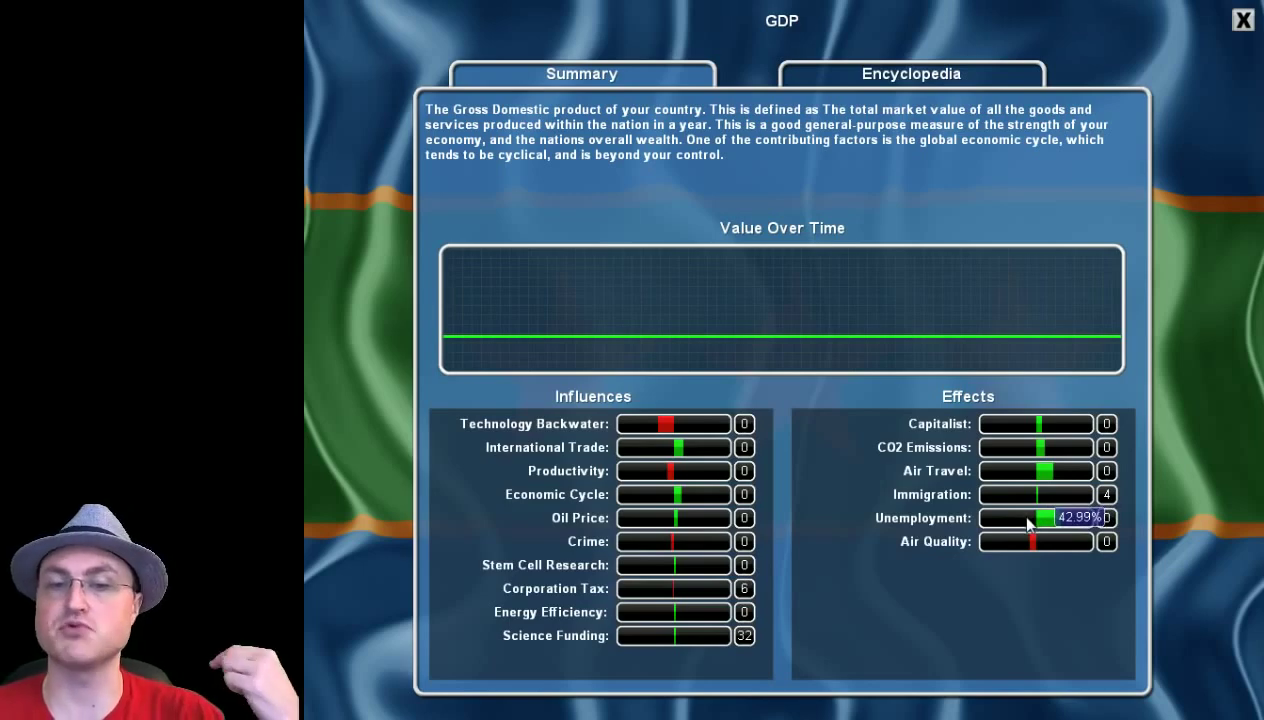
mouse_move(1183, 210)
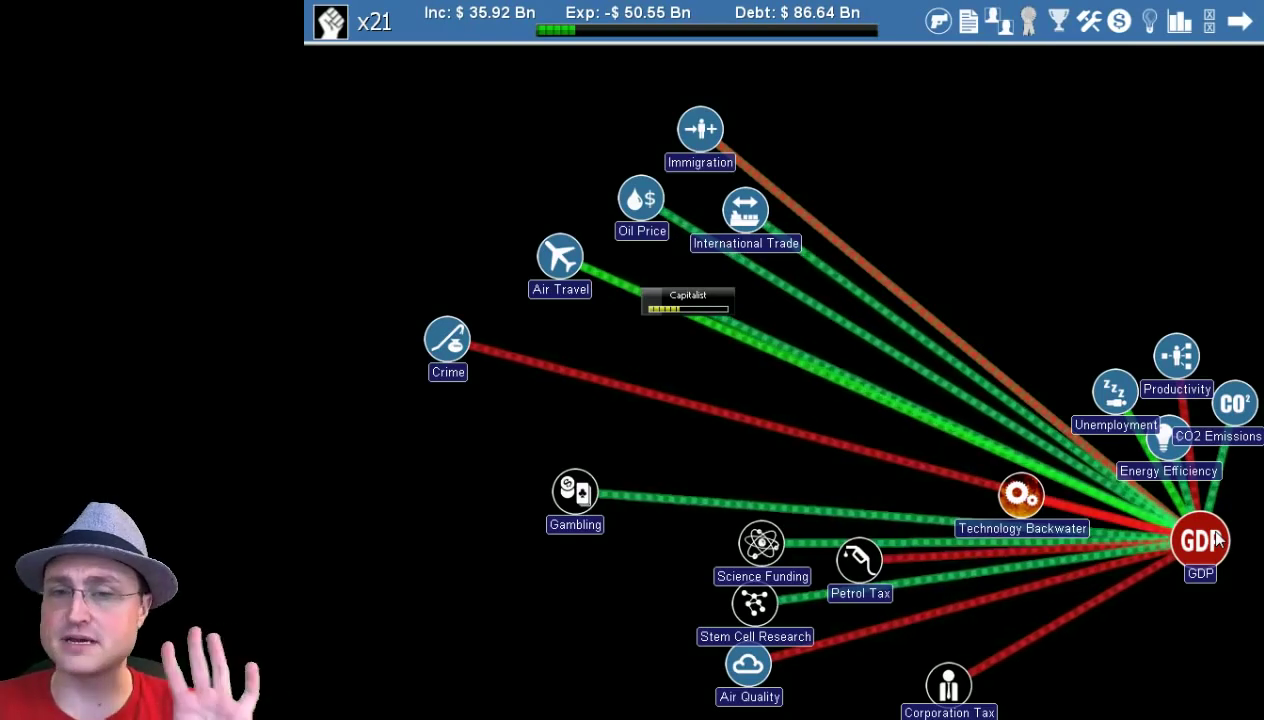
click(1199, 540)
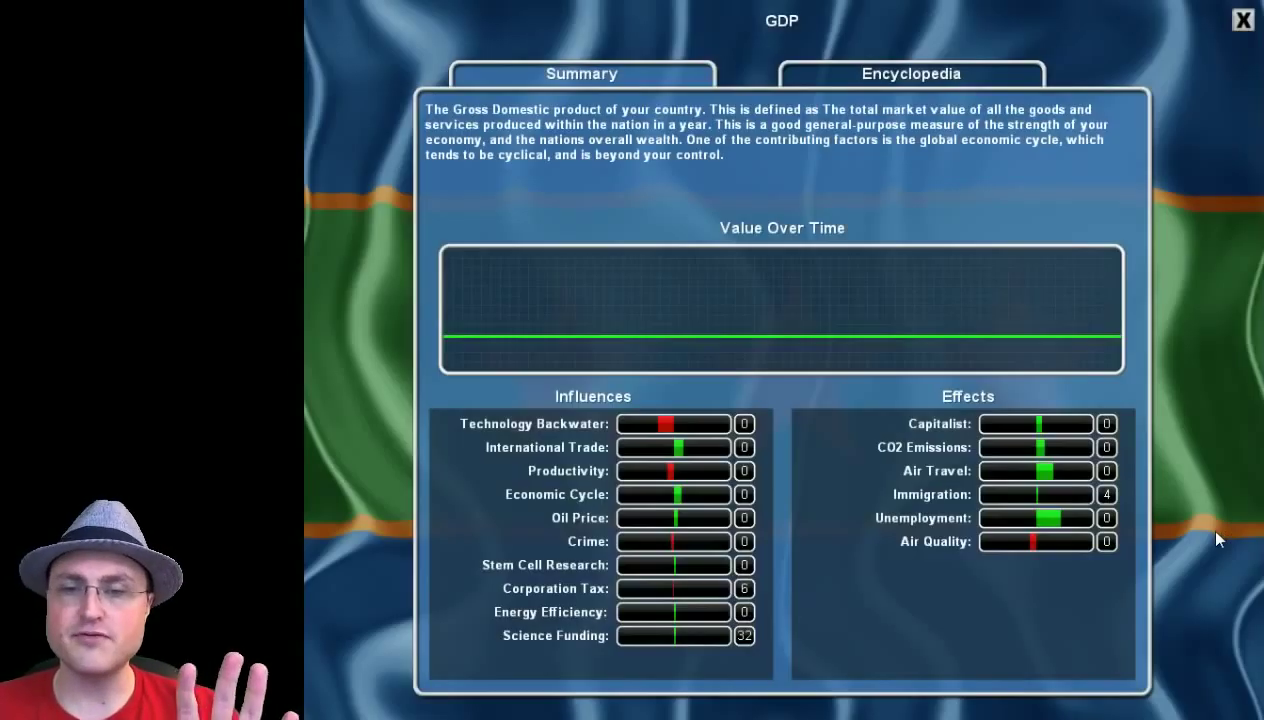
mouse_move(675, 437)
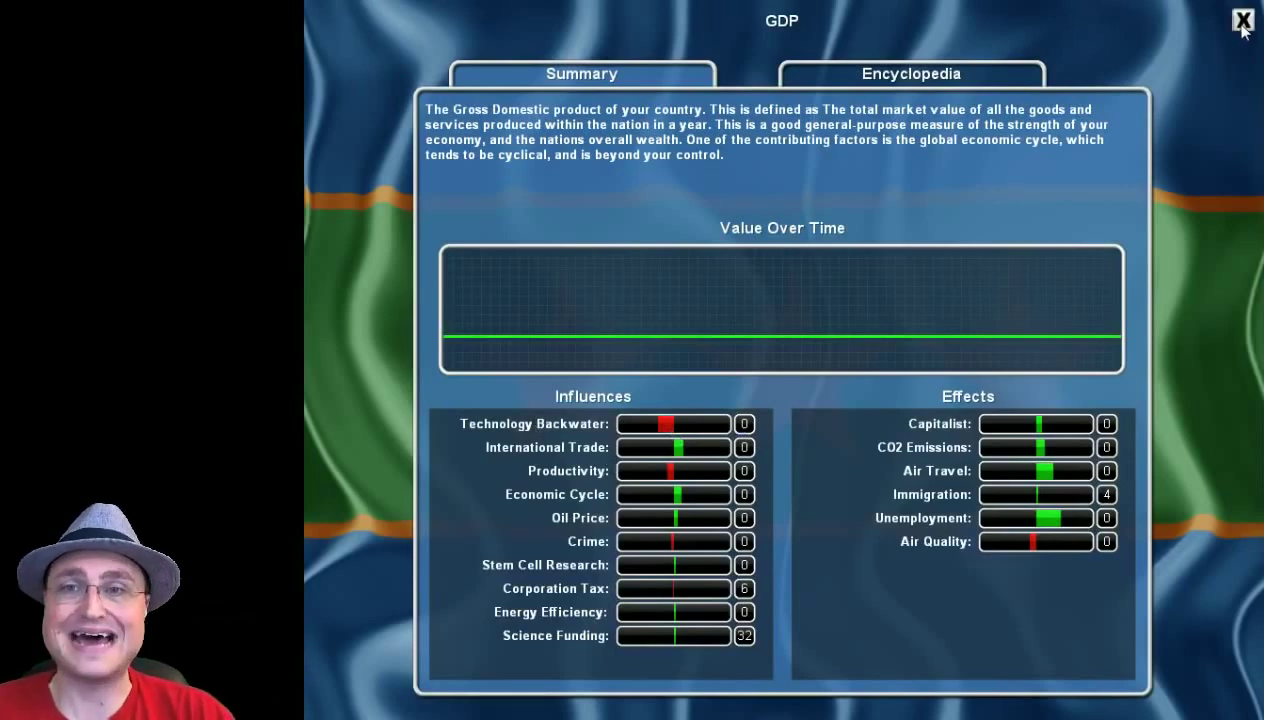
Close GDP, then review and close the Technology Backwater details.
click(1242, 20)
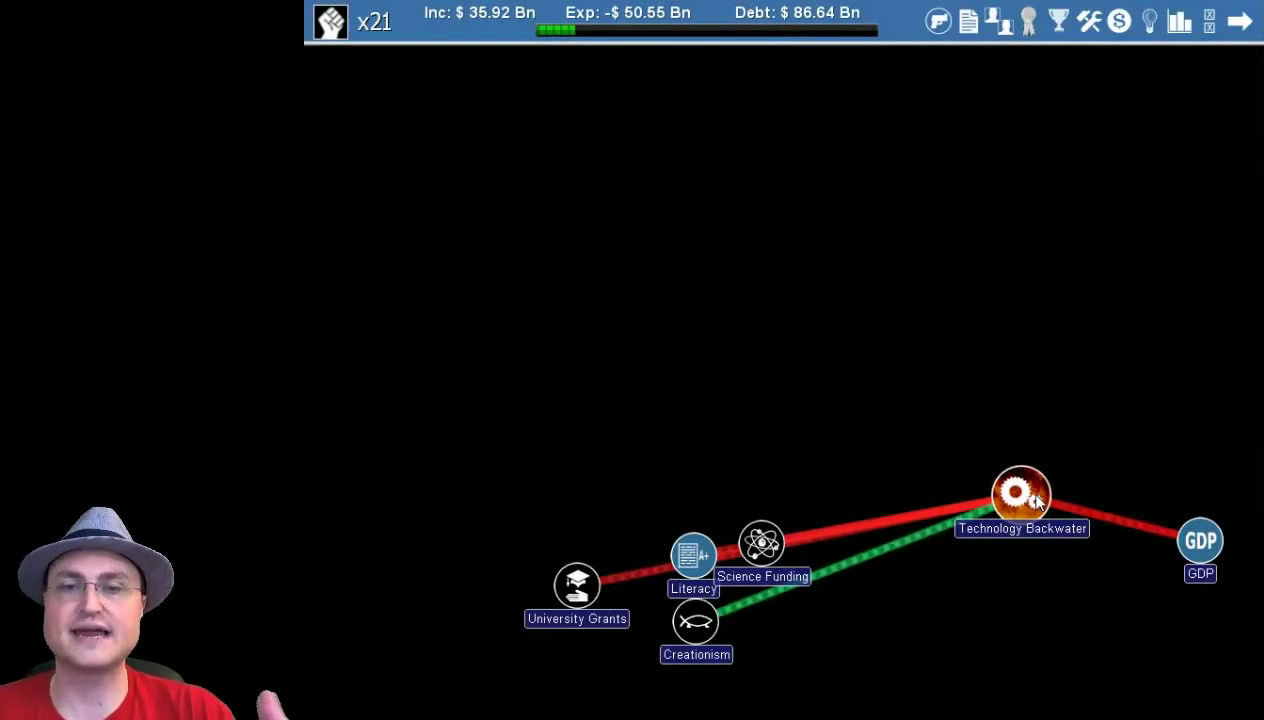
click(1021, 493)
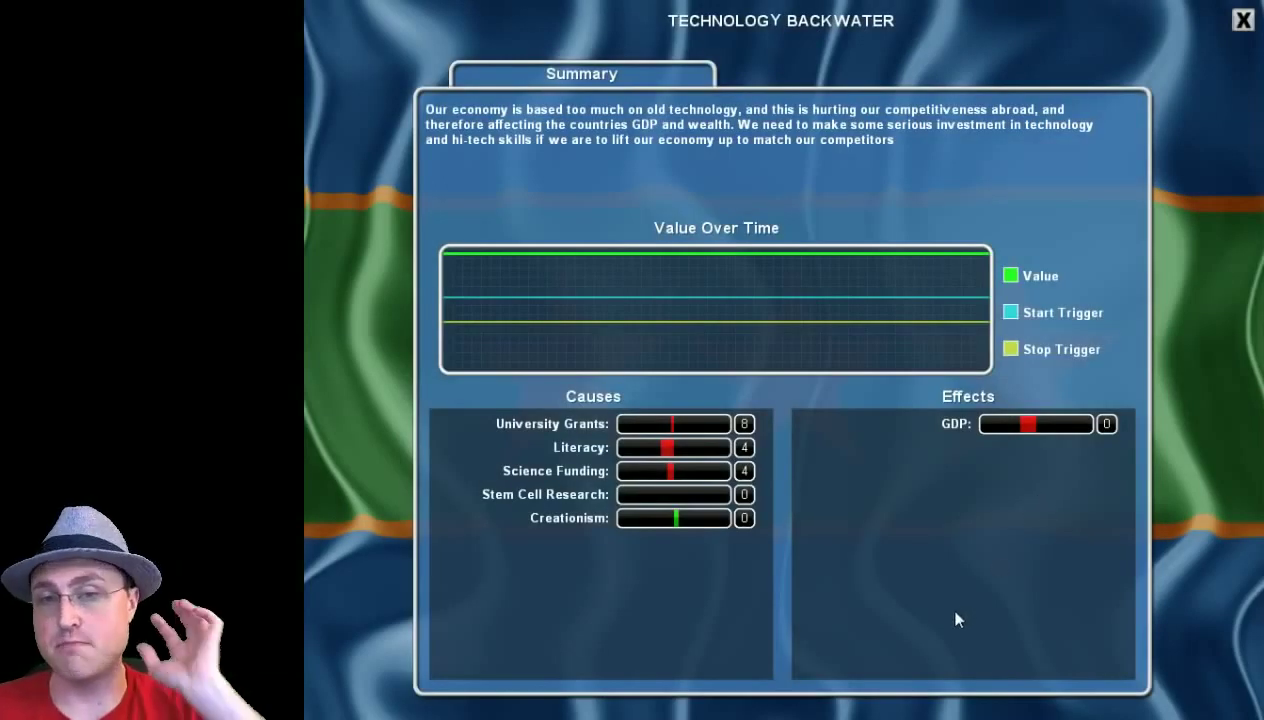
mouse_move(922, 277)
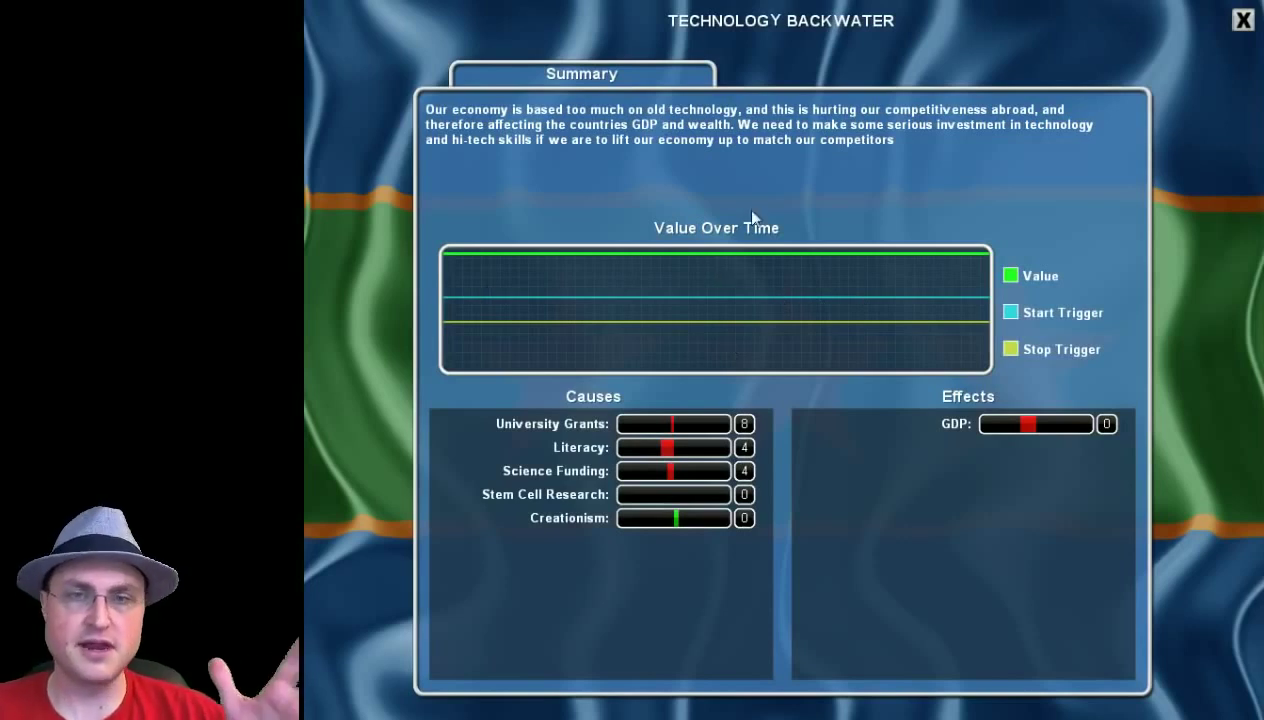
mouse_move(912, 324)
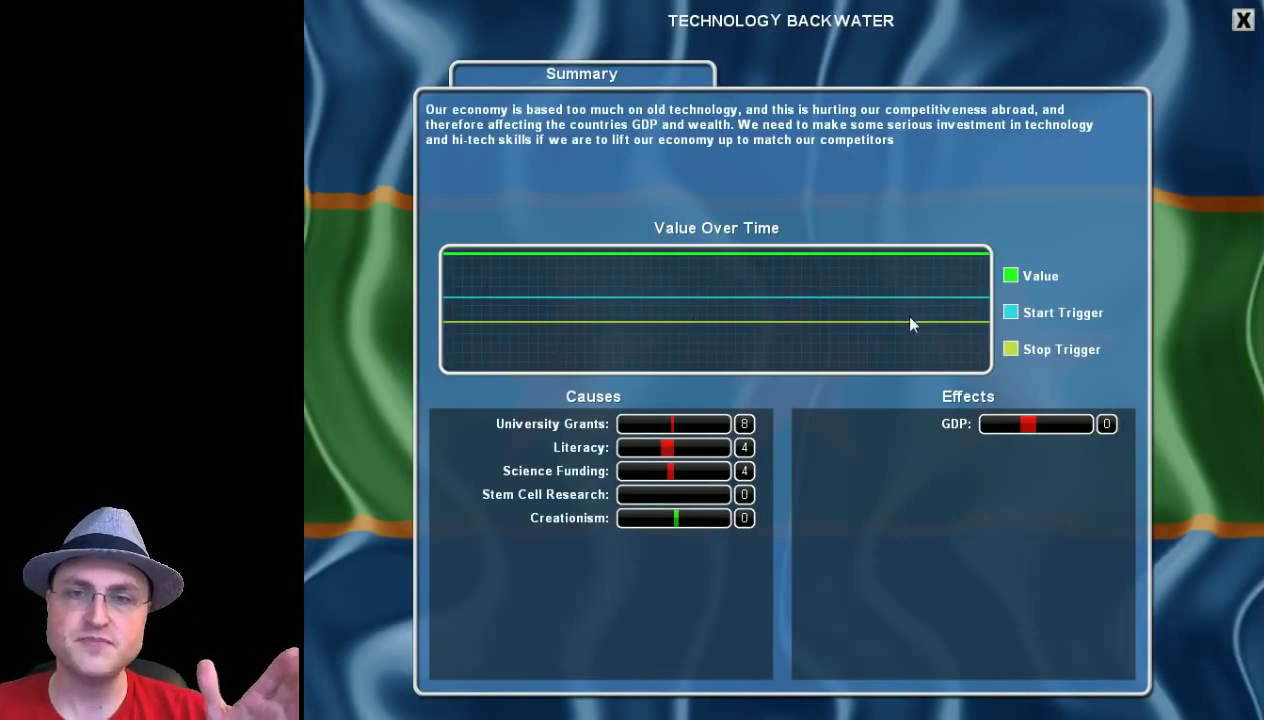
mouse_move(947, 313)
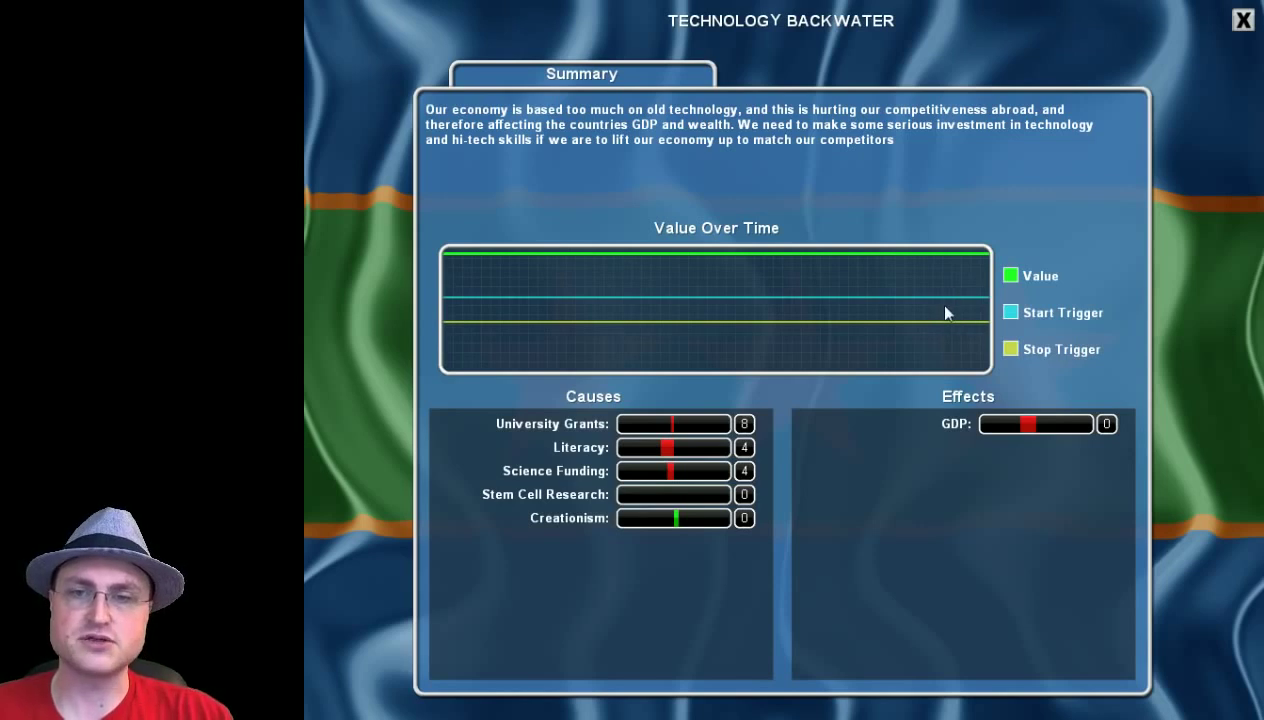
mouse_move(706, 65)
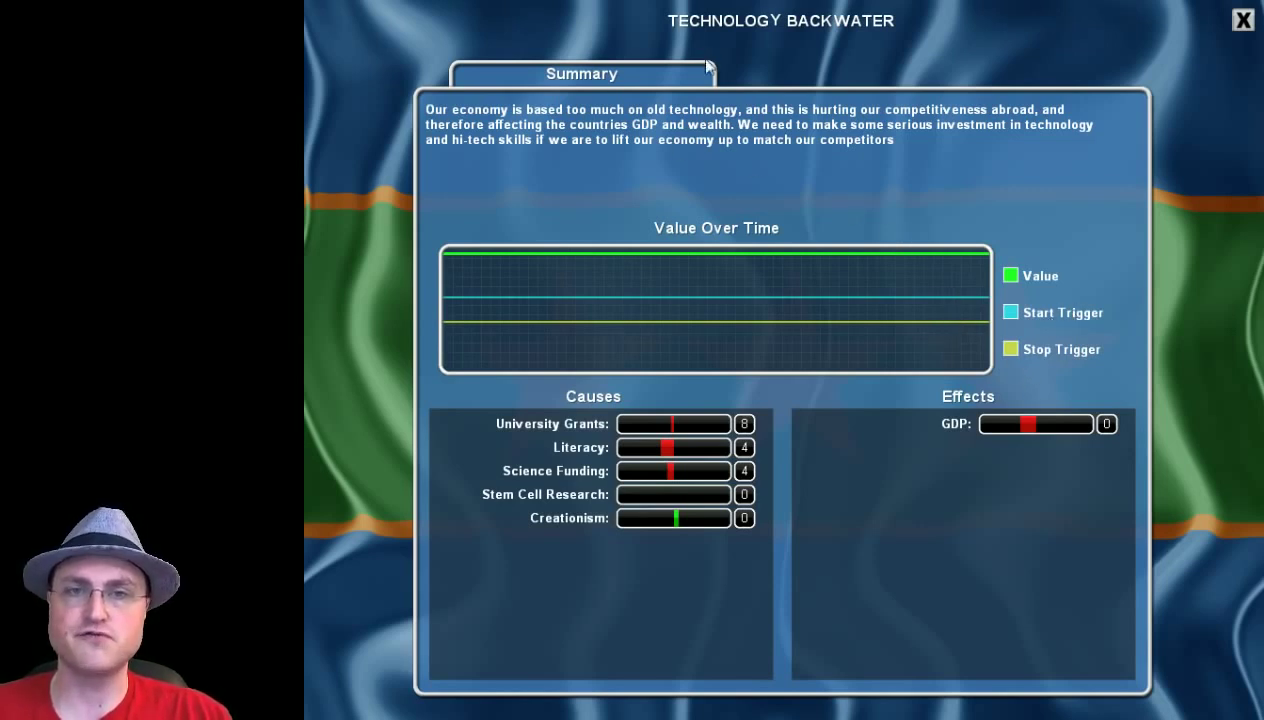
mouse_move(743, 341)
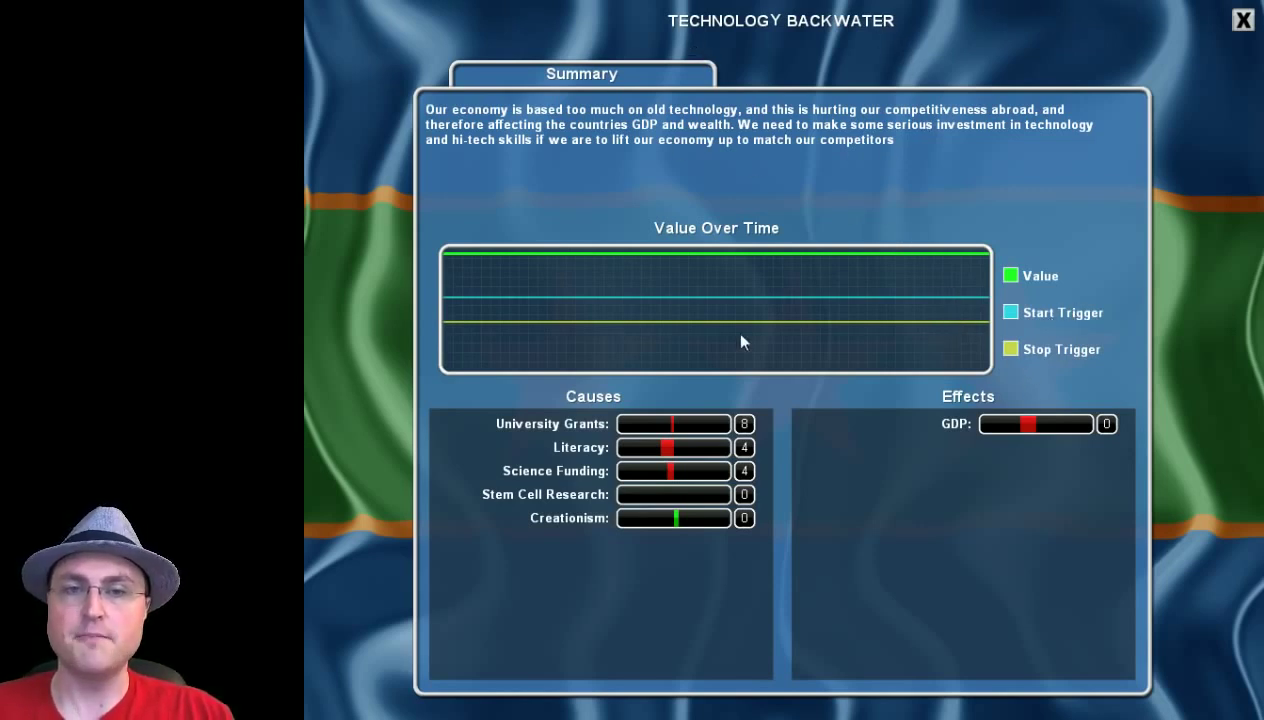
mouse_move(685, 271)
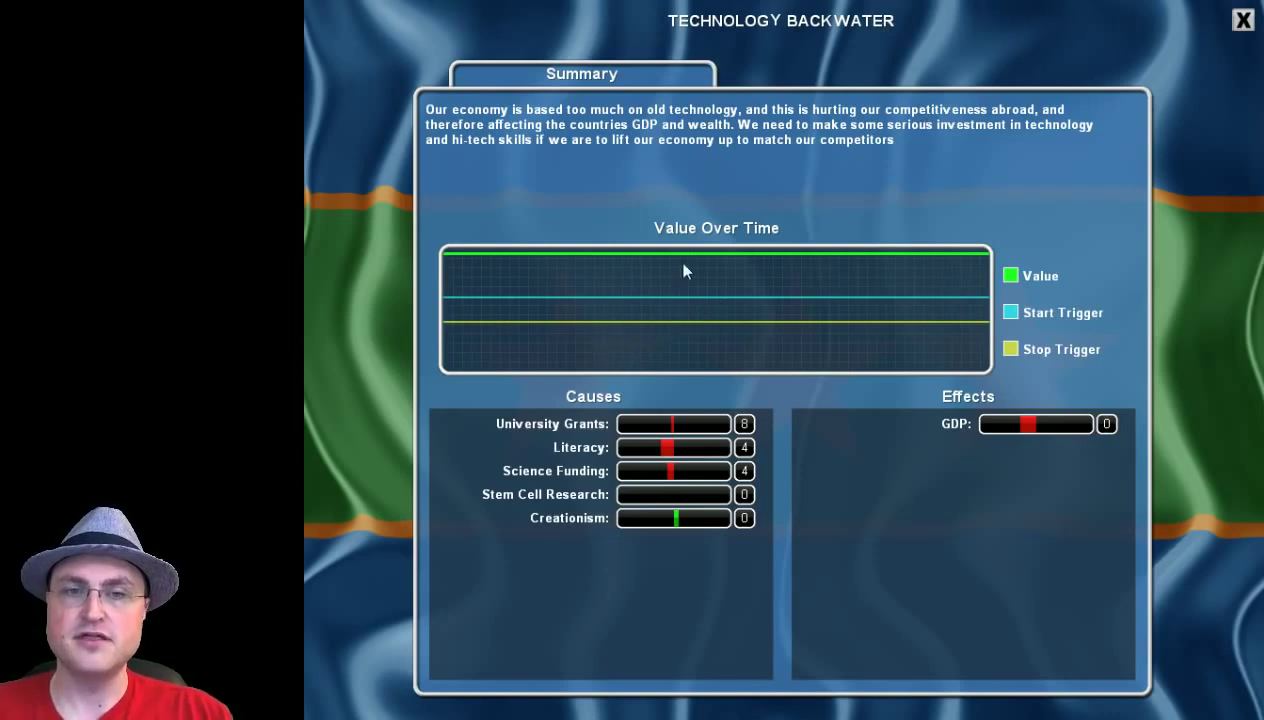
mouse_move(920, 268)
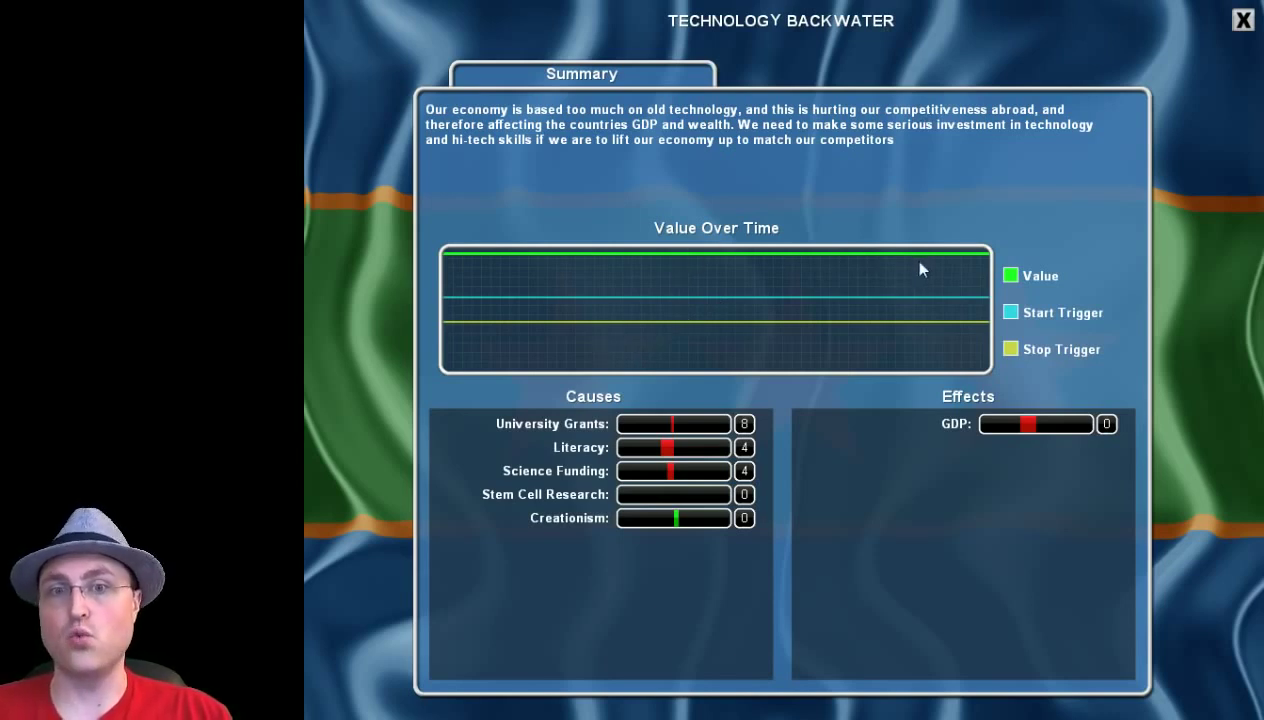
mouse_move(594, 295)
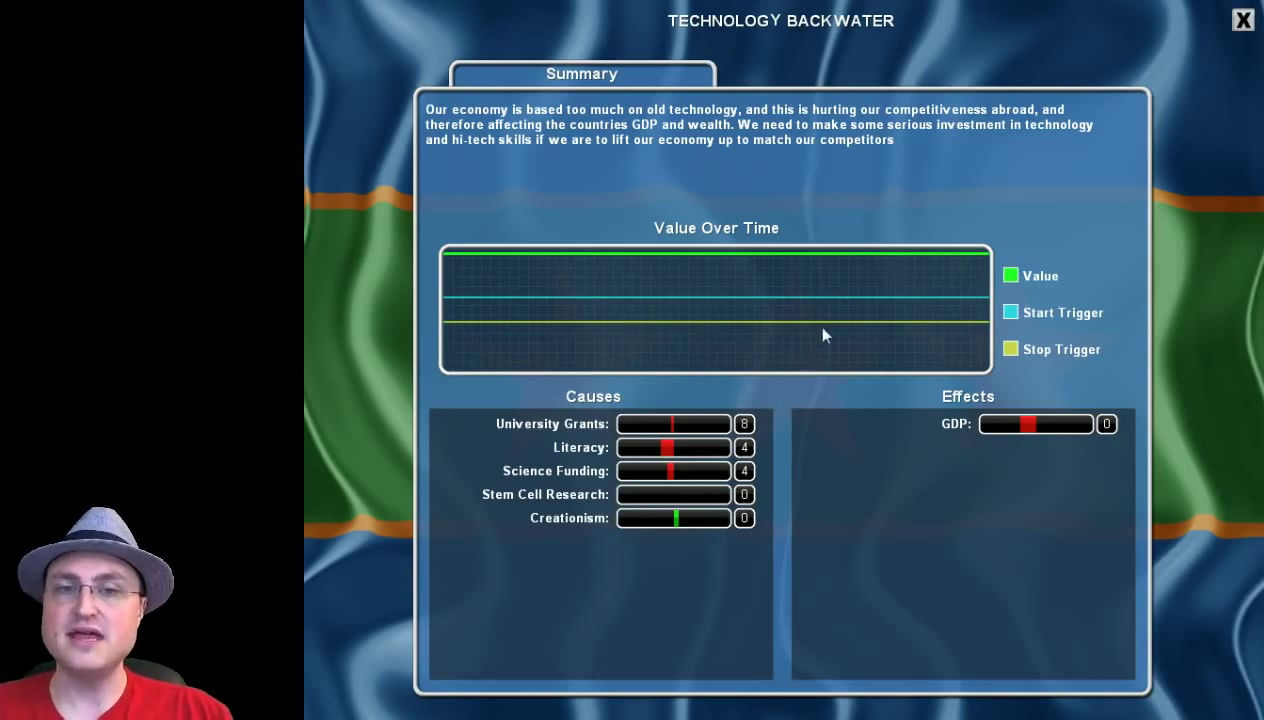
mouse_move(840, 305)
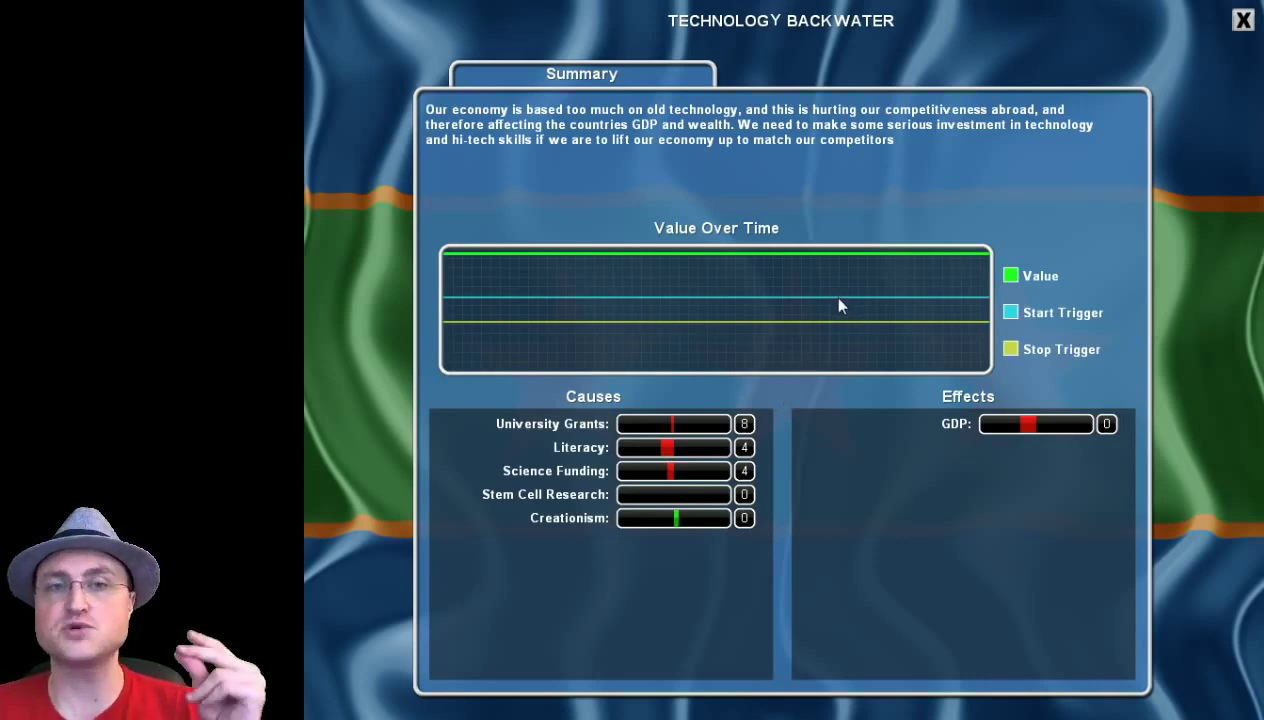
mouse_move(850, 294)
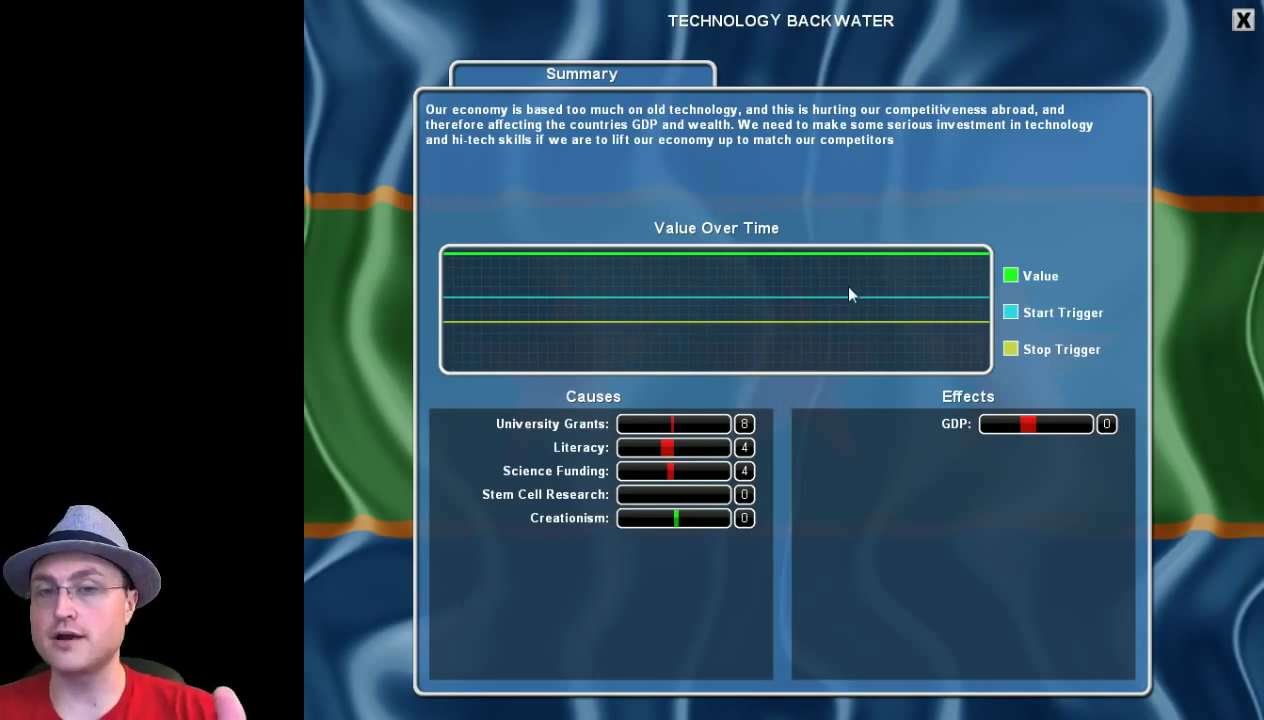
mouse_move(908, 273)
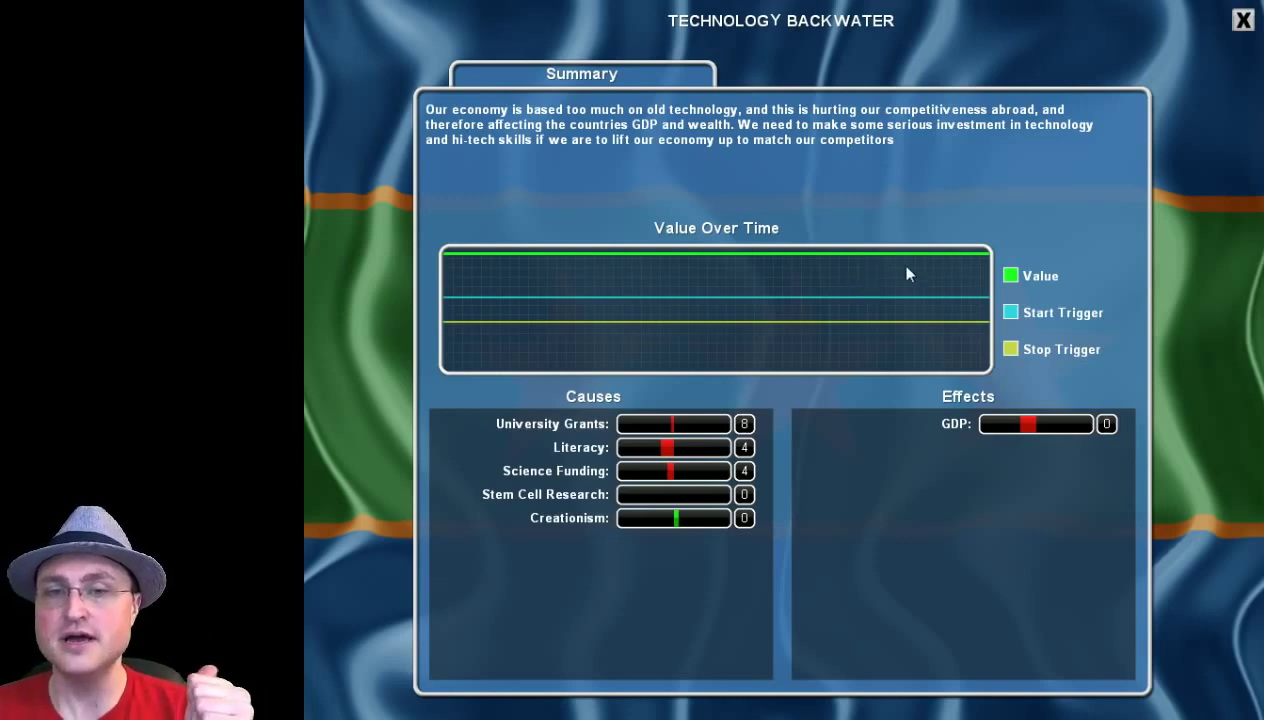
mouse_move(942, 355)
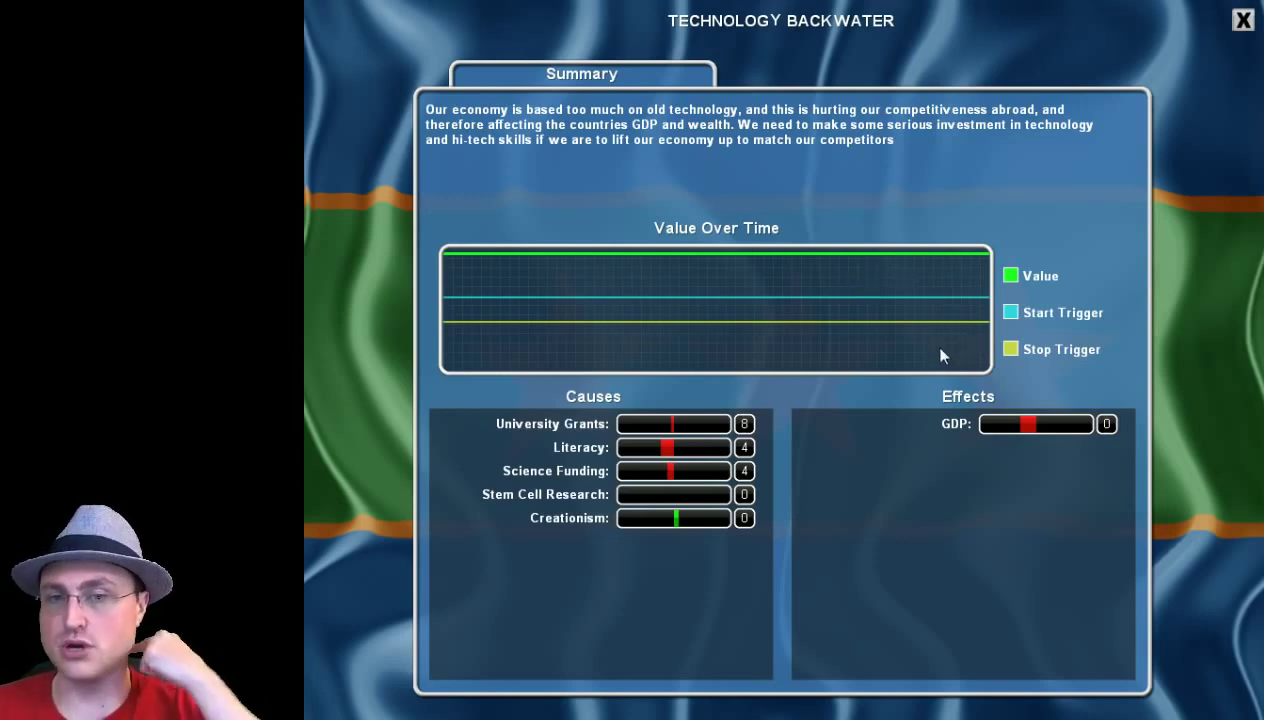
mouse_move(914, 272)
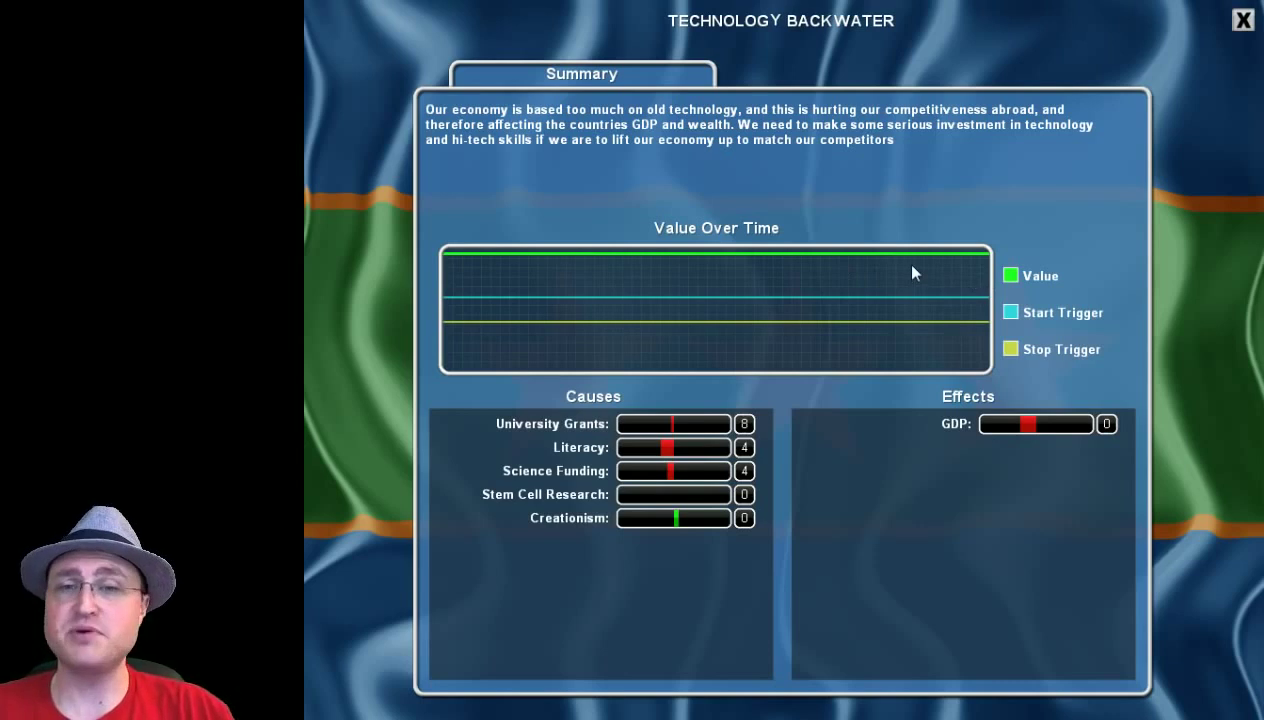
mouse_move(901, 314)
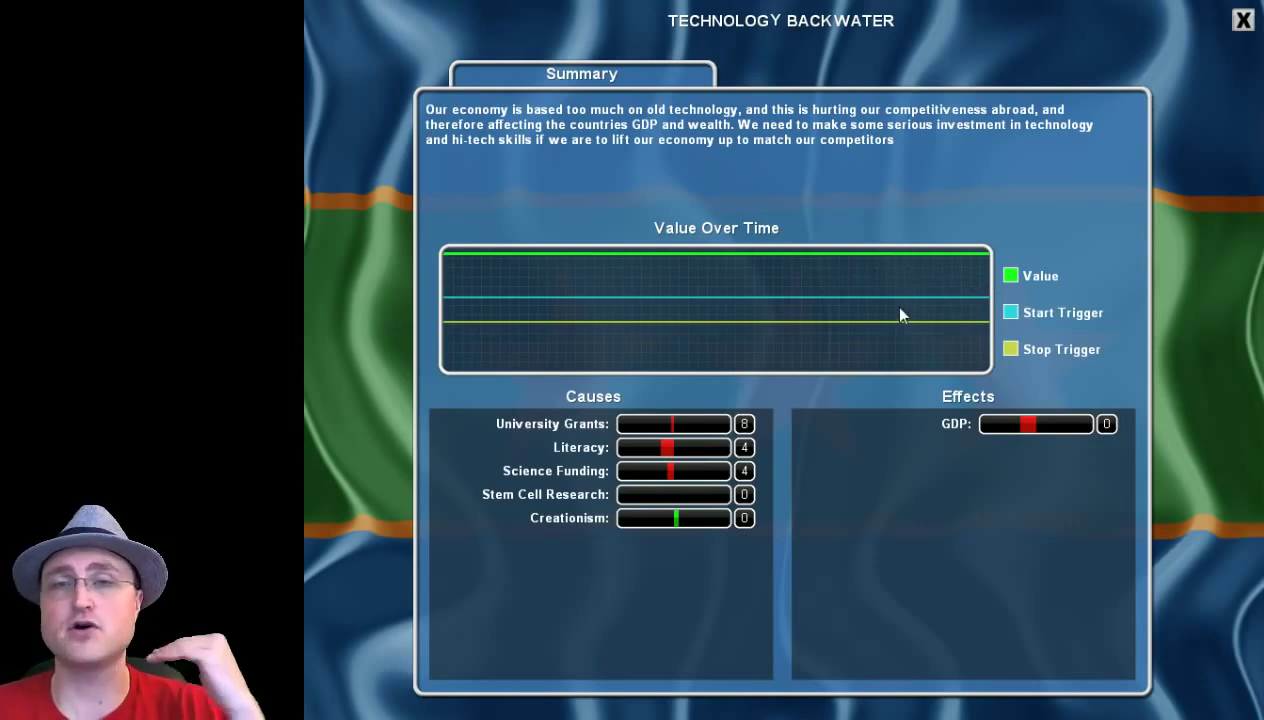
mouse_move(925, 267)
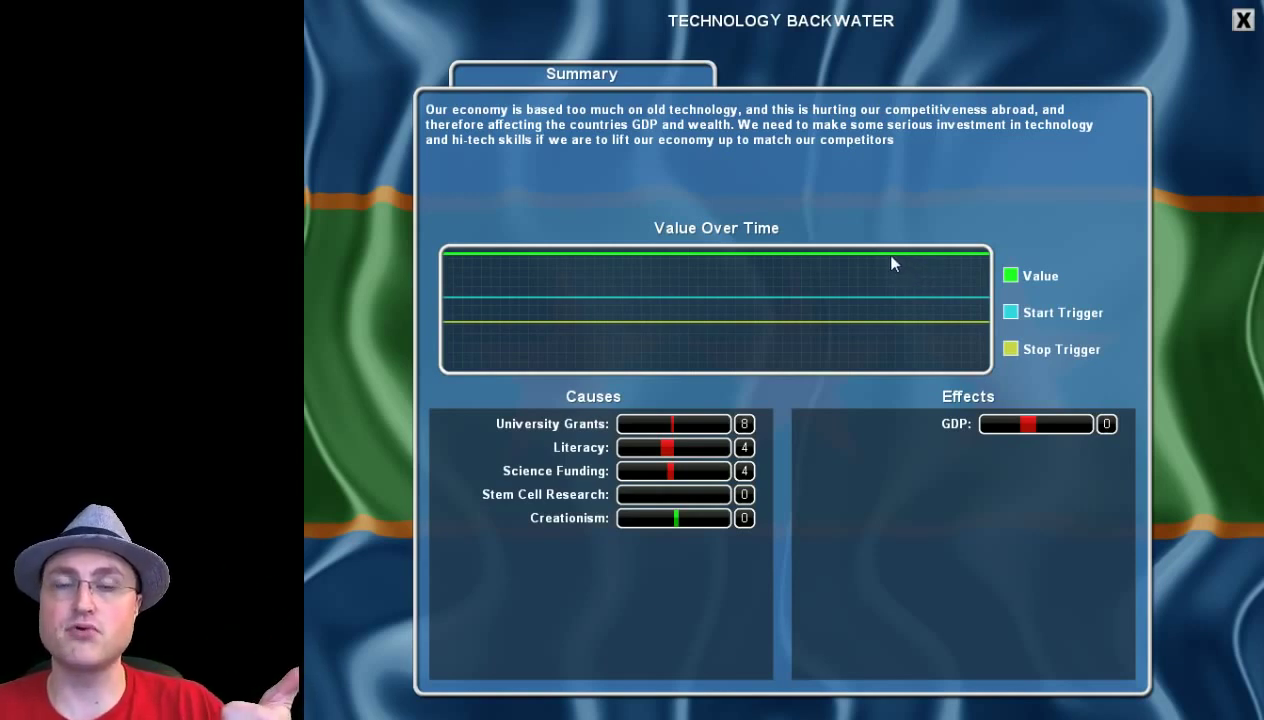
mouse_move(800, 370)
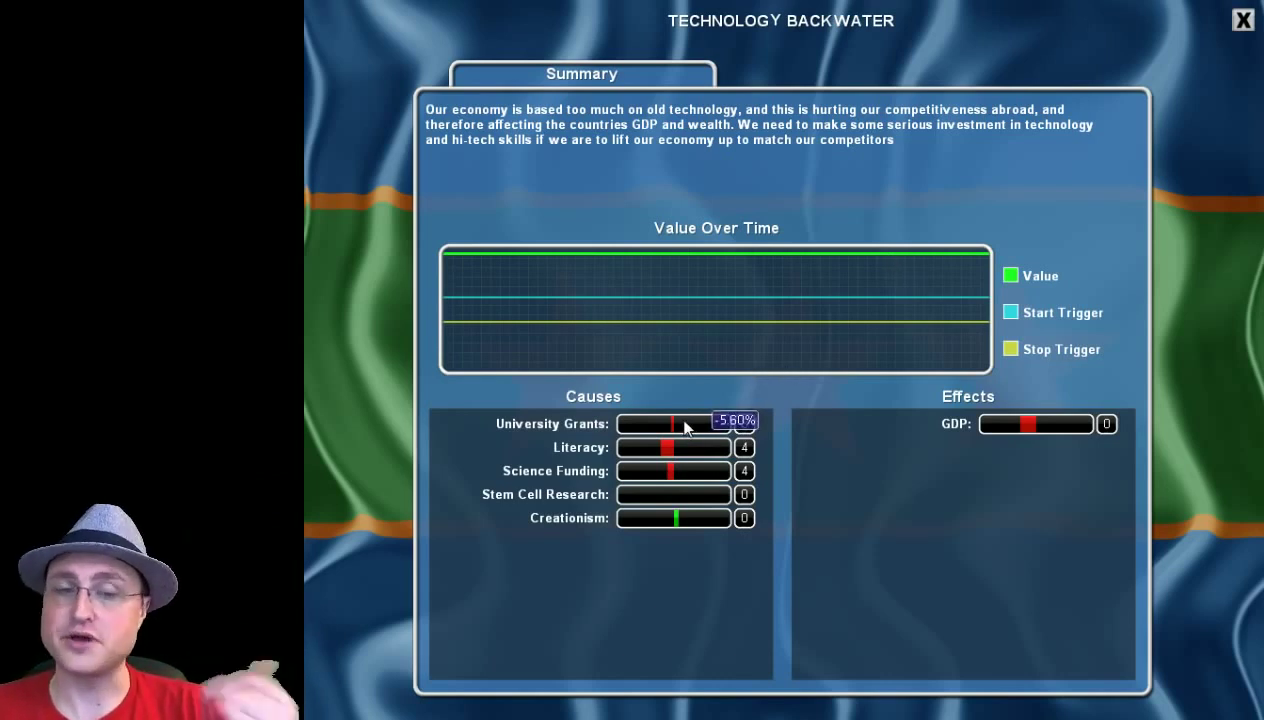
mouse_move(698, 427)
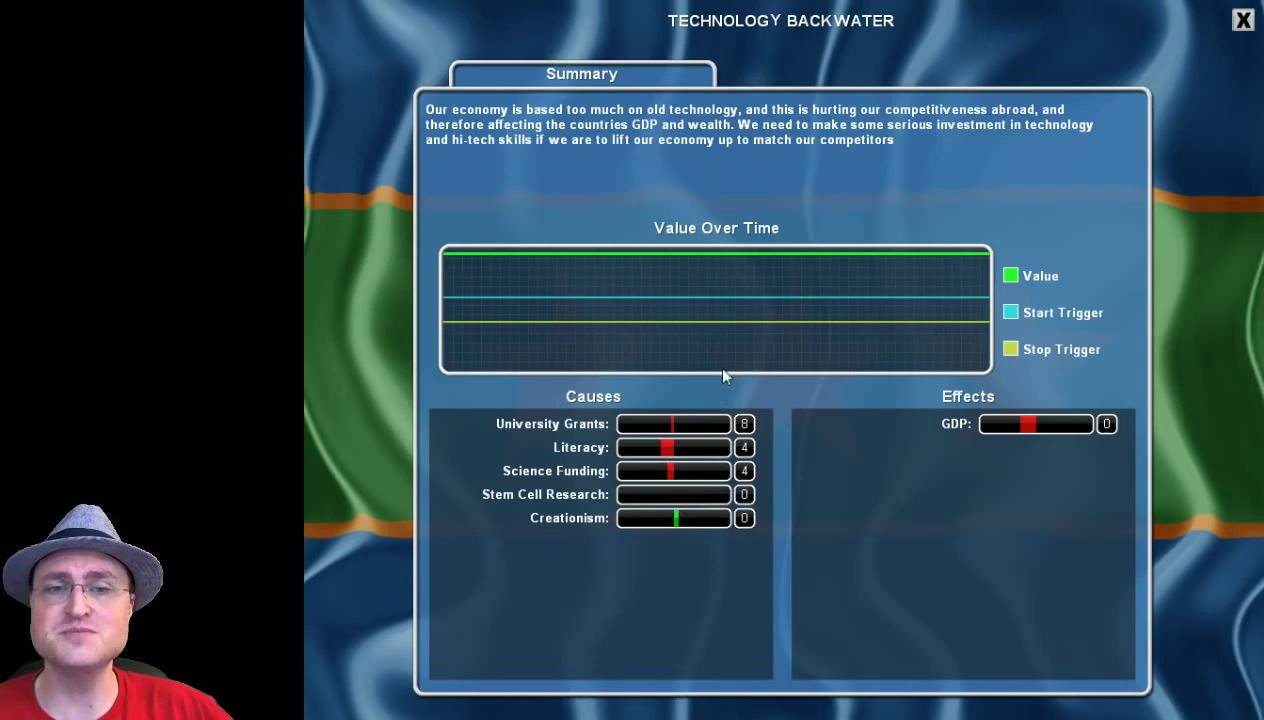
mouse_move(936, 223)
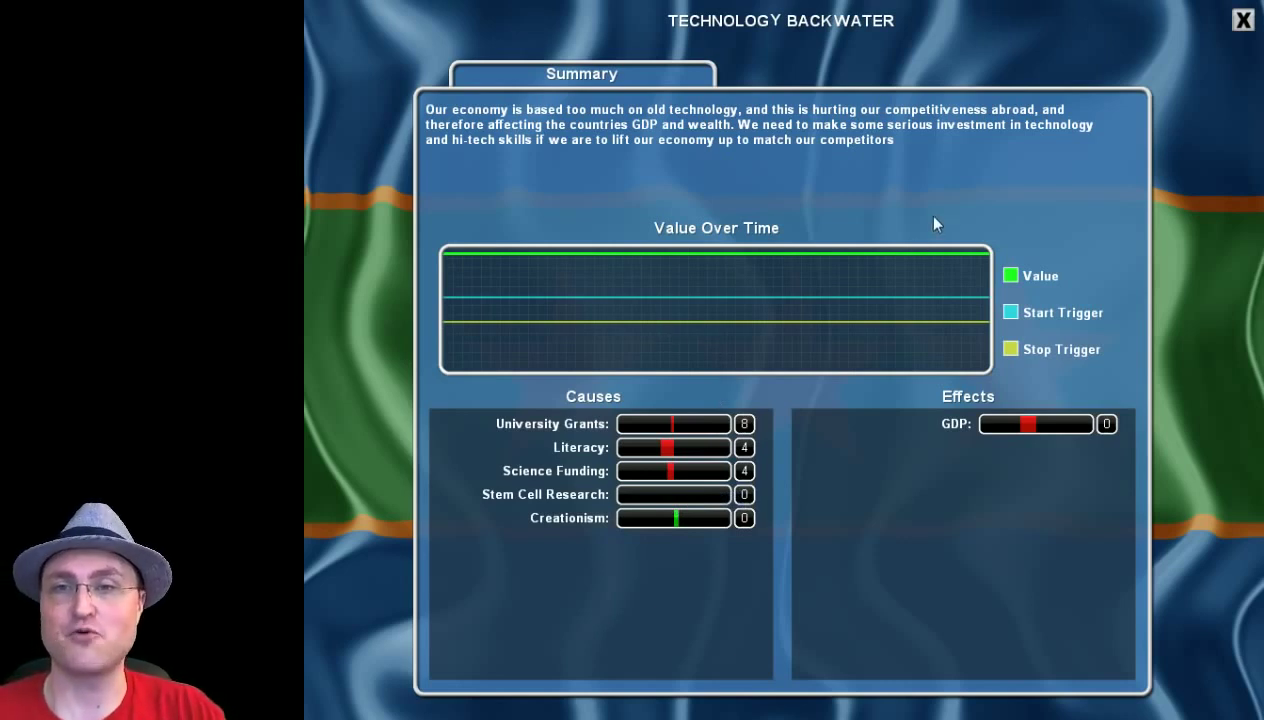
mouse_move(1085, 165)
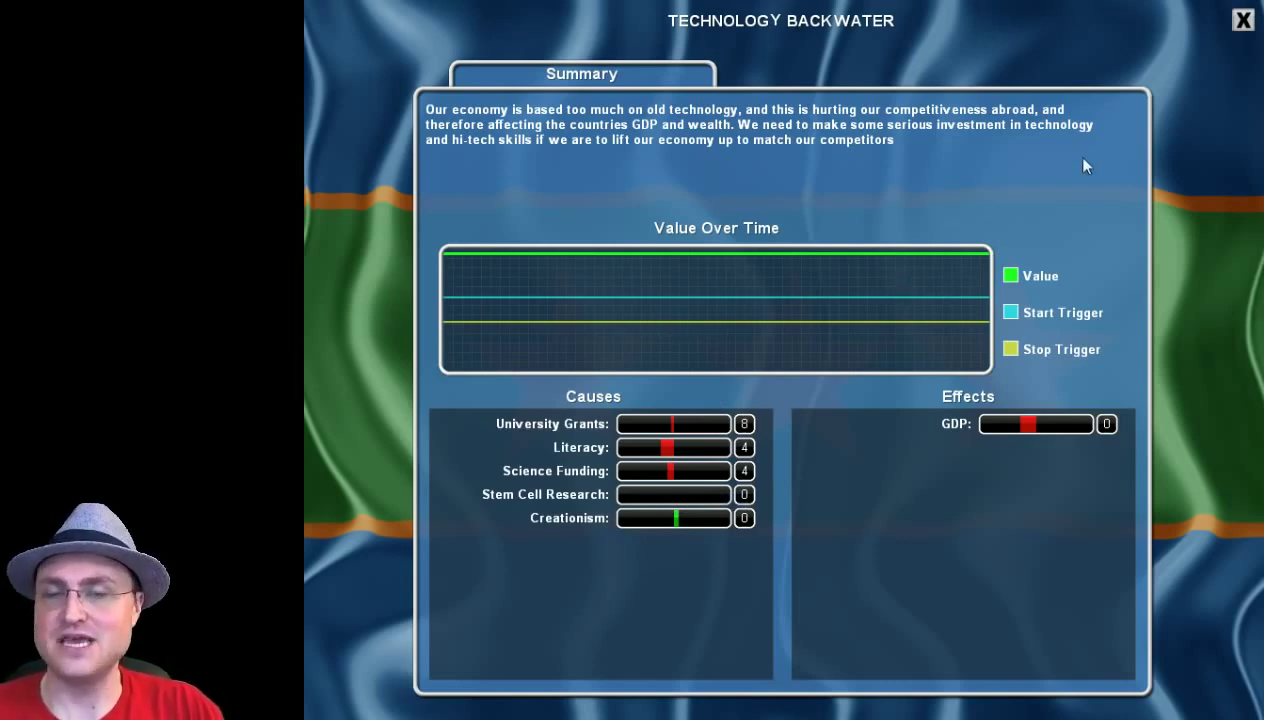
click(1237, 20)
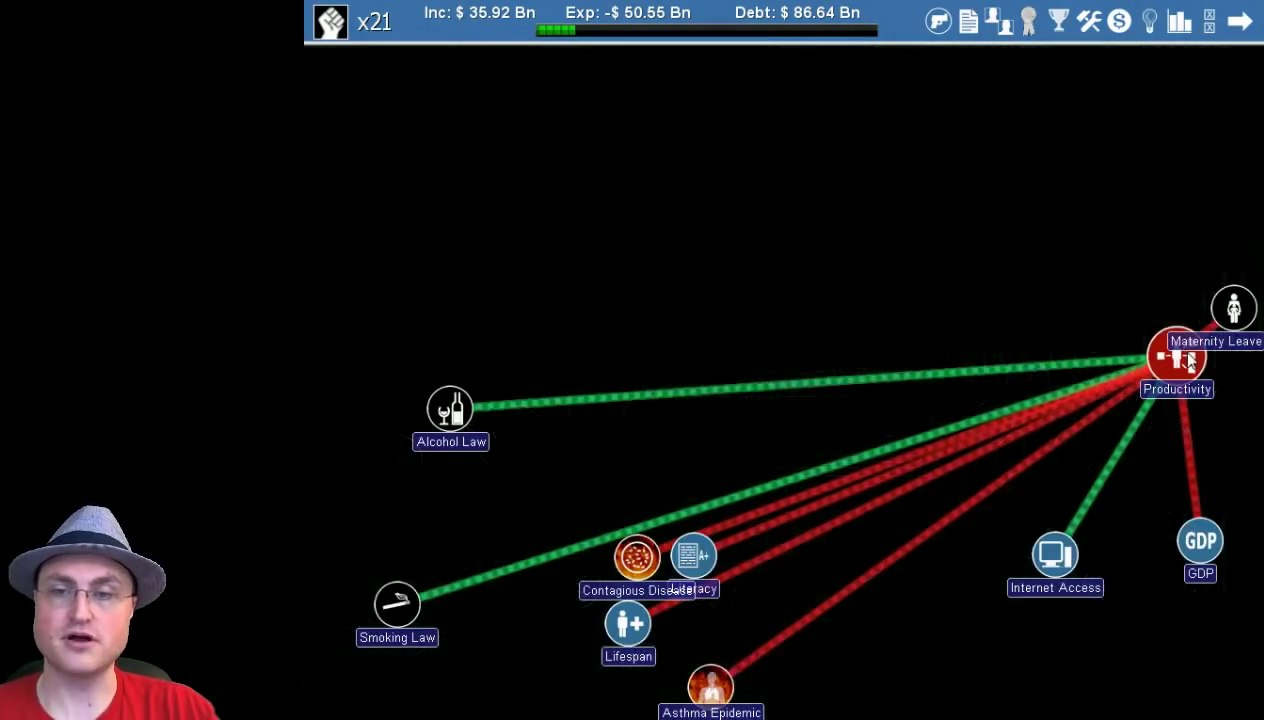
Review the Productivity and Stem Cell Research details, closing each afterwards.
click(1174, 378)
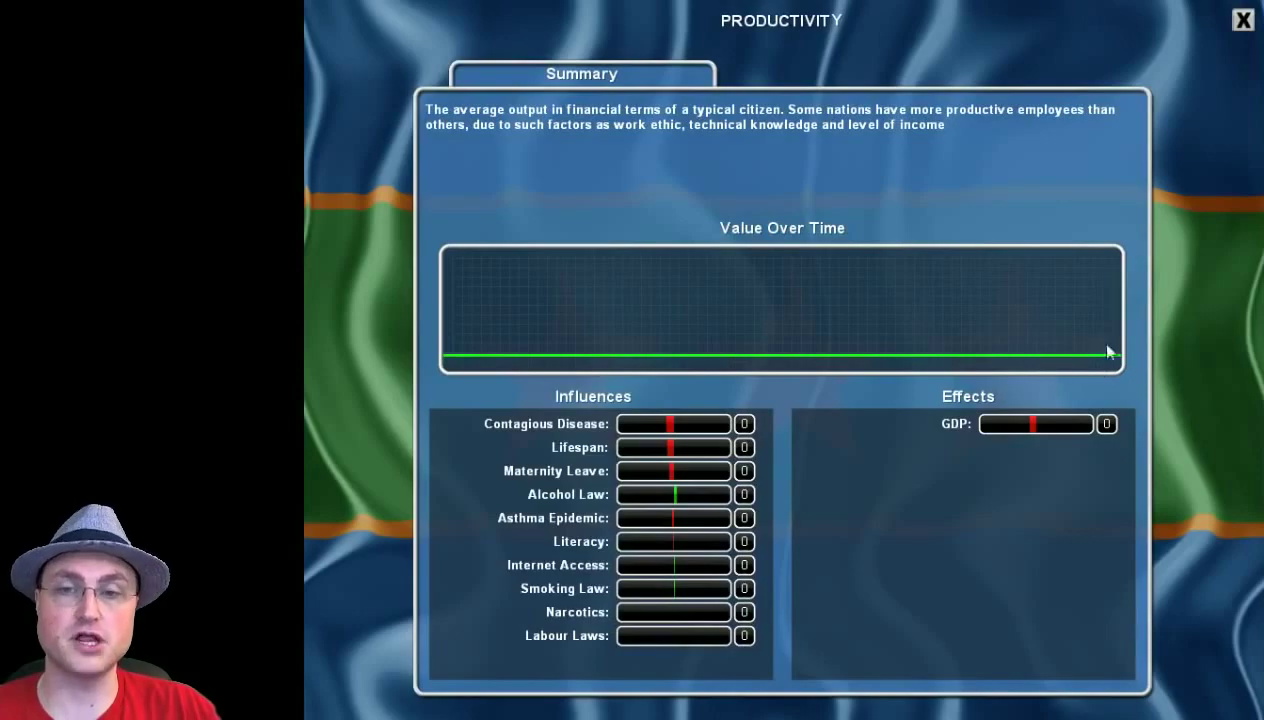
click(1234, 20)
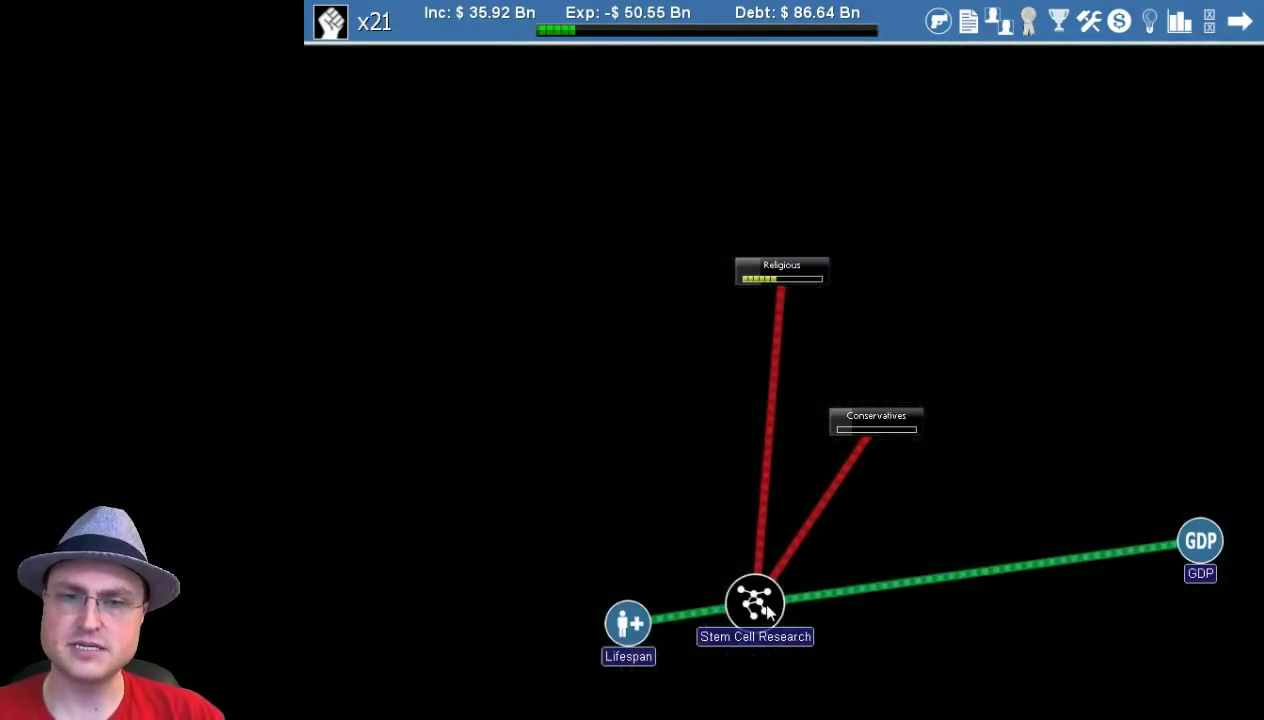
click(754, 600)
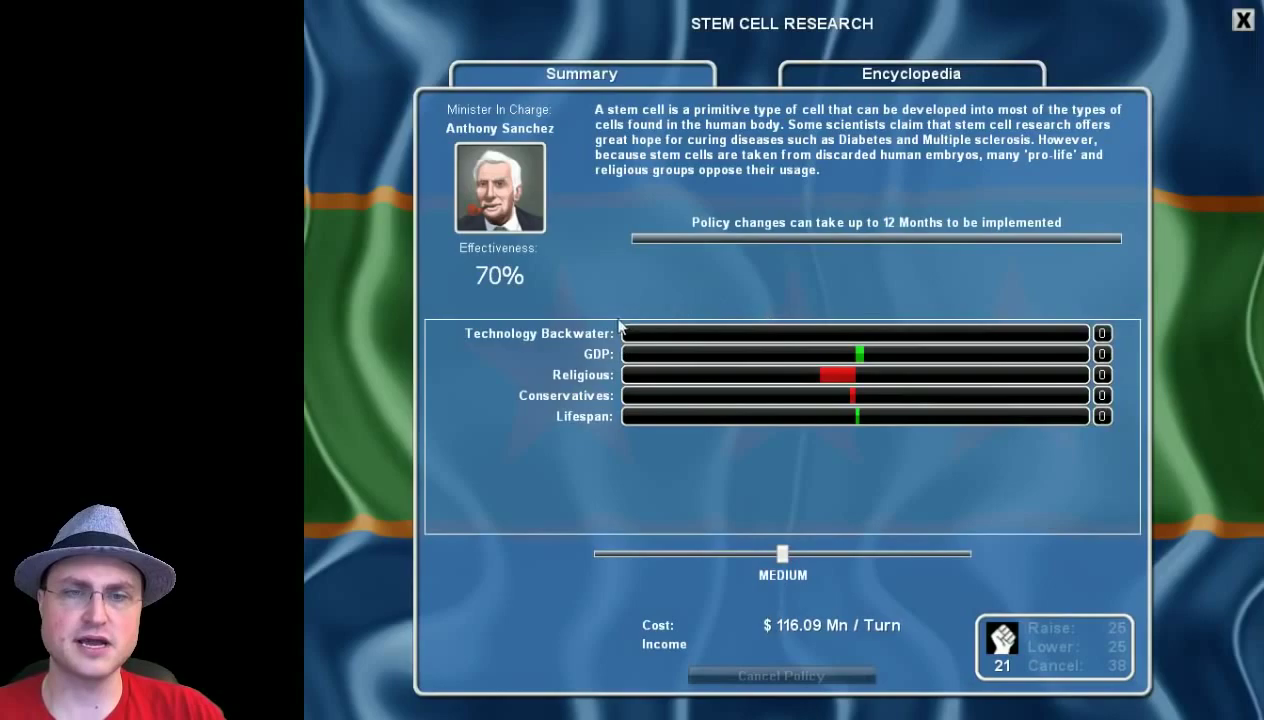
click(1237, 19)
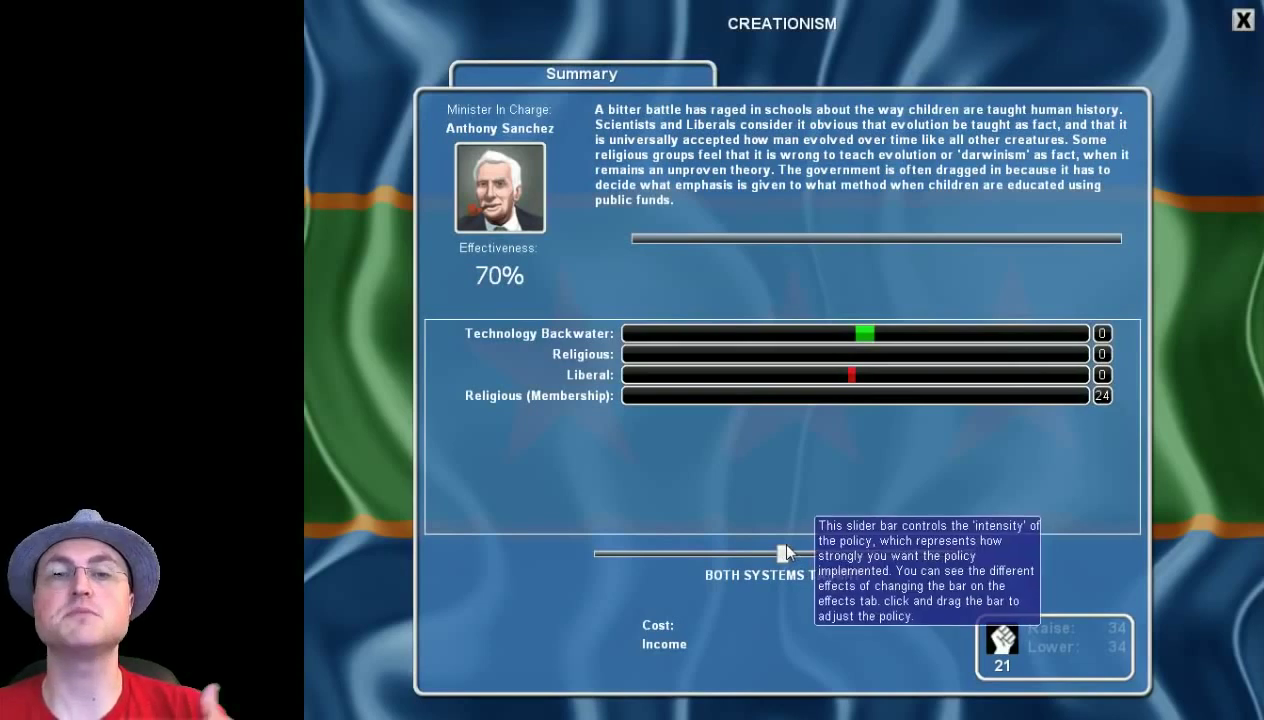
mouse_move(788, 538)
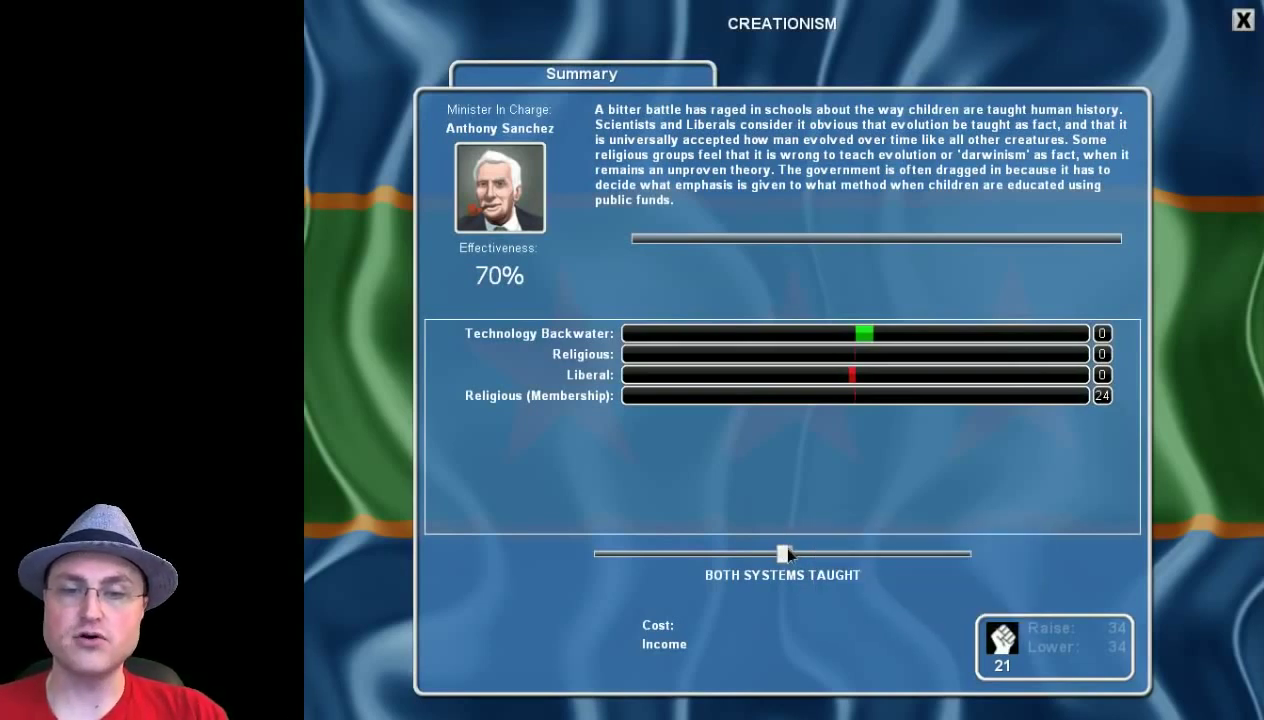
Slide Creationism toward Evolution Only, then back to Emphasis on Creationism.
drag(783, 553, 970, 553)
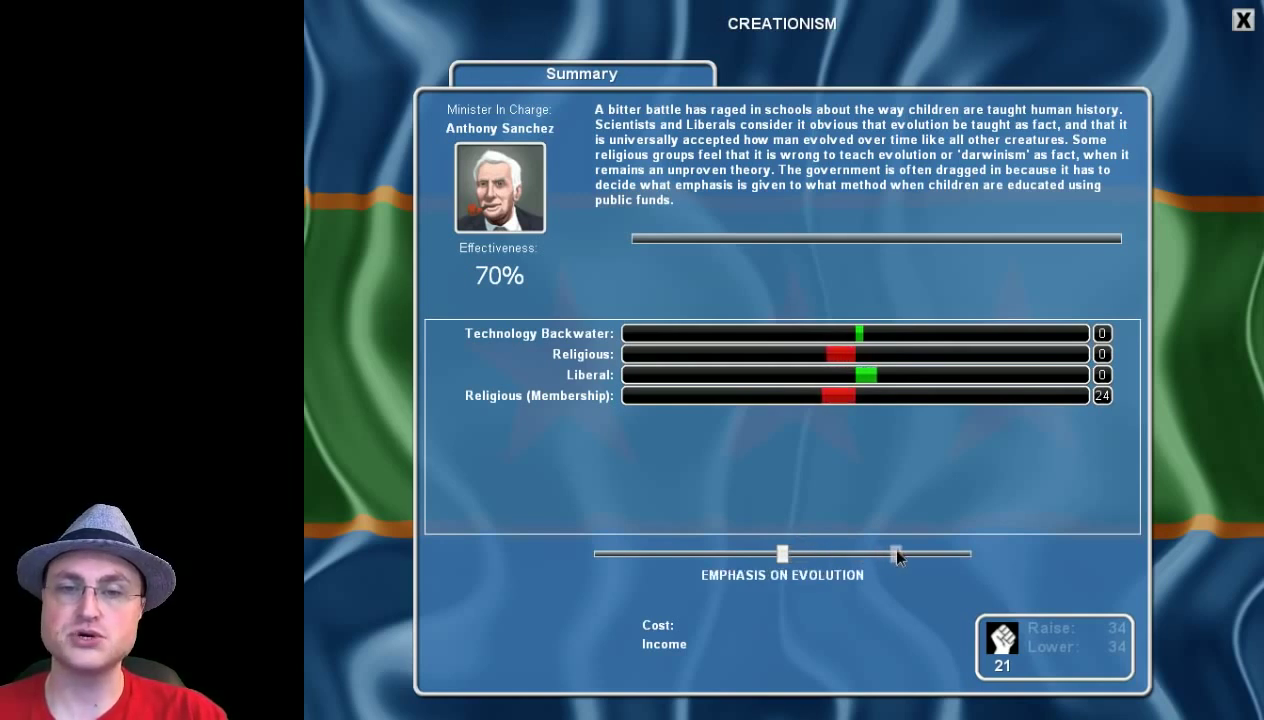
drag(897, 554, 968, 554)
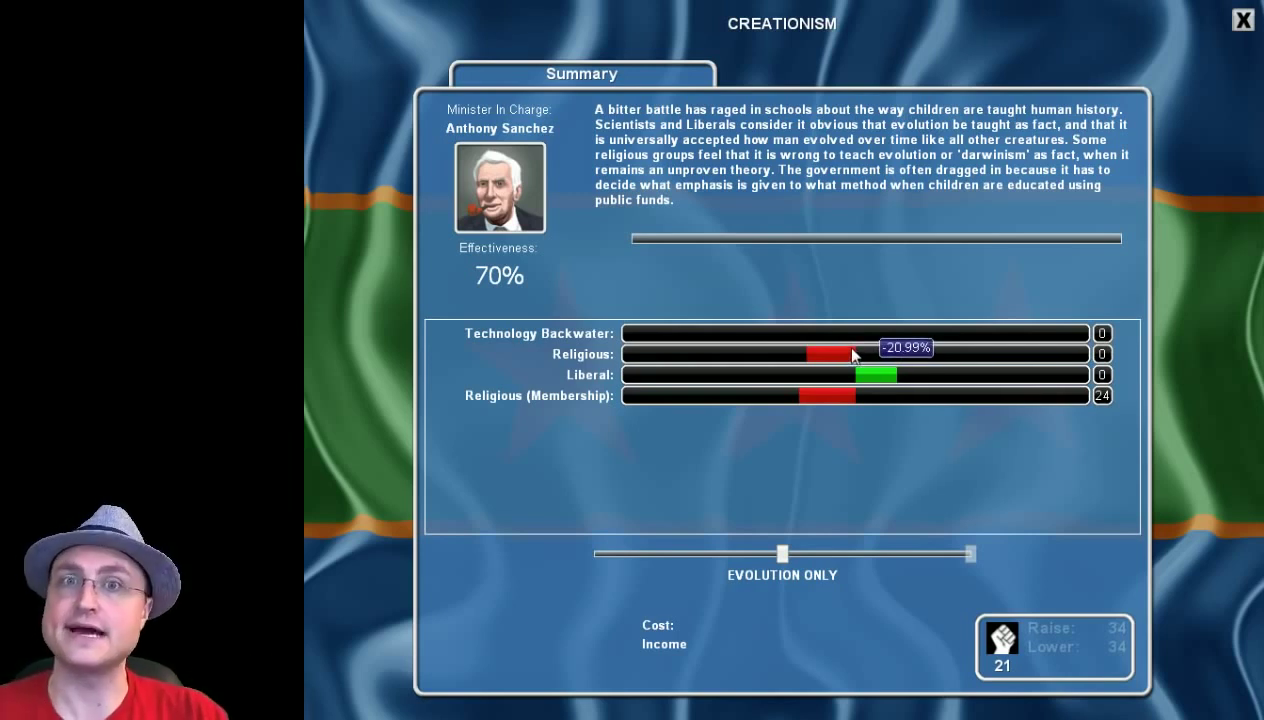
mouse_move(654, 402)
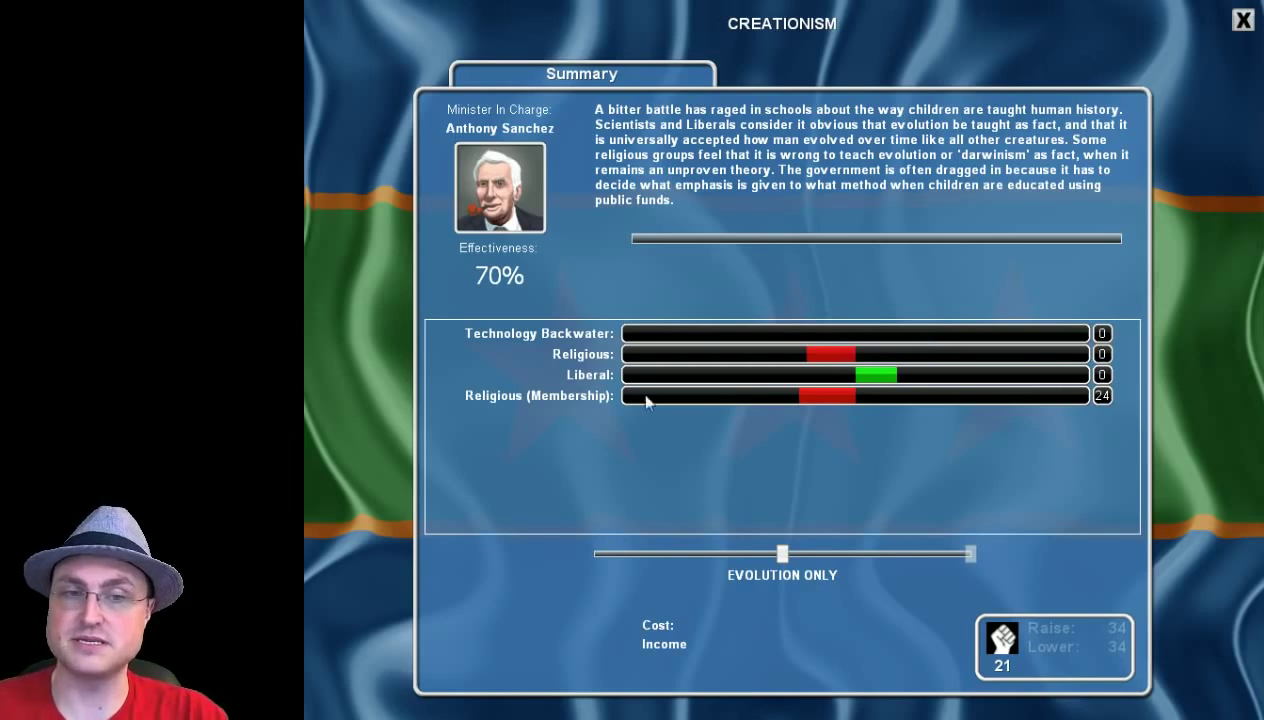
mouse_move(703, 357)
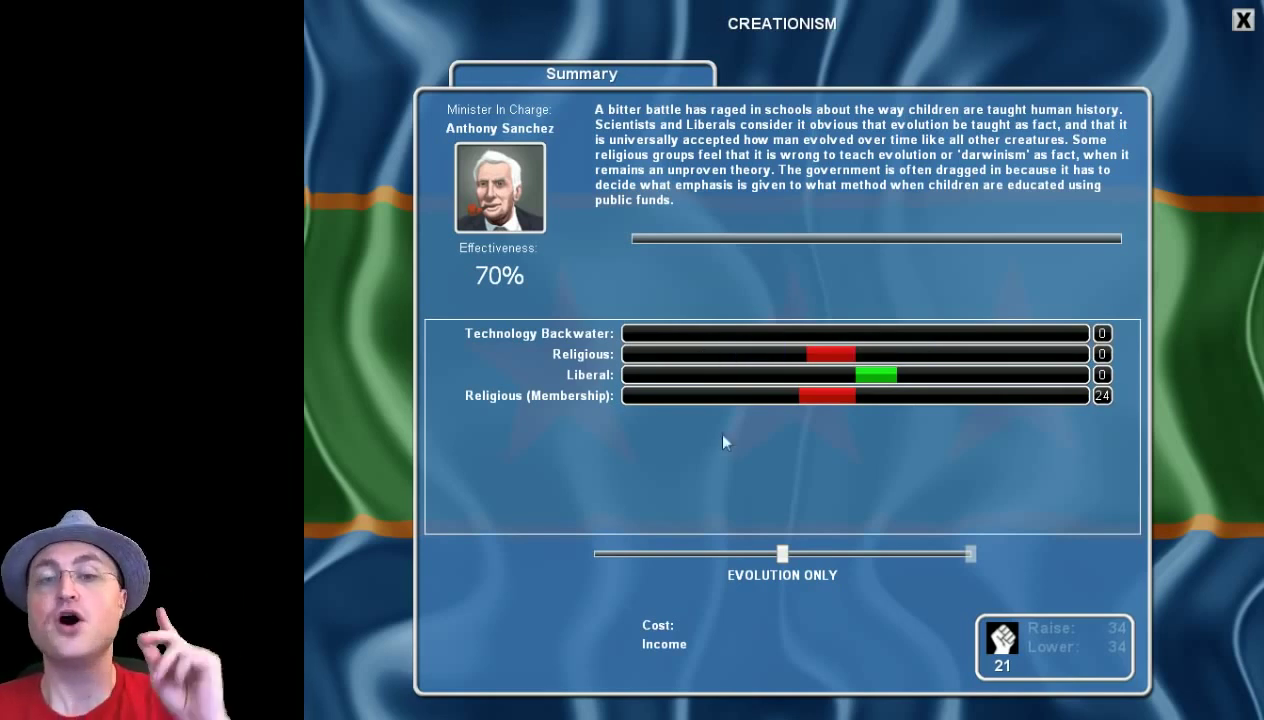
mouse_move(840, 409)
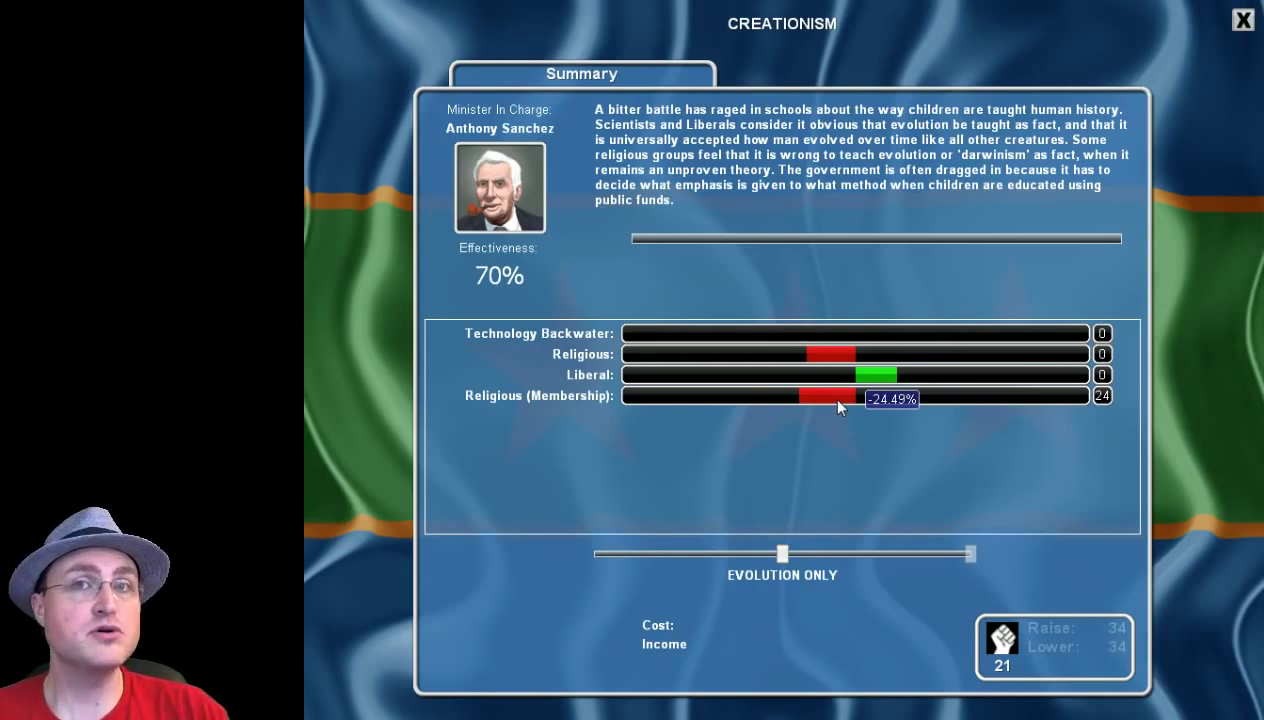
mouse_move(885, 383)
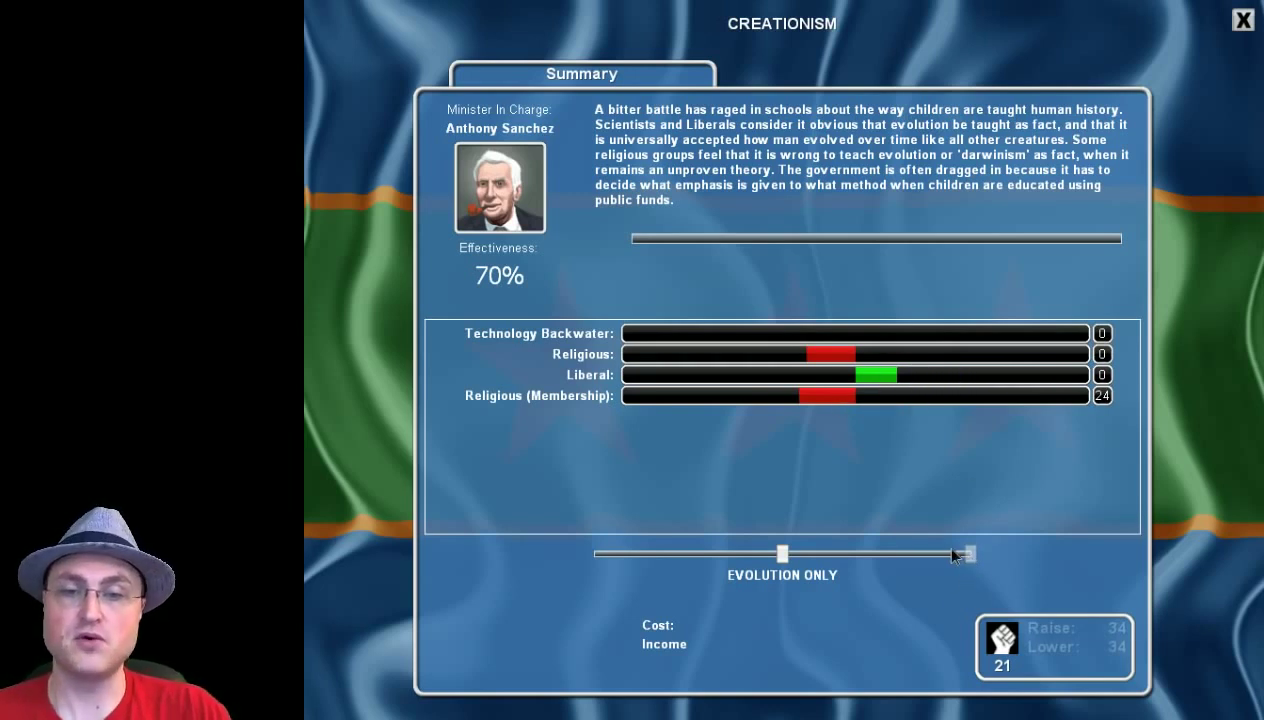
drag(965, 553, 697, 553)
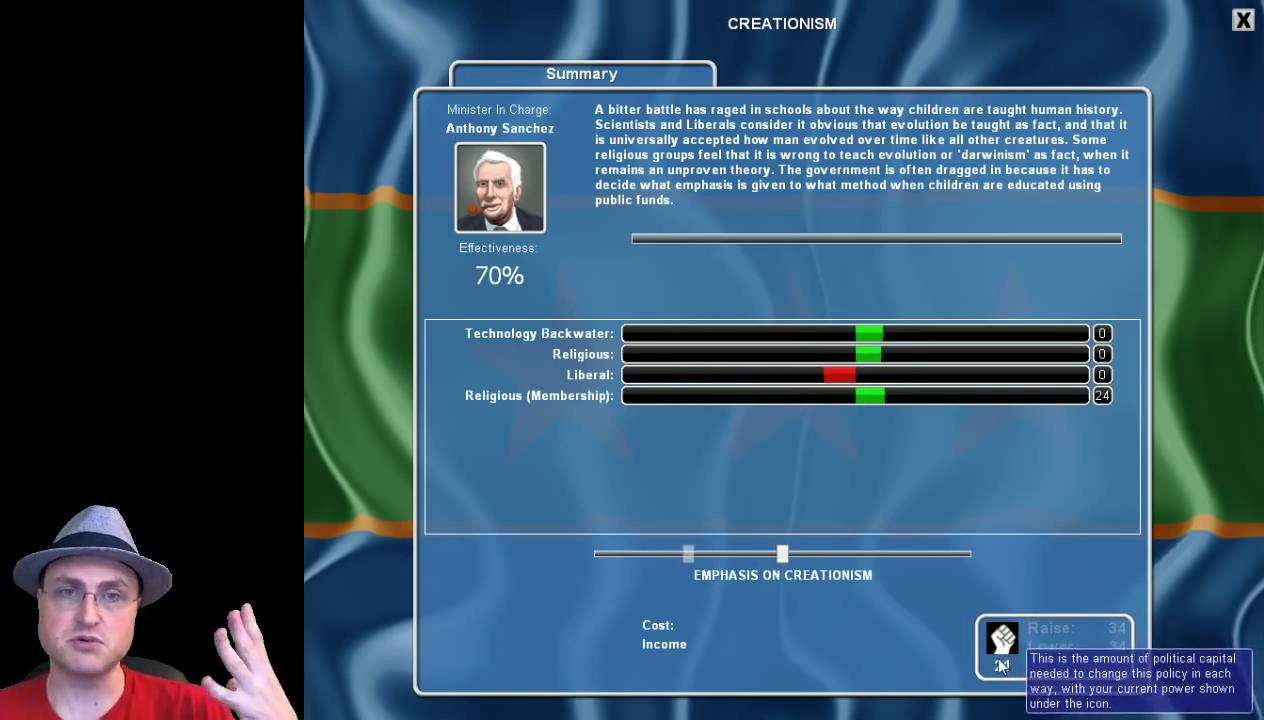
mouse_move(960, 620)
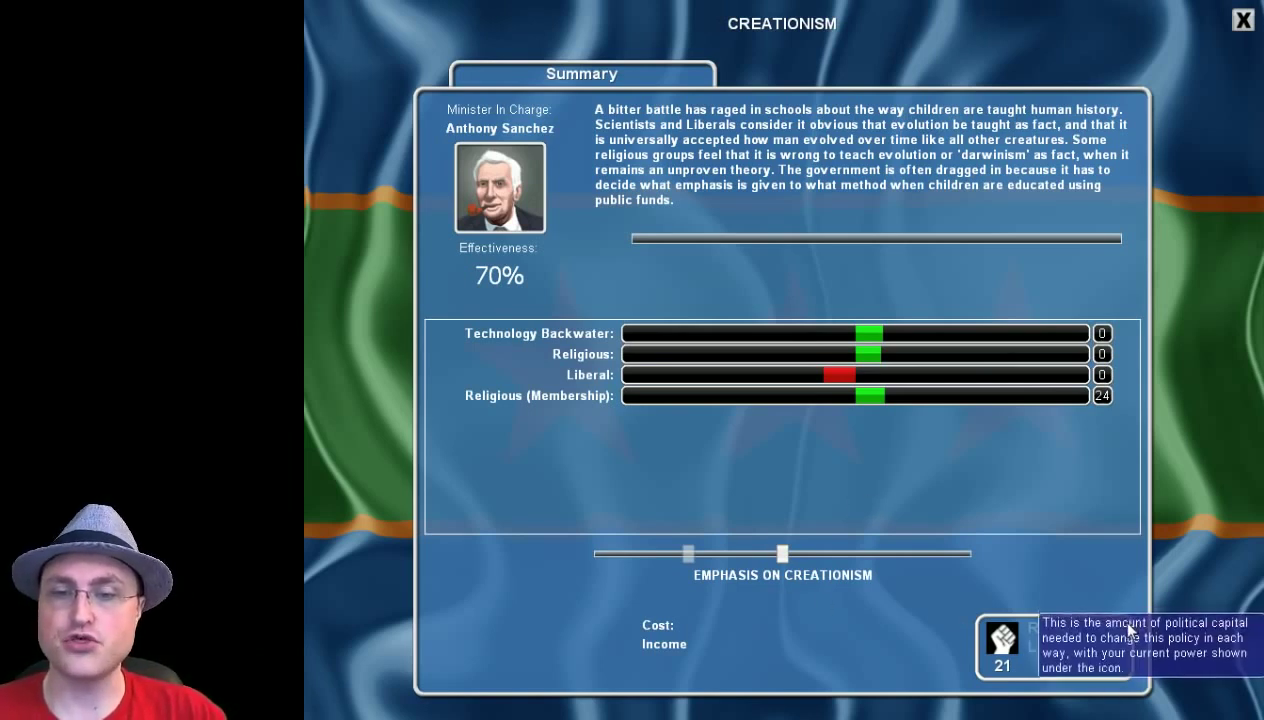
mouse_move(1080, 207)
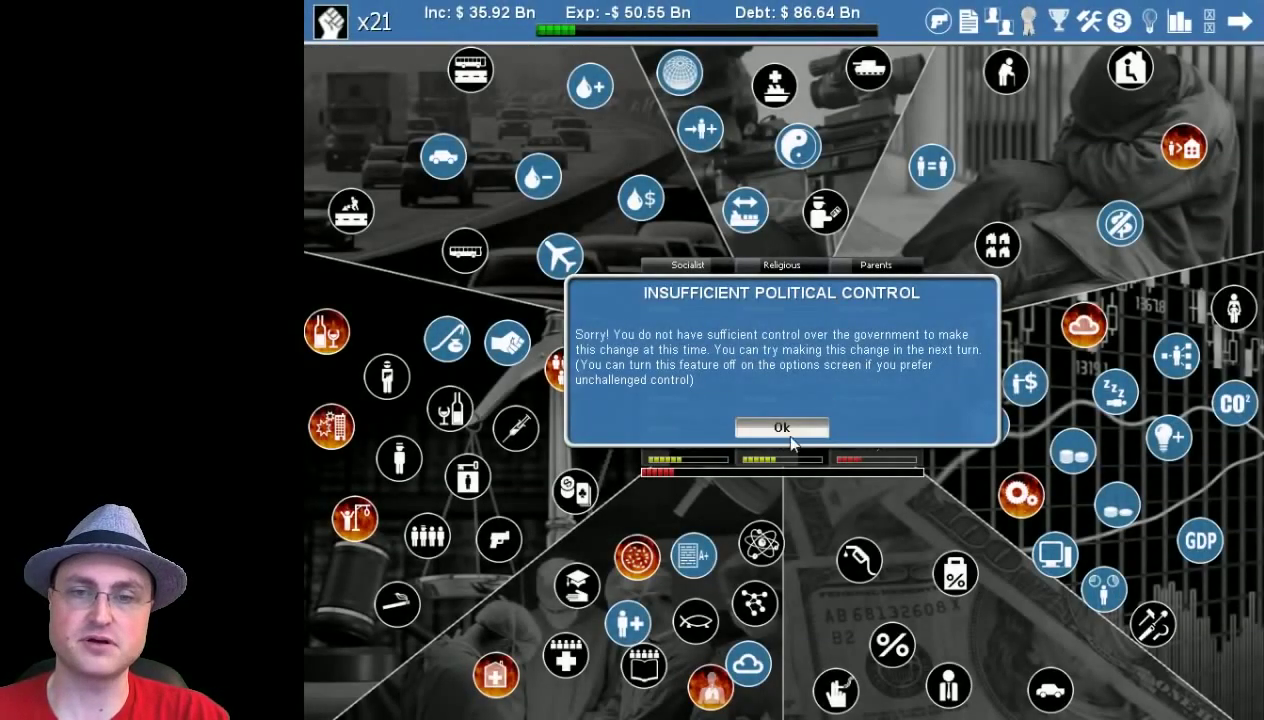
Dismiss the refusal, review Science Funding, and open the University Grants details.
click(781, 428)
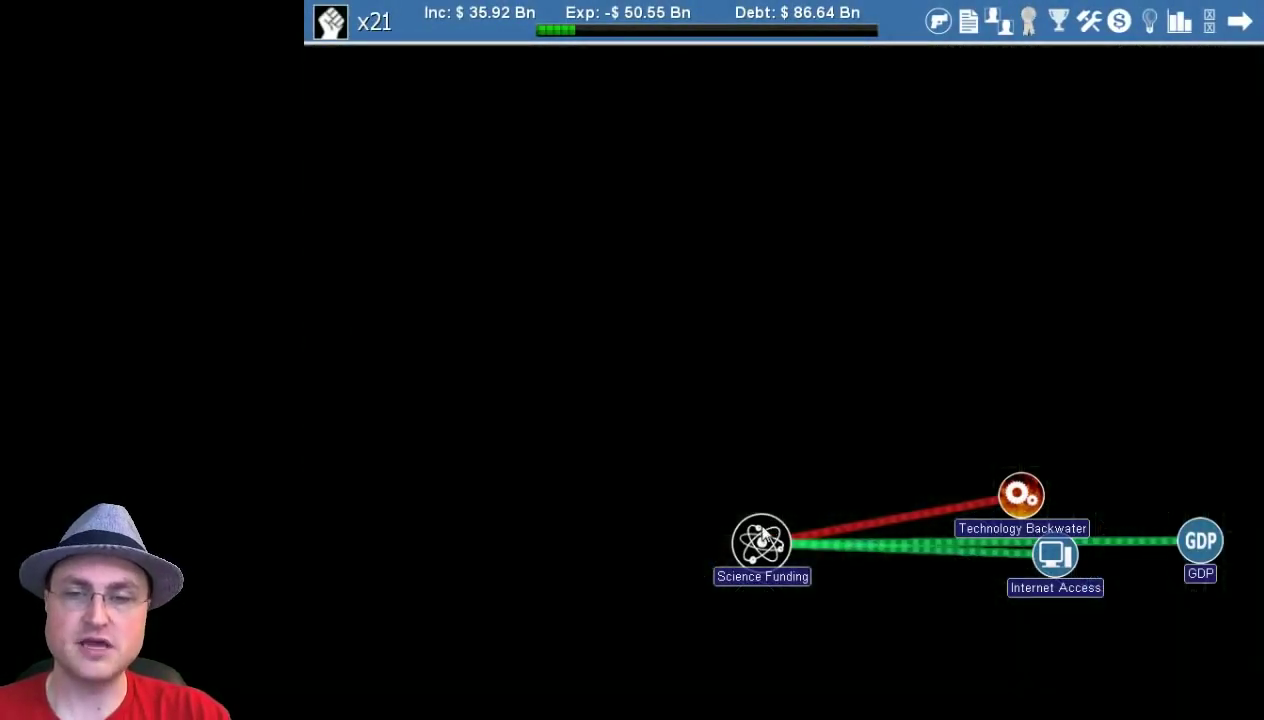
click(761, 549)
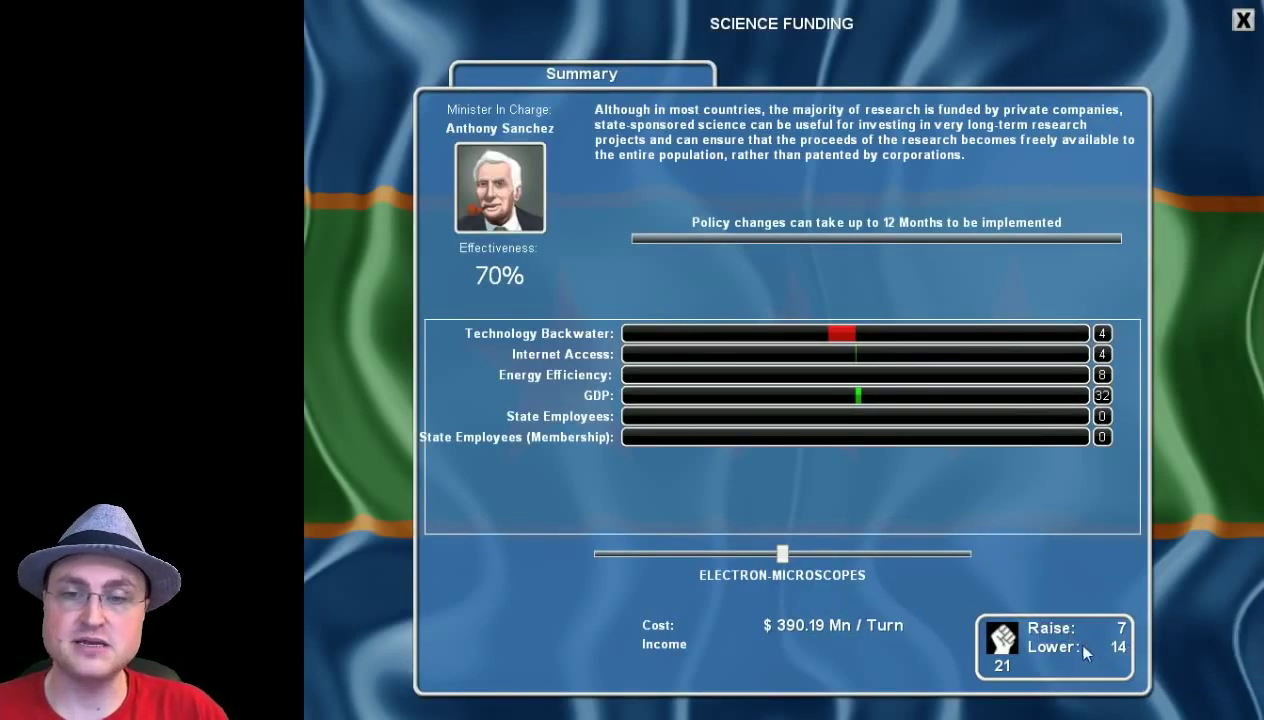
mouse_move(1243, 20)
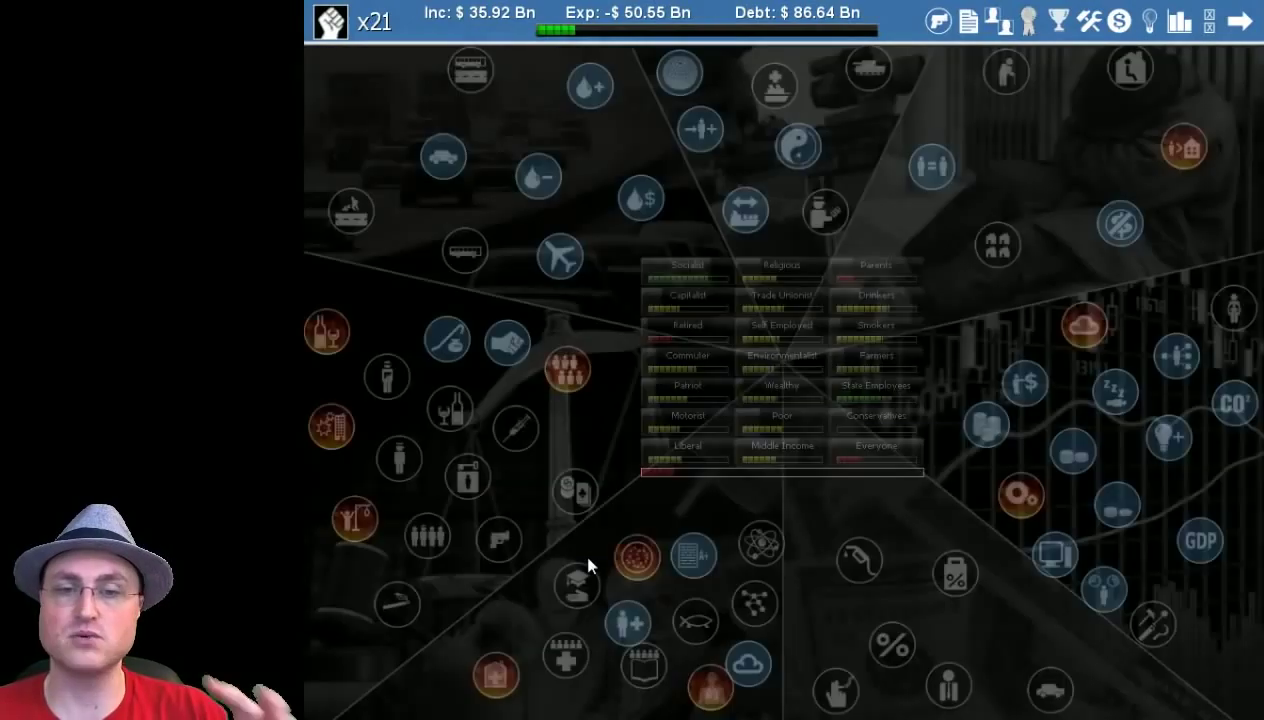
click(575, 585)
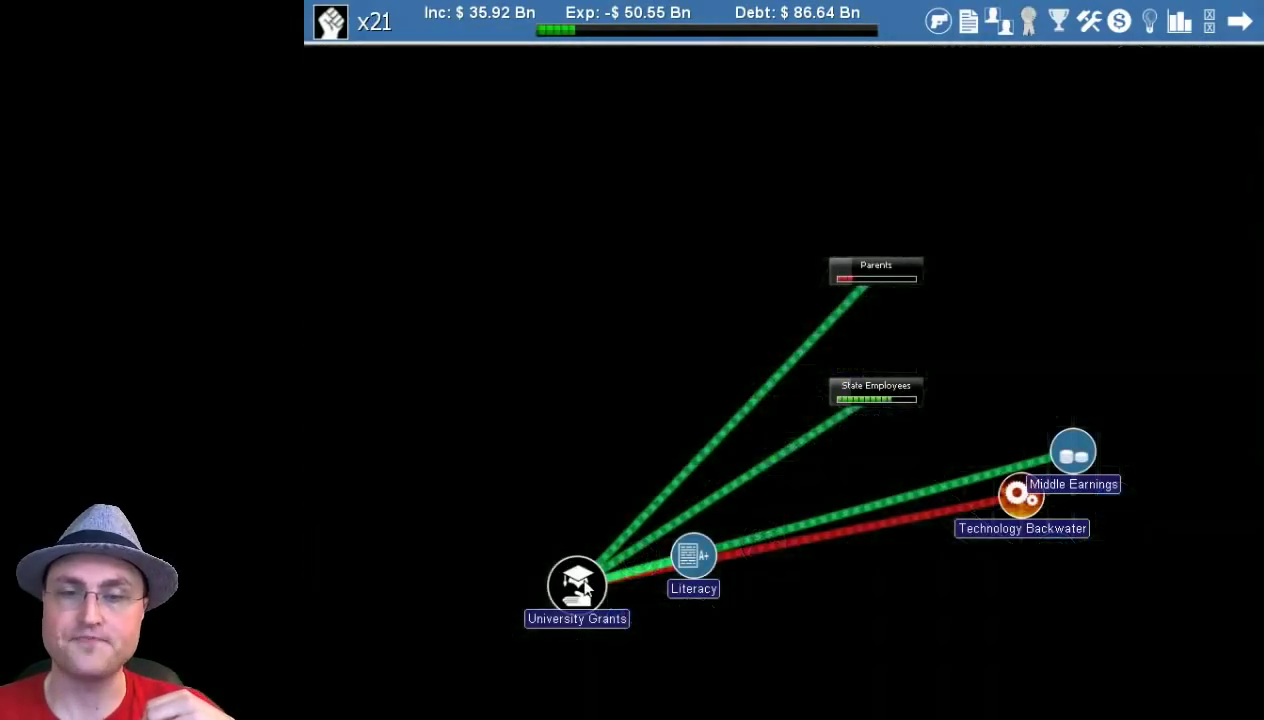
click(575, 583)
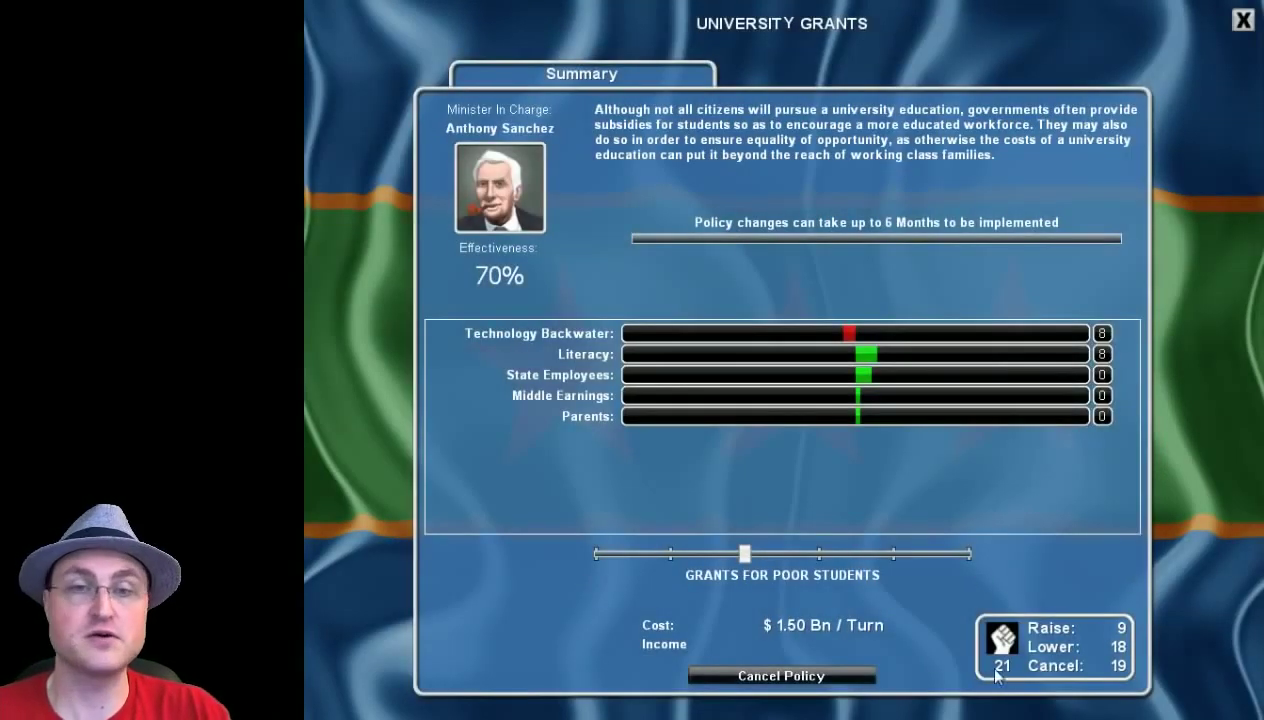
mouse_move(1243, 20)
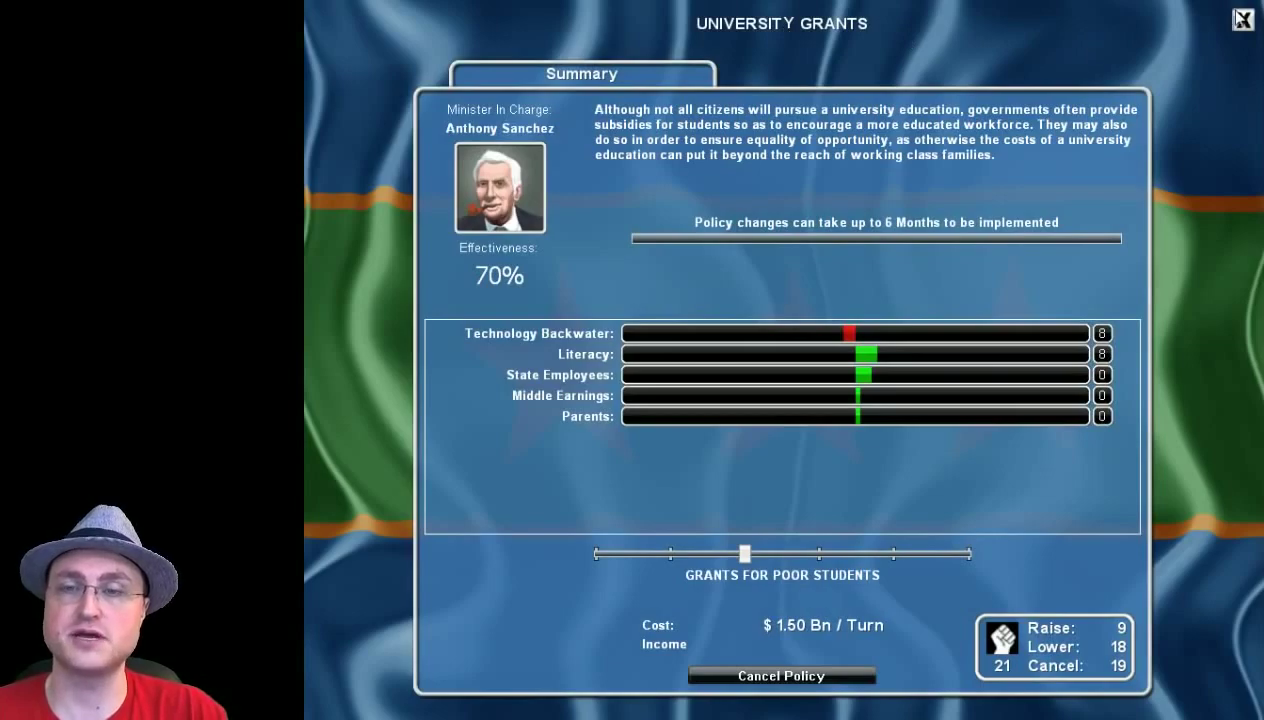
Close University Grants and open the Contagious Disease situation details.
click(1241, 20)
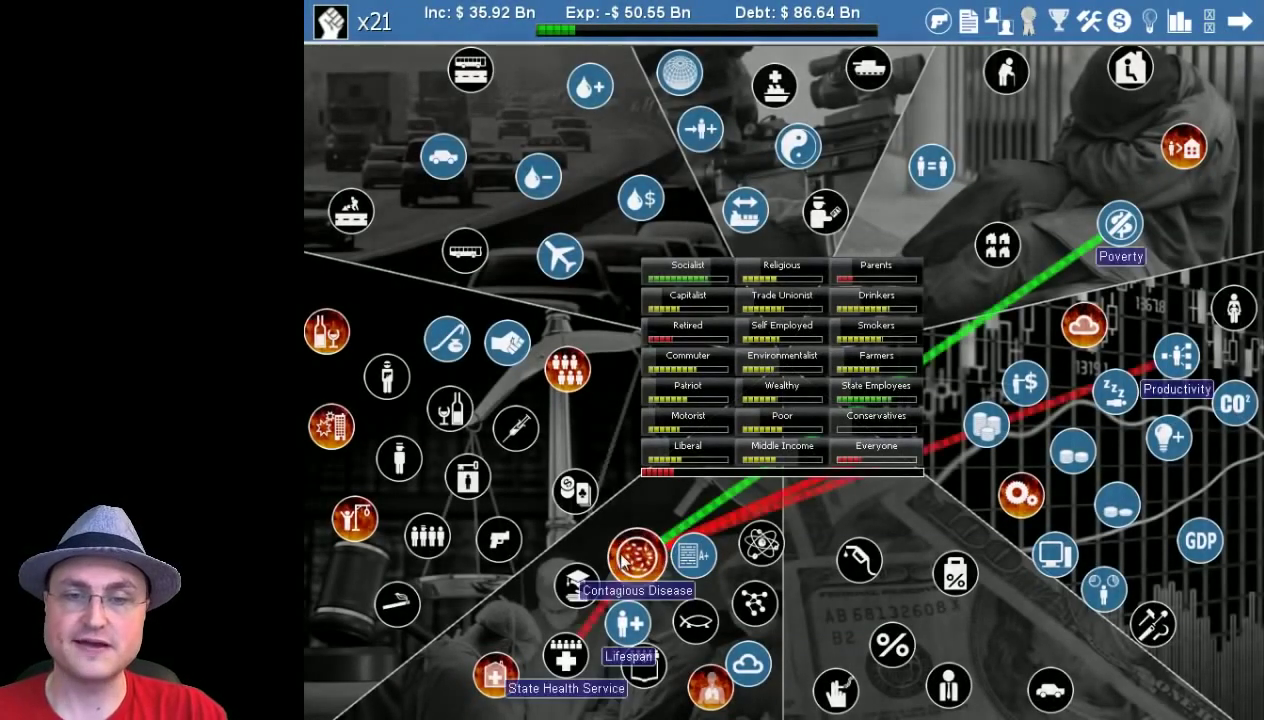
click(635, 556)
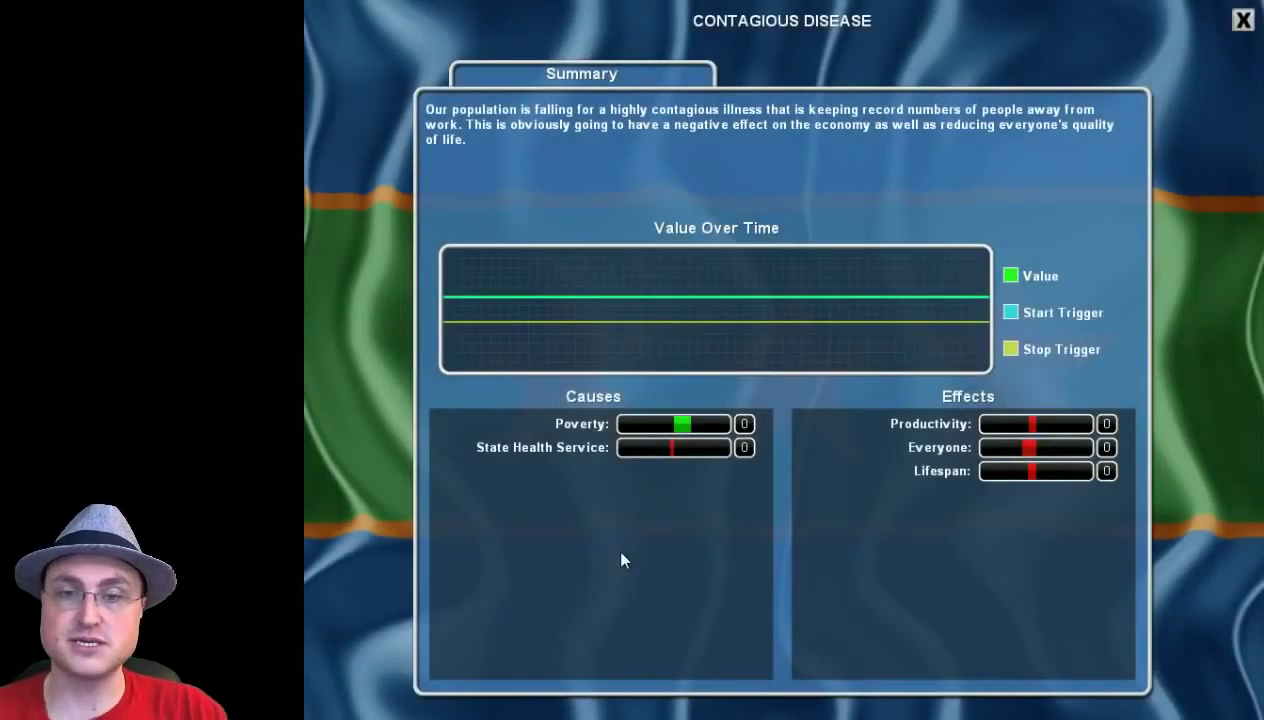
mouse_move(1178, 121)
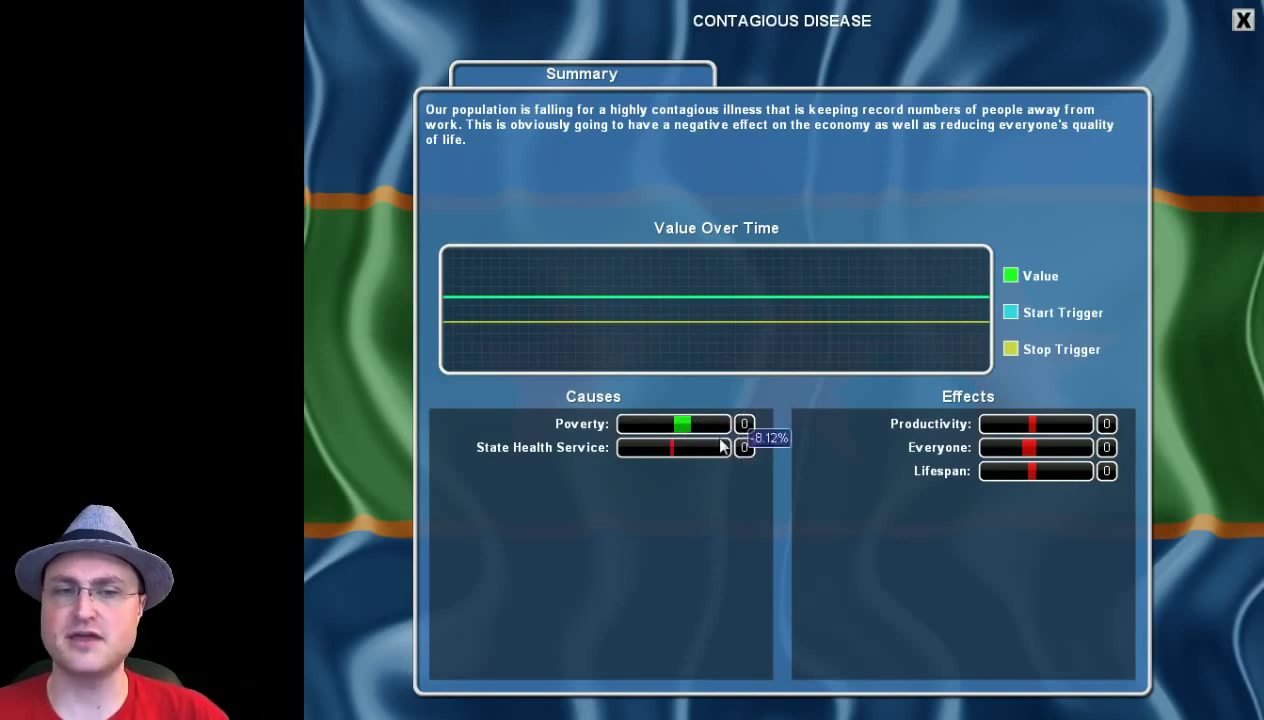
mouse_move(714, 37)
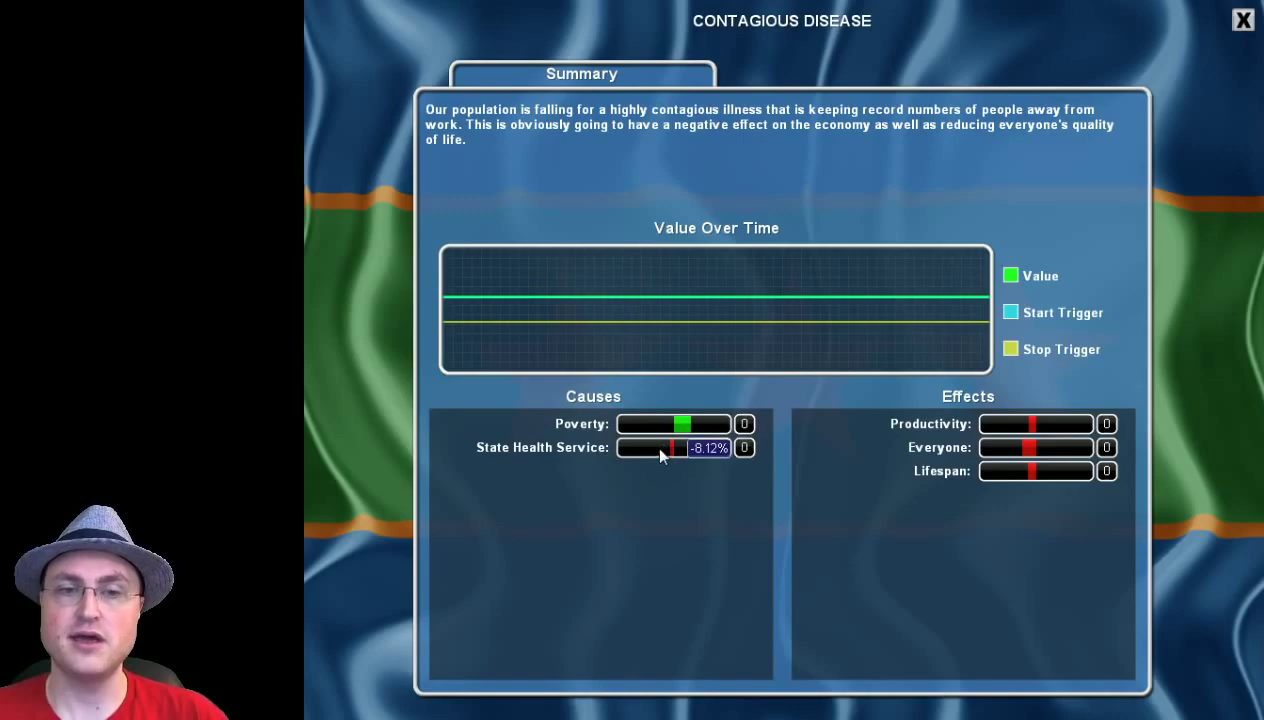
mouse_move(1123, 33)
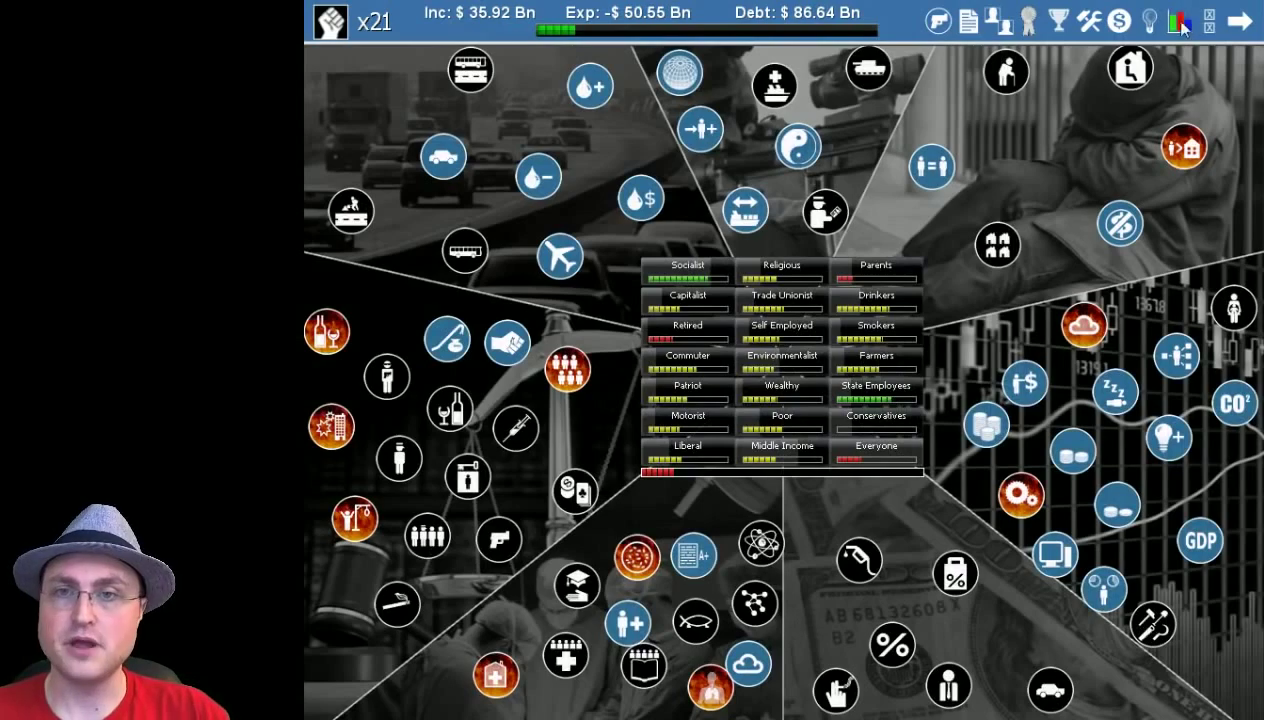
mouse_move(967, 25)
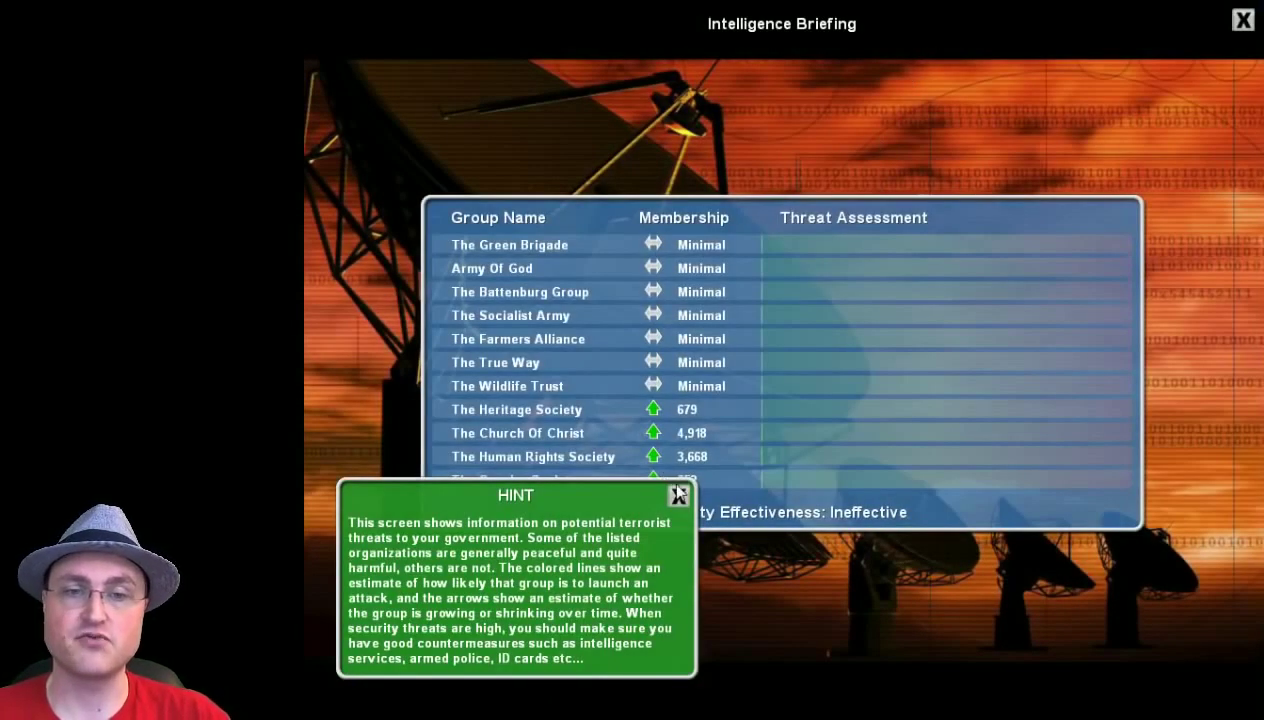
Dismiss the intelligence briefing and view Technology Grants: 2 turns, 9 of 21 political capital.
click(678, 495)
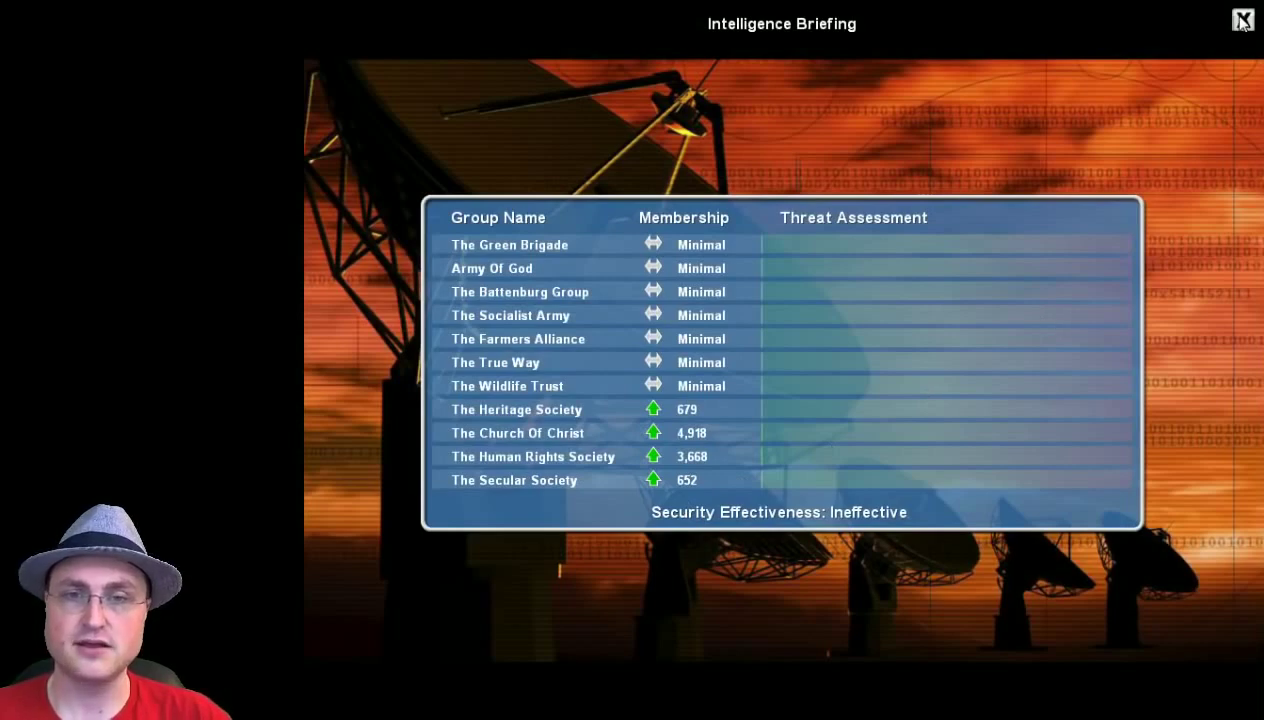
click(1234, 20)
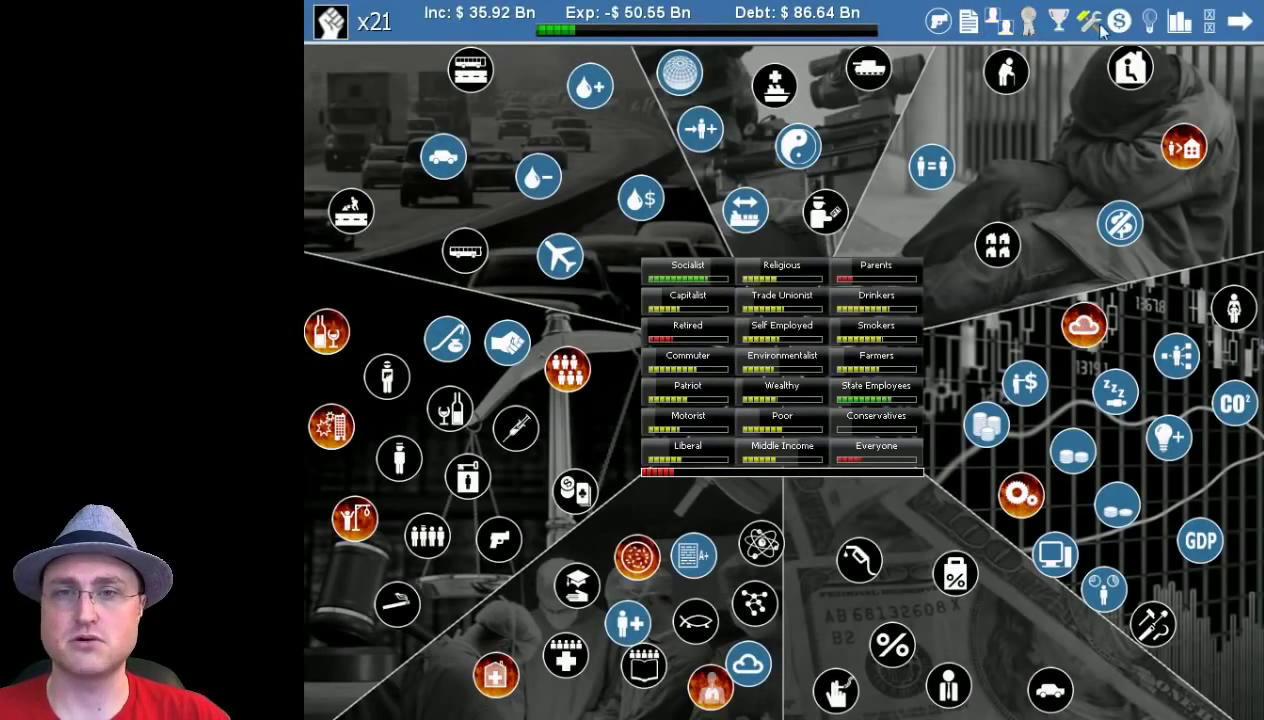
mouse_move(1100, 20)
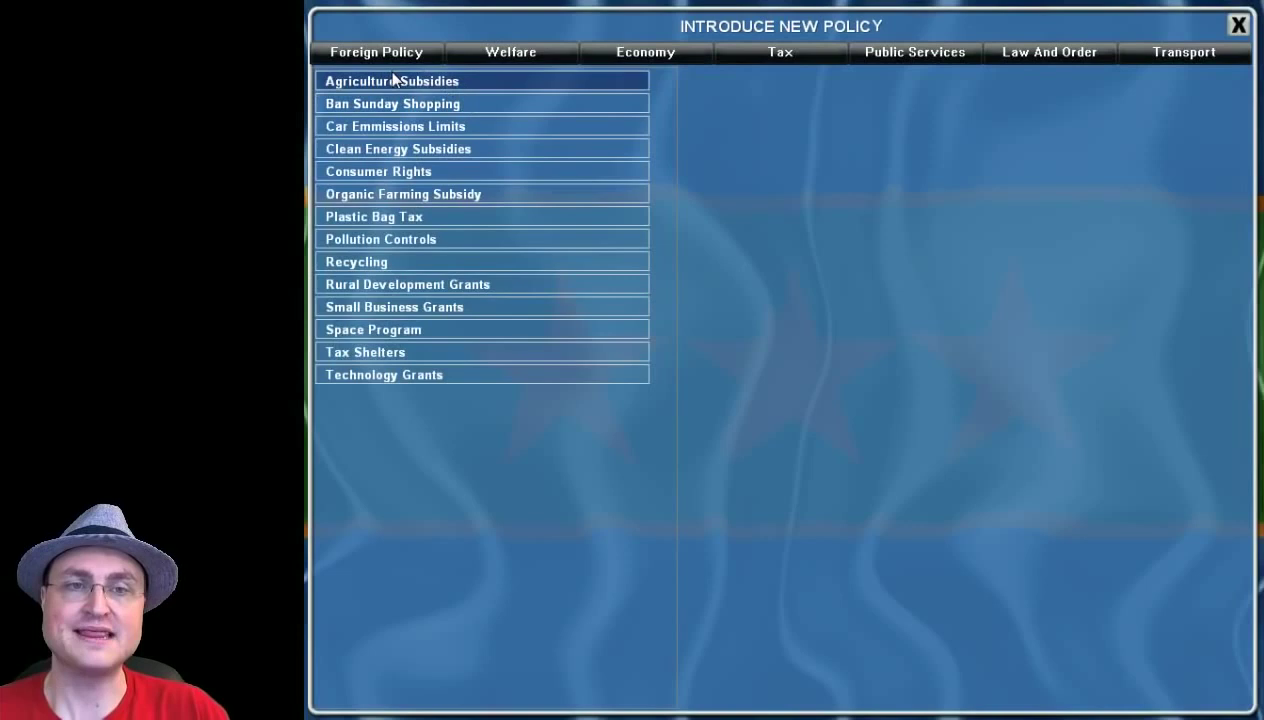
click(373, 52)
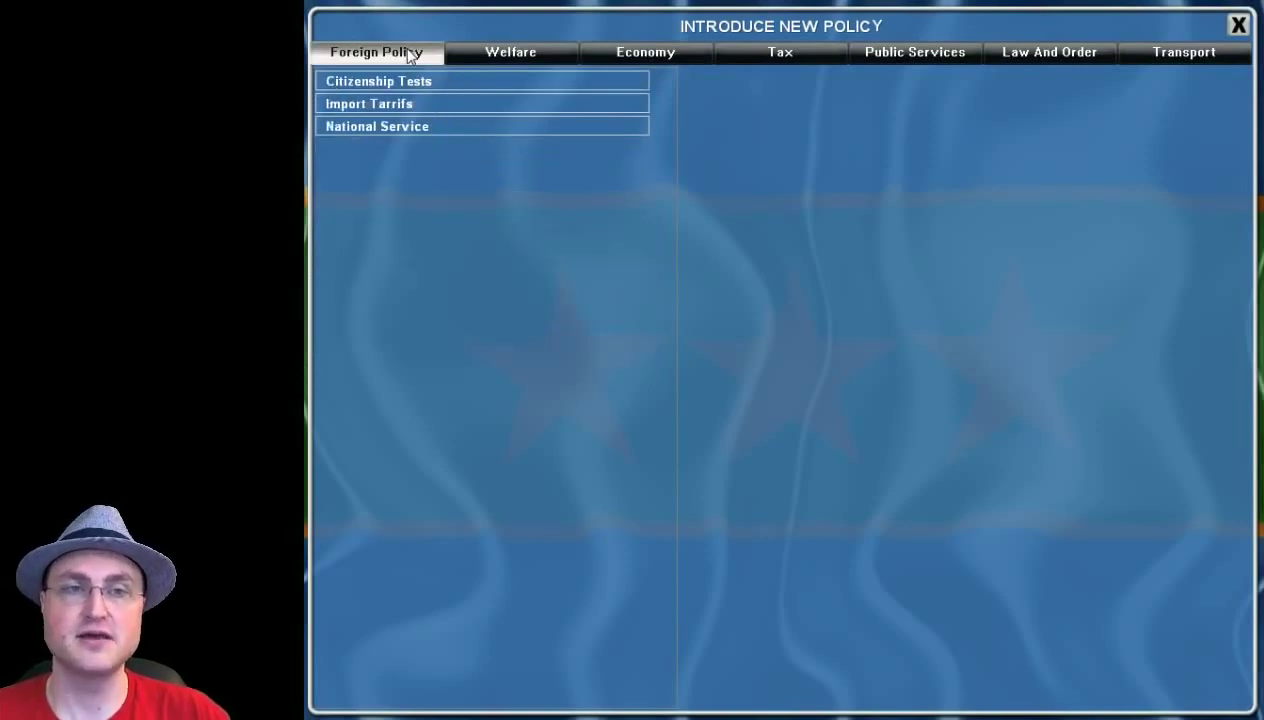
click(779, 52)
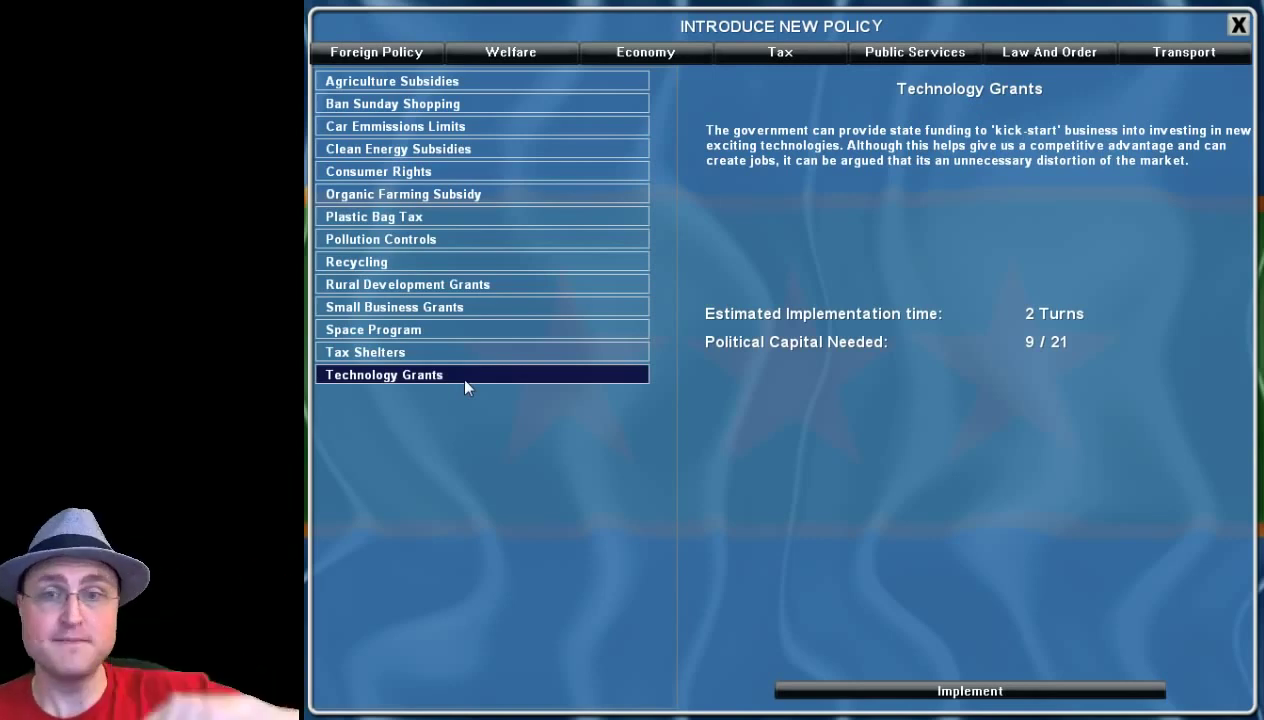
mouse_move(968, 382)
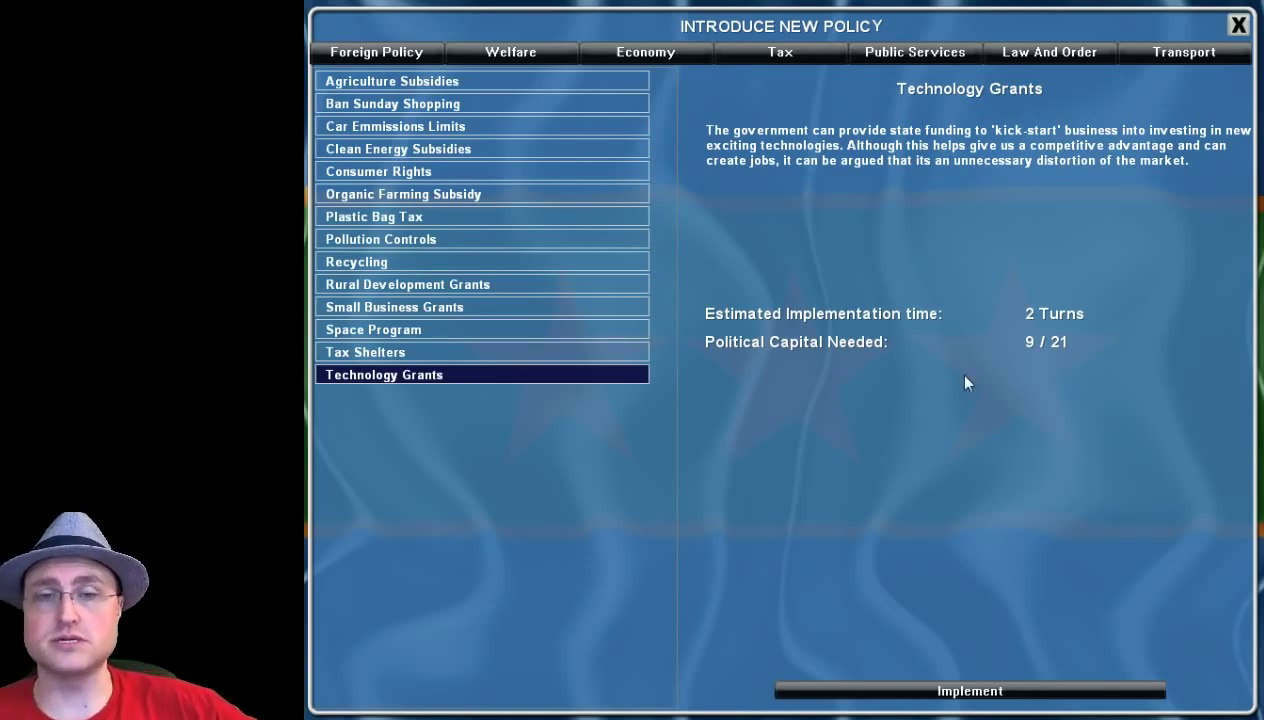
mouse_move(1031, 302)
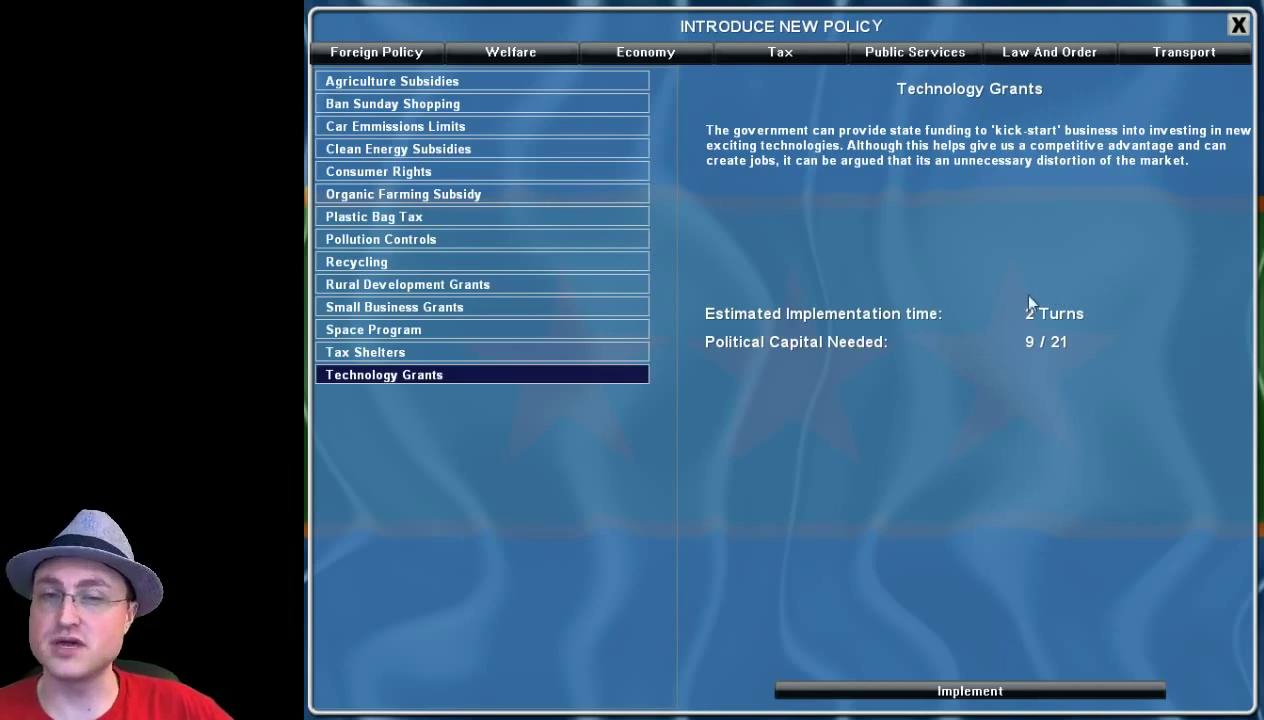
mouse_move(893, 366)
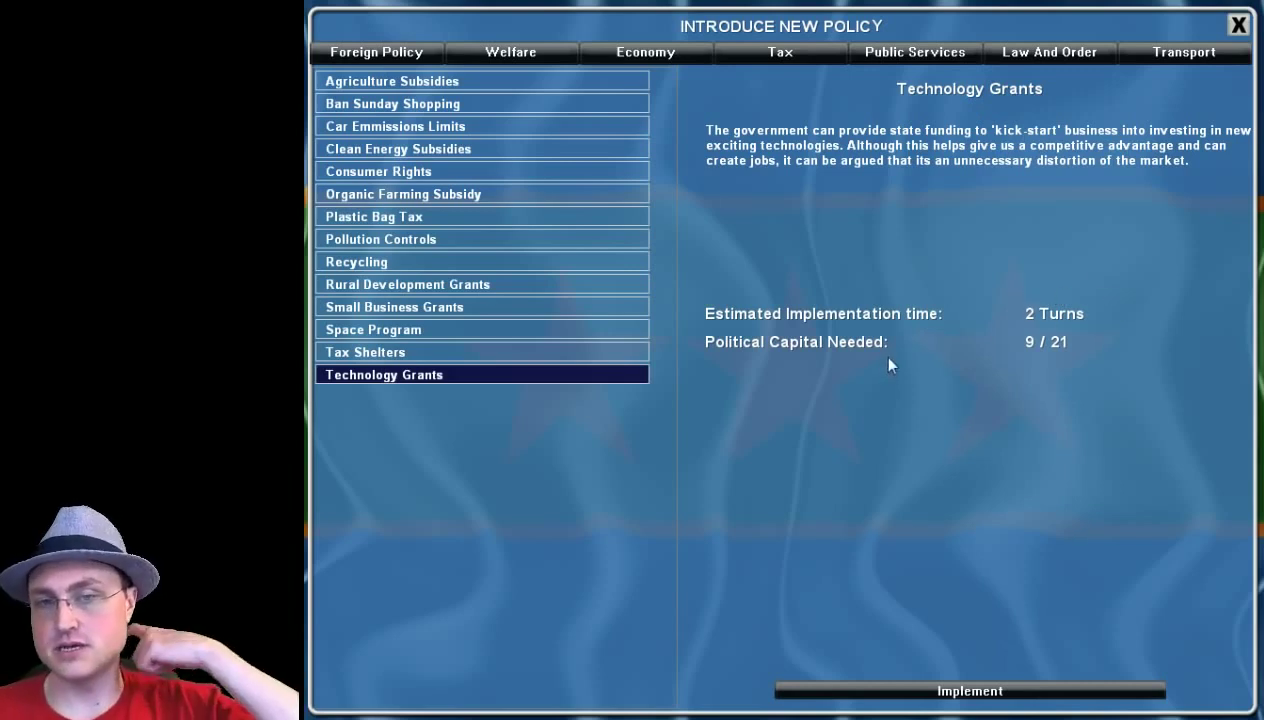
mouse_move(982, 653)
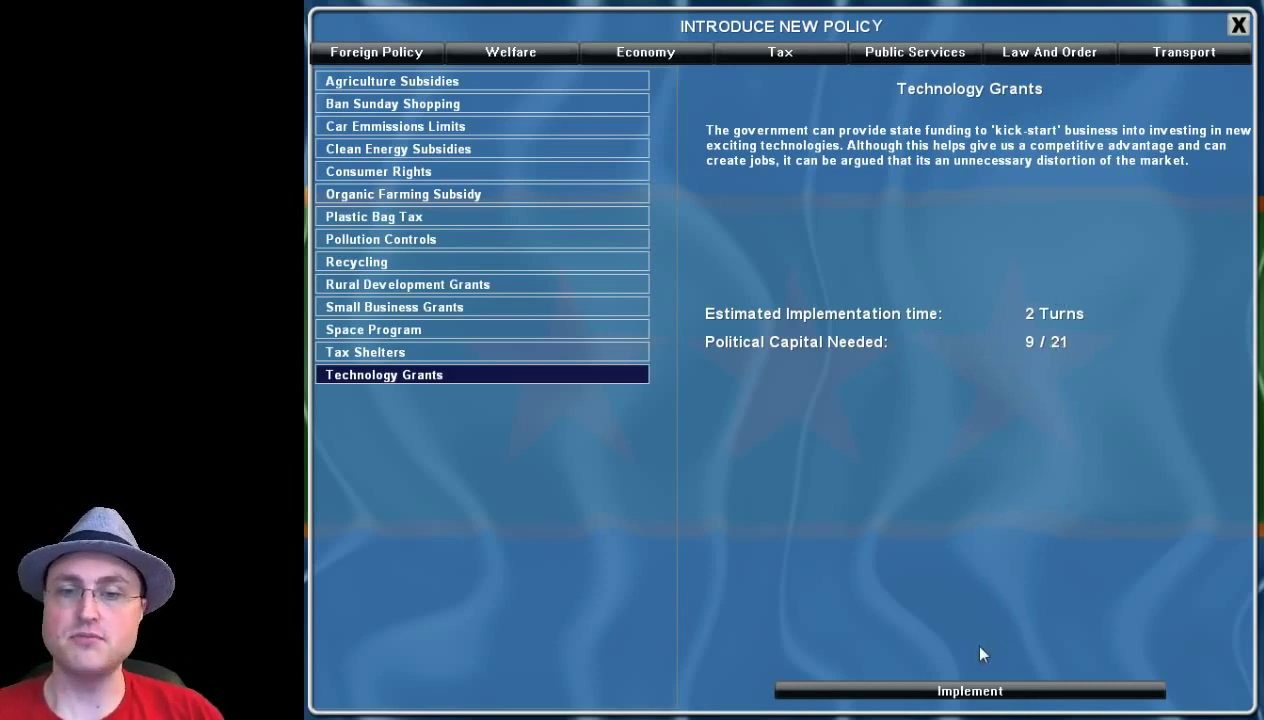
Implement Technology Grants and push its funding slider to Maximum at $1.58 Bn per turn.
click(966, 691)
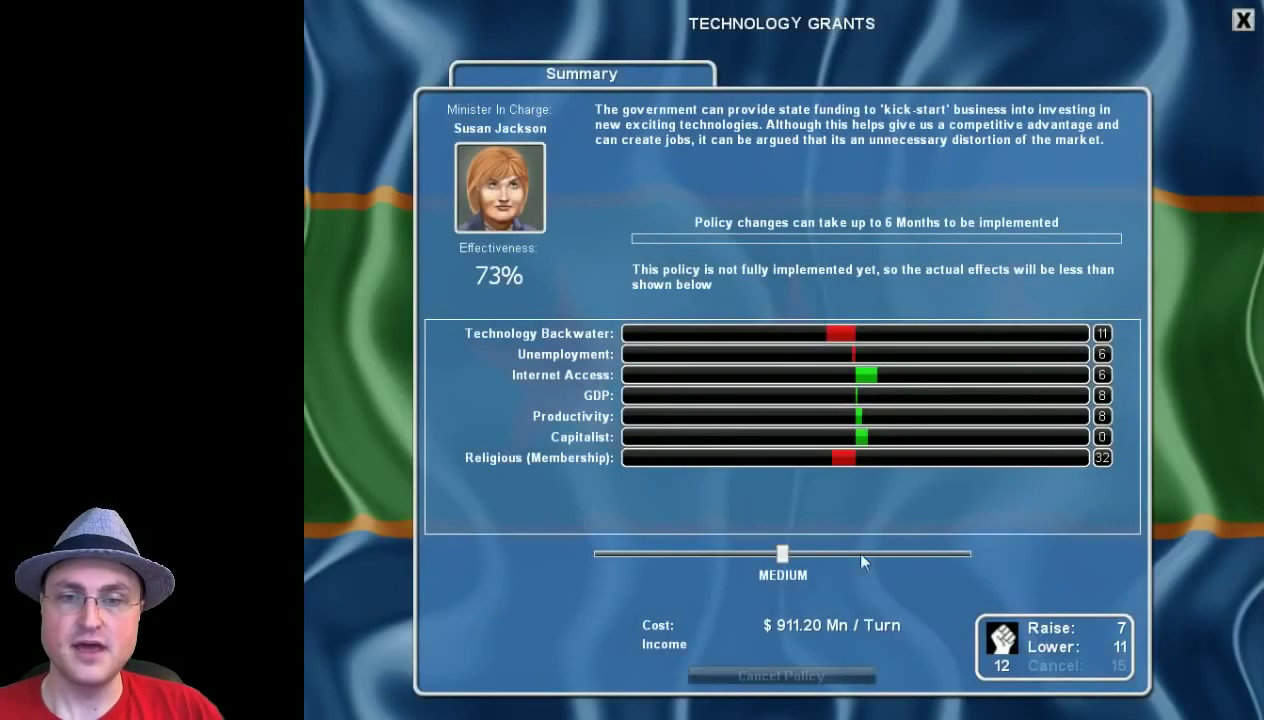
mouse_move(670, 547)
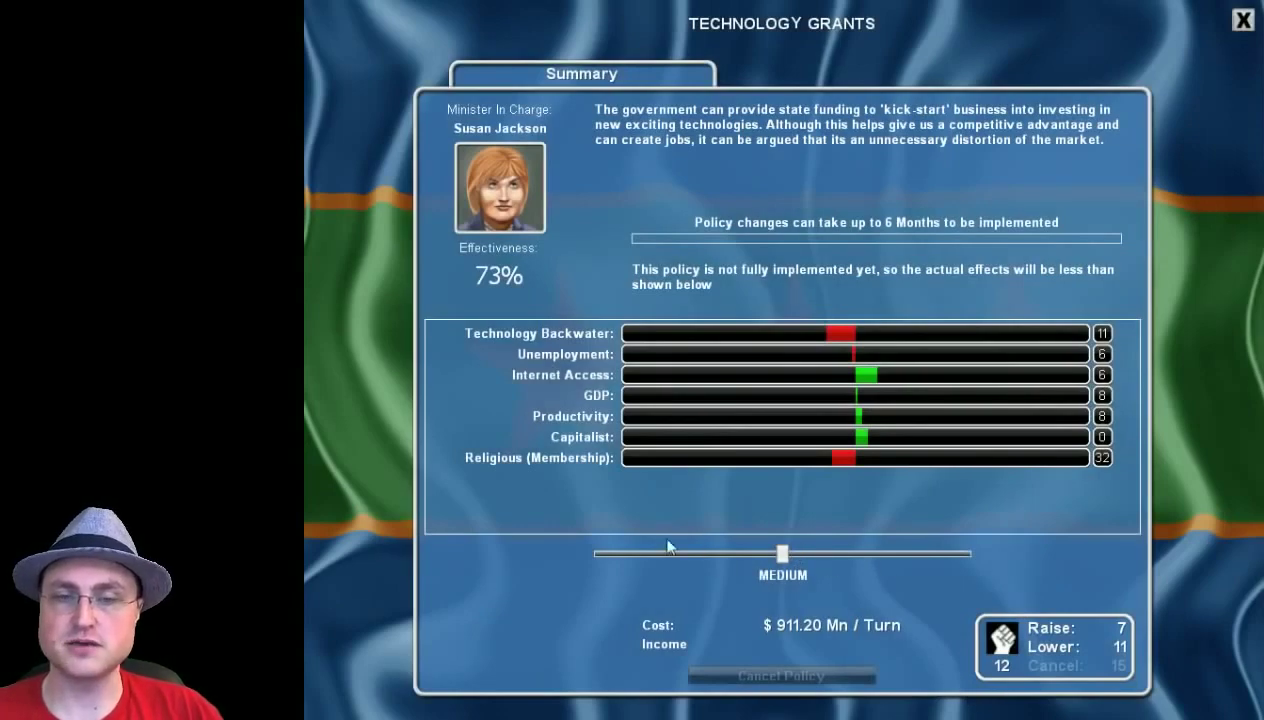
mouse_move(777, 575)
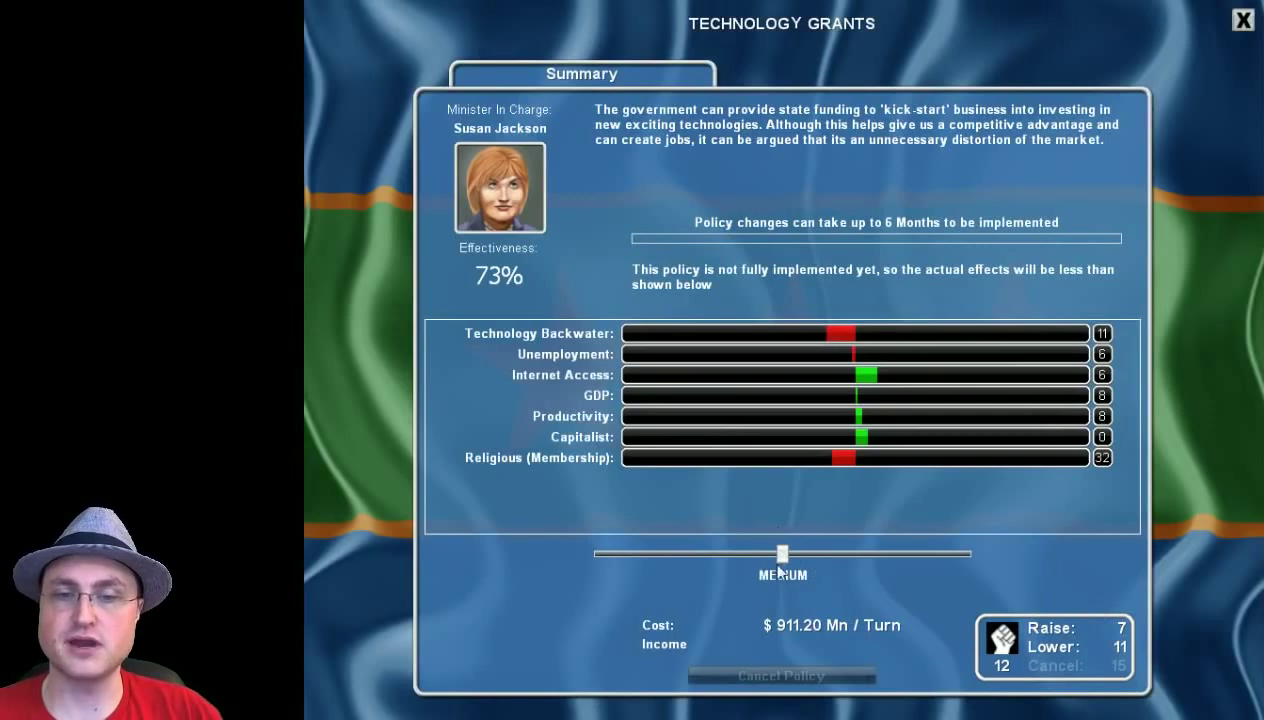
mouse_move(1148, 631)
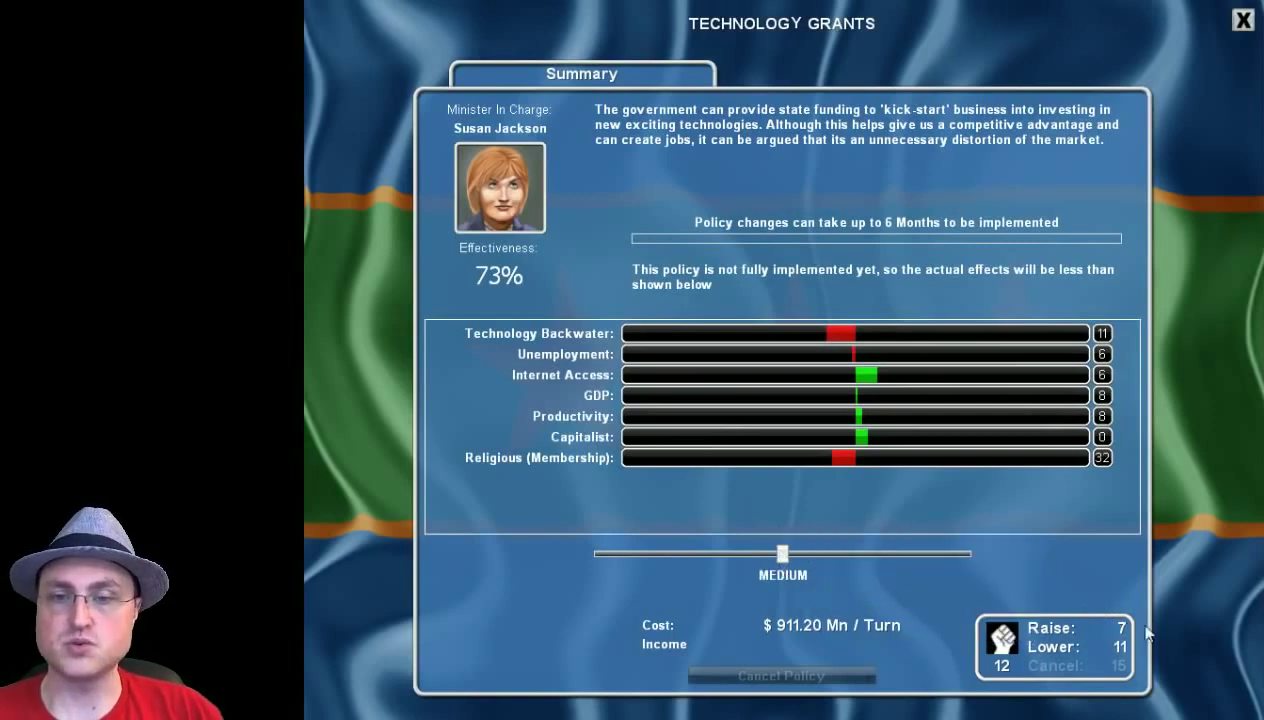
mouse_move(849, 584)
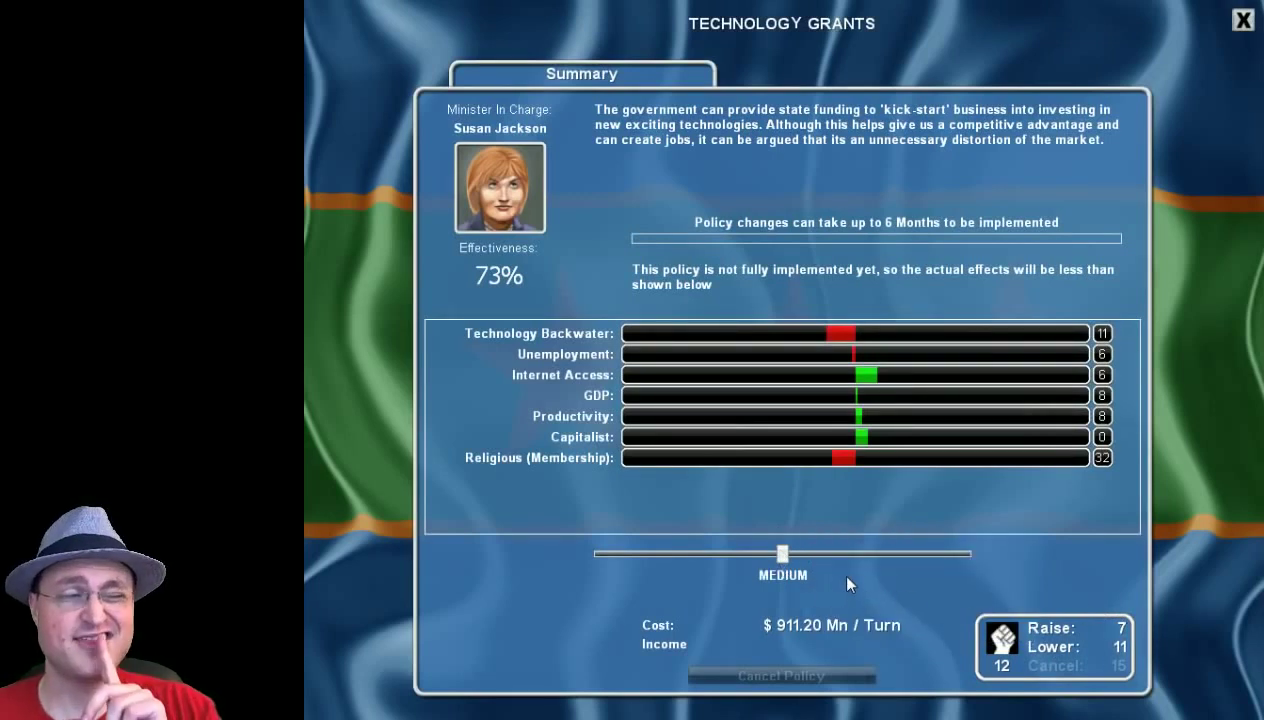
drag(783, 553, 878, 553)
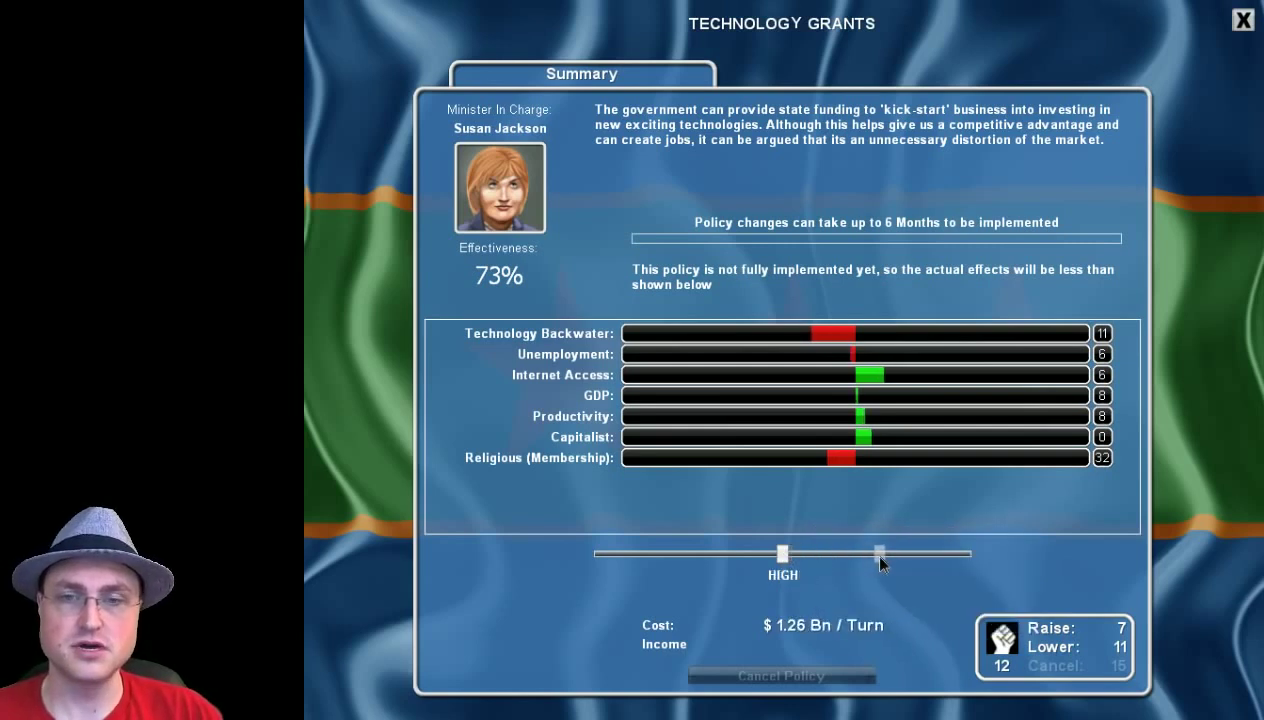
drag(878, 554, 782, 554)
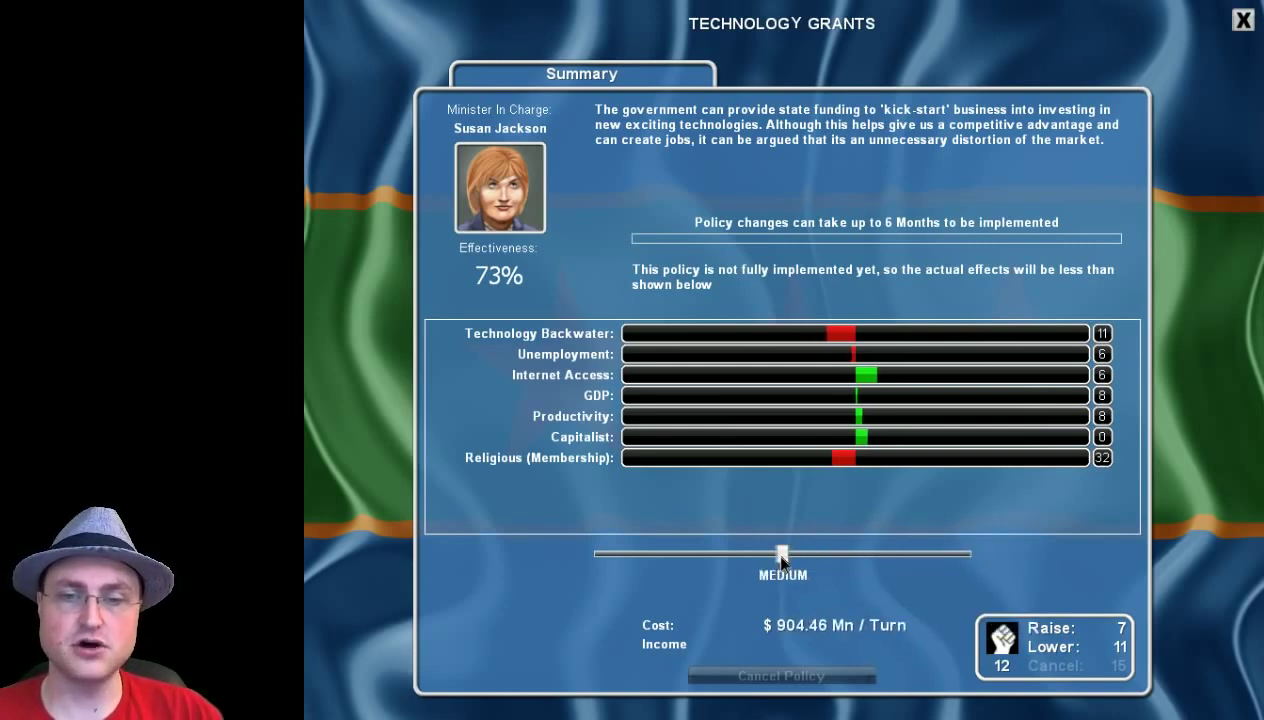
drag(782, 554, 868, 554)
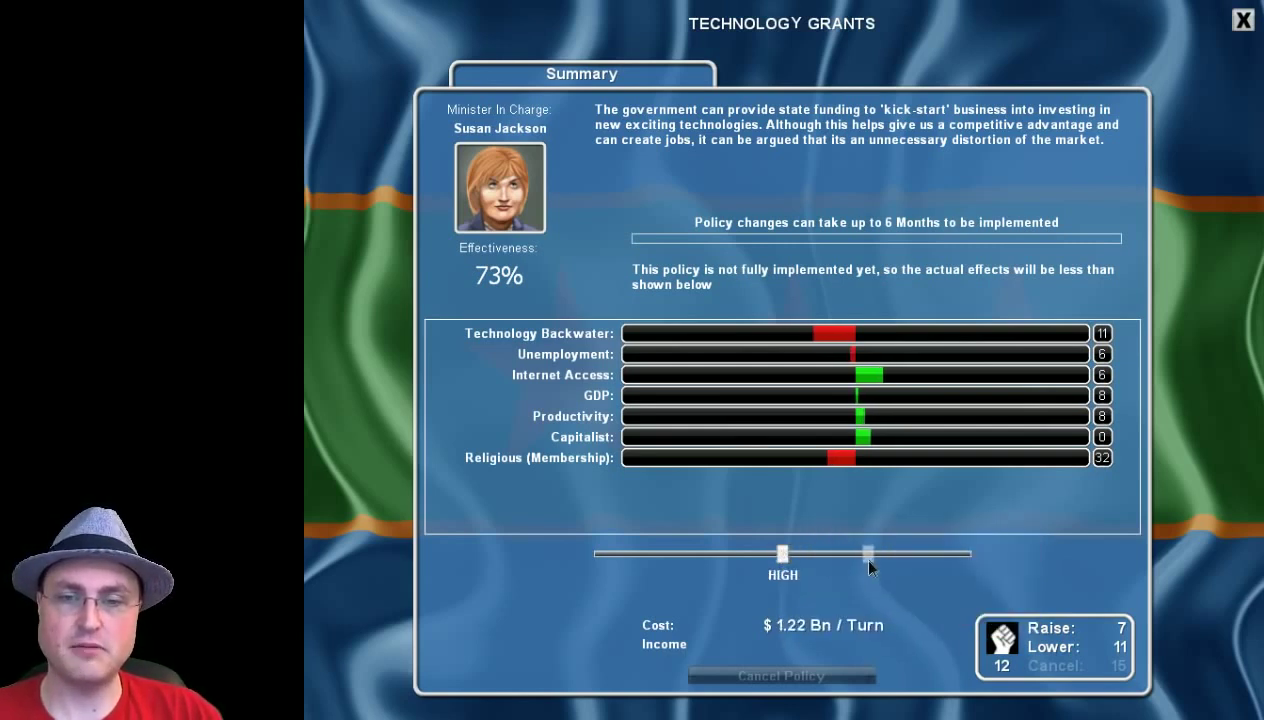
drag(865, 553, 970, 553)
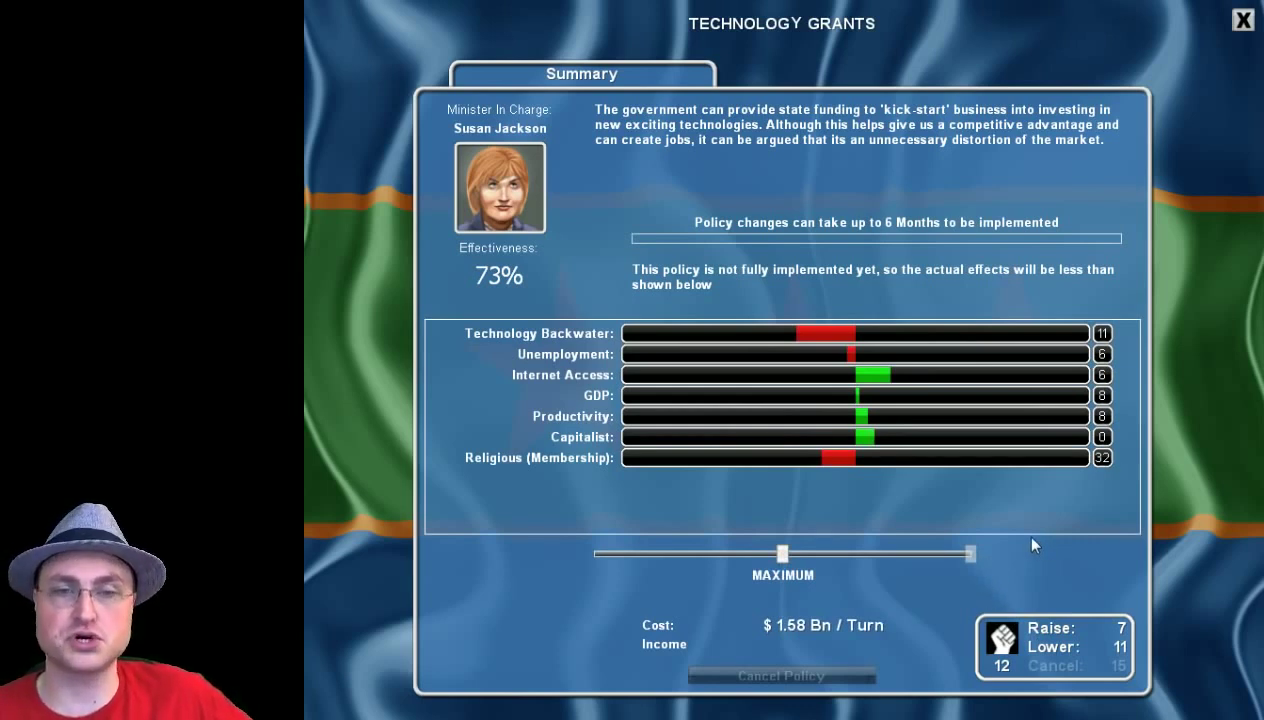
mouse_move(780, 551)
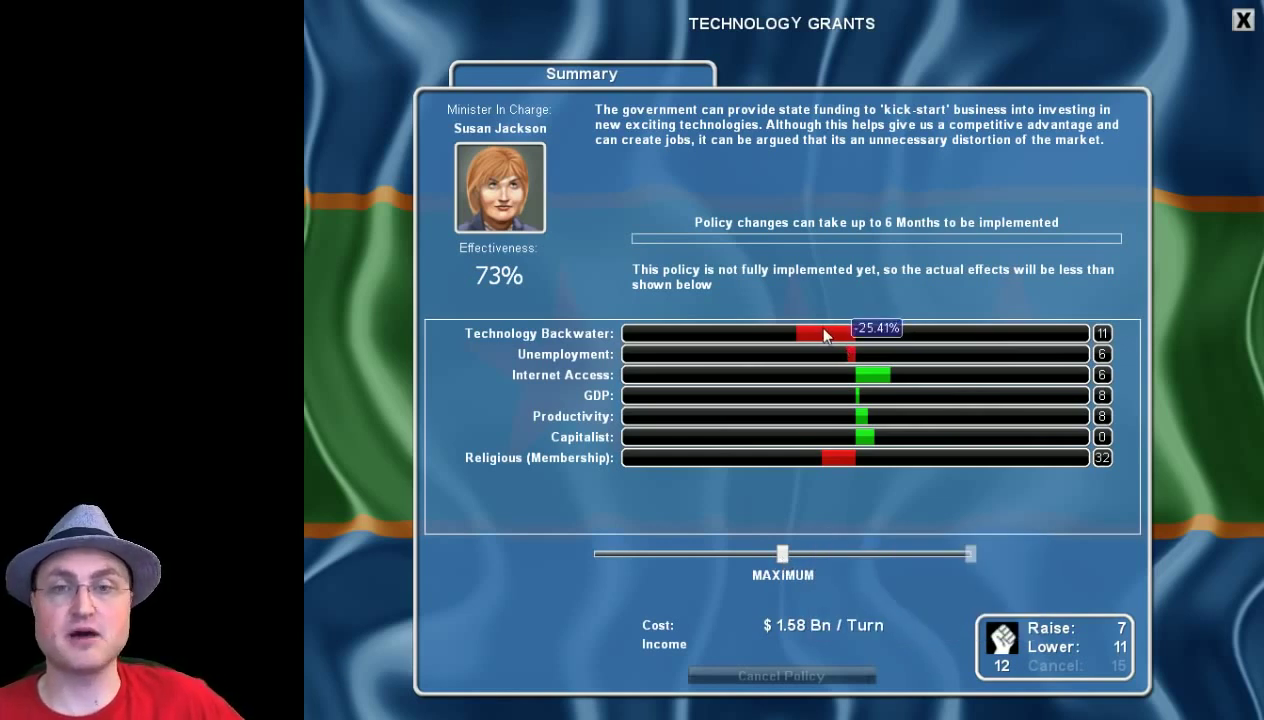
mouse_move(850, 365)
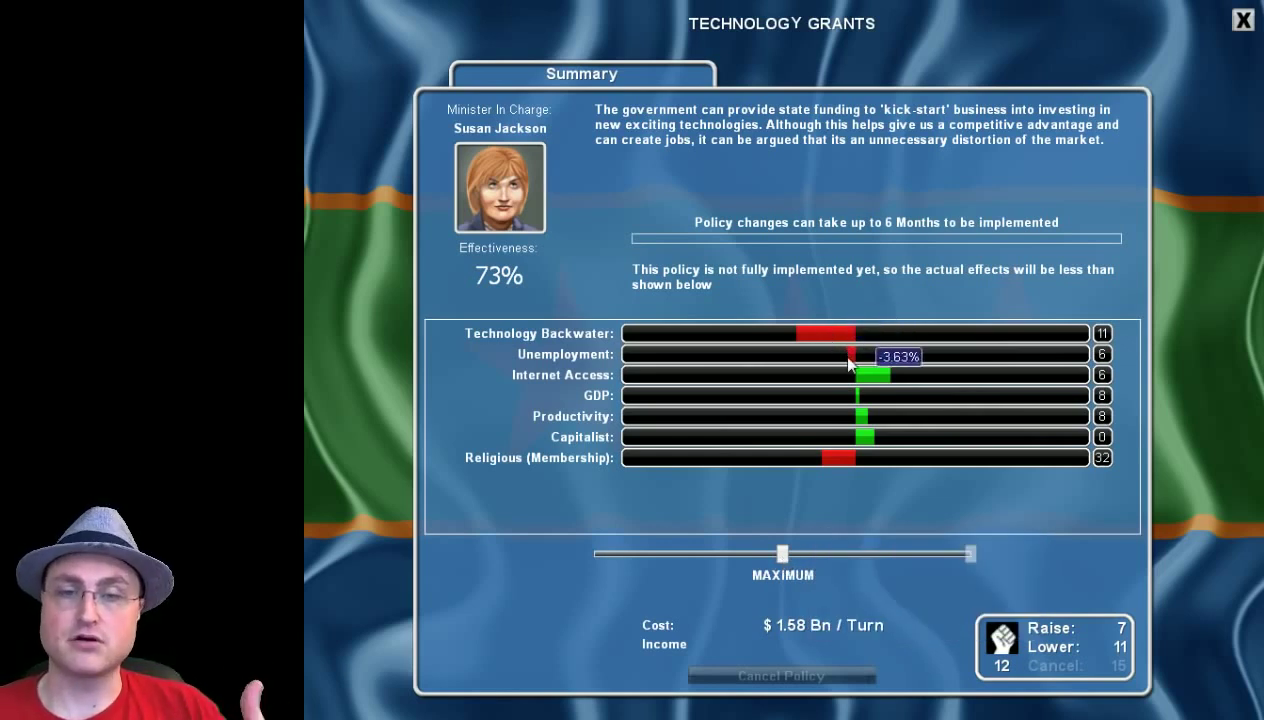
mouse_move(857, 388)
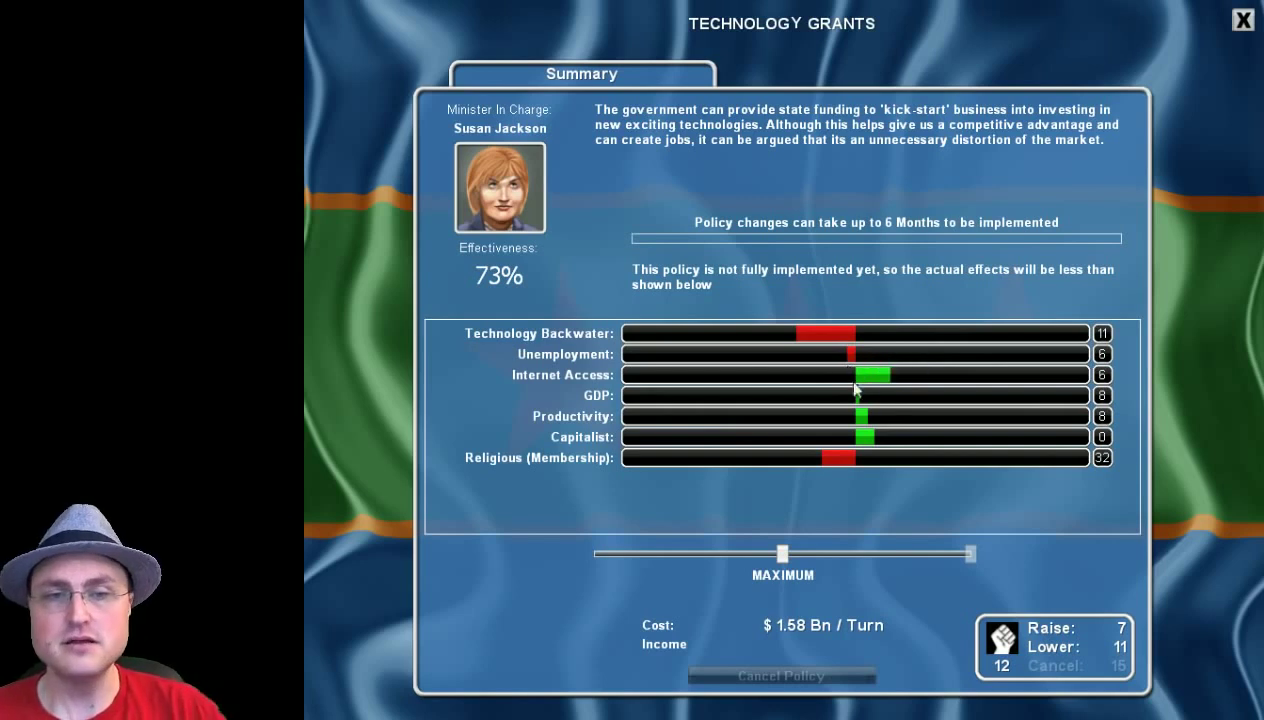
mouse_move(855, 394)
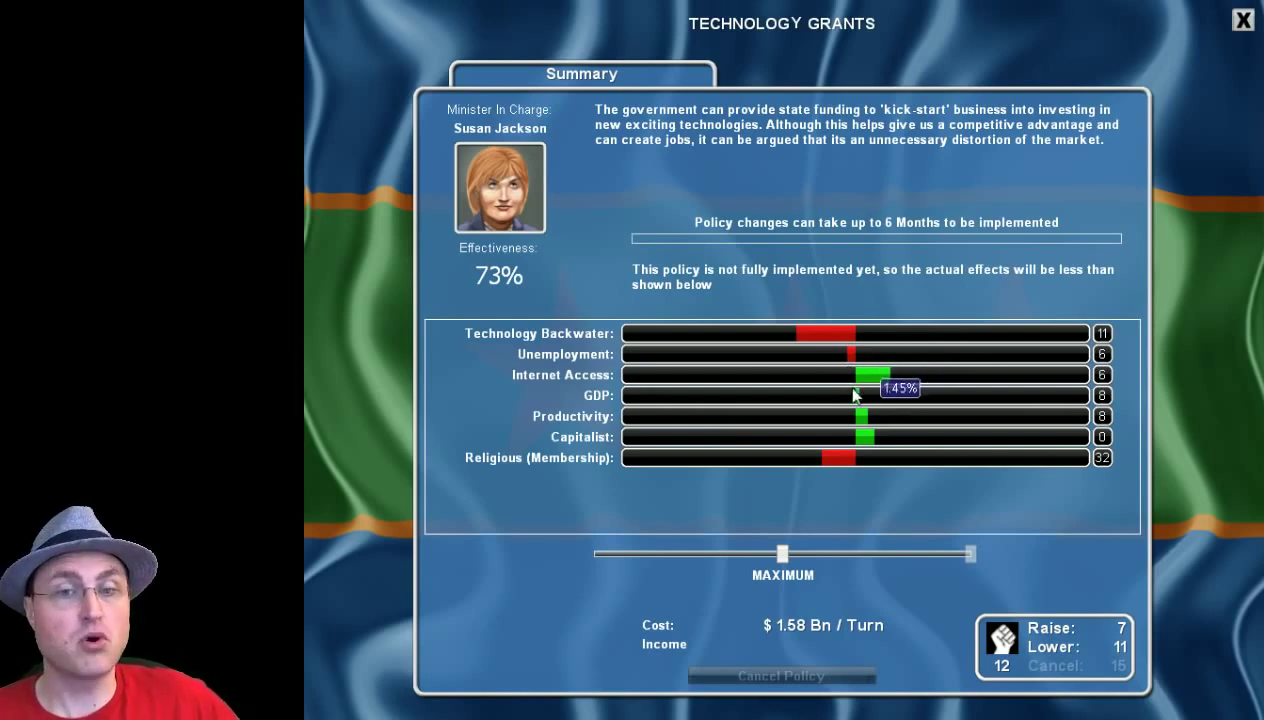
mouse_move(817, 313)
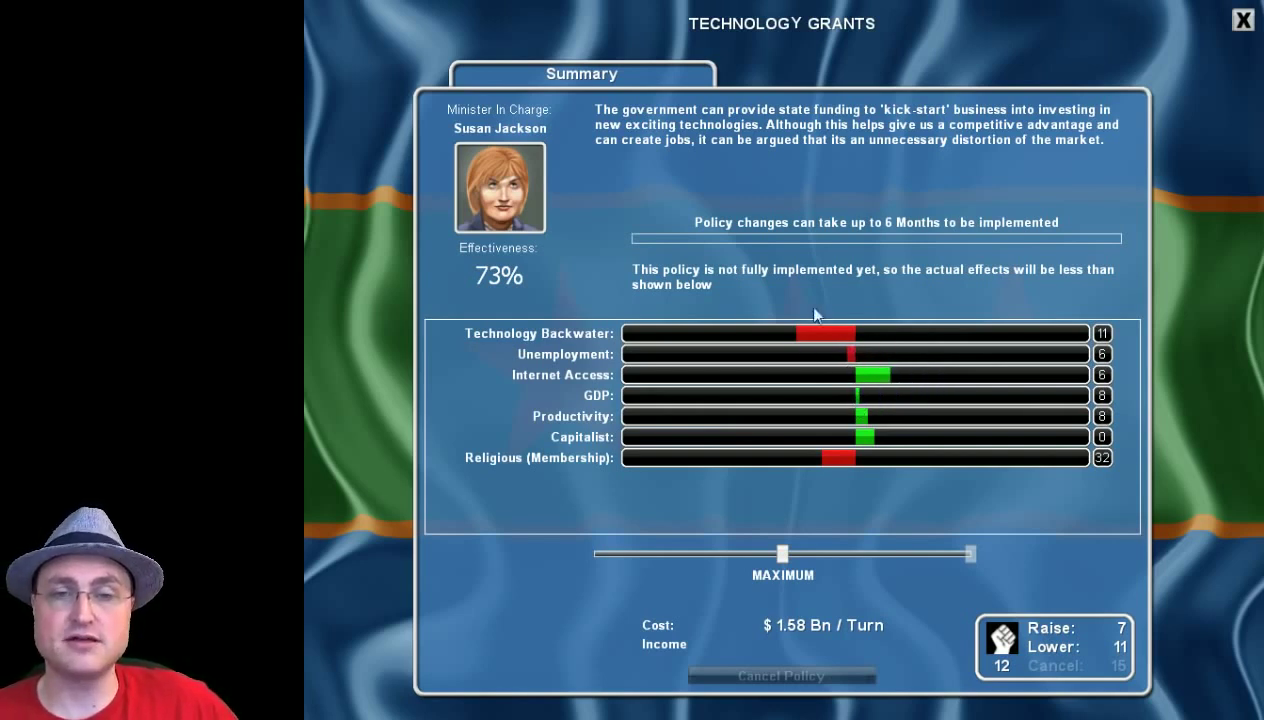
mouse_move(920, 205)
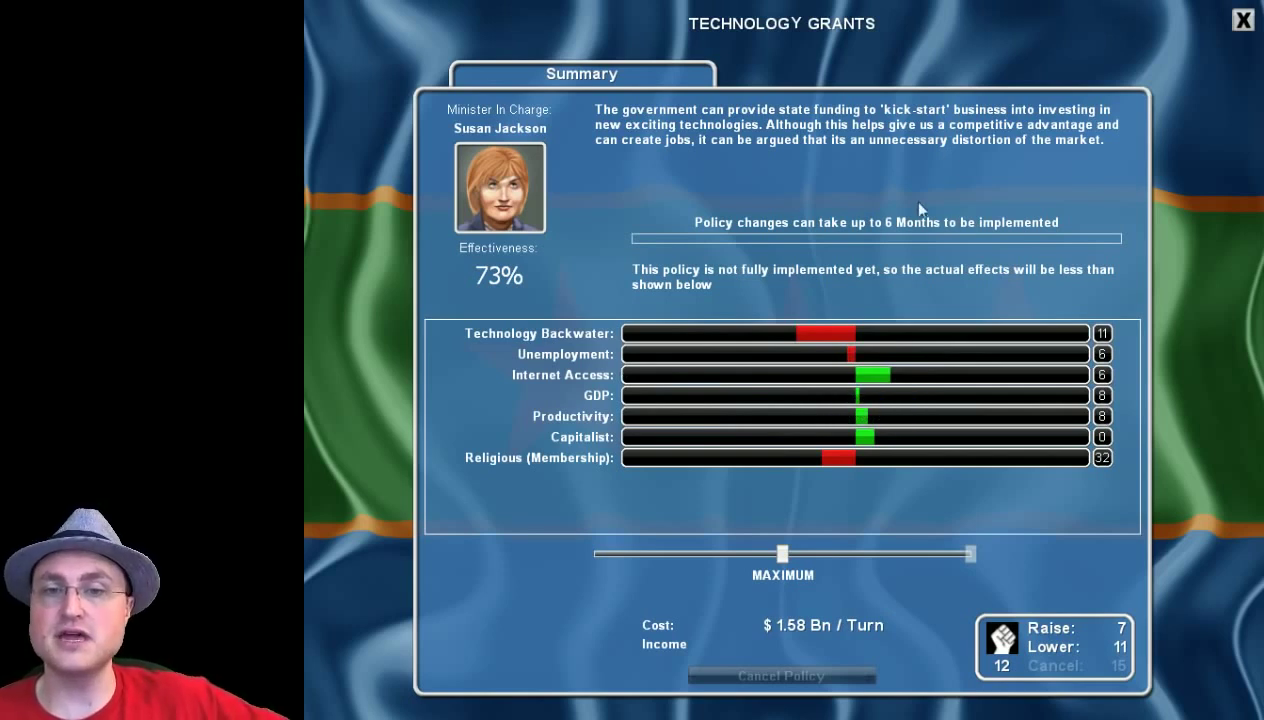
mouse_move(975, 243)
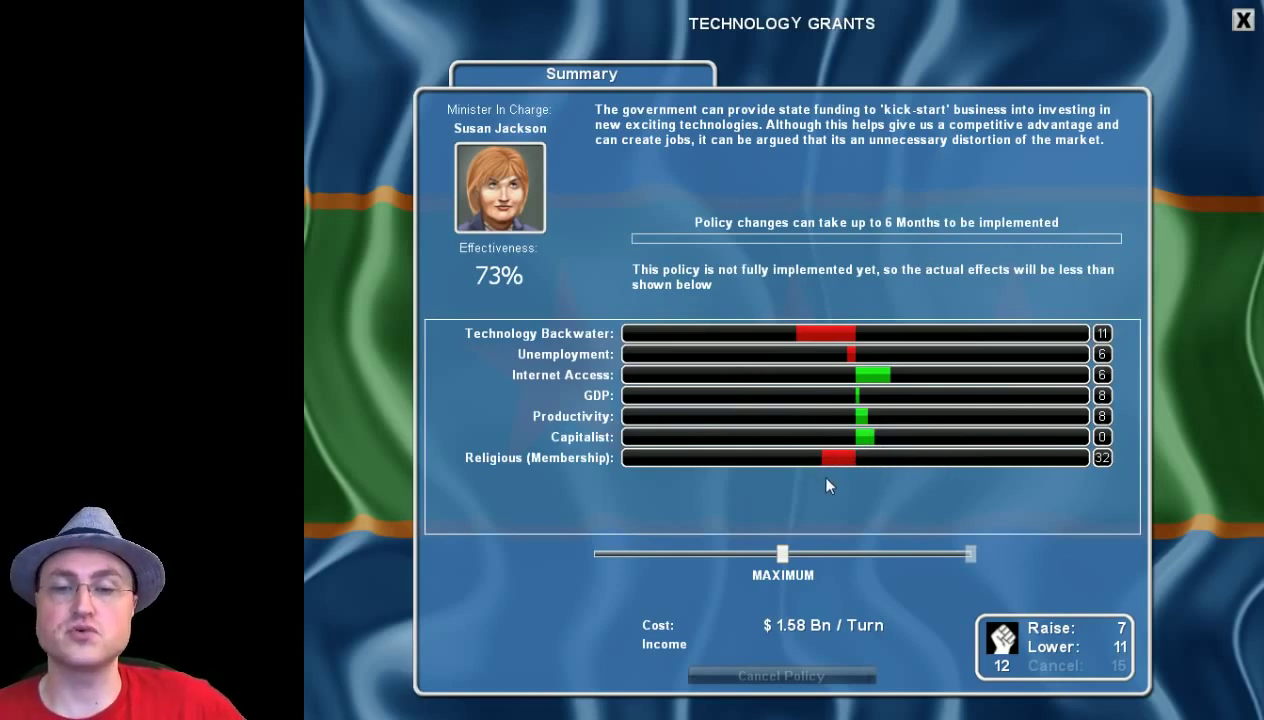
mouse_move(1238, 23)
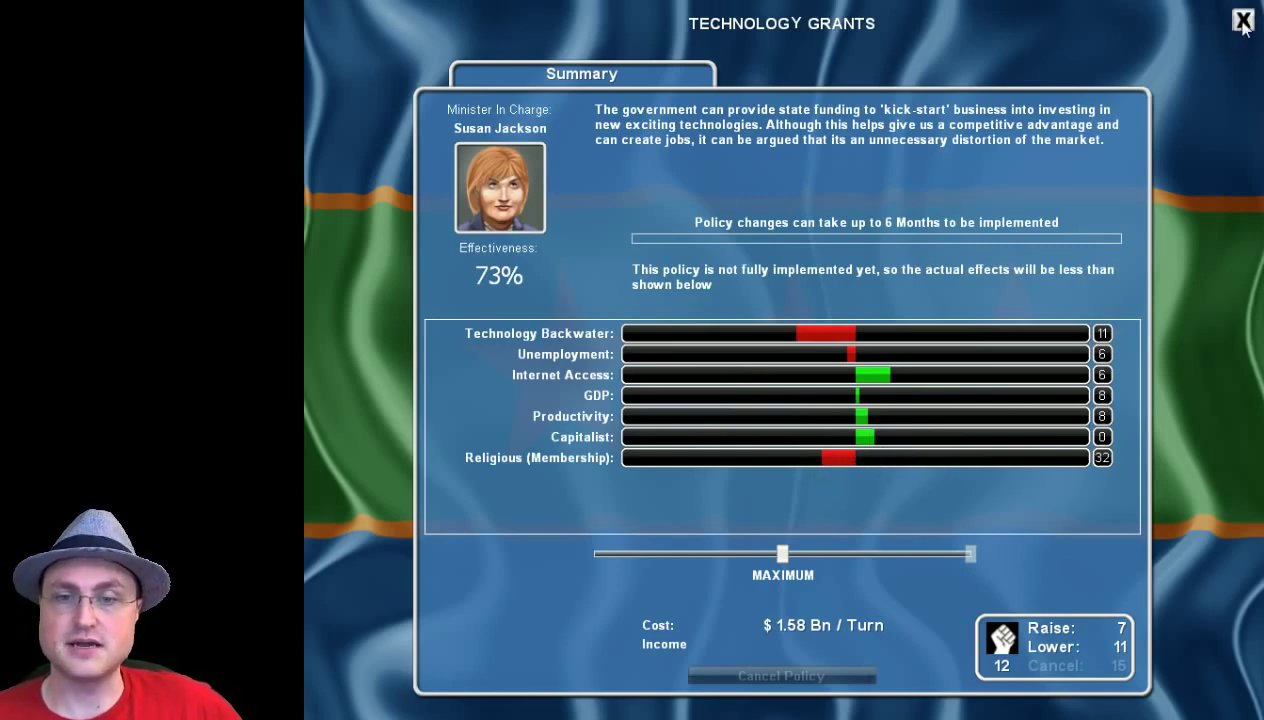
Recheck Technology Grants, then show Vigilante Mobs' links to Crime, Police Force, Racial Tension, Conservatives.
click(1233, 21)
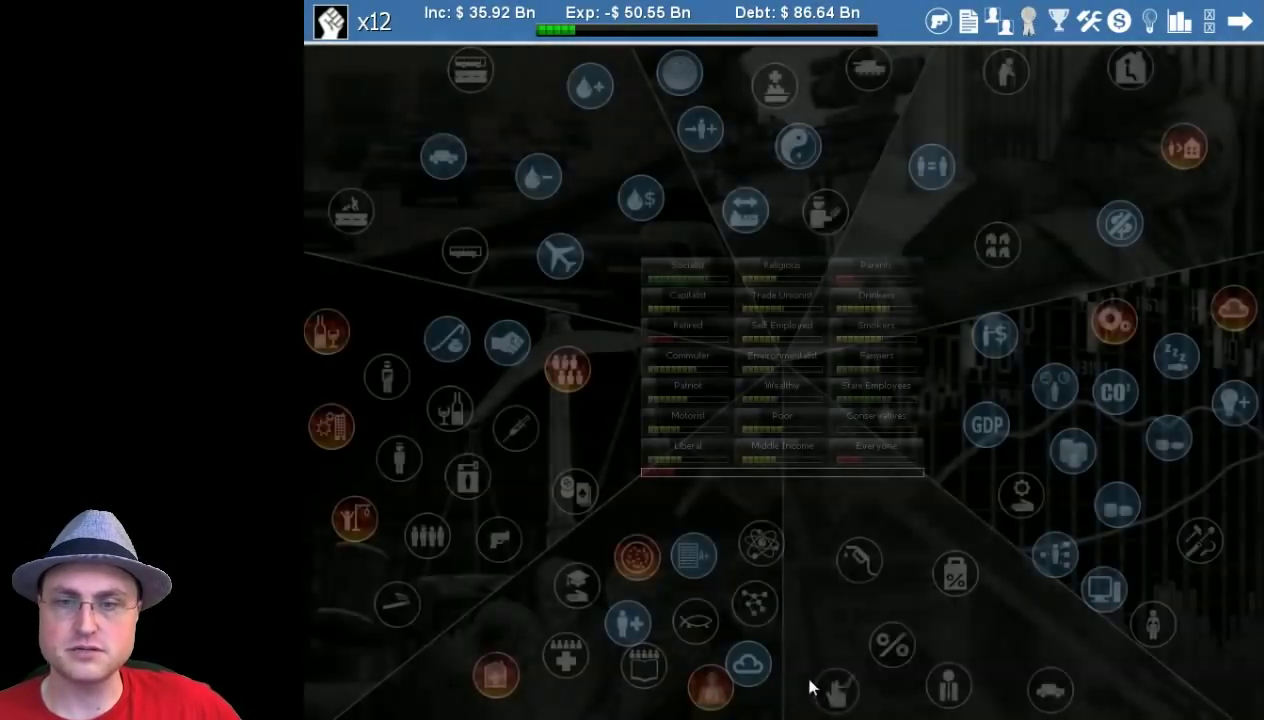
mouse_move(1021, 493)
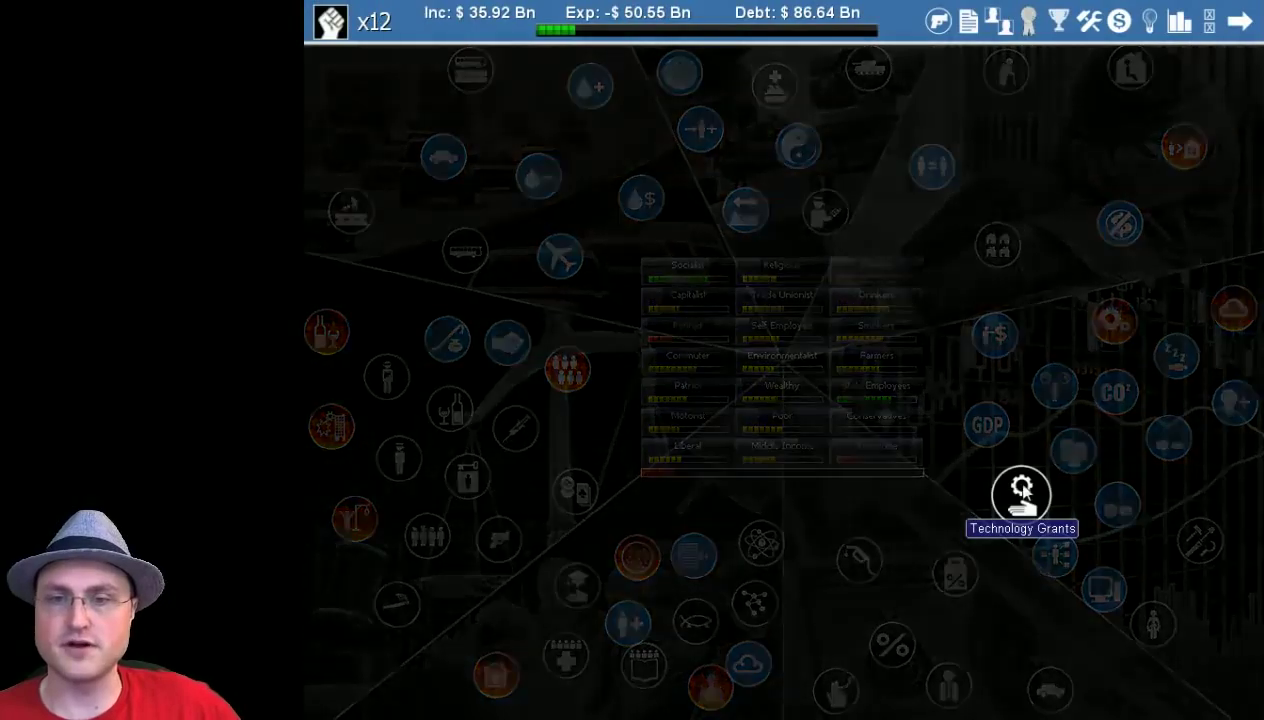
click(1021, 492)
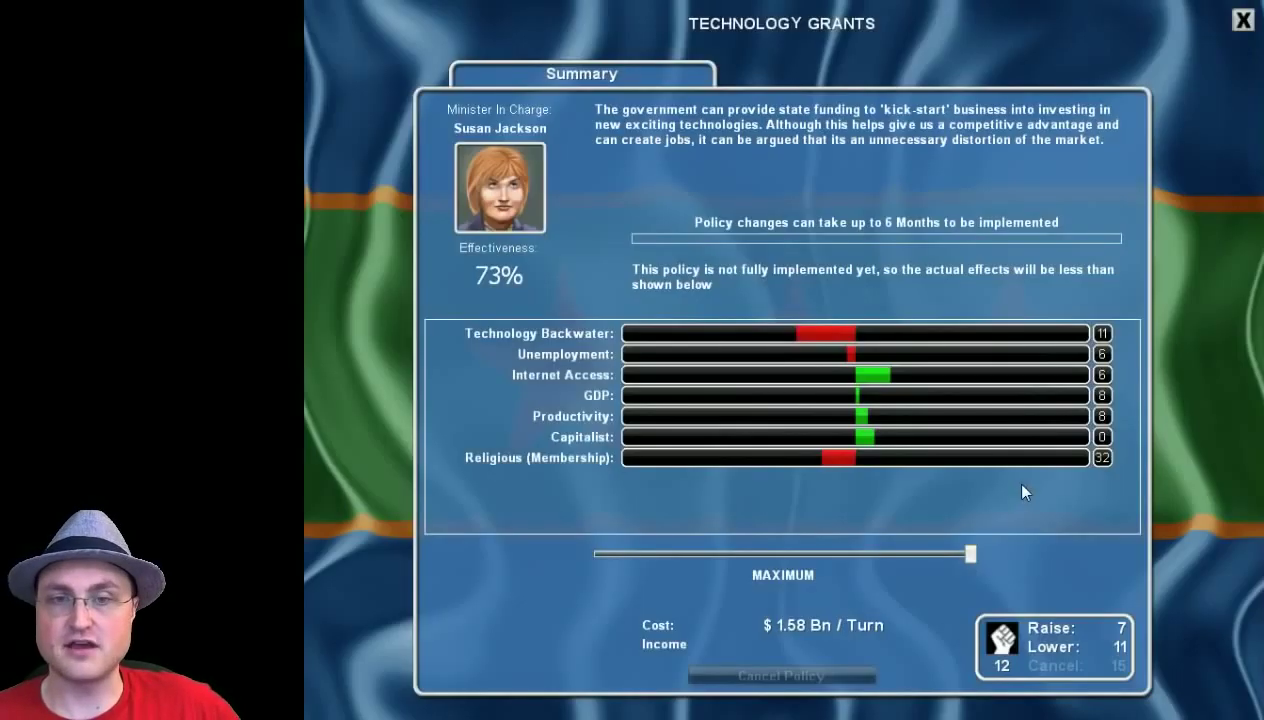
click(1236, 20)
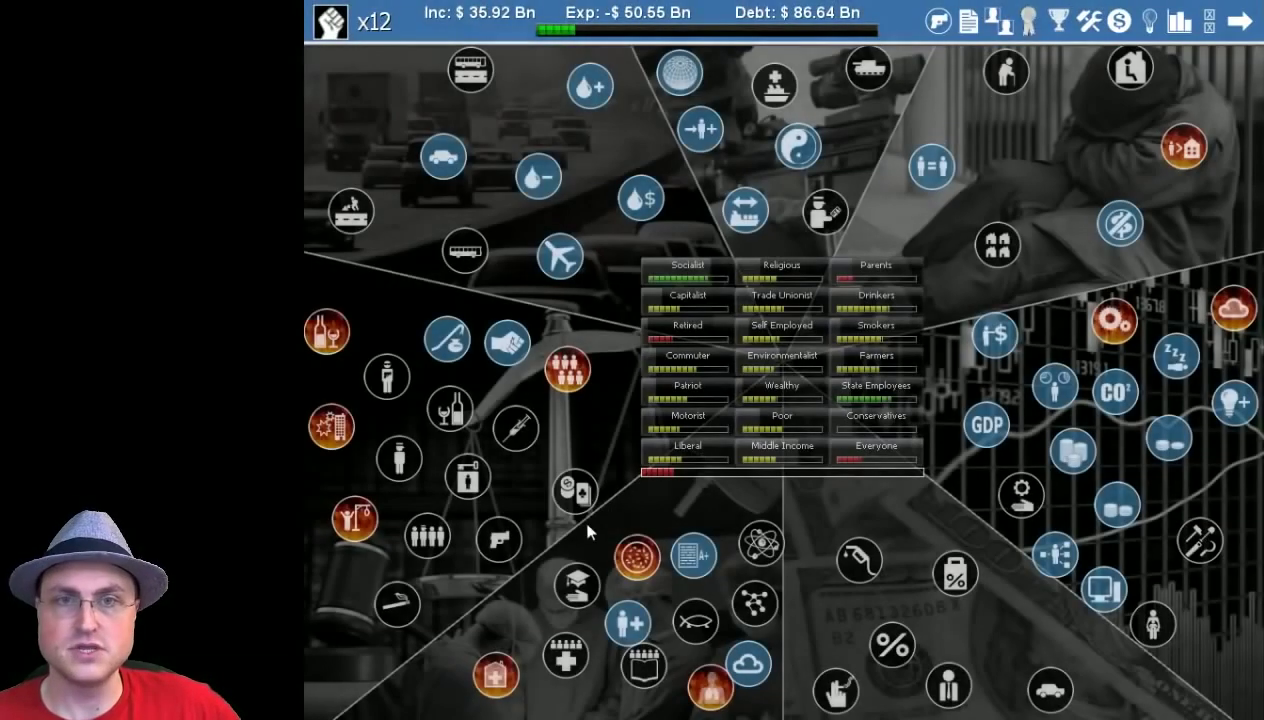
mouse_move(408, 305)
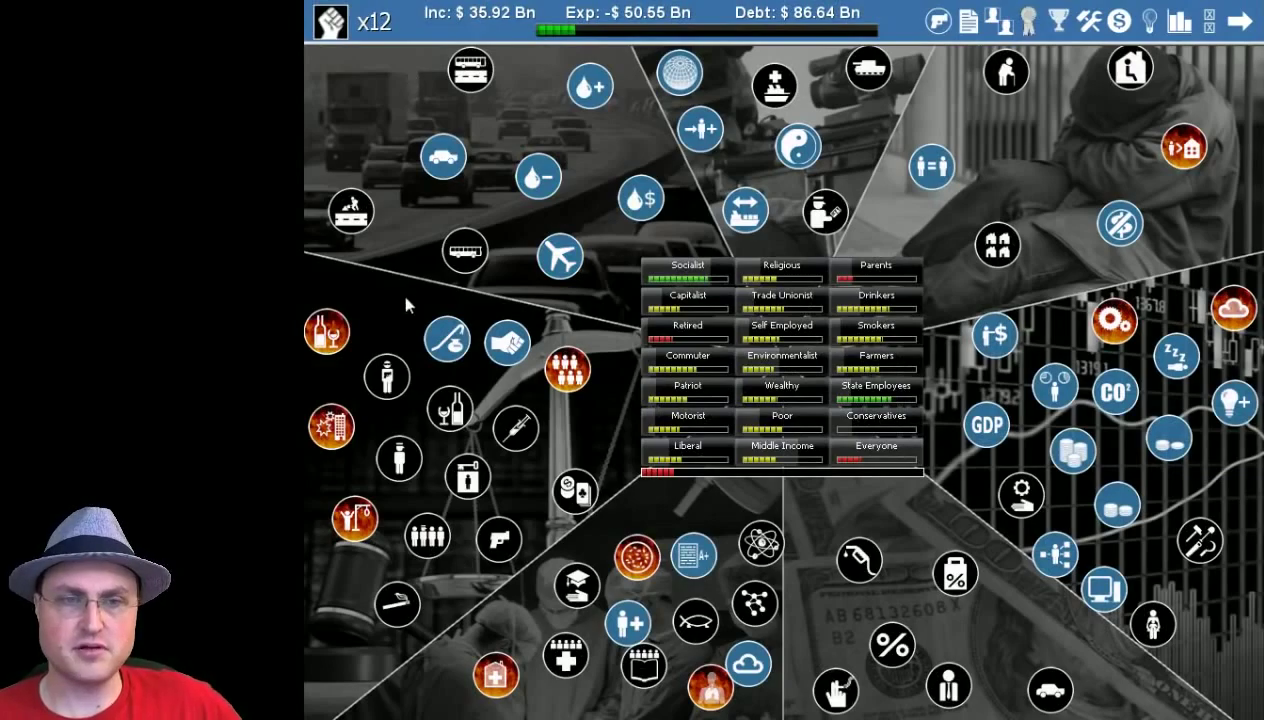
click(330, 425)
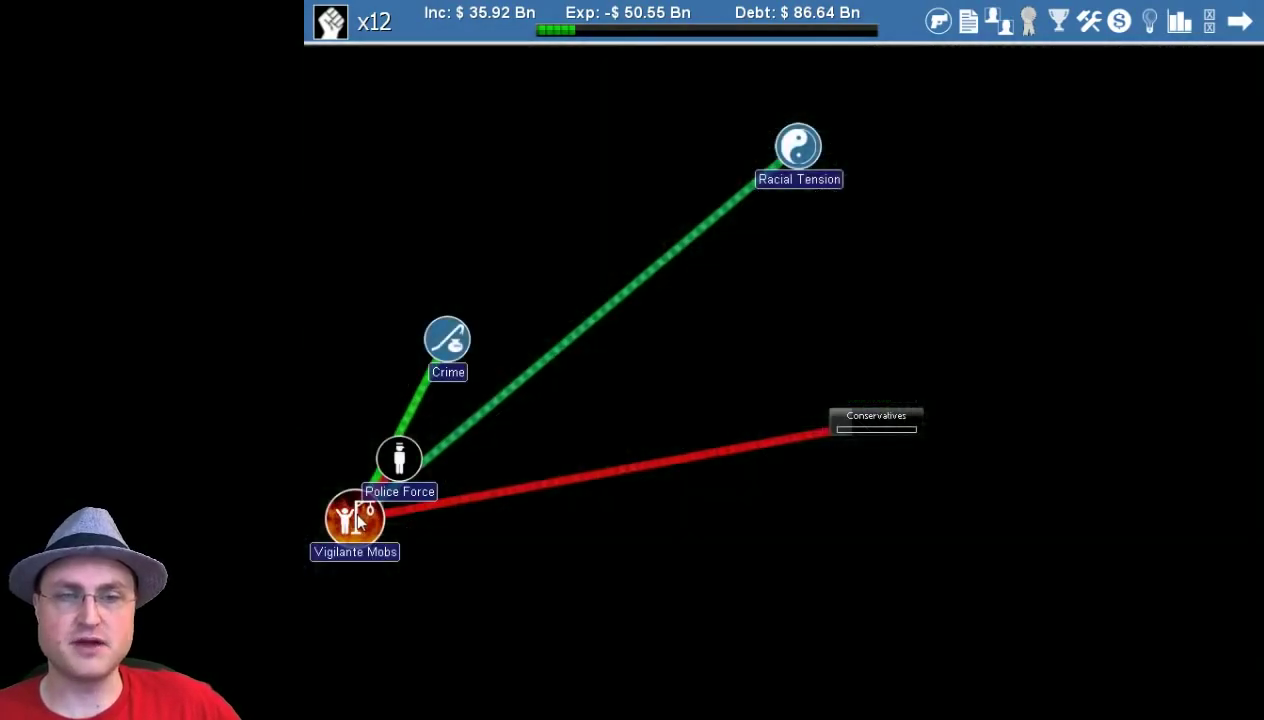
click(447, 338)
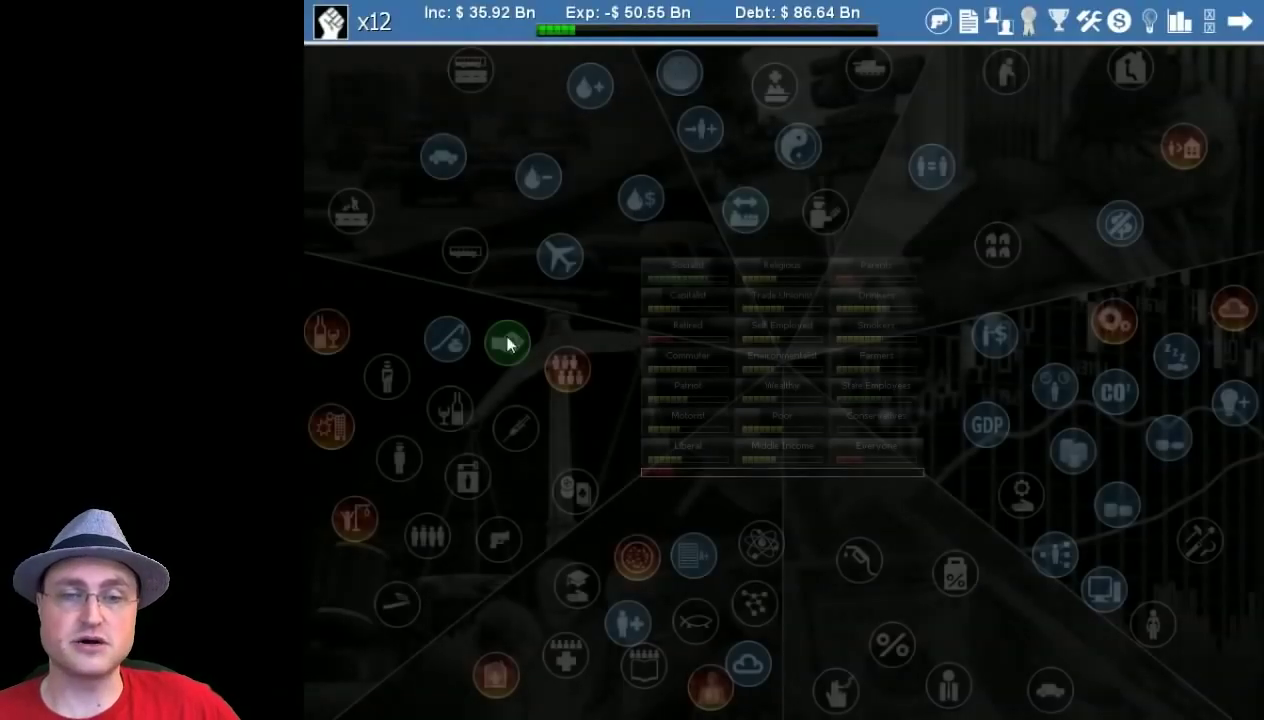
click(447, 340)
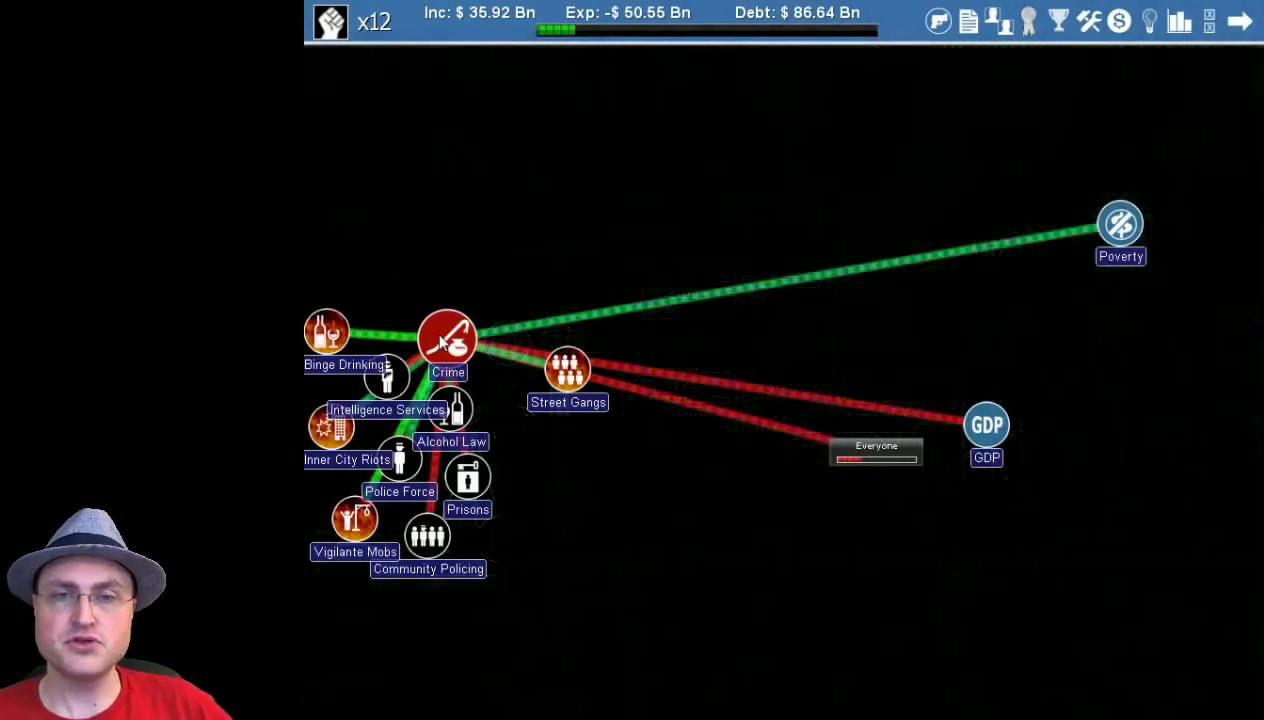
click(448, 338)
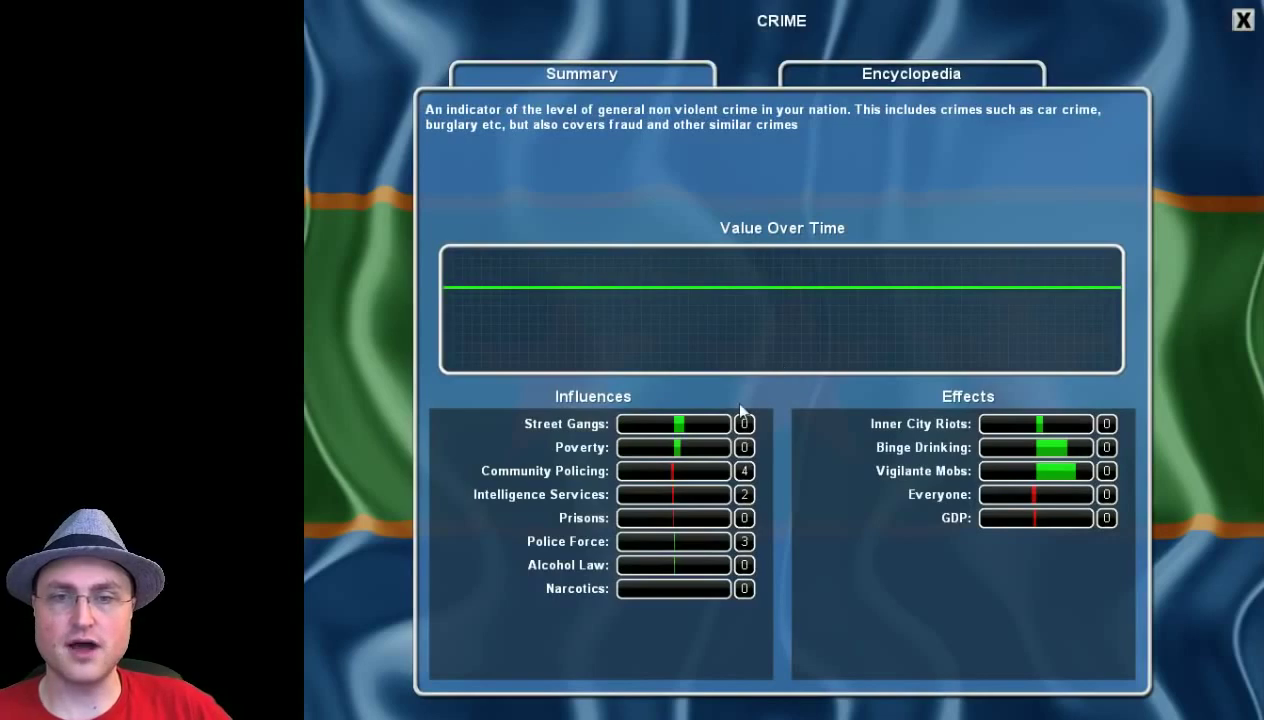
mouse_move(1238, 41)
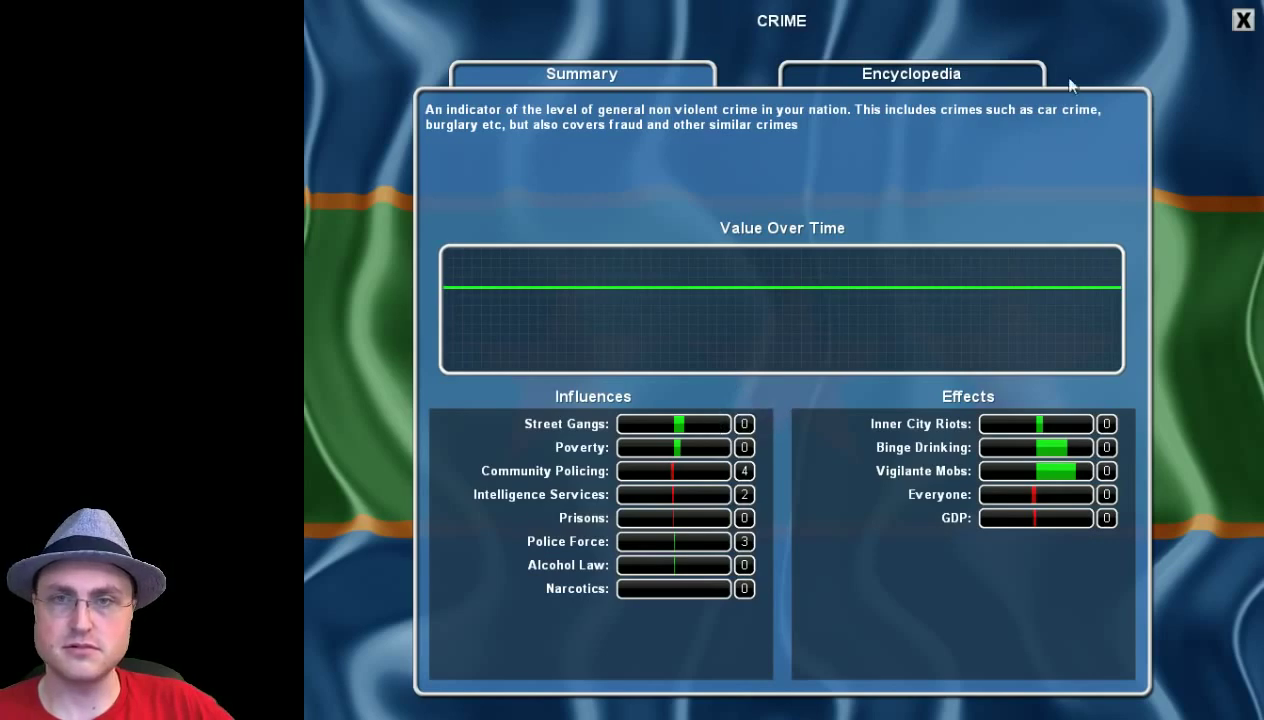
click(1233, 20)
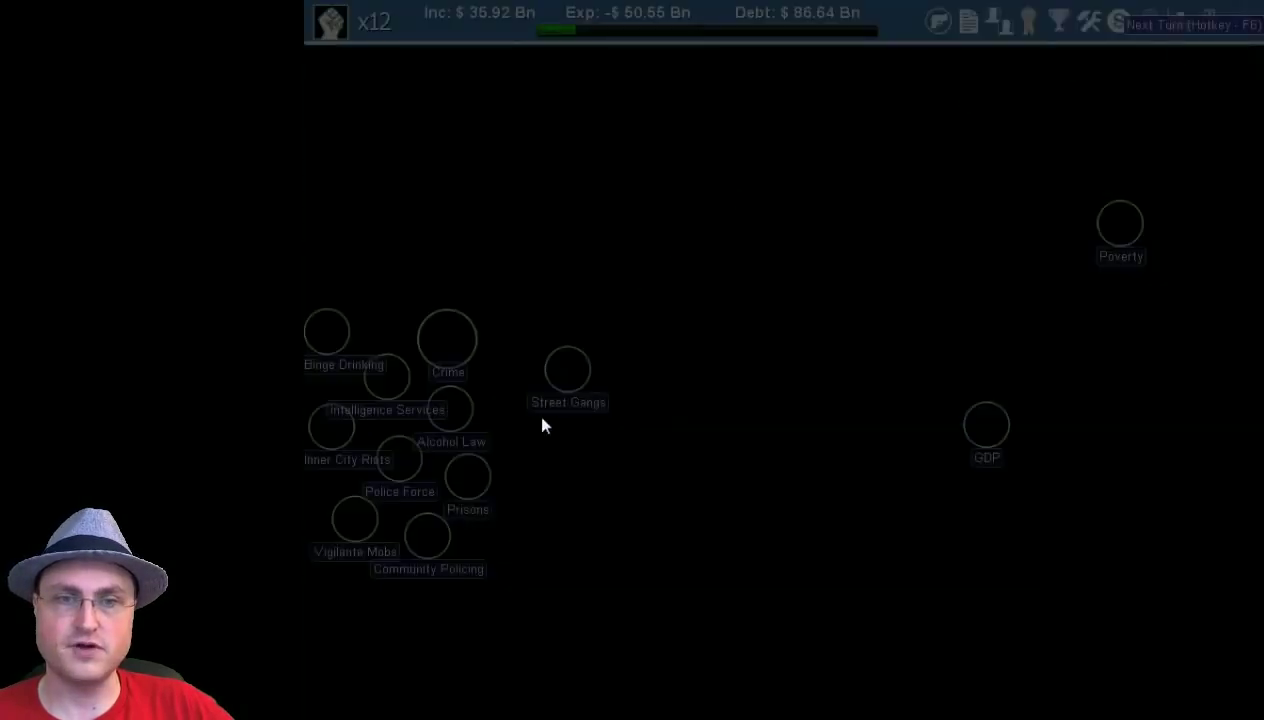
click(567, 370)
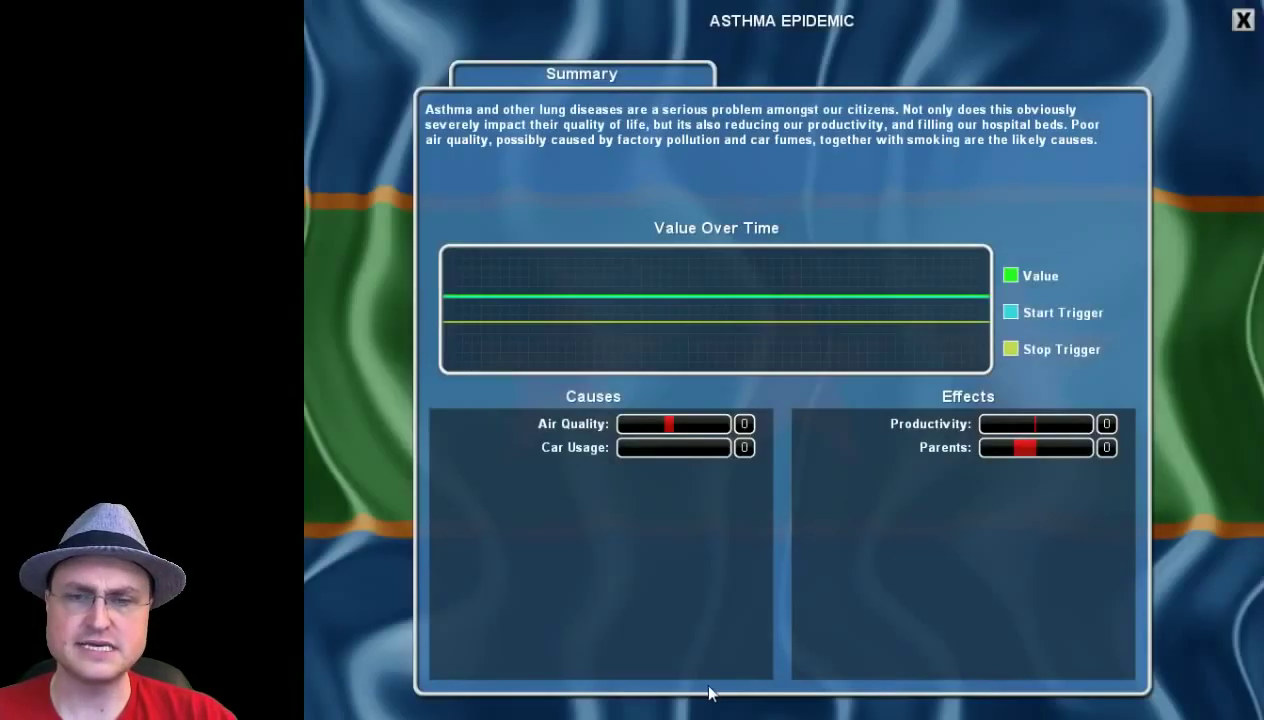
click(1235, 20)
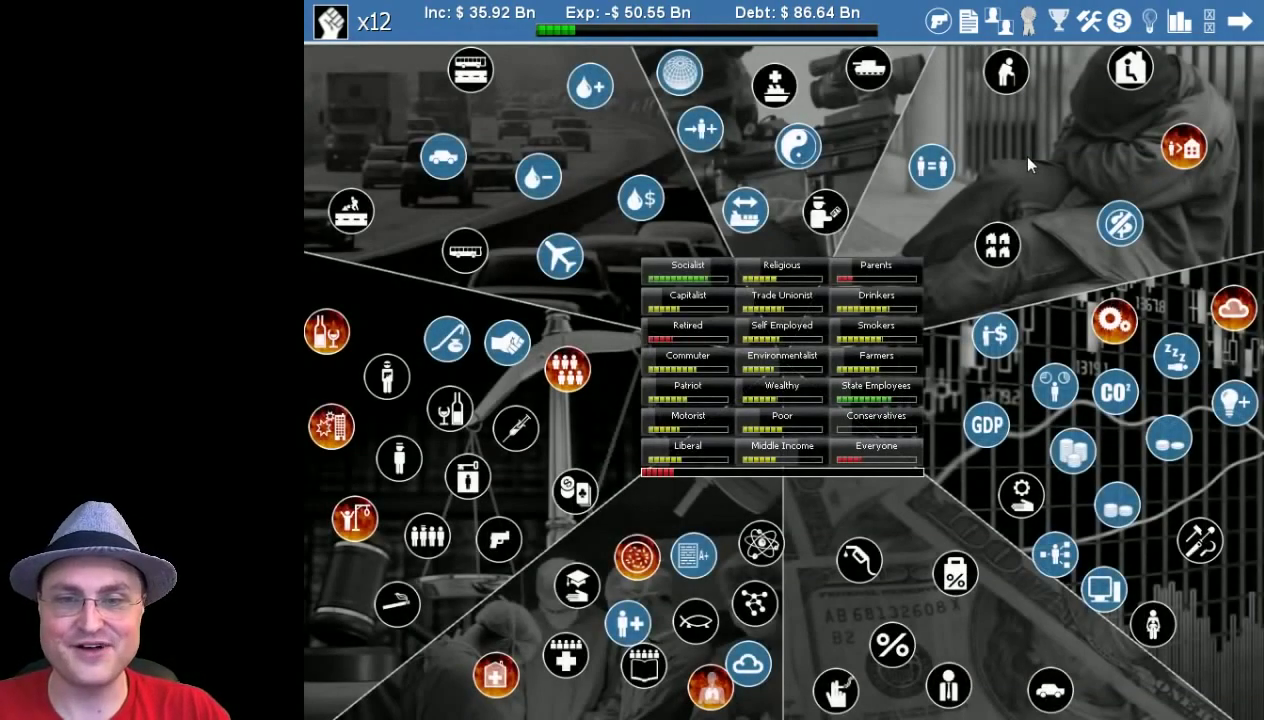
Increase Science Funding, confirming the 7 political capital cost and leaving 5.
click(762, 543)
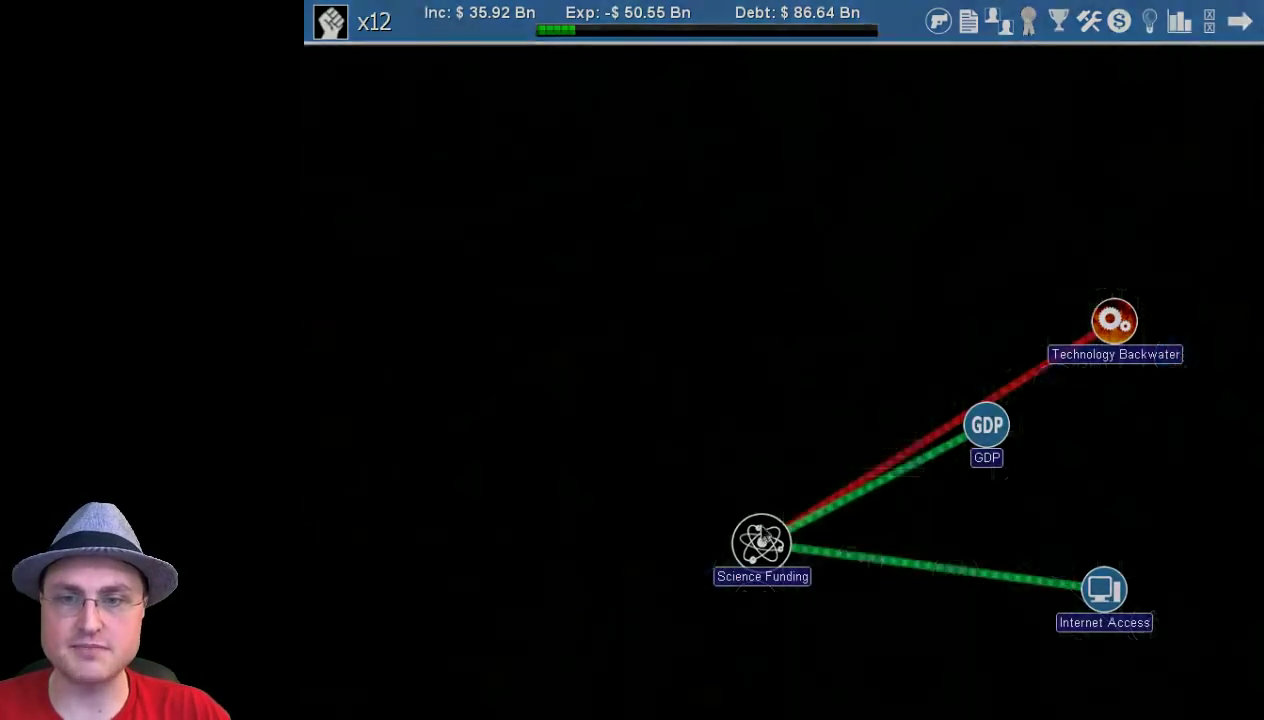
click(762, 545)
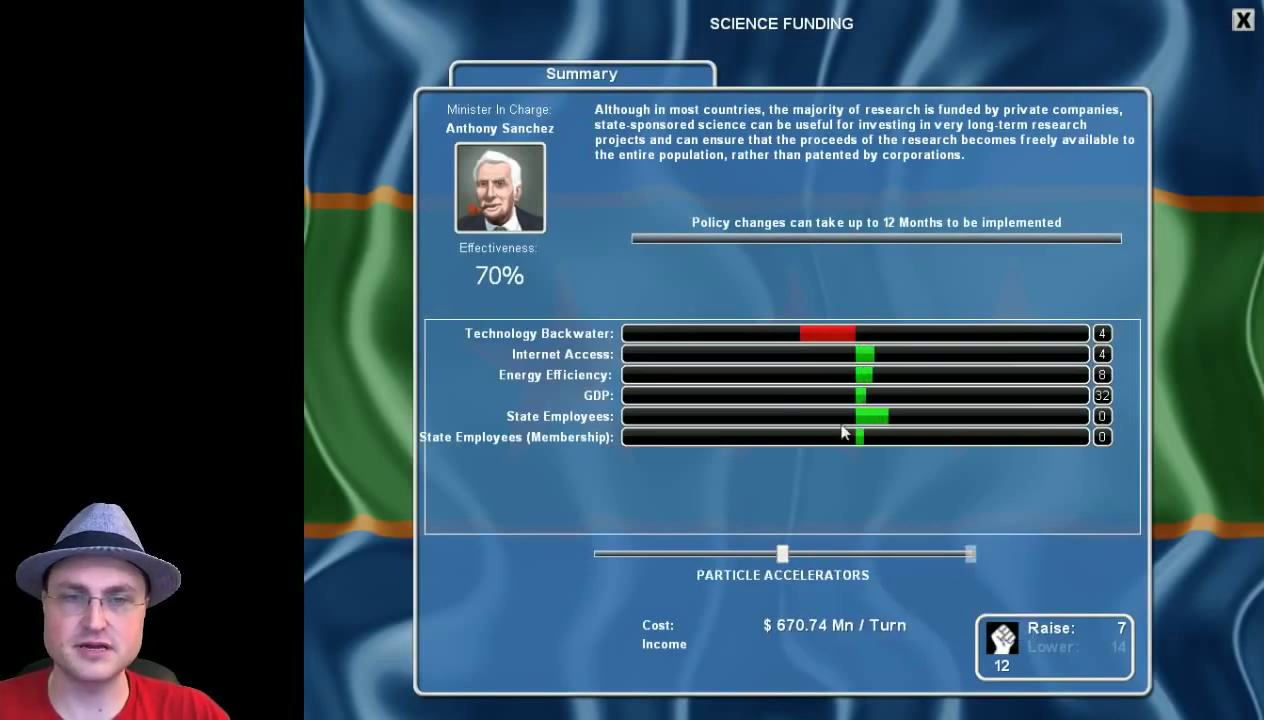
mouse_move(863, 371)
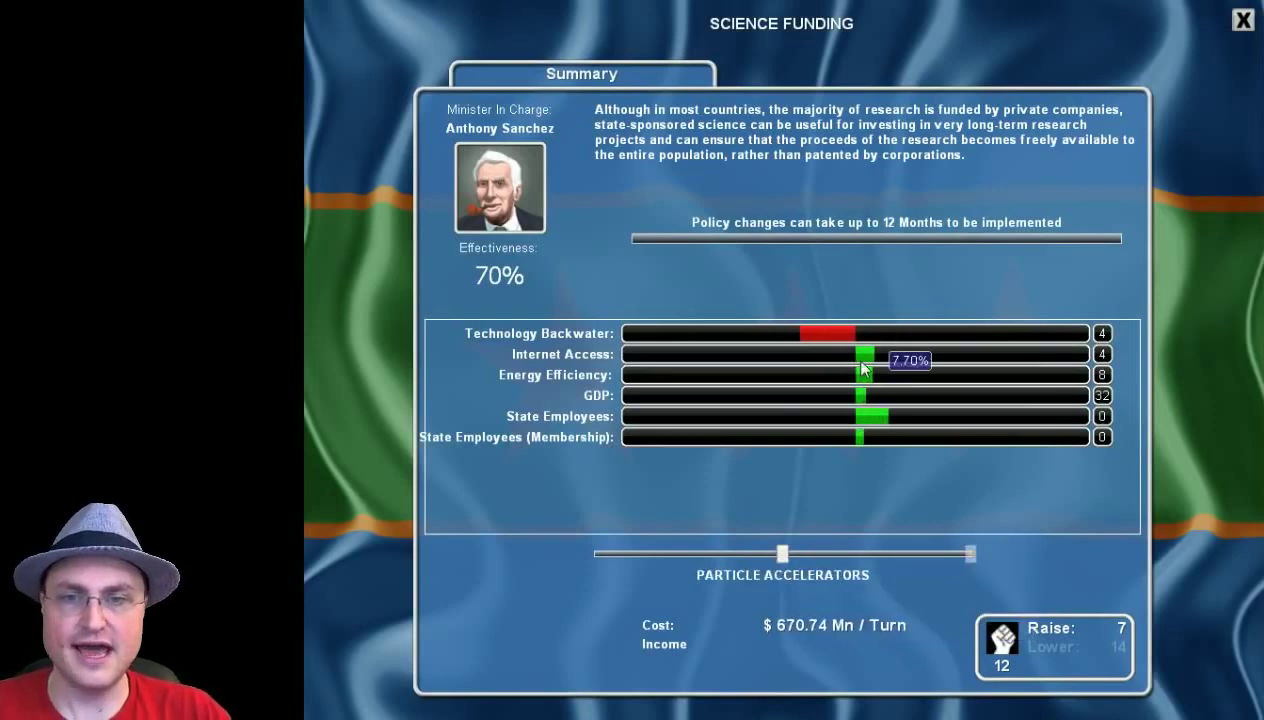
mouse_move(482, 449)
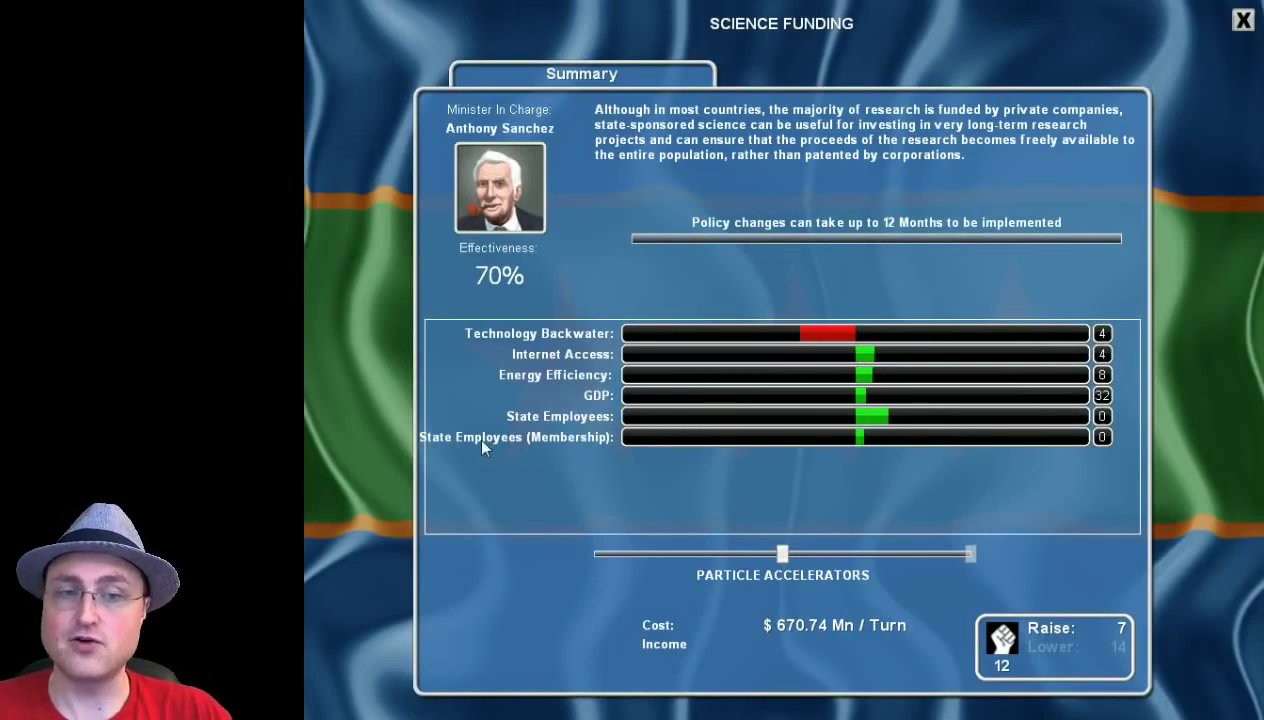
mouse_move(865, 456)
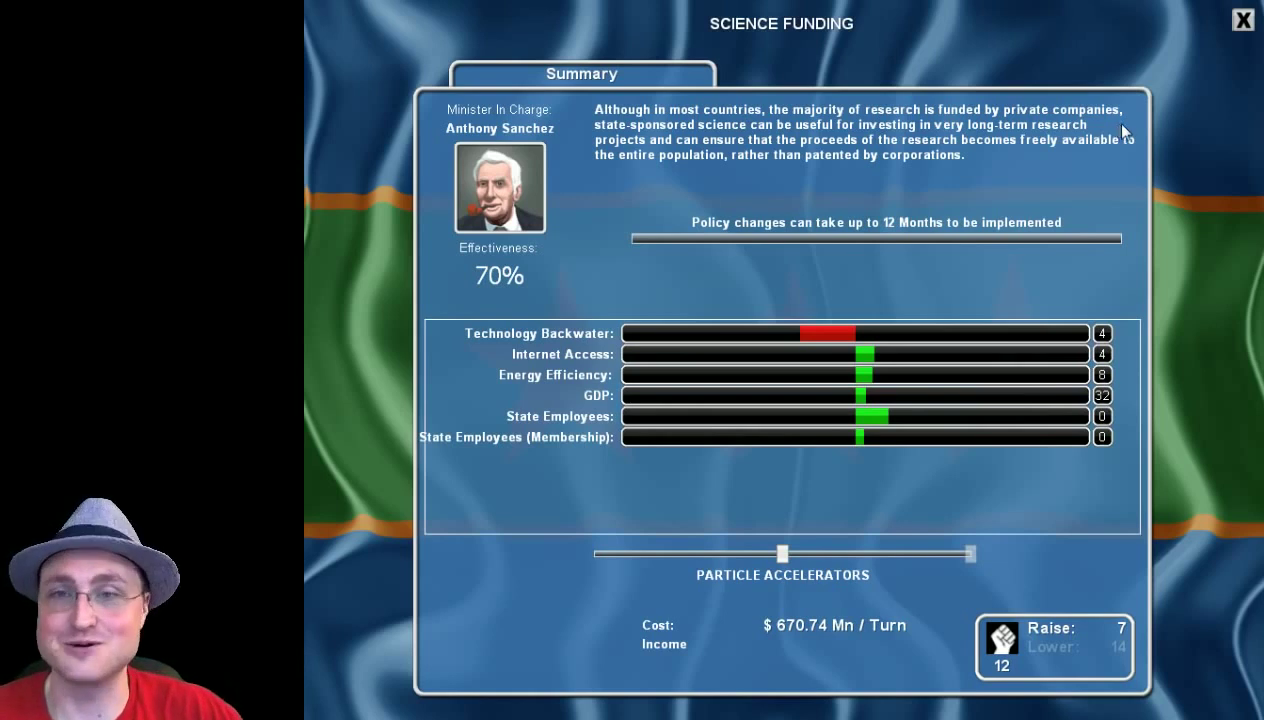
mouse_move(1243, 22)
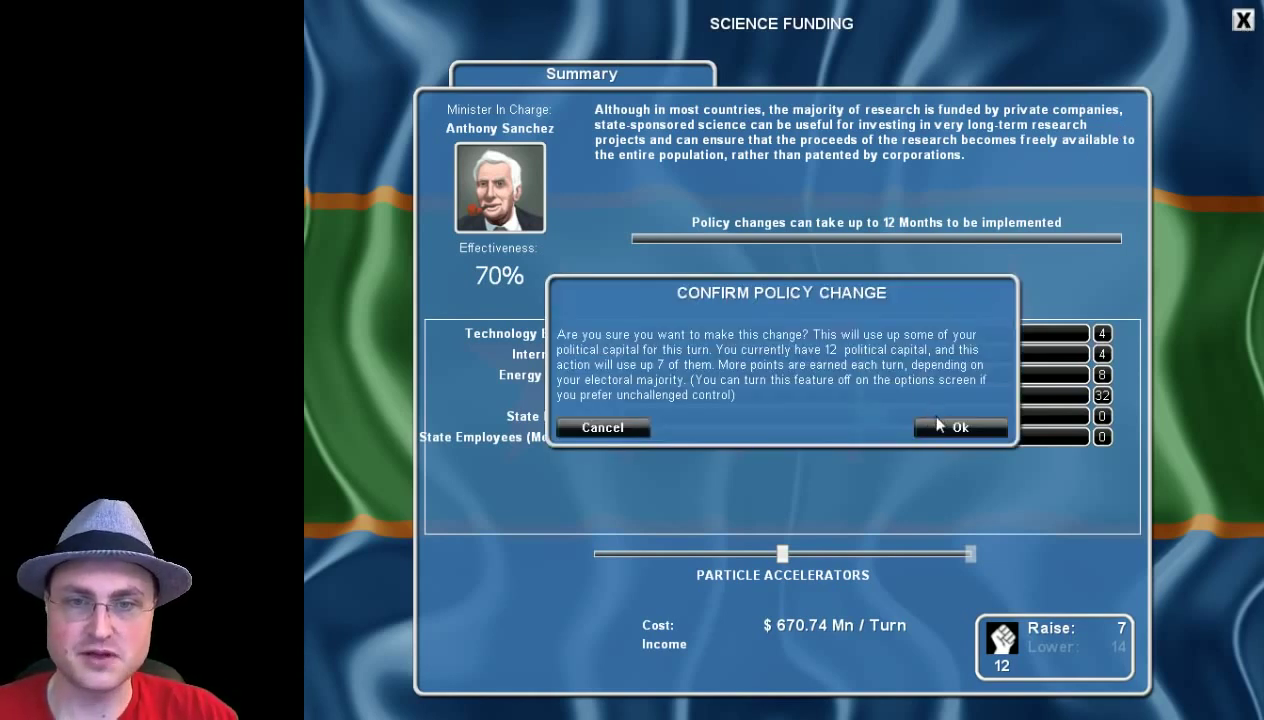
mouse_move(955, 448)
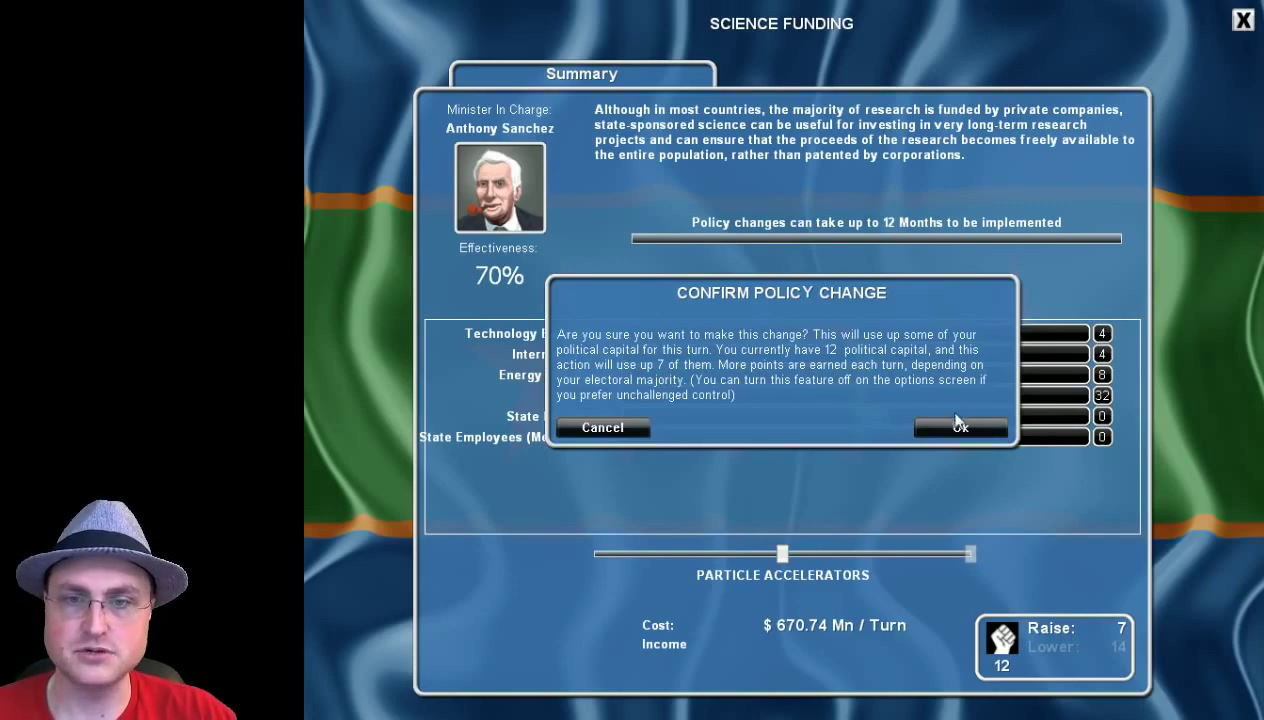
click(961, 428)
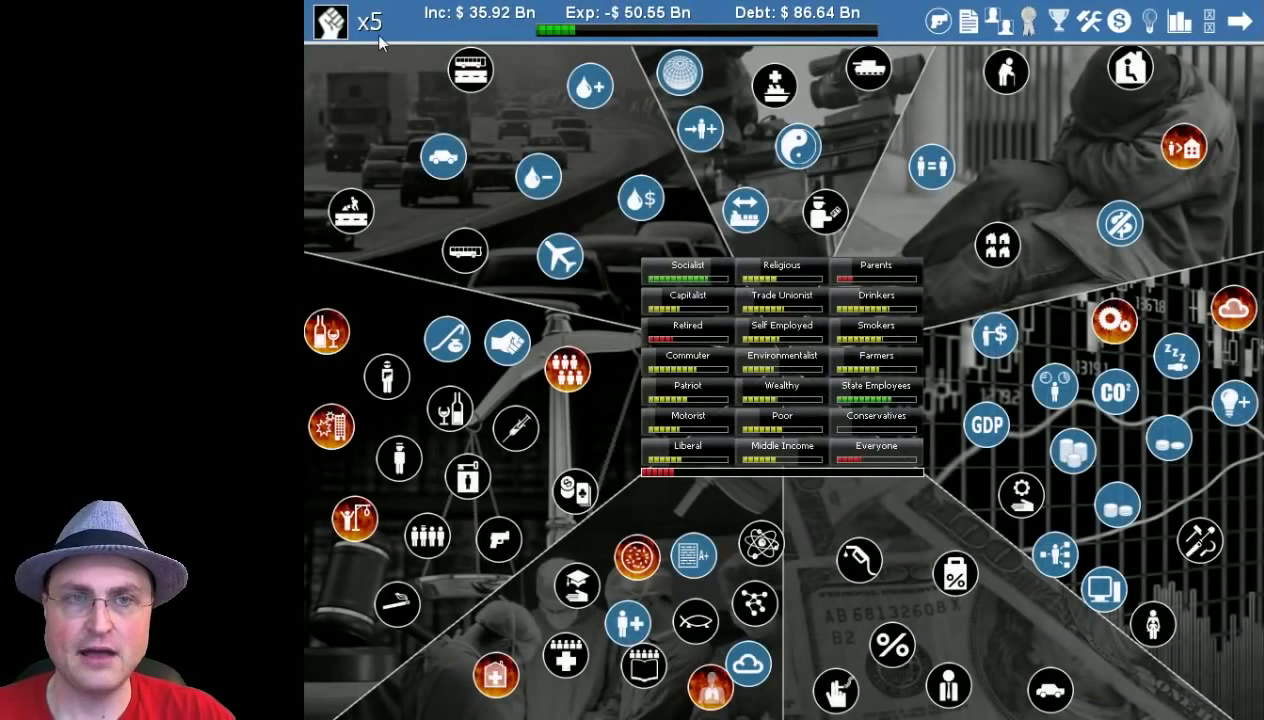
mouse_move(1205, 576)
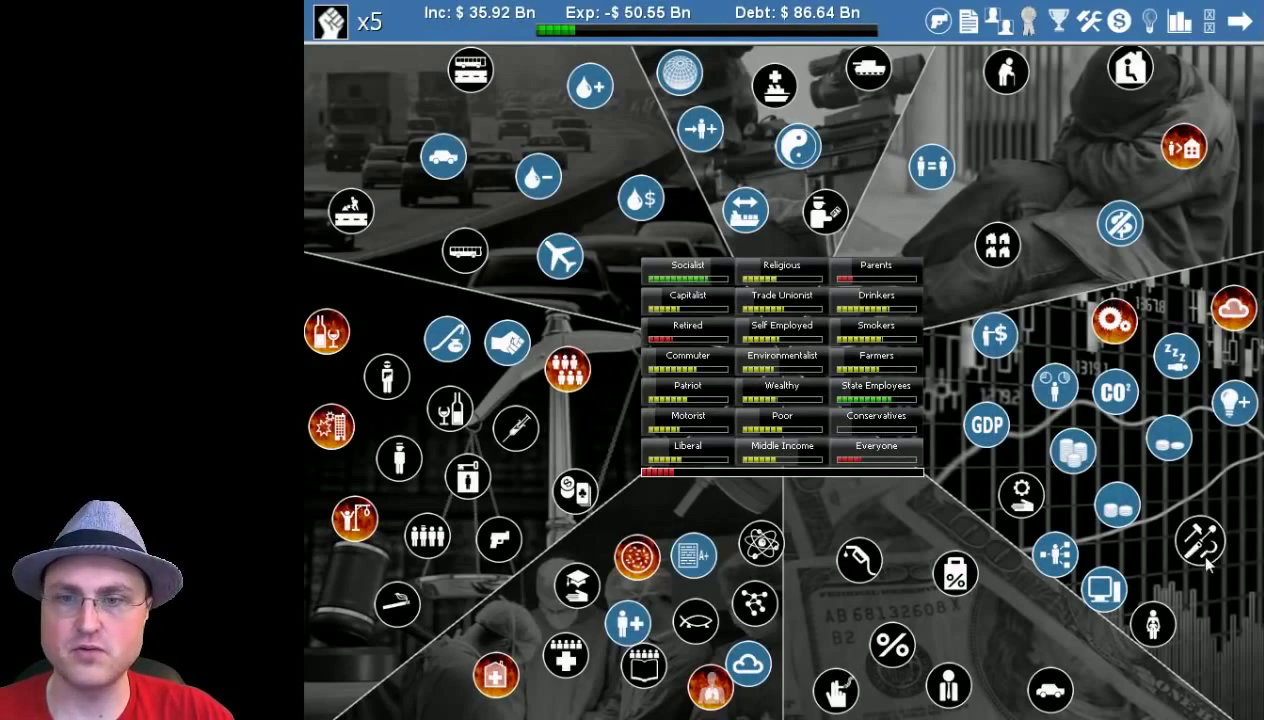
mouse_move(1151, 625)
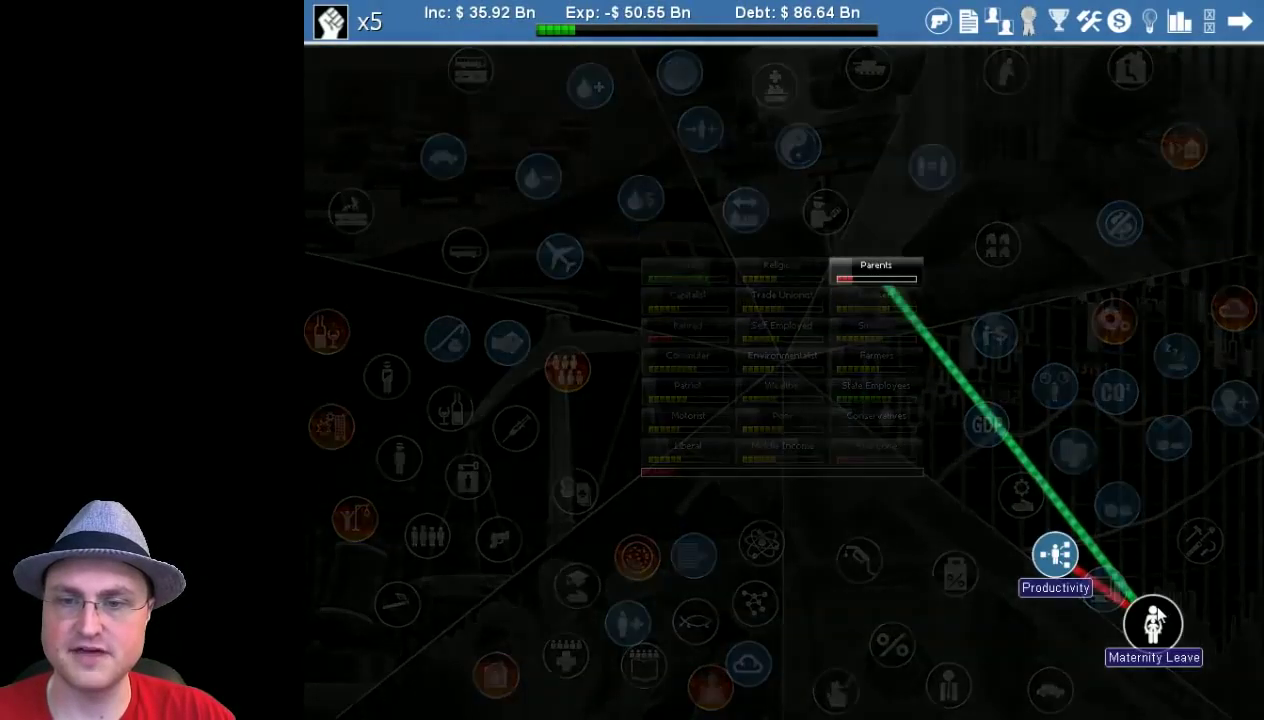
click(1153, 622)
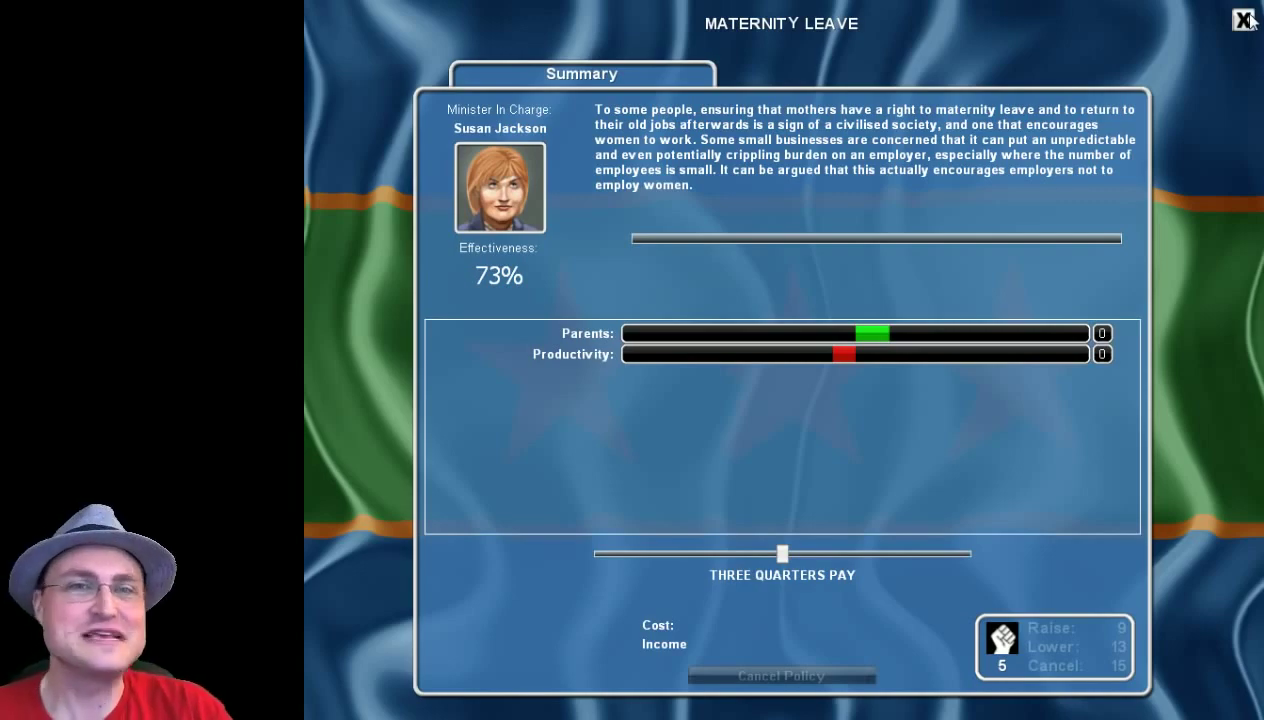
click(1243, 20)
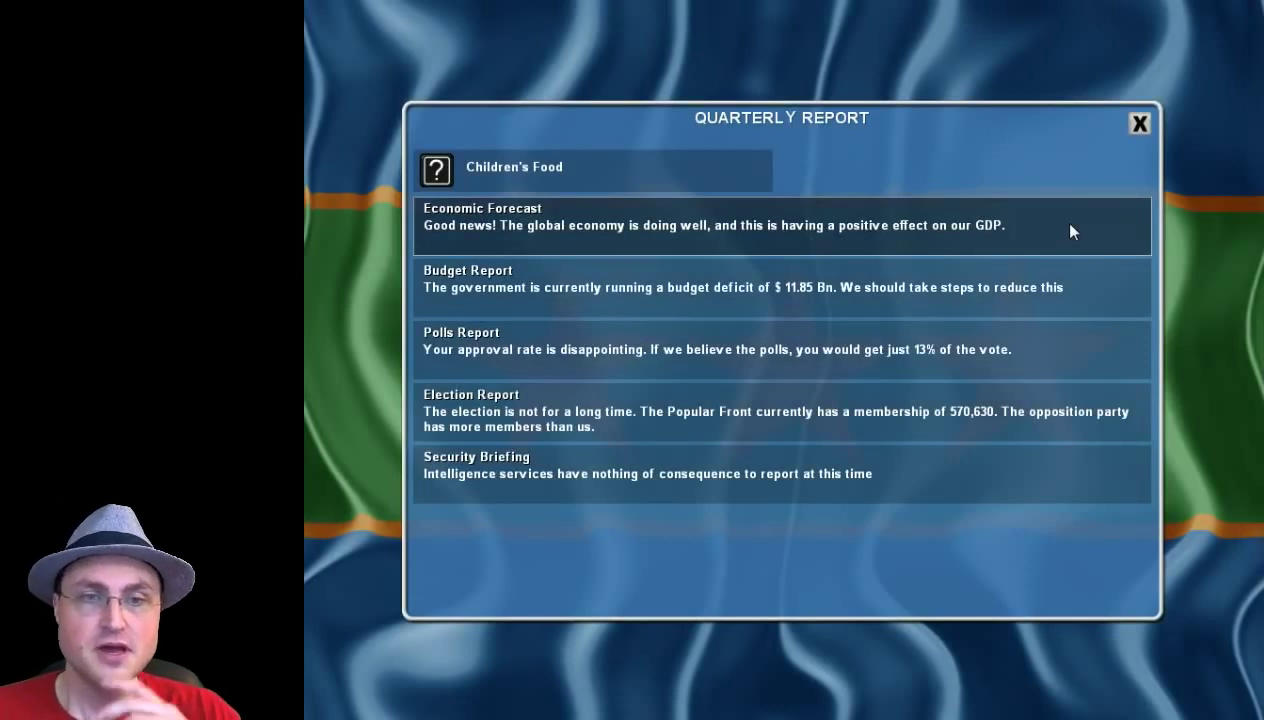
mouse_move(838, 302)
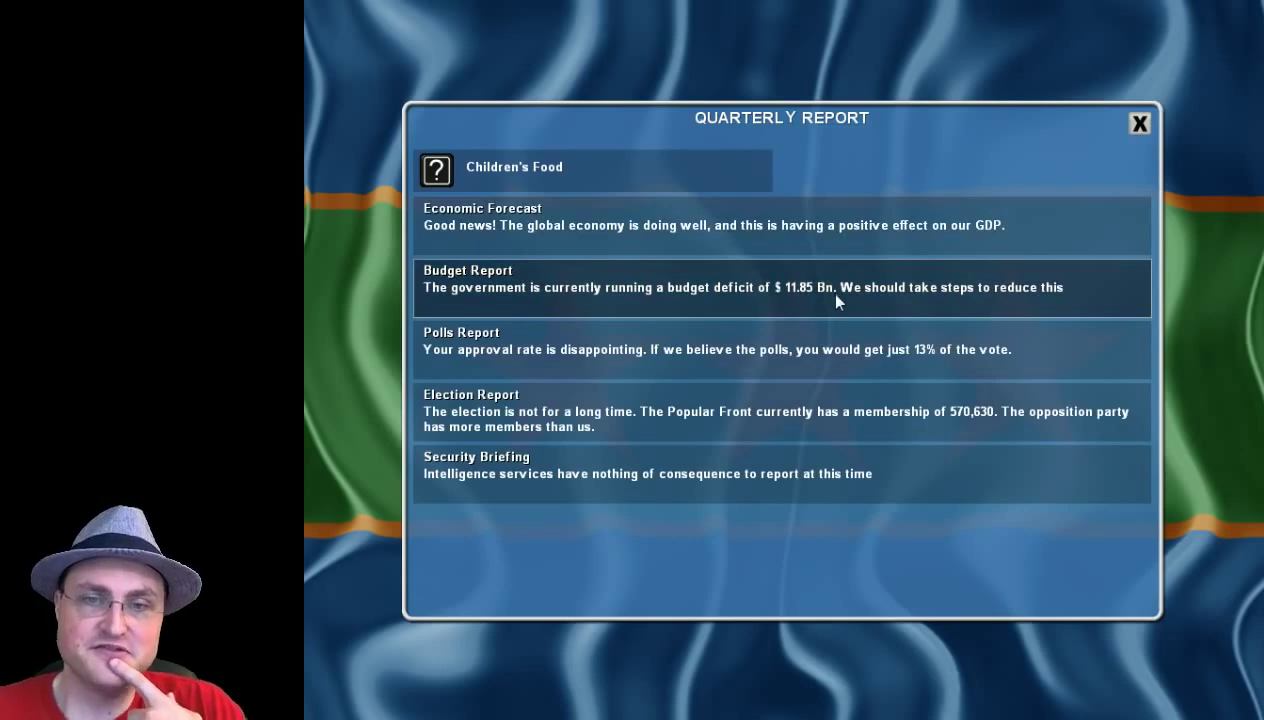
mouse_move(824, 315)
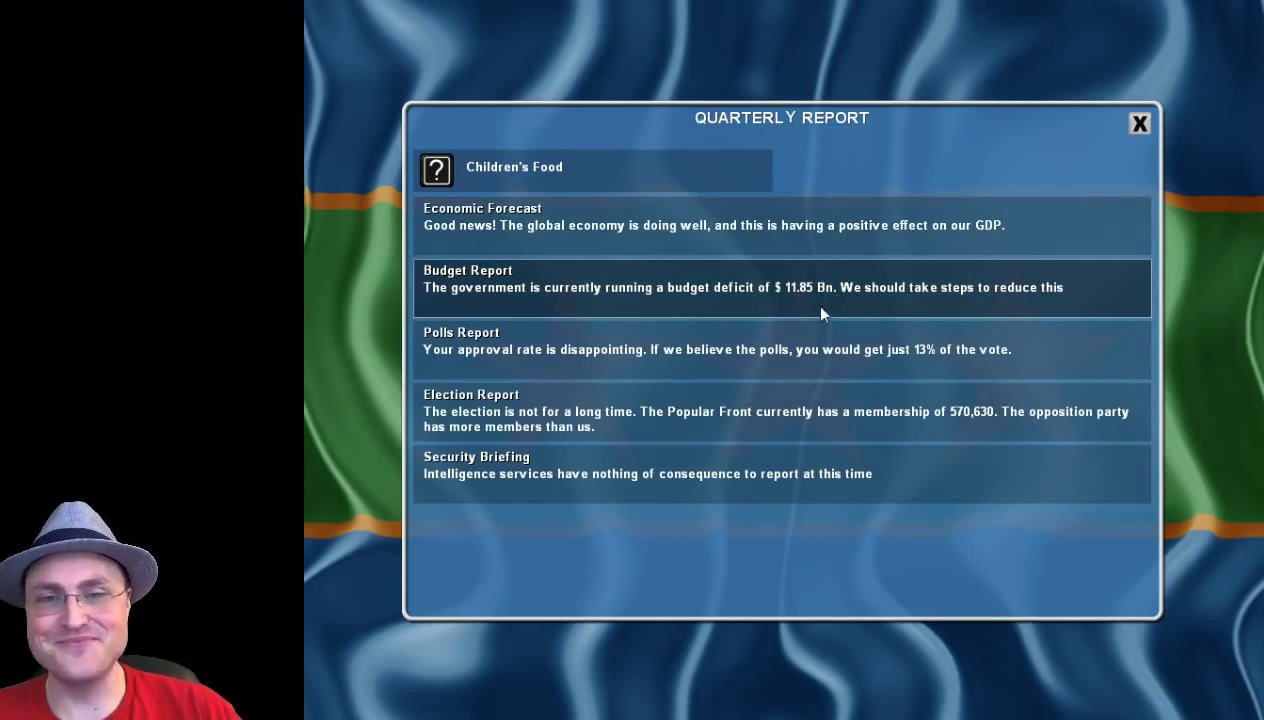
mouse_move(532, 365)
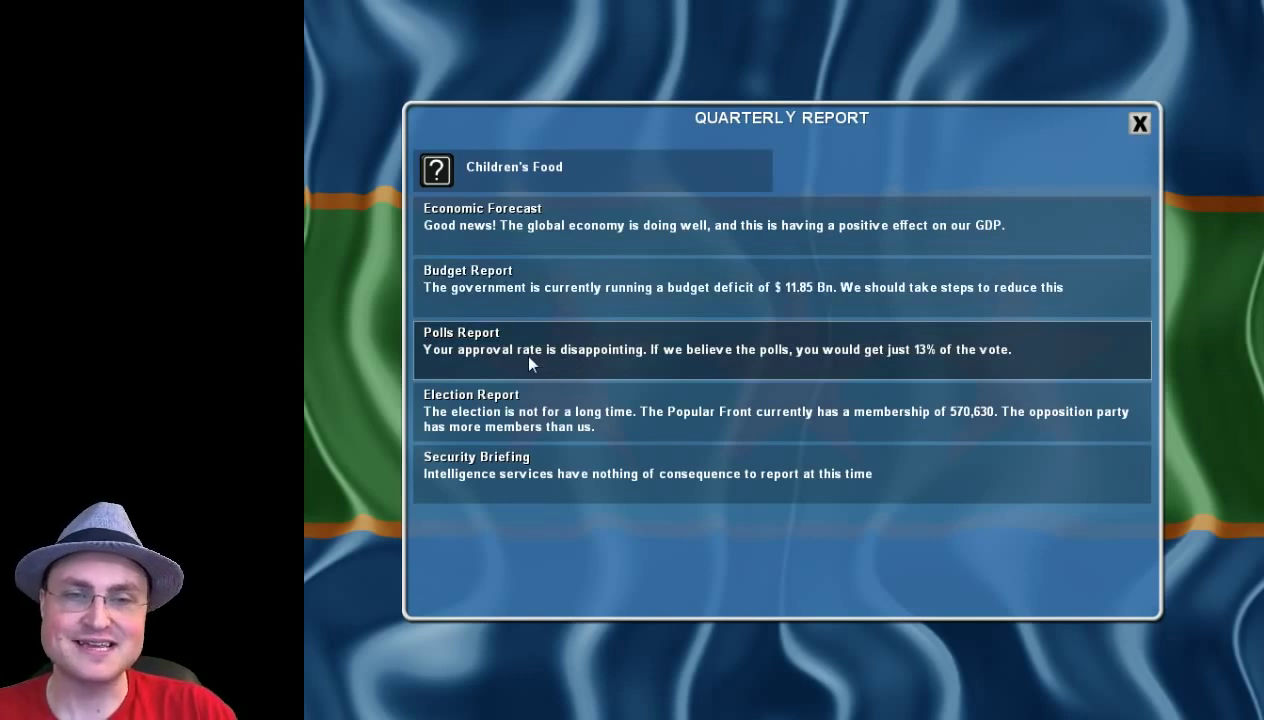
mouse_move(651, 360)
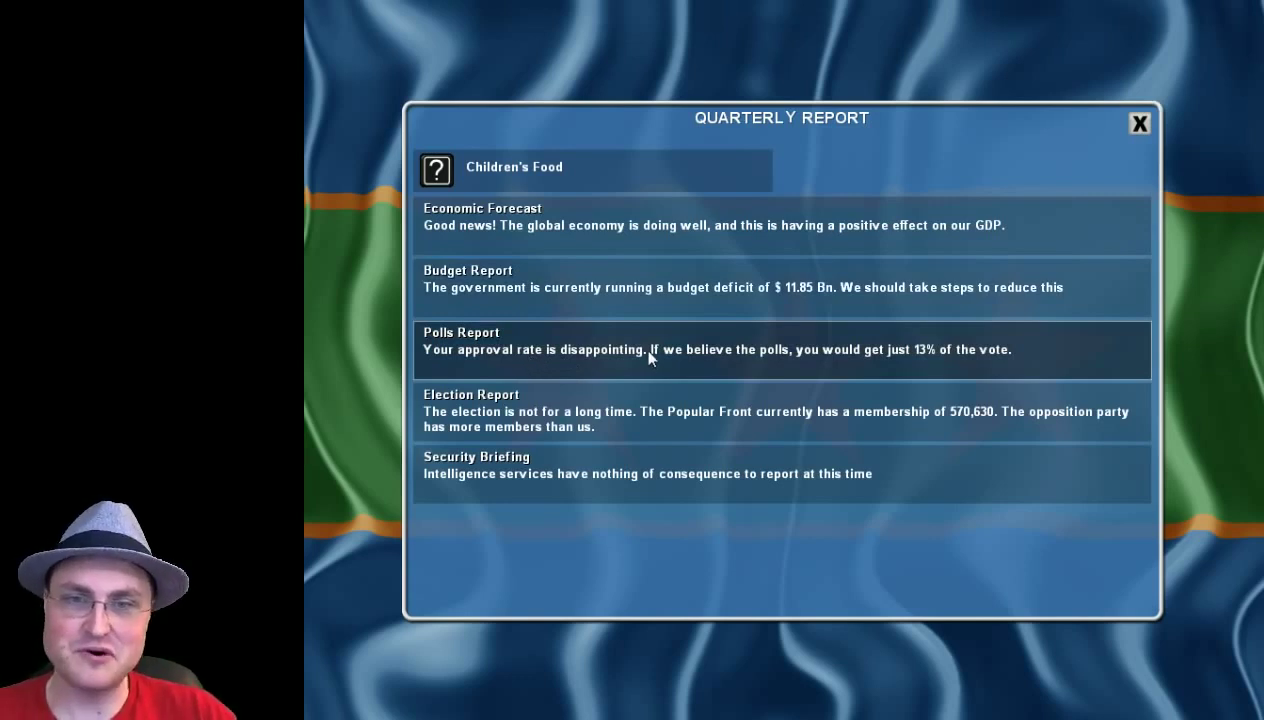
mouse_move(1053, 351)
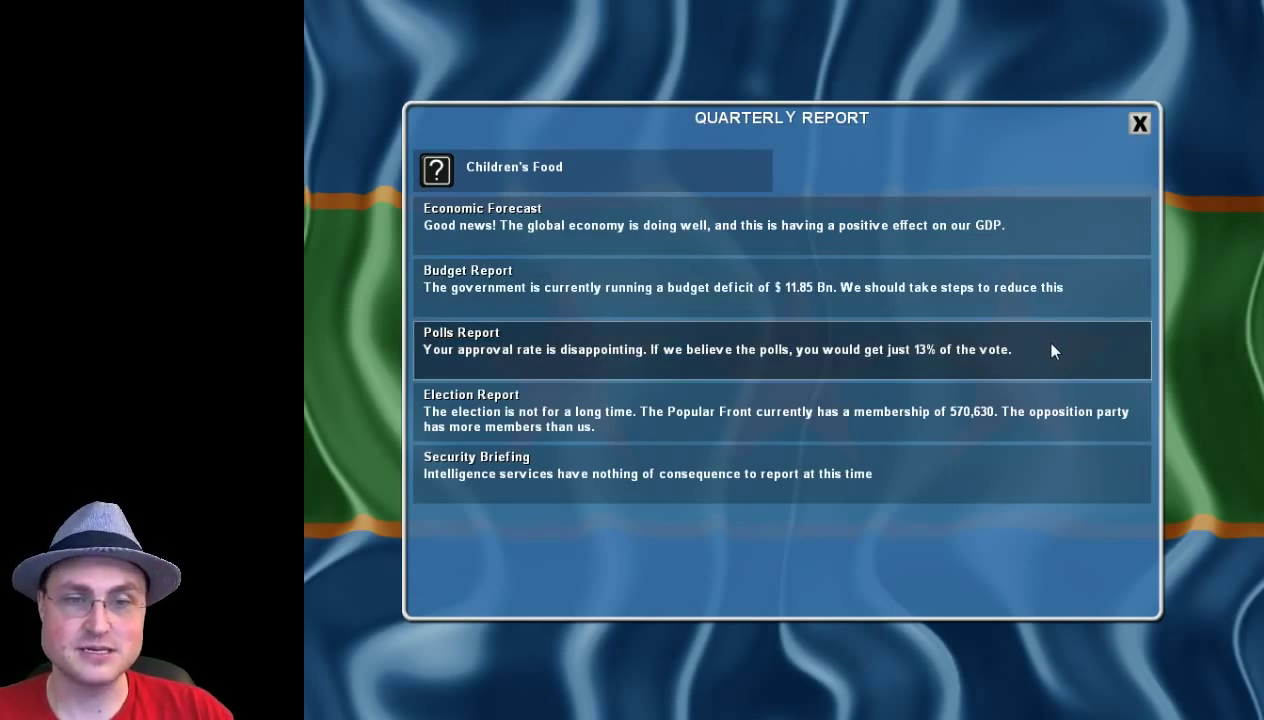
mouse_move(1039, 368)
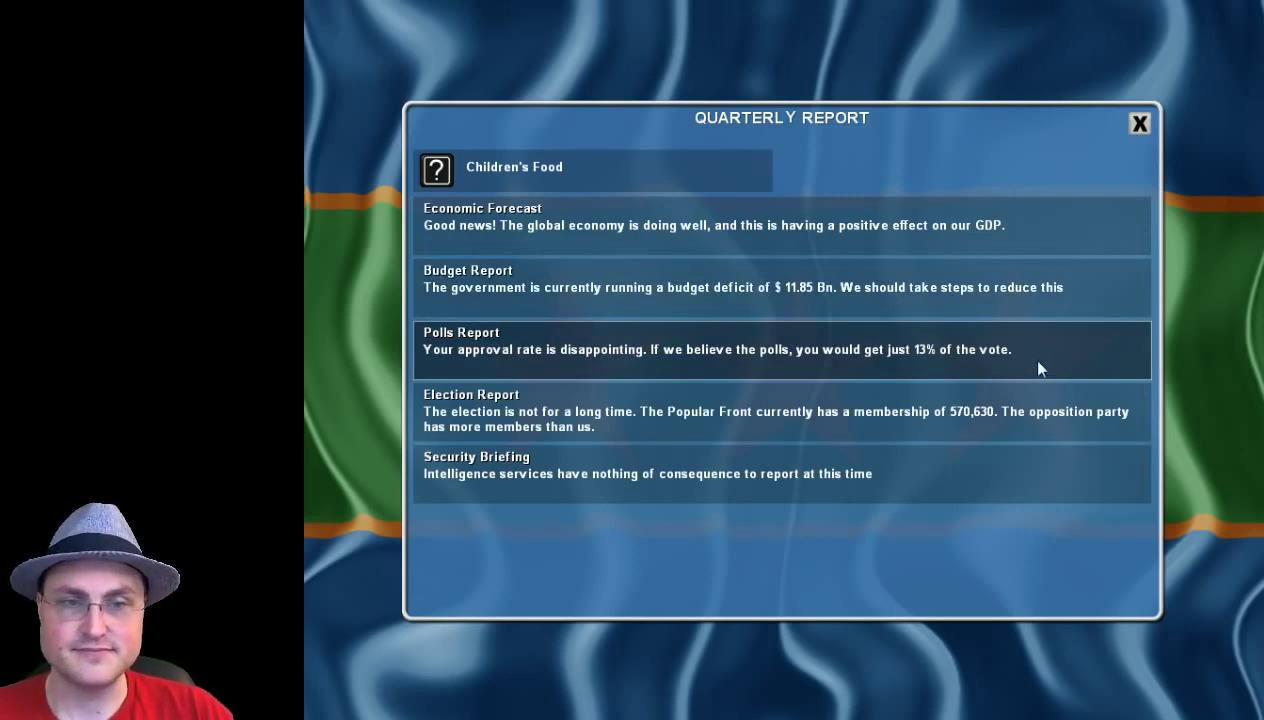
mouse_move(763, 428)
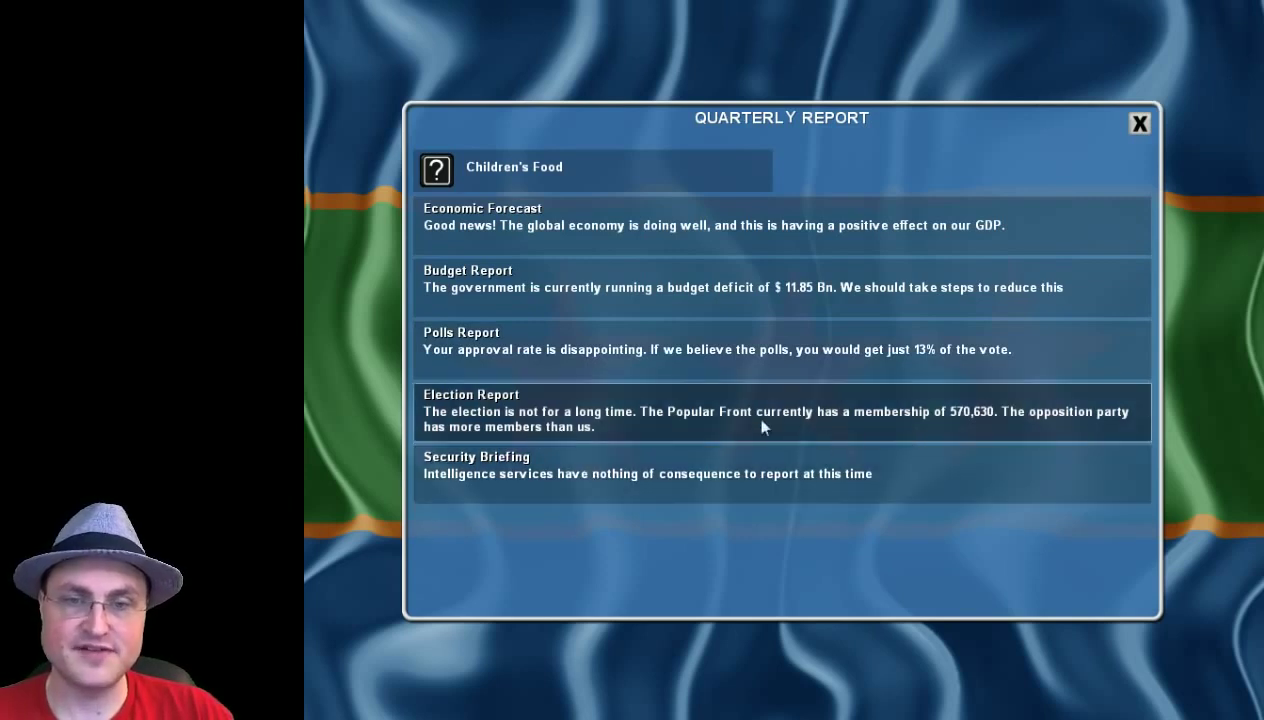
mouse_move(823, 424)
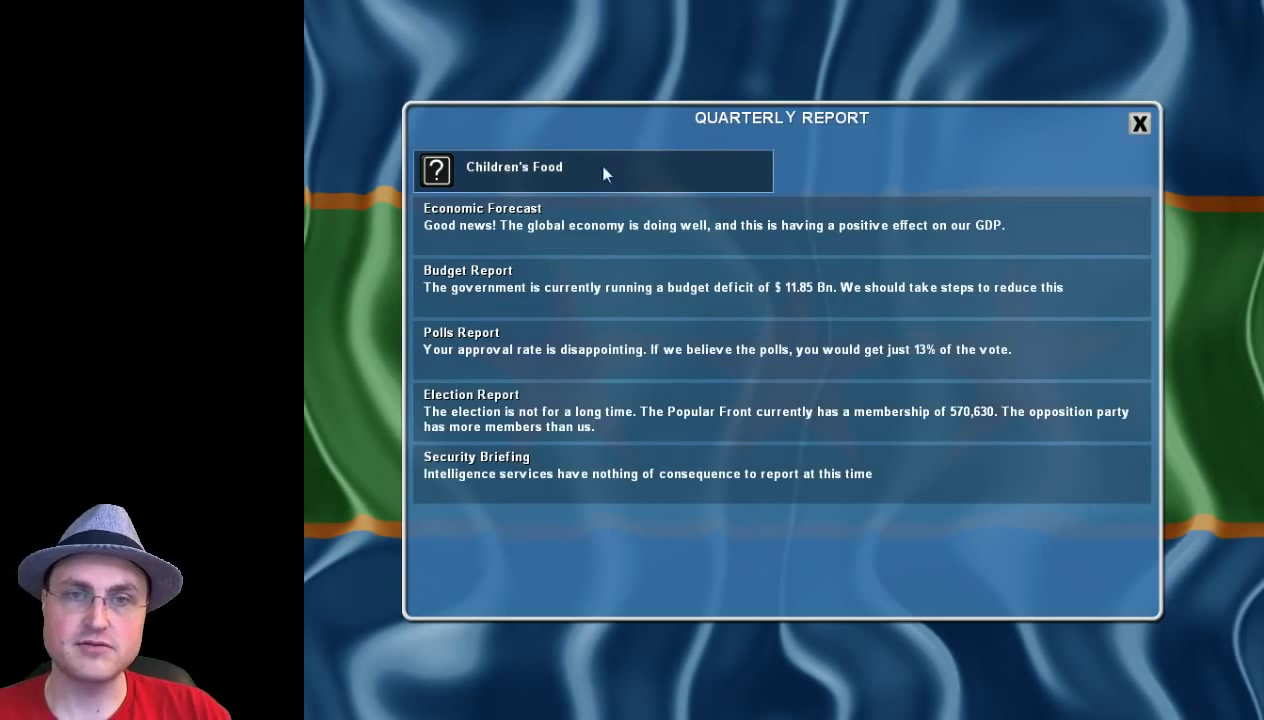
Choose Regulate Children's Food in the dilemma and dismiss the Quarterly Report.
click(573, 167)
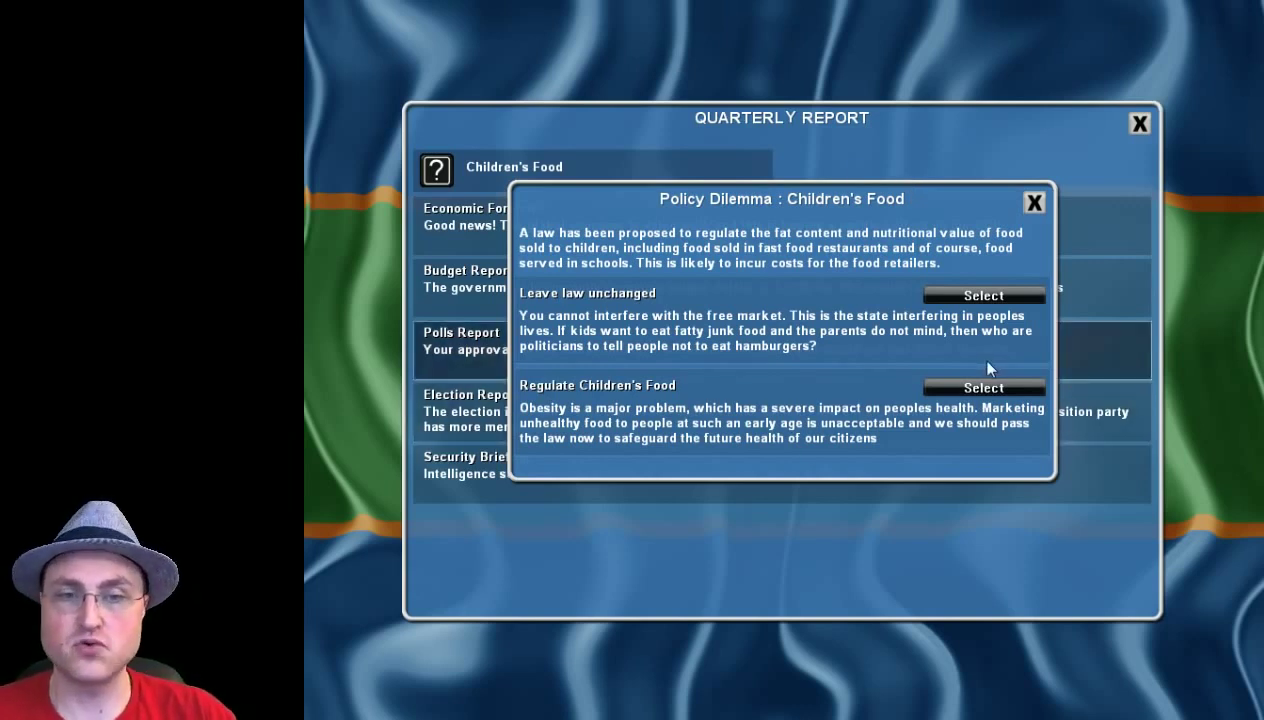
click(1034, 201)
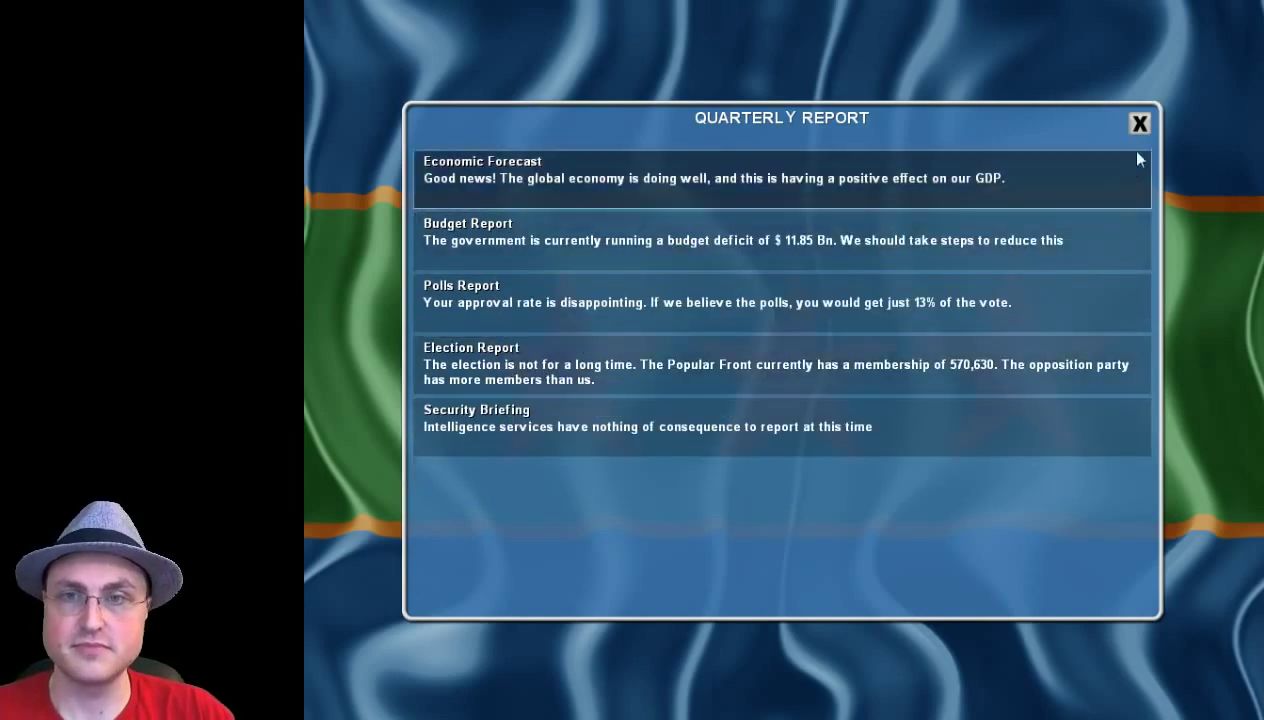
click(1139, 121)
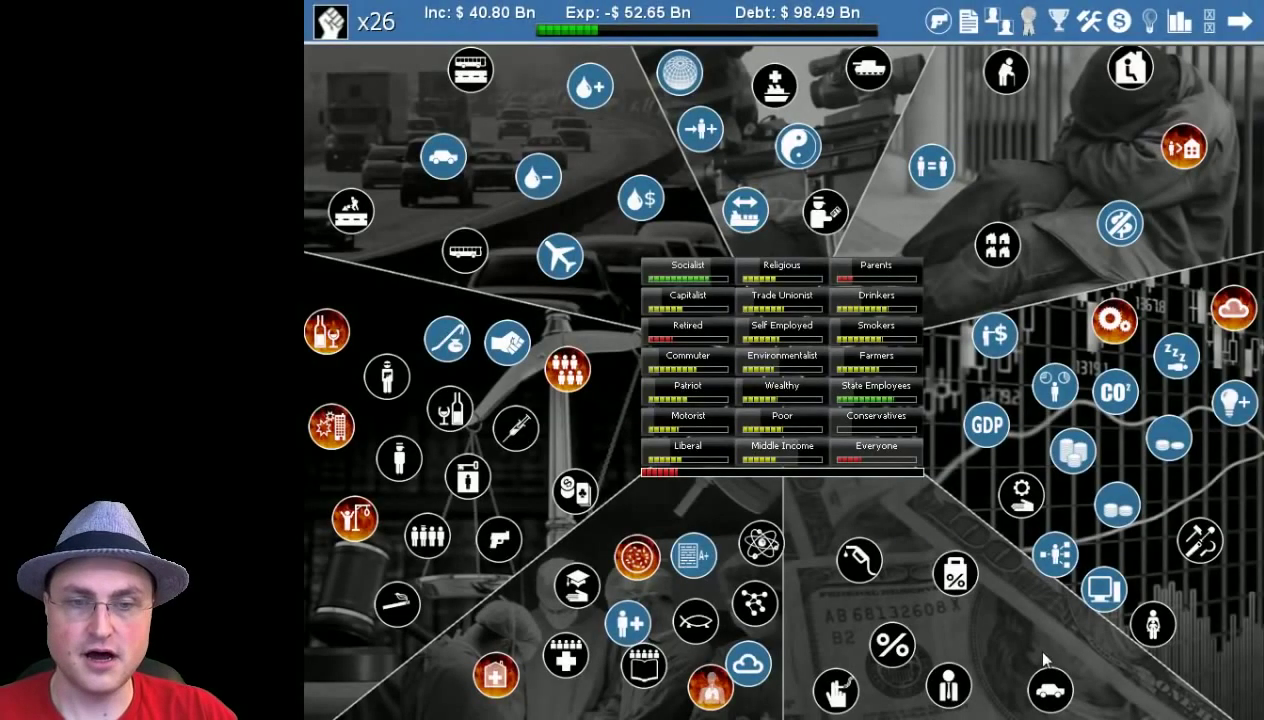
mouse_move(905, 547)
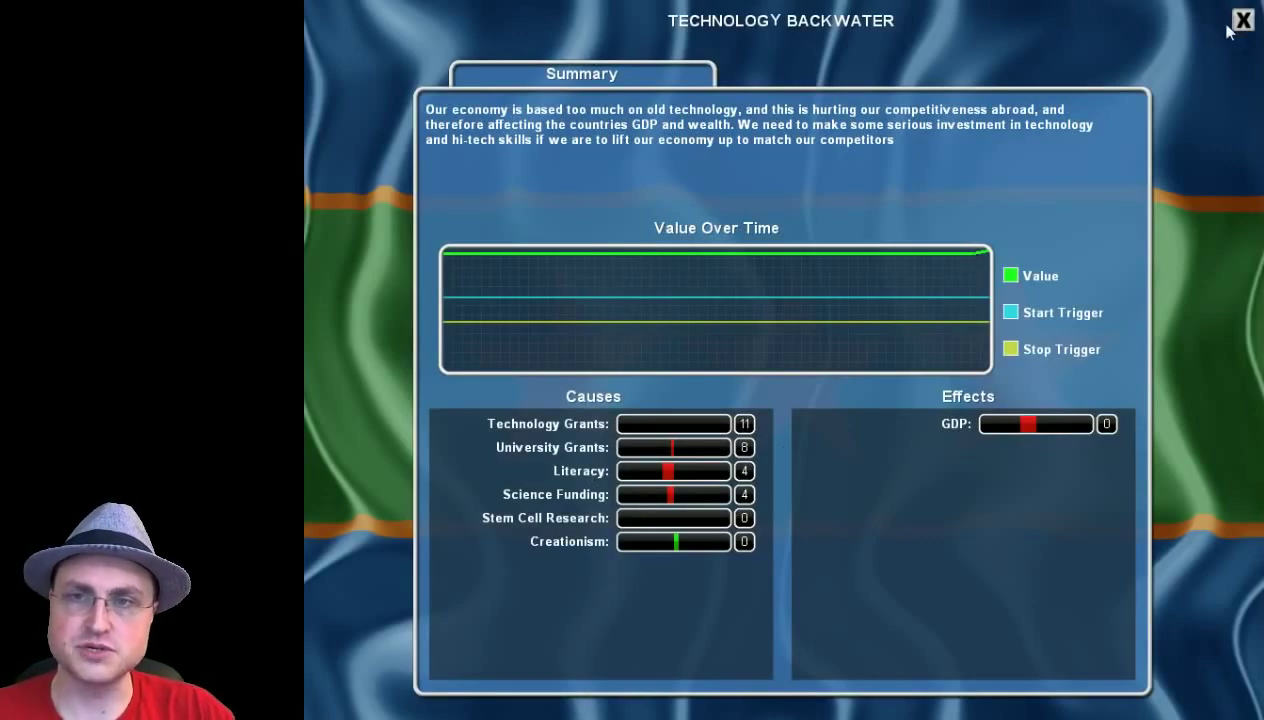
Close Technology Backwater and review Literacy, influenced by State Schools and University Grants.
click(1212, 20)
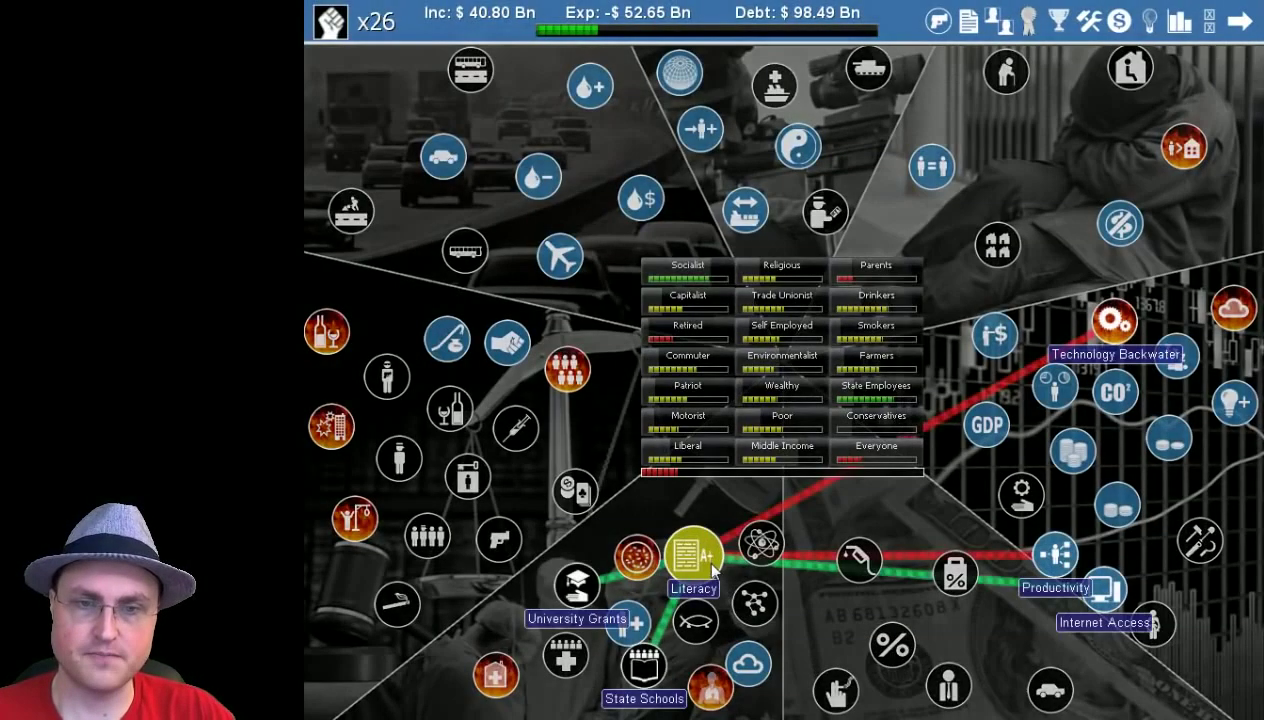
click(691, 554)
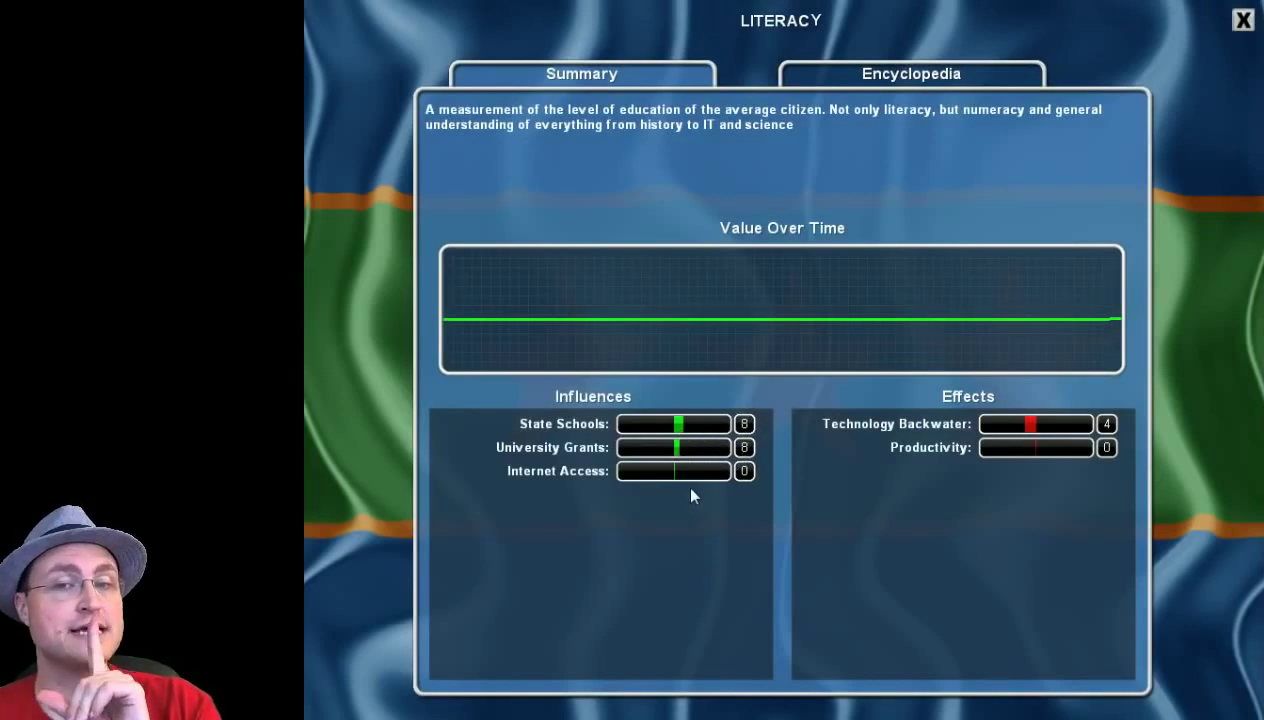
mouse_move(1118, 317)
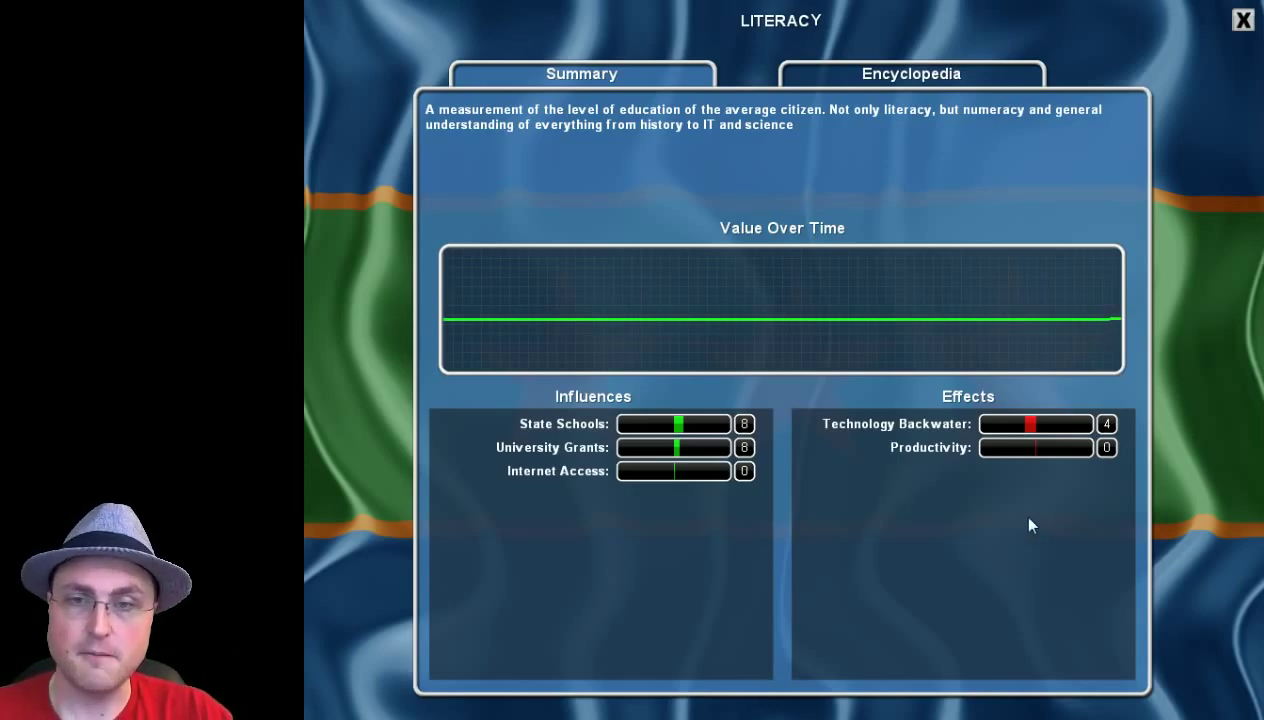
mouse_move(1238, 20)
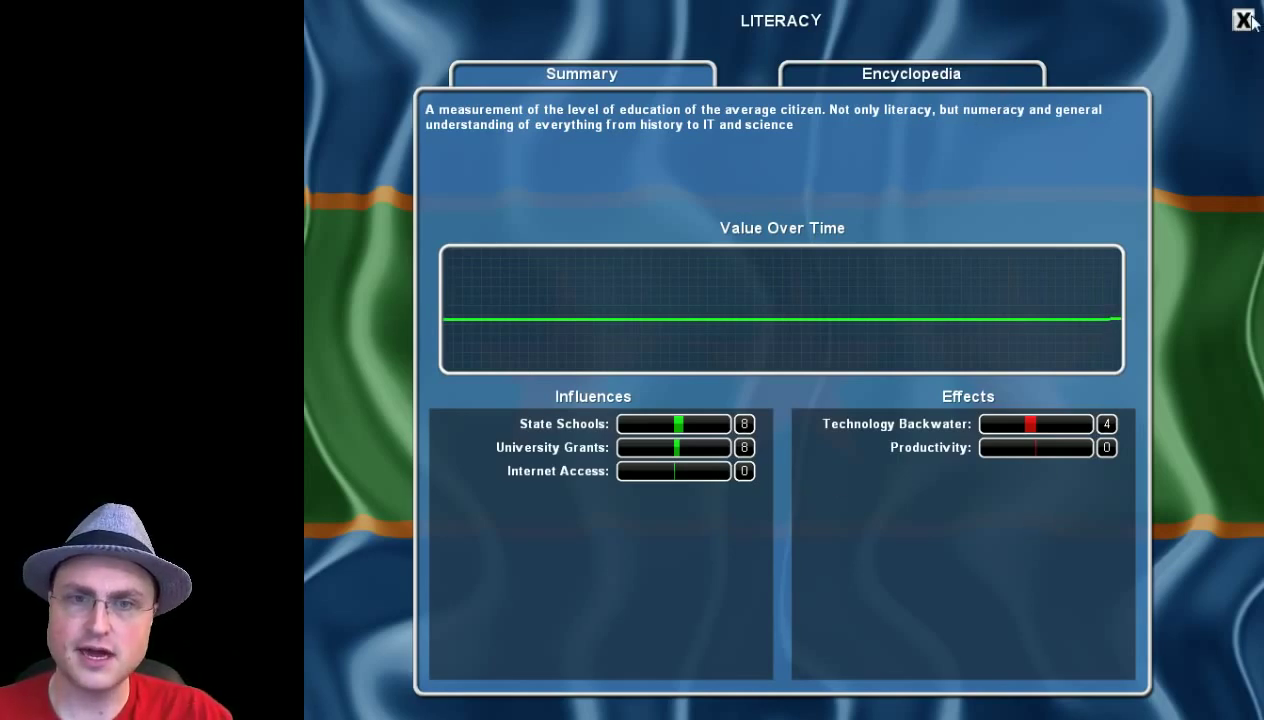
click(1235, 20)
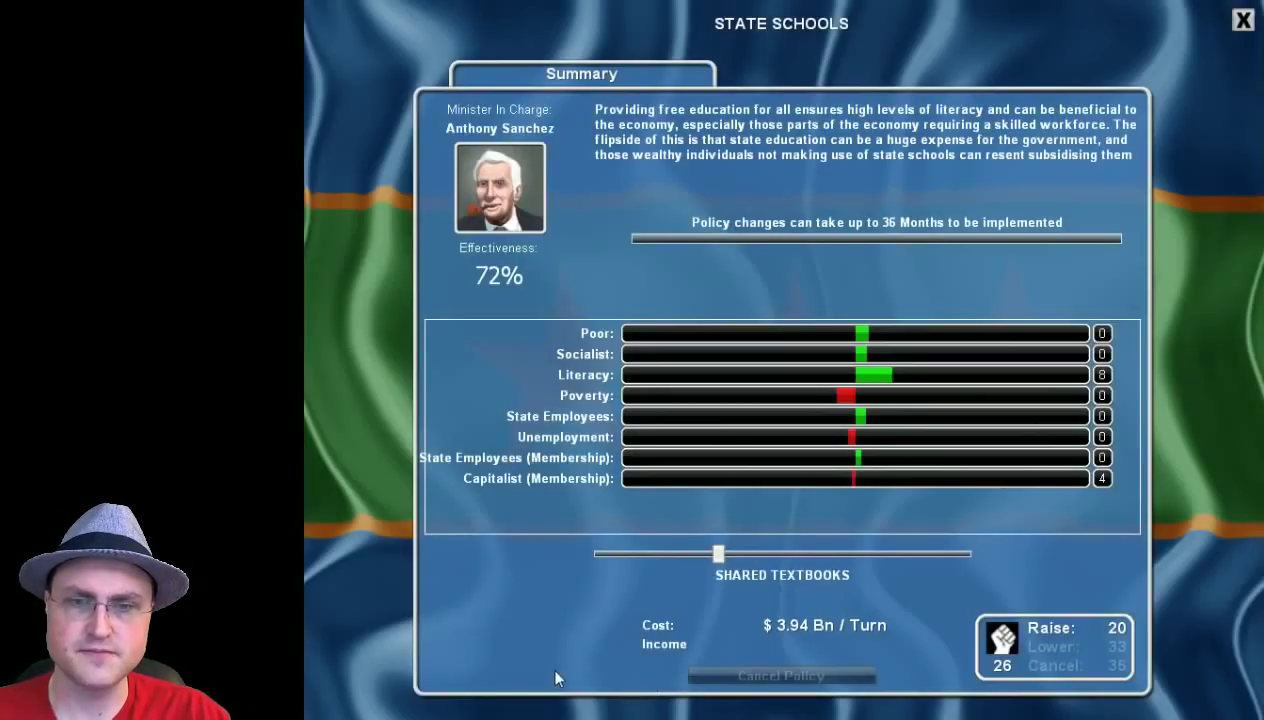
mouse_move(825, 673)
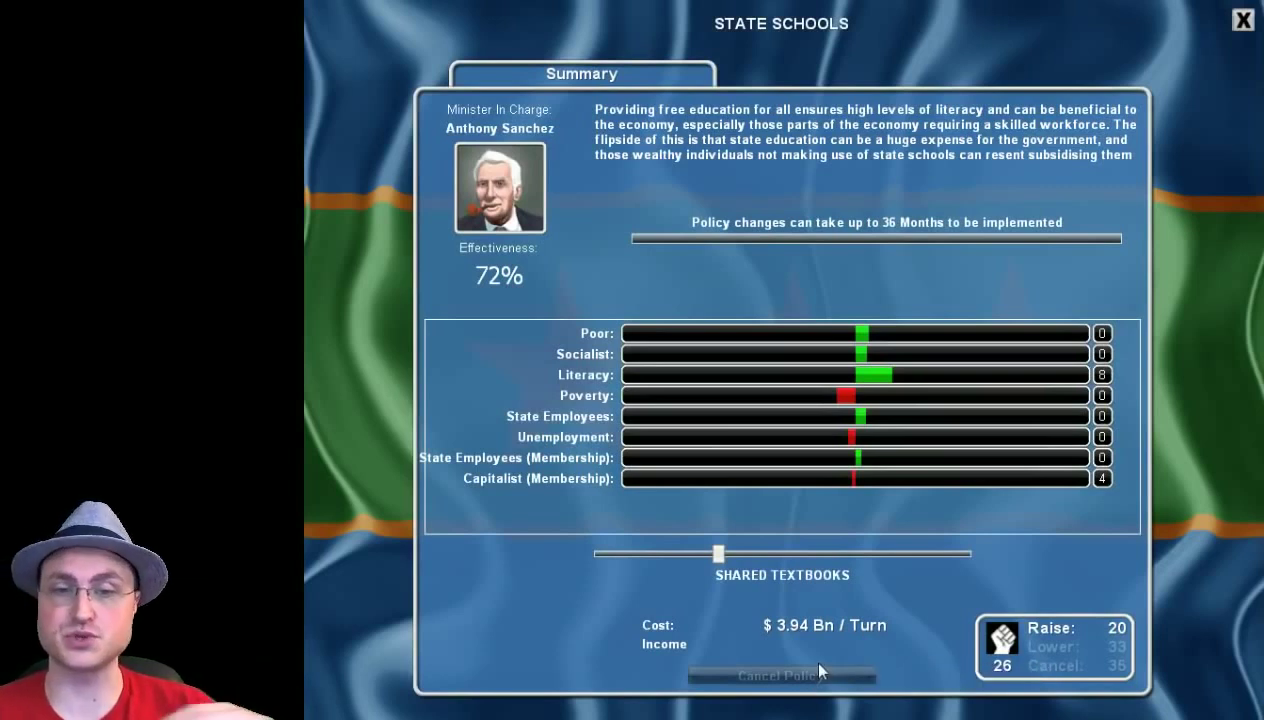
mouse_move(790, 635)
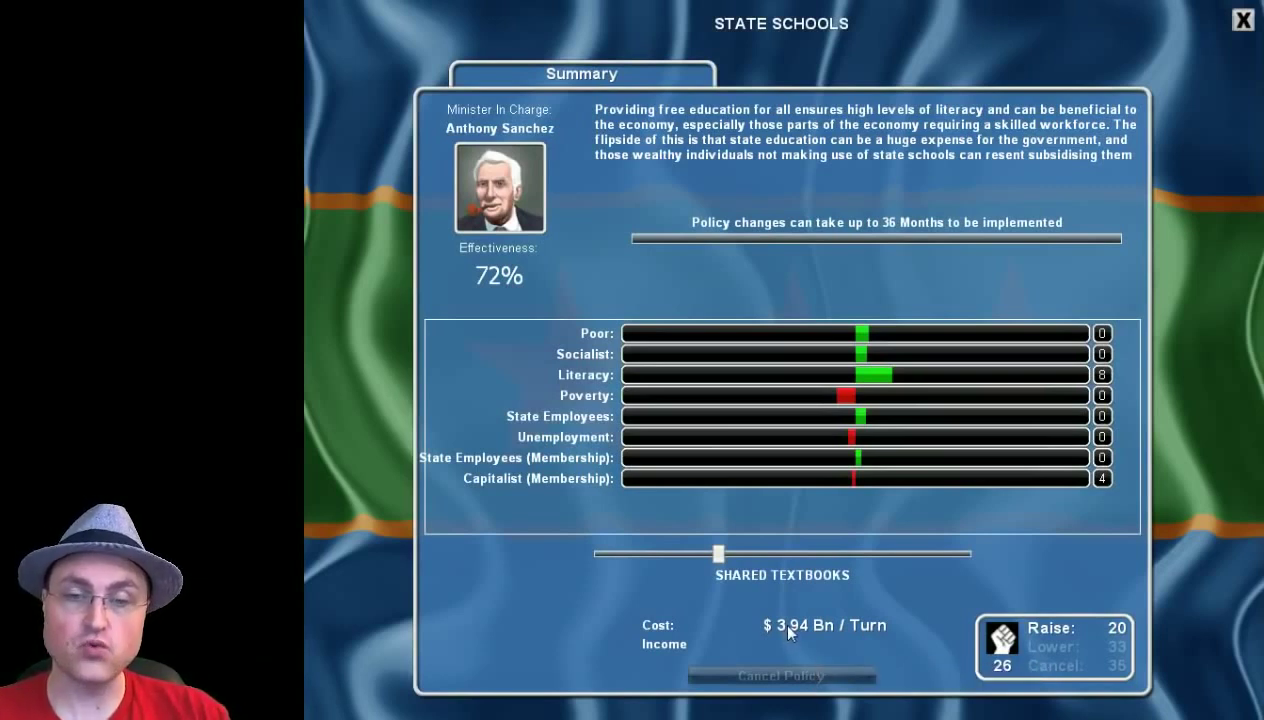
Try State Schools funding levels, then settle on maximum Student Laptops ($9.35 Bn) and confirm.
drag(717, 553, 725, 553)
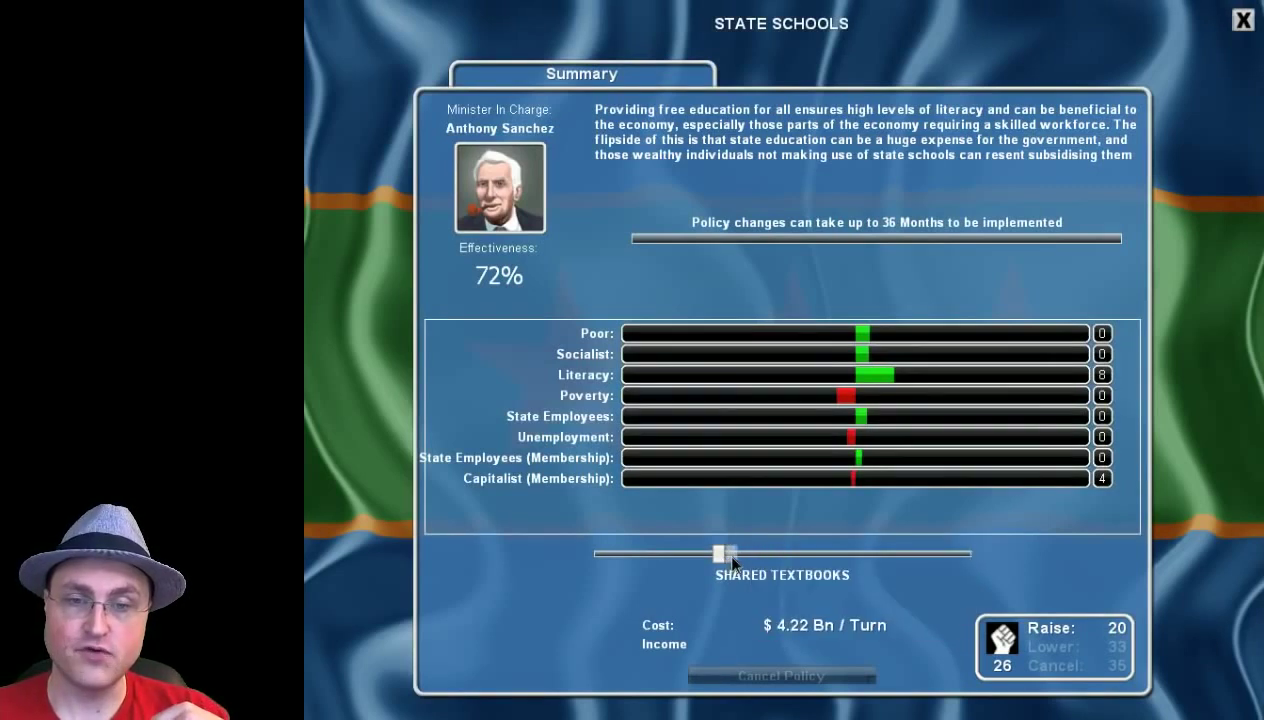
drag(722, 554, 796, 554)
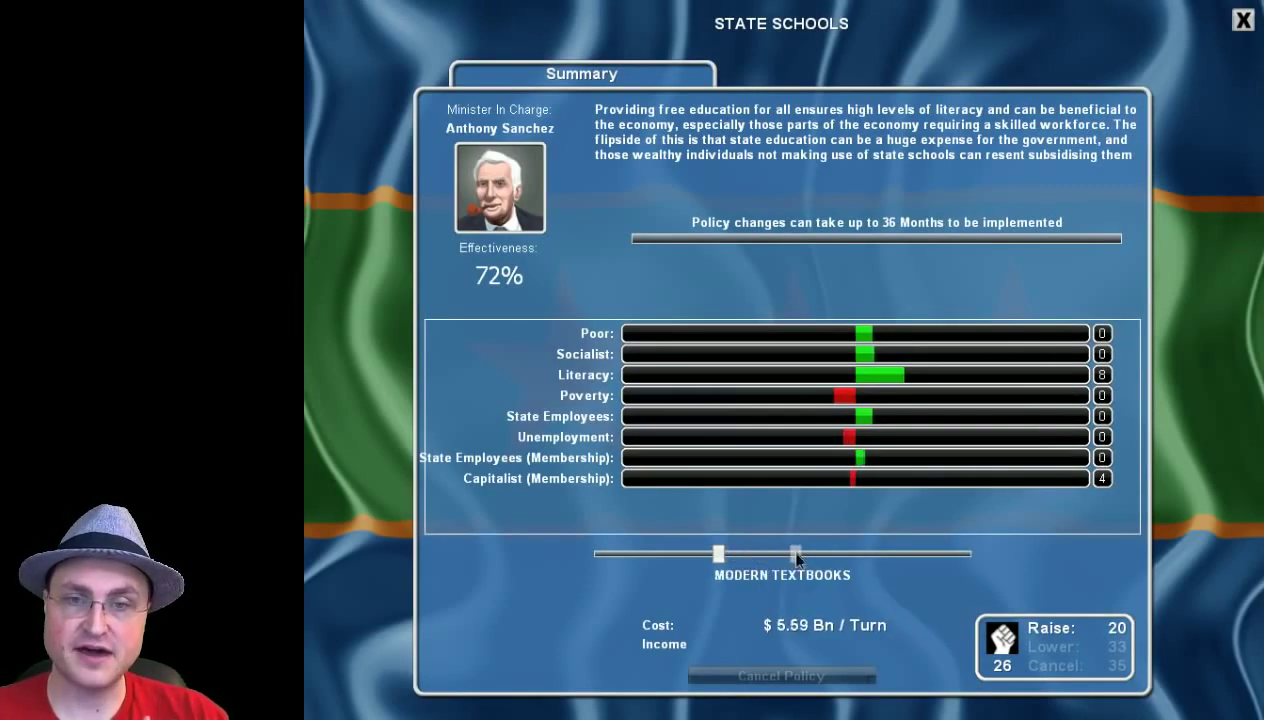
drag(795, 554, 837, 554)
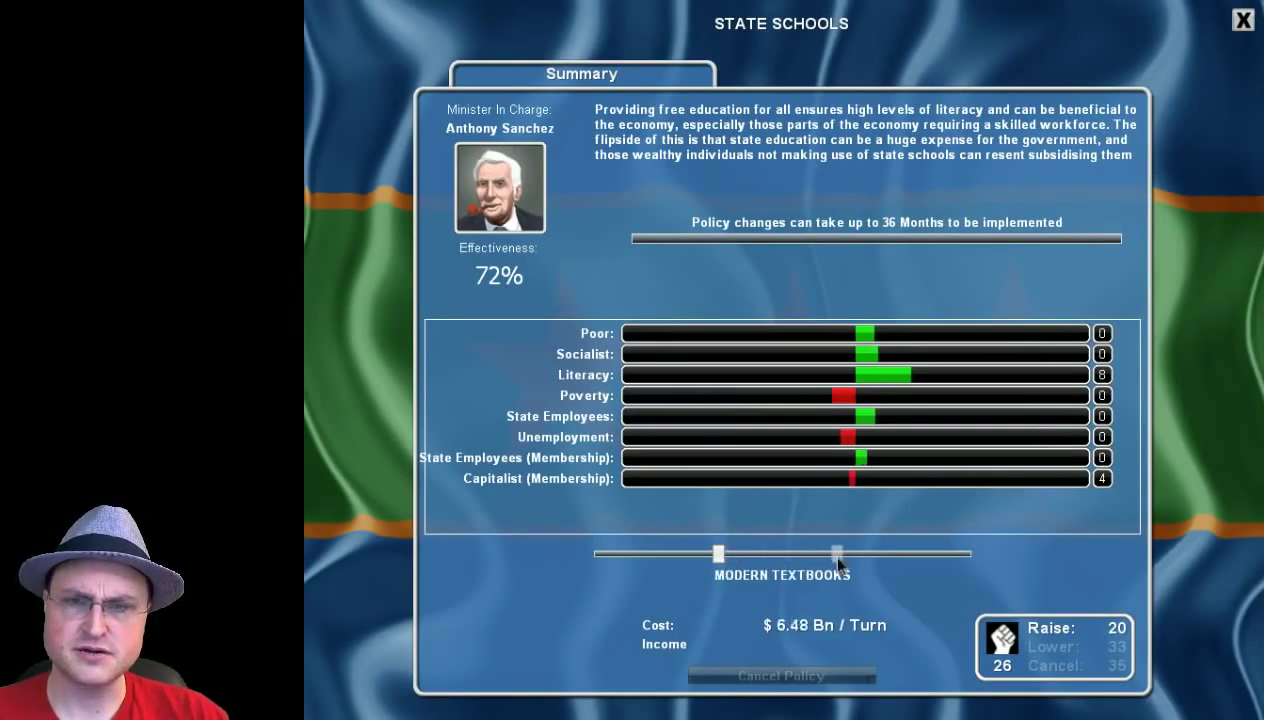
drag(836, 554, 935, 554)
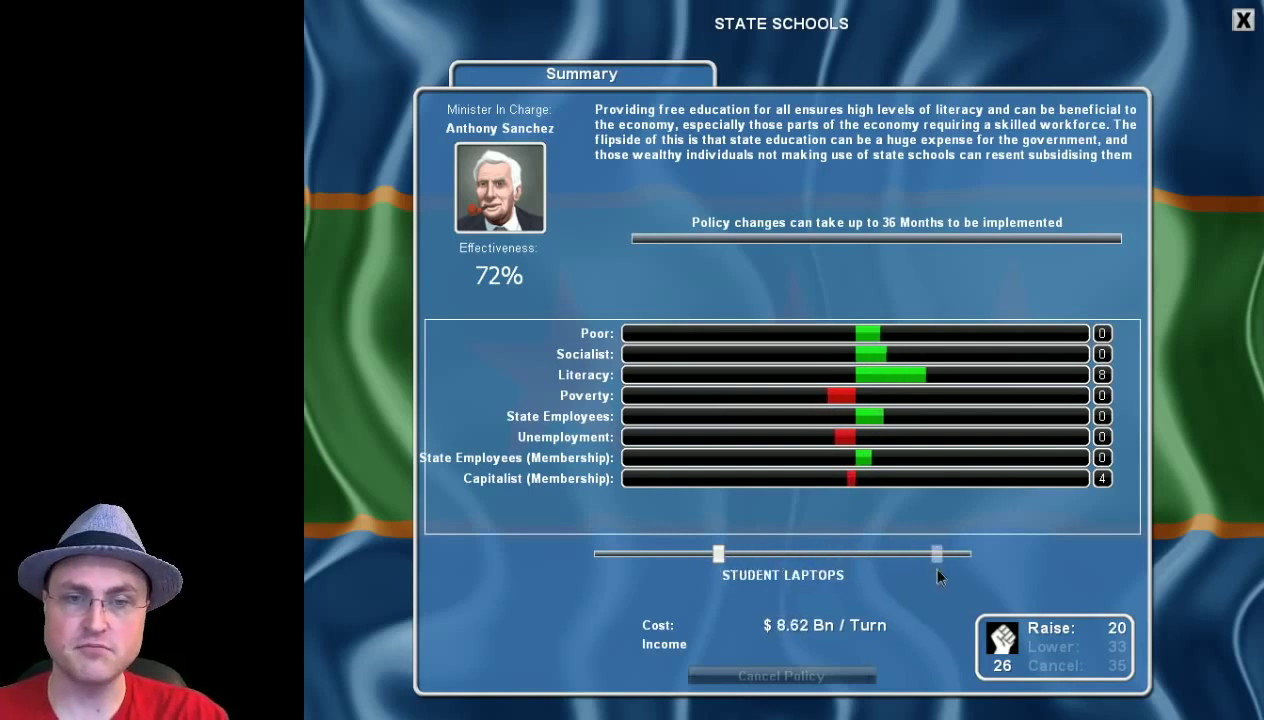
drag(935, 553, 778, 553)
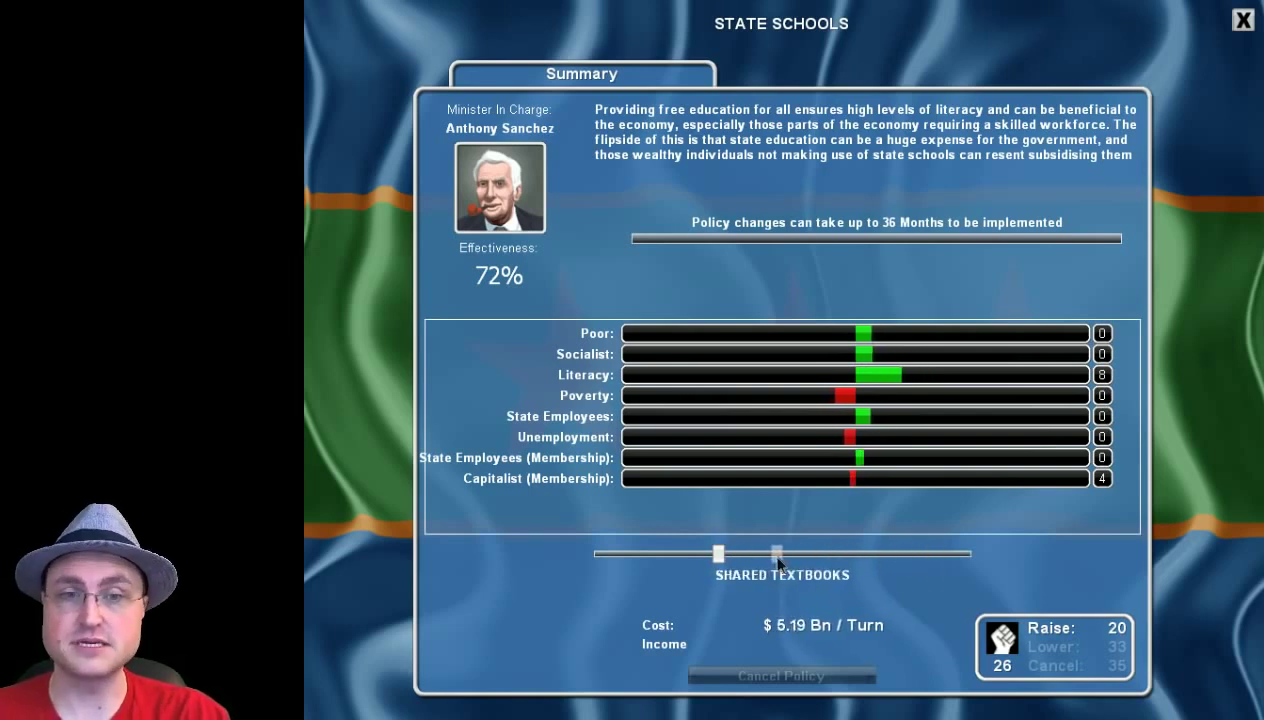
drag(778, 553, 849, 553)
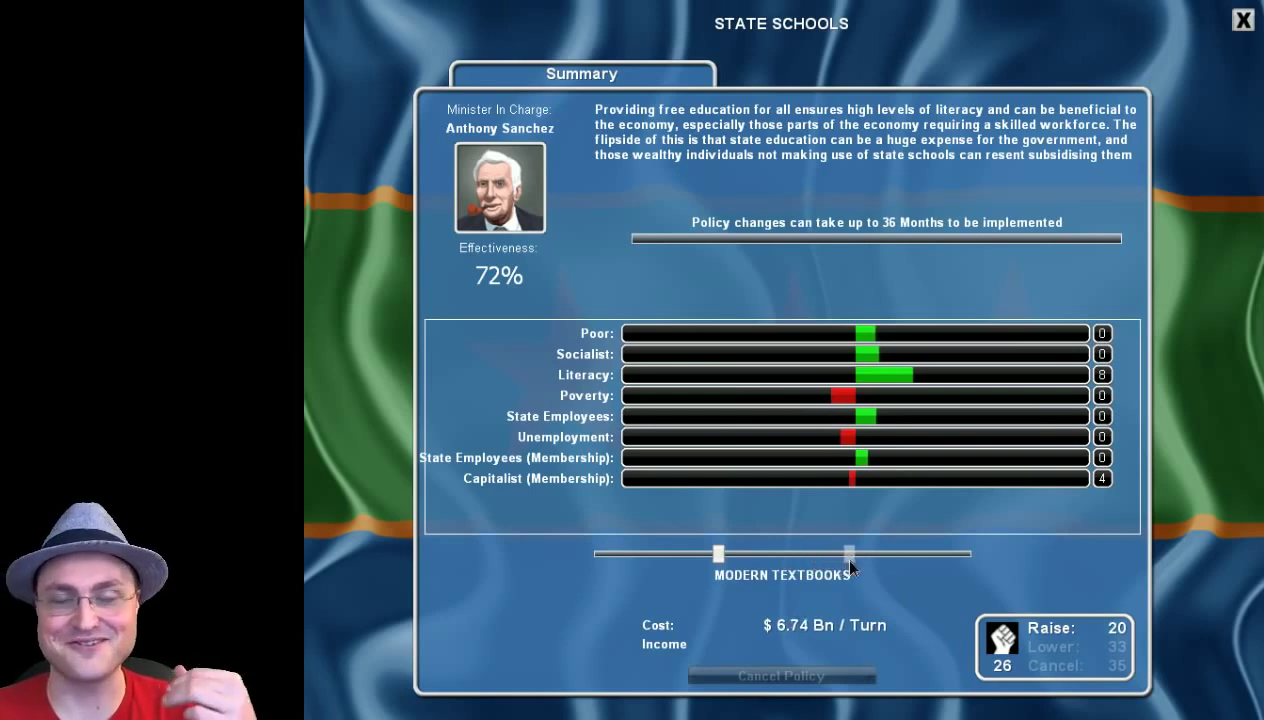
drag(848, 553, 970, 553)
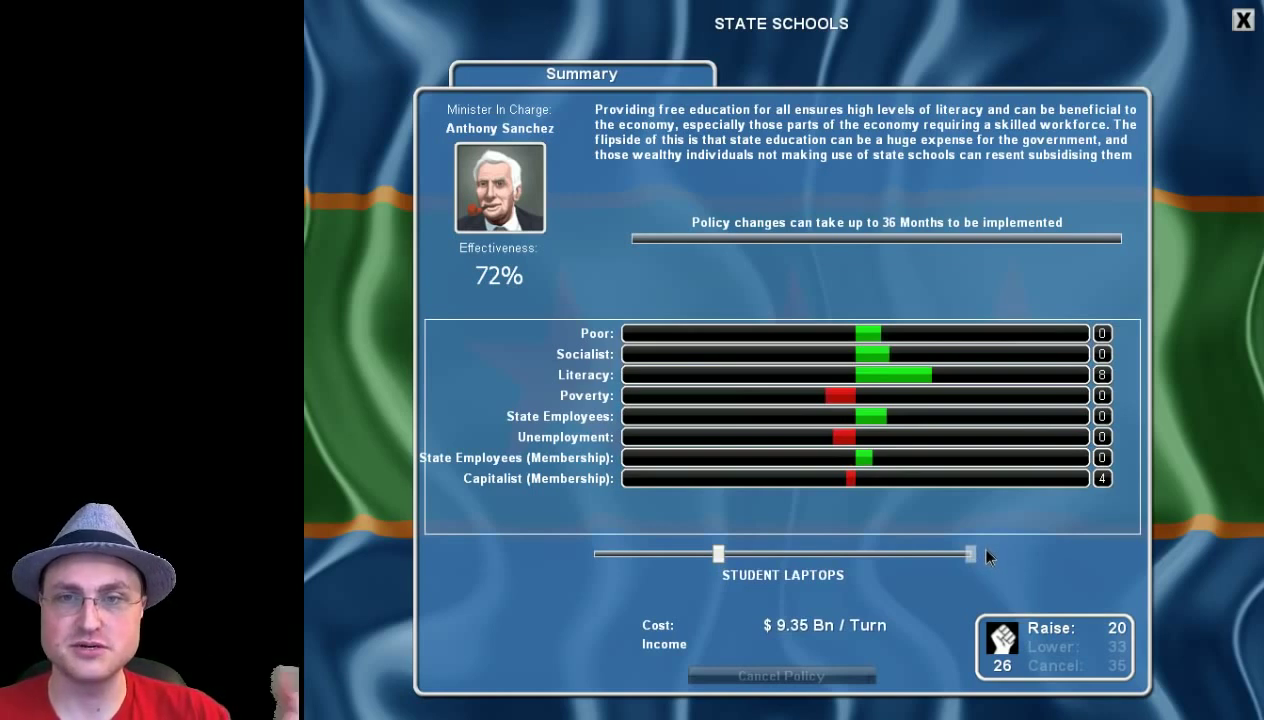
drag(968, 554, 798, 554)
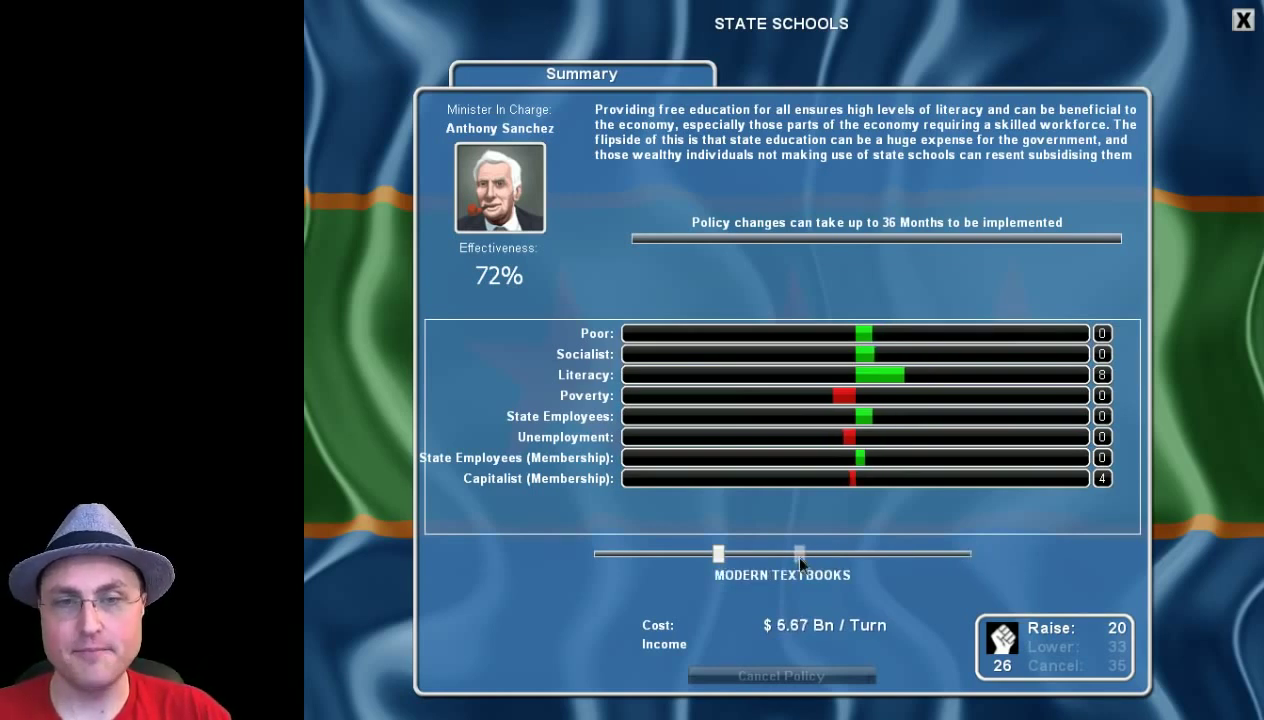
drag(798, 554, 722, 554)
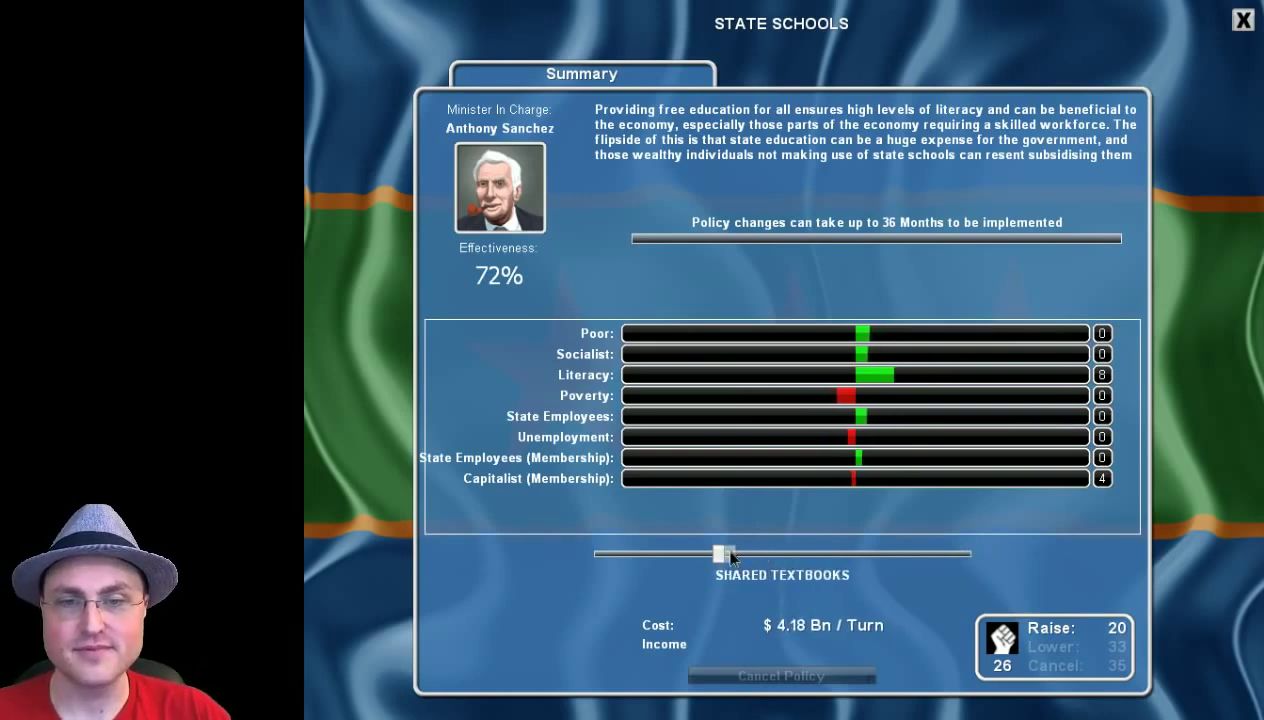
drag(722, 553, 754, 553)
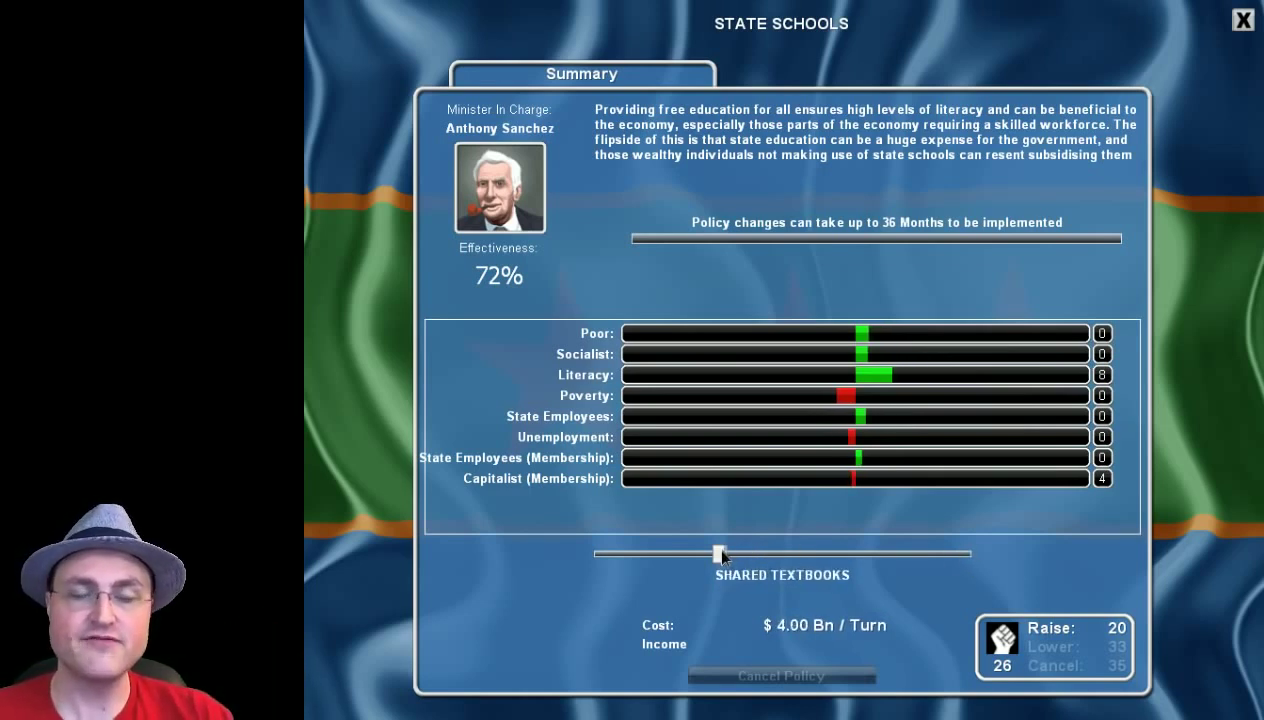
drag(720, 554, 860, 554)
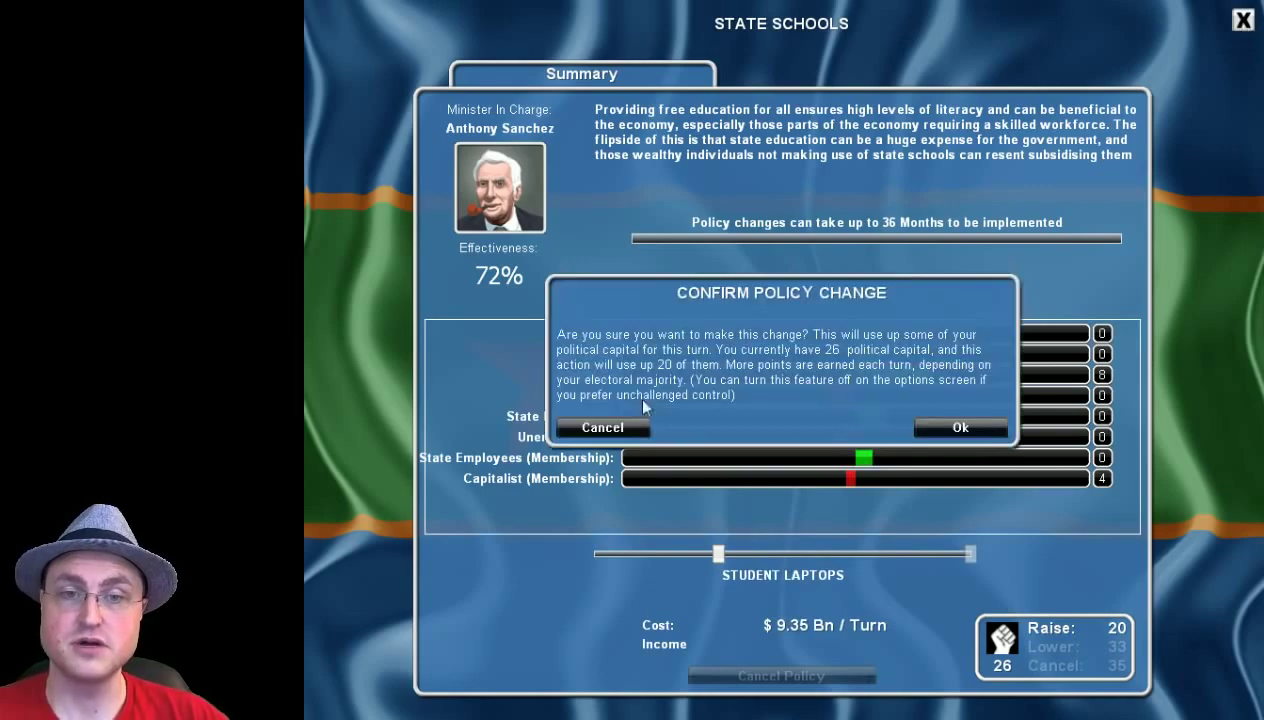
click(959, 426)
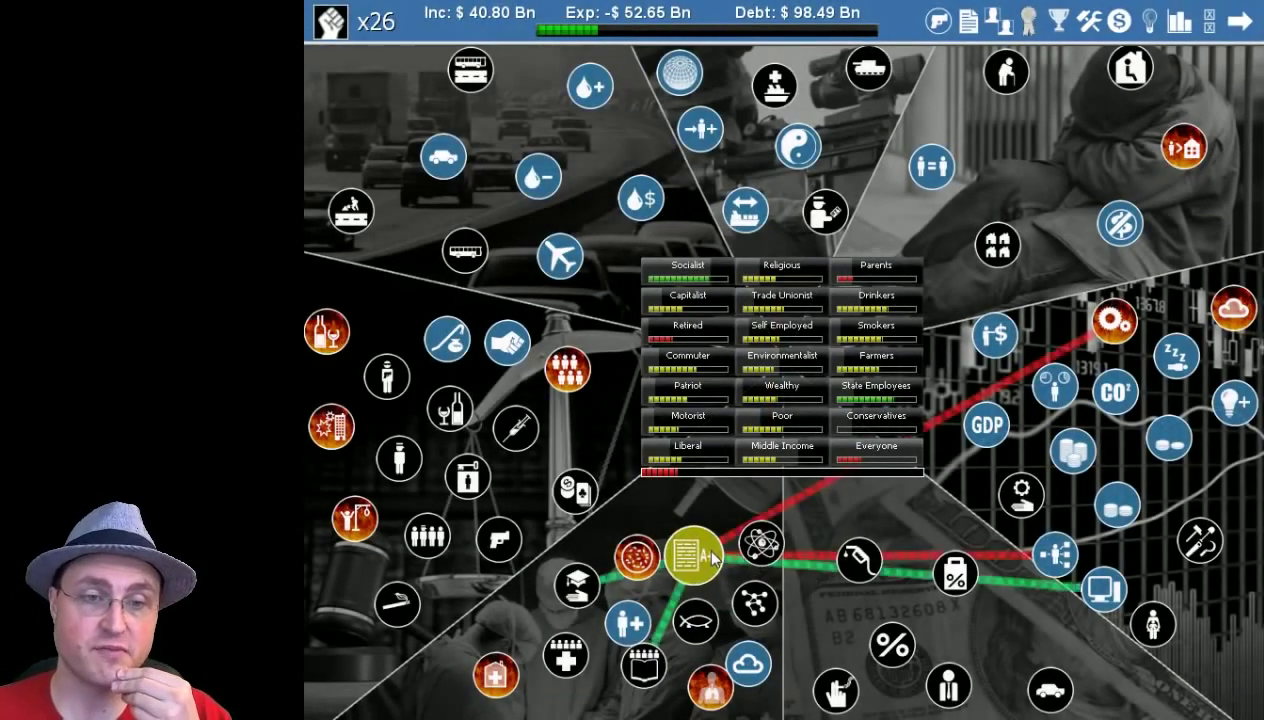
mouse_move(608, 454)
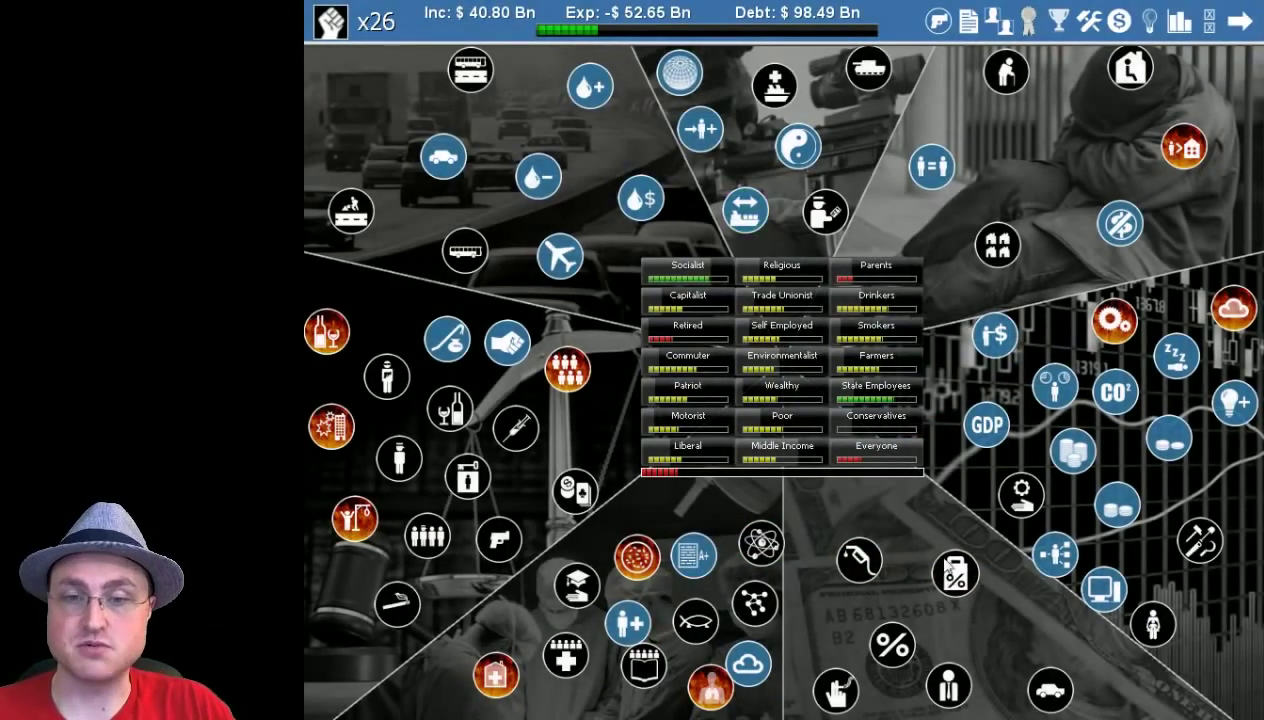
Select the Corporation Tax icon and open its details: Unfair, $6.84 Bn per turn.
click(893, 644)
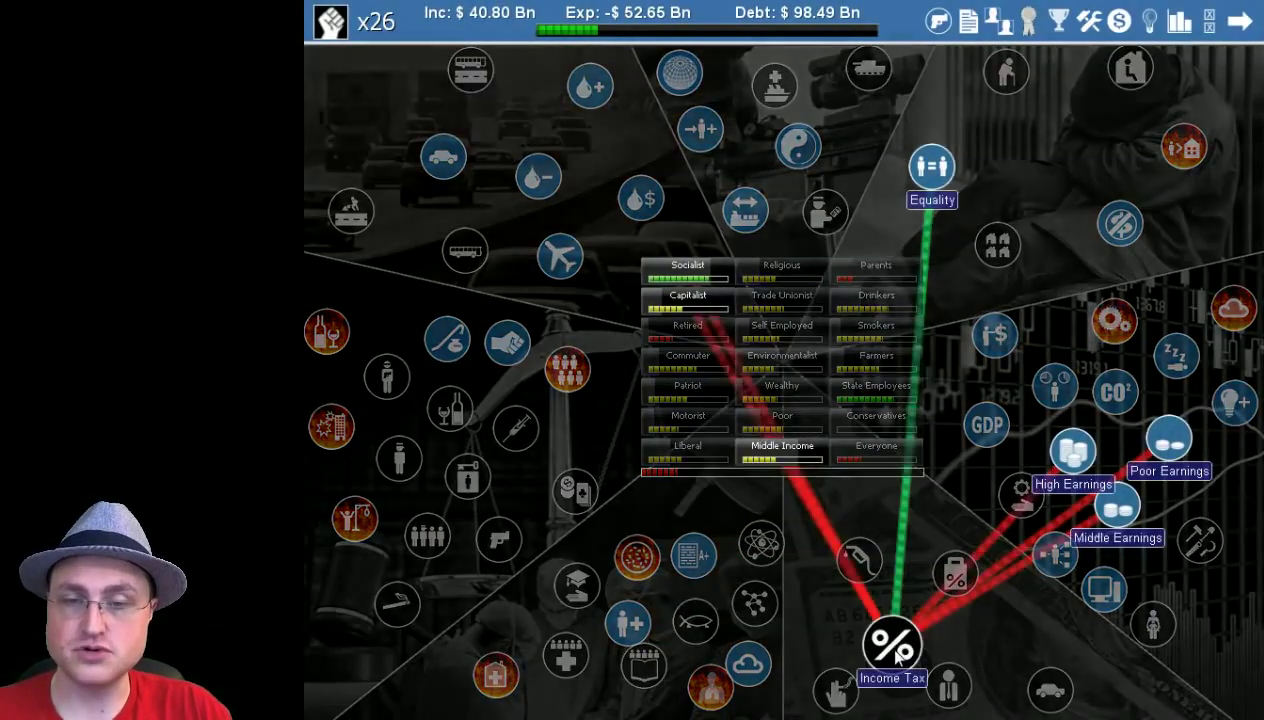
click(892, 643)
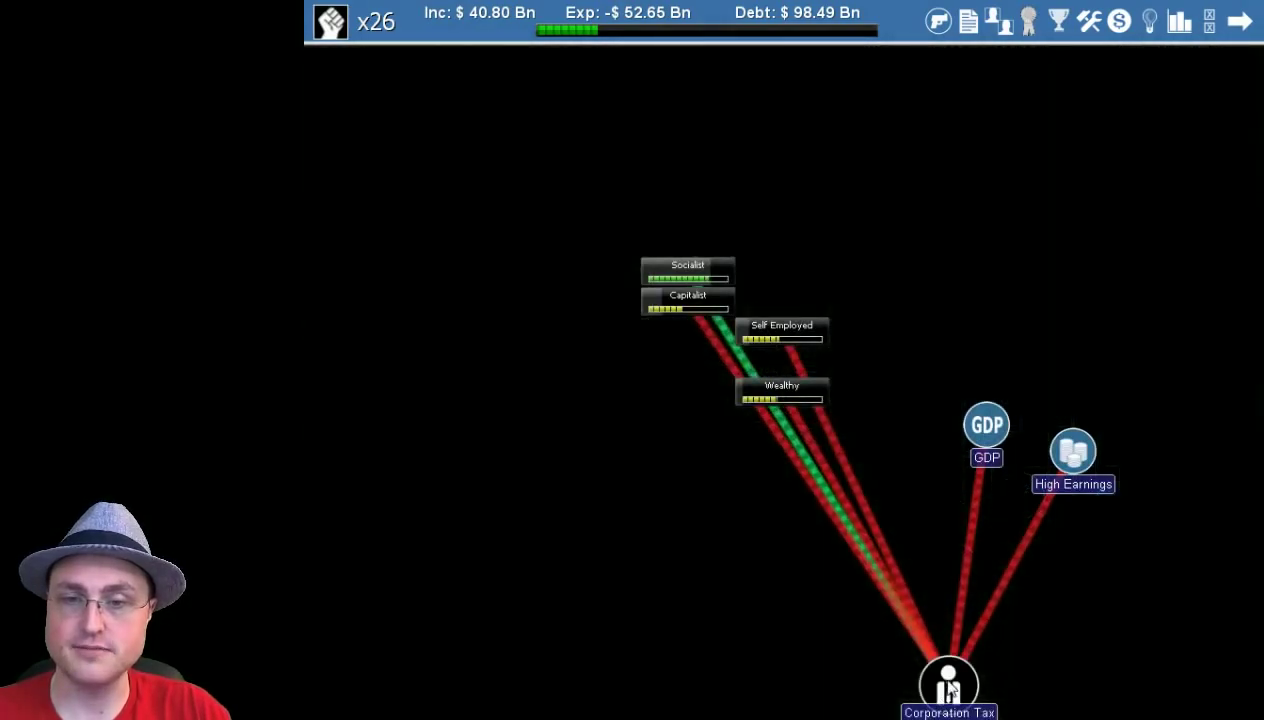
click(945, 682)
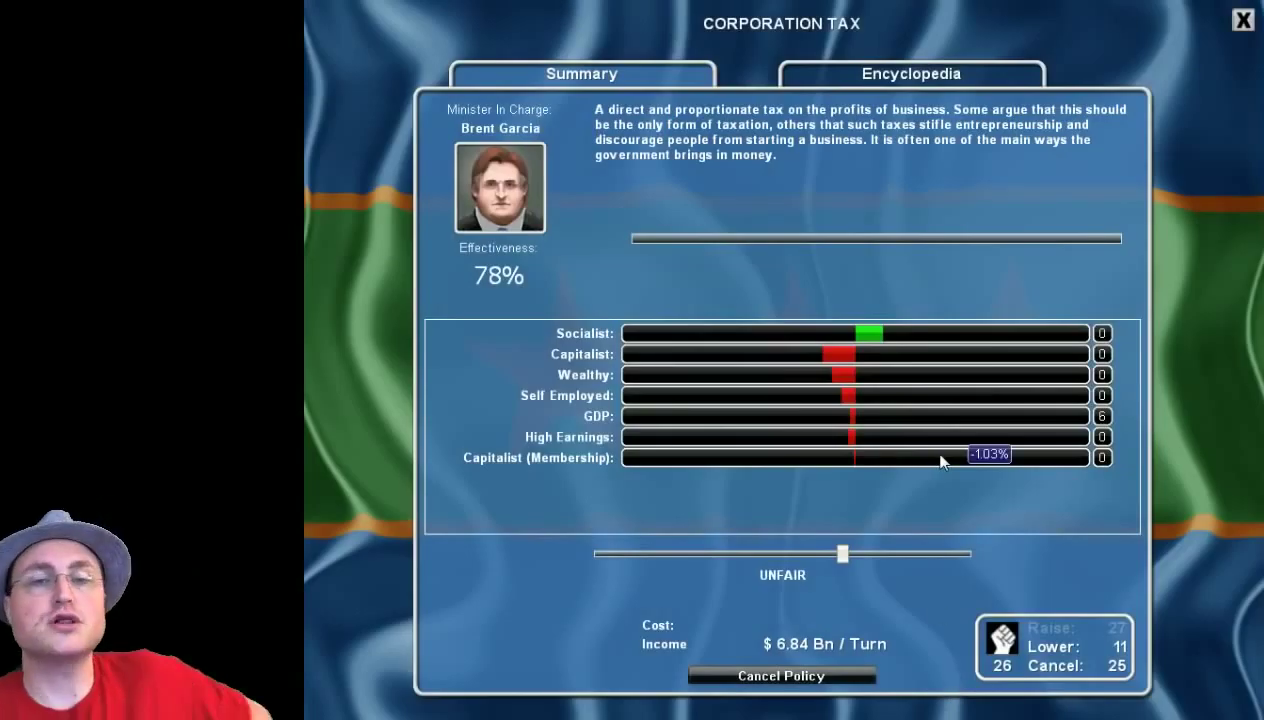